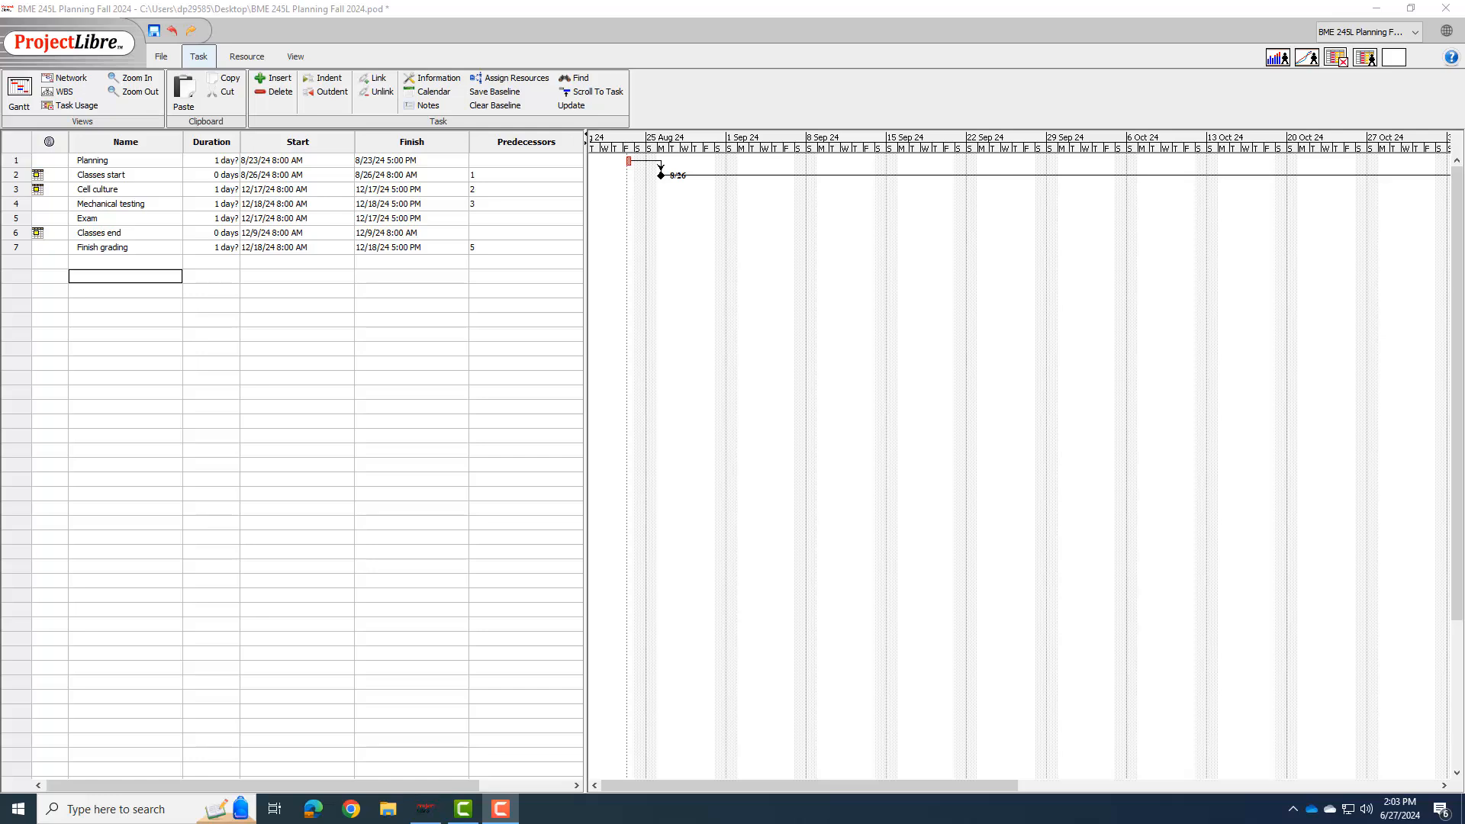
mouse_move(1410, 765)
type("9/2/202")
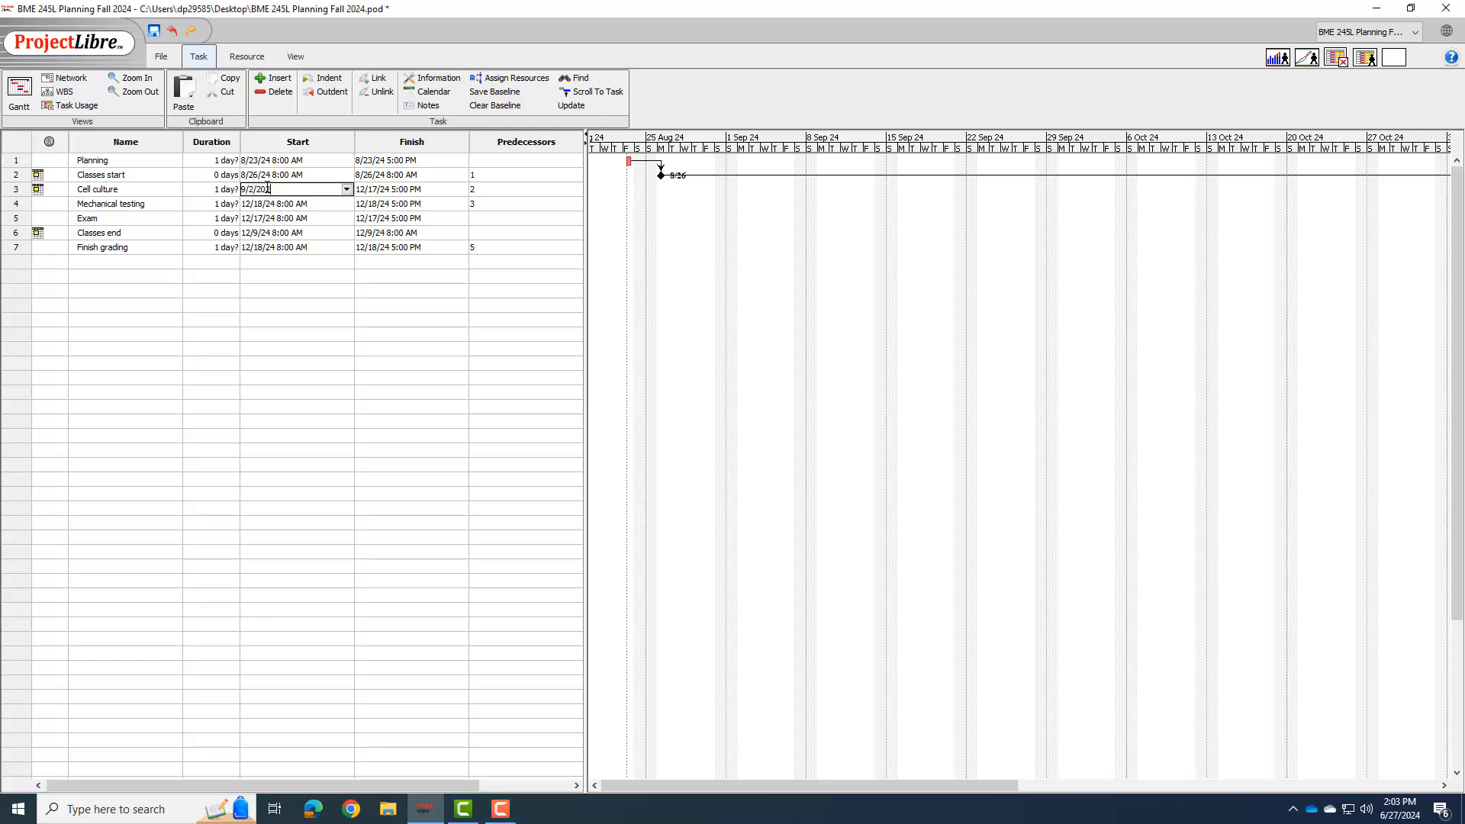
Try editing Cell culture's start date, which stays at 12/17/24.
type("4 8:00 AM")
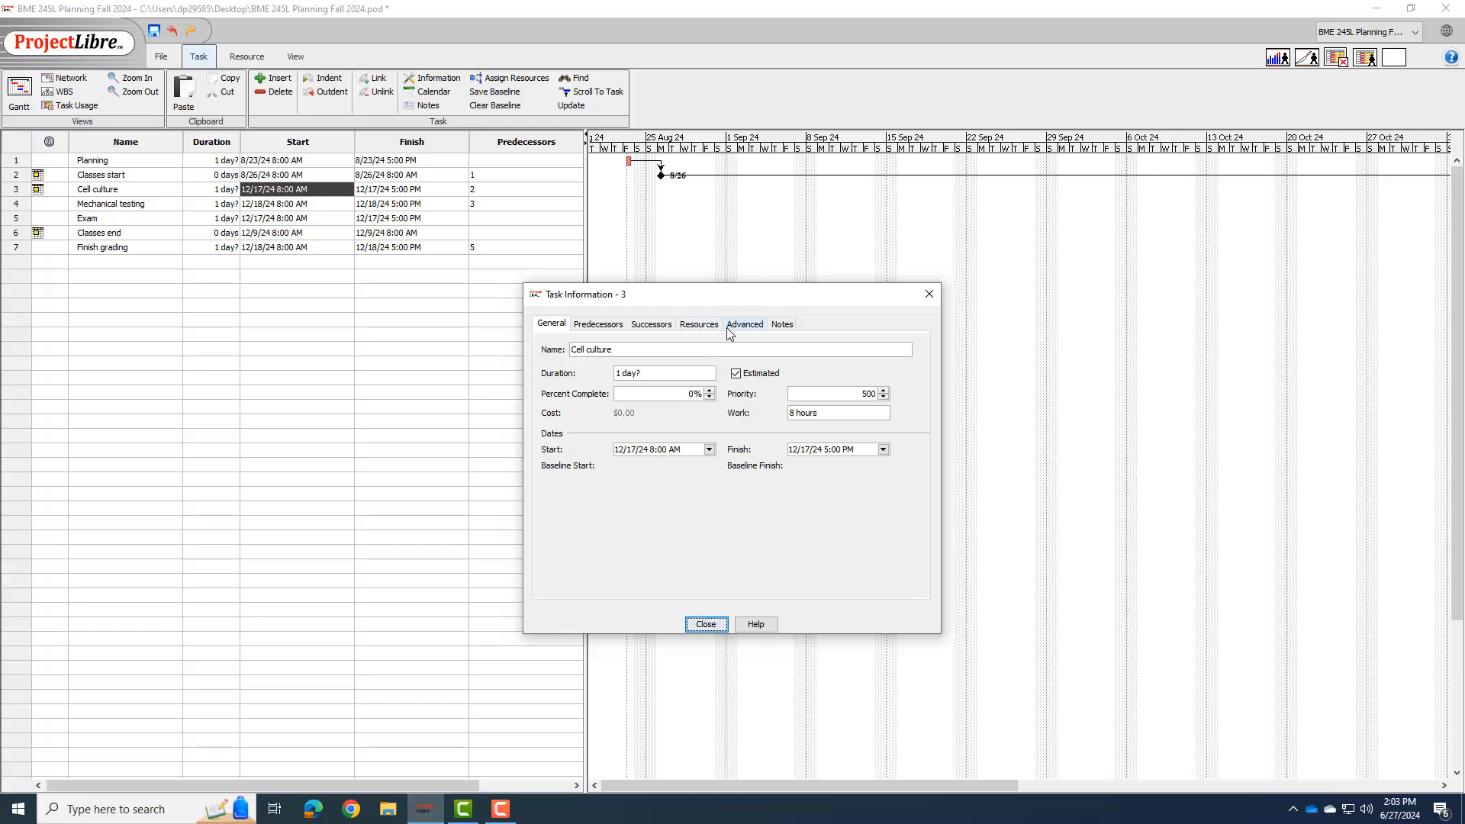
Give Cell culture a Must Start On constraint for 9/2/24.
left_click(744, 324)
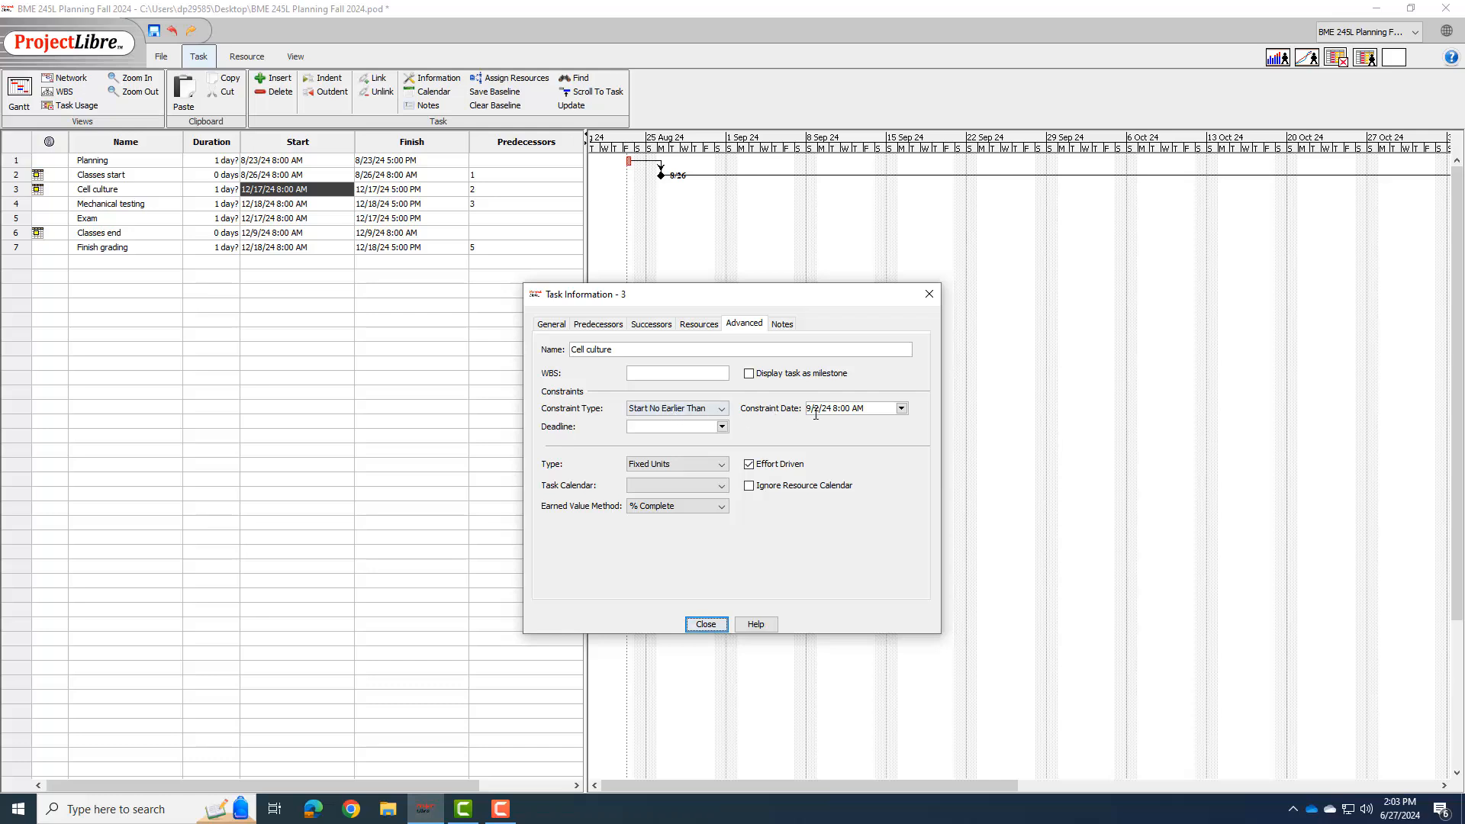
left_click(721, 408)
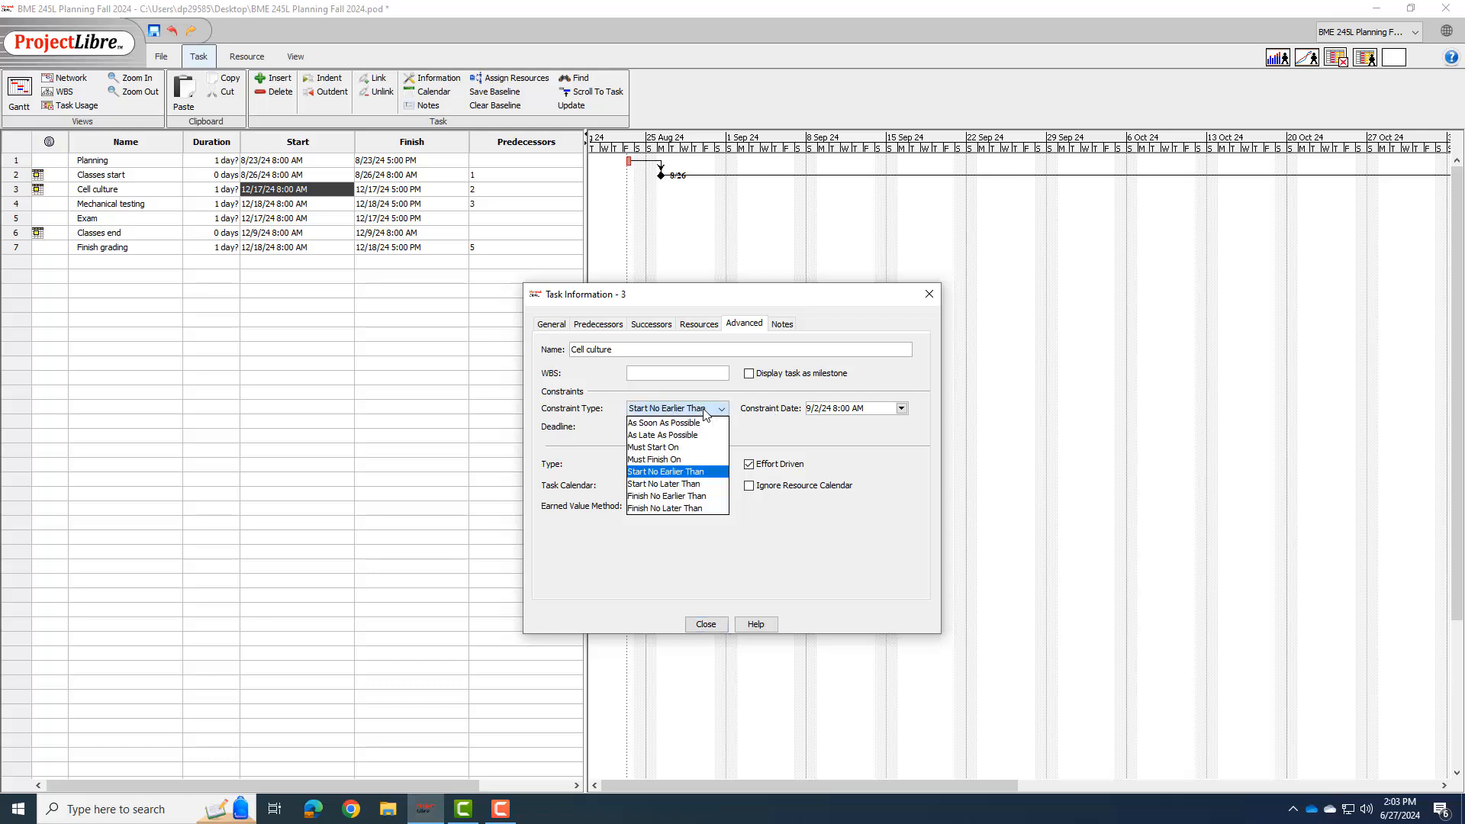
mouse_move(654, 446)
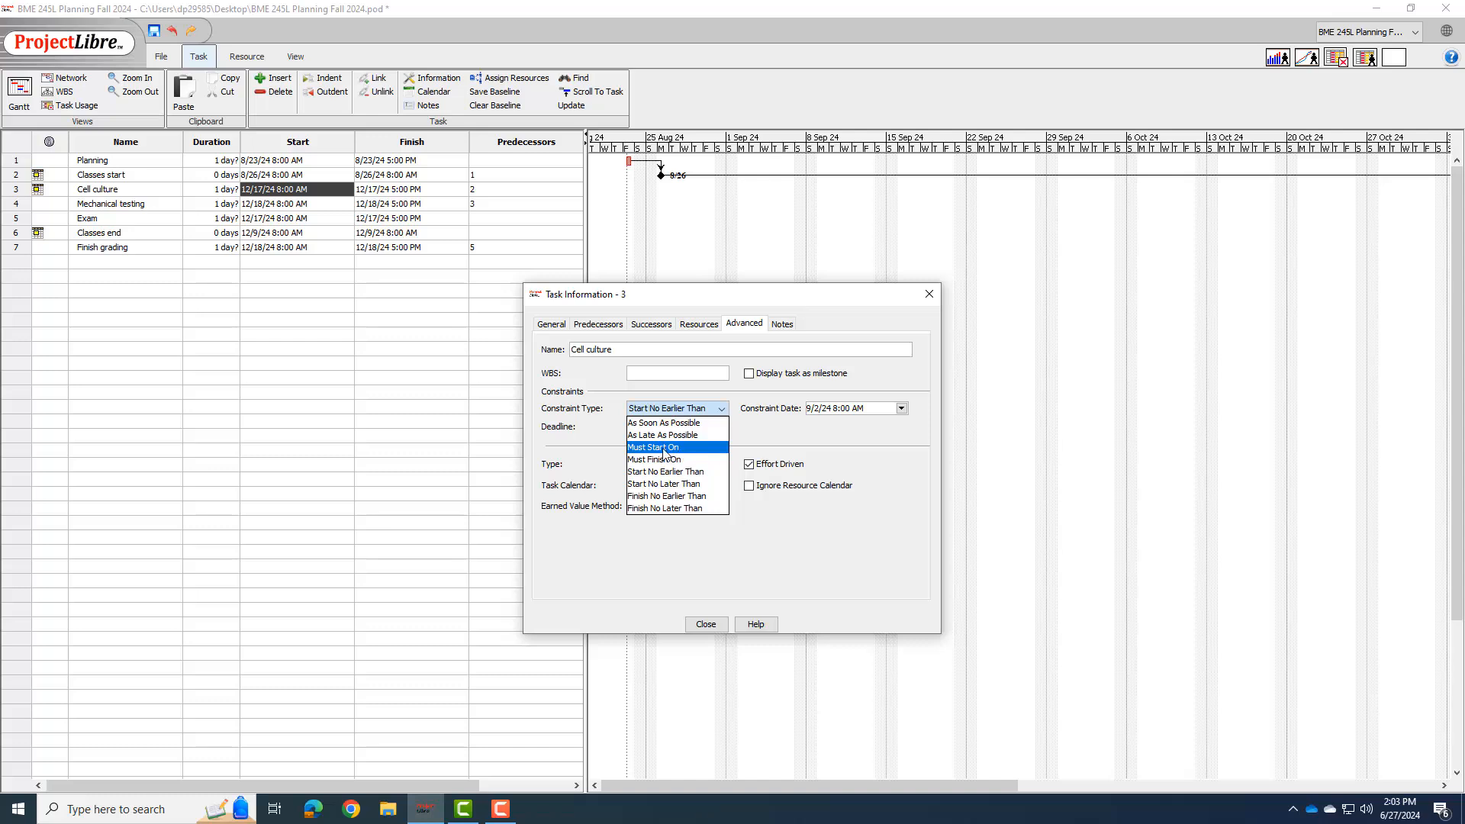
left_click(651, 446)
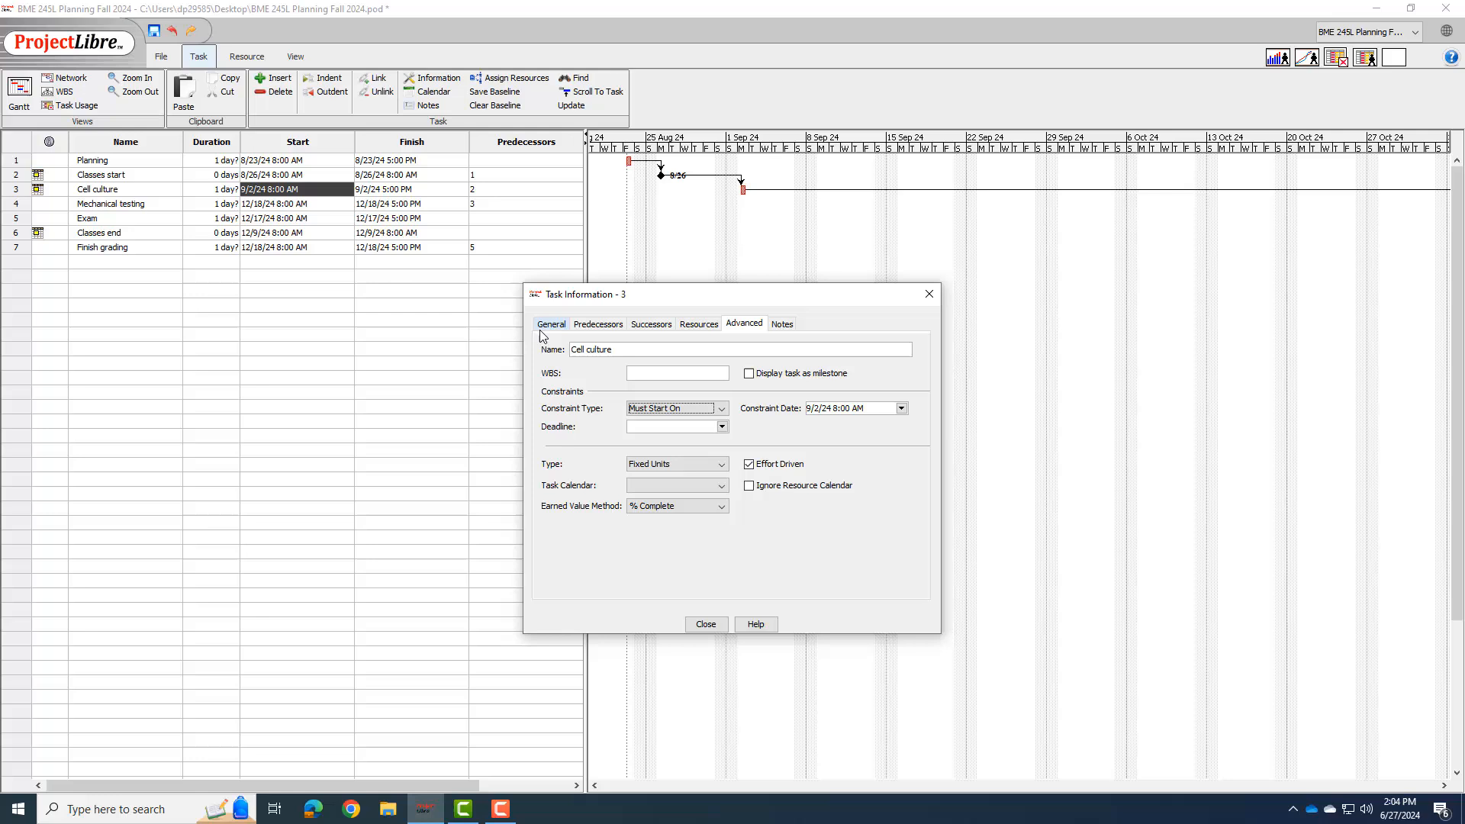
Set Cell culture's finish to 10/18/24 and make its 35-day duration firm, not estimated.
left_click(551, 324)
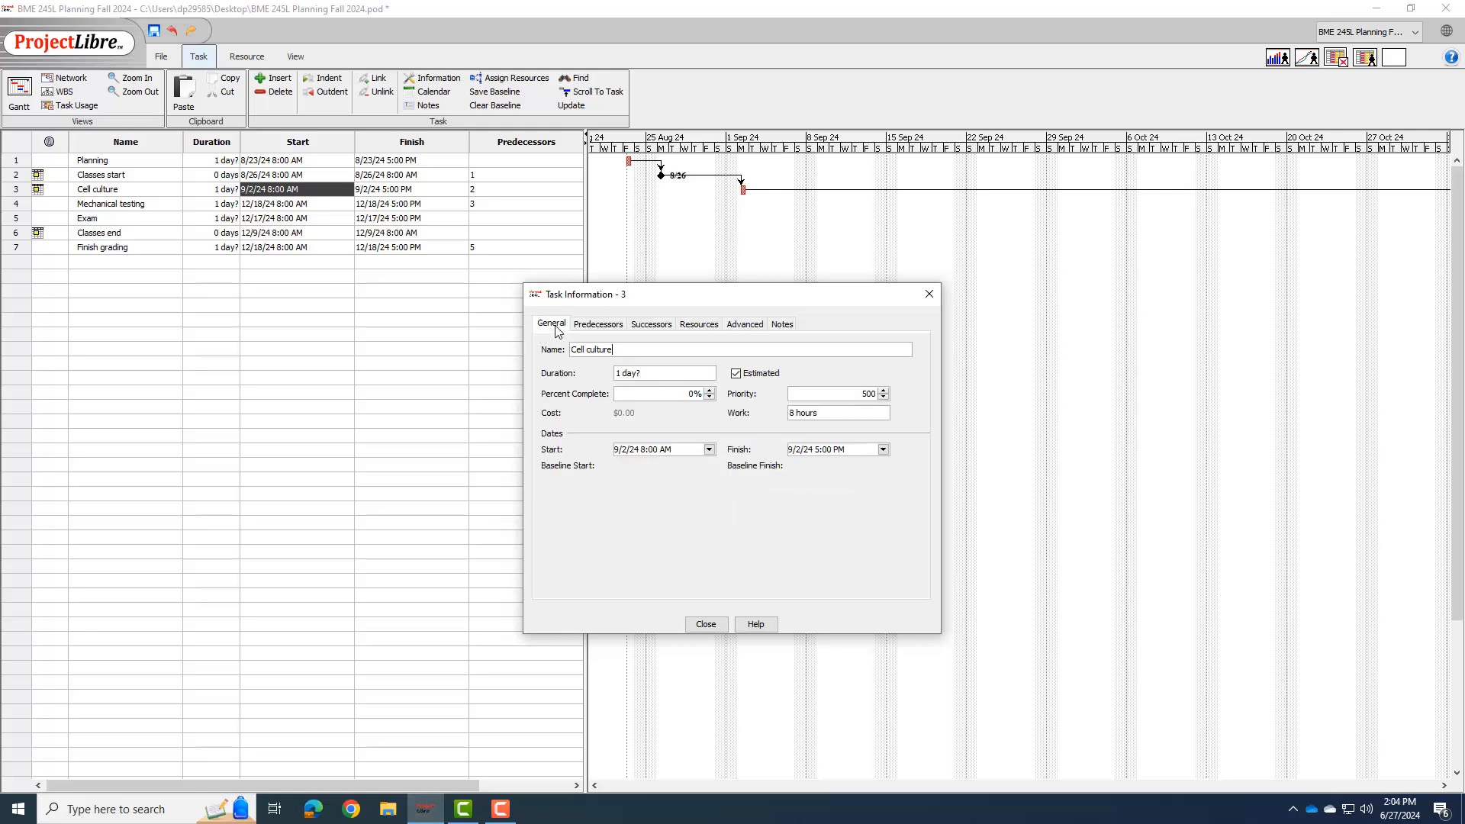
left_click(830, 450)
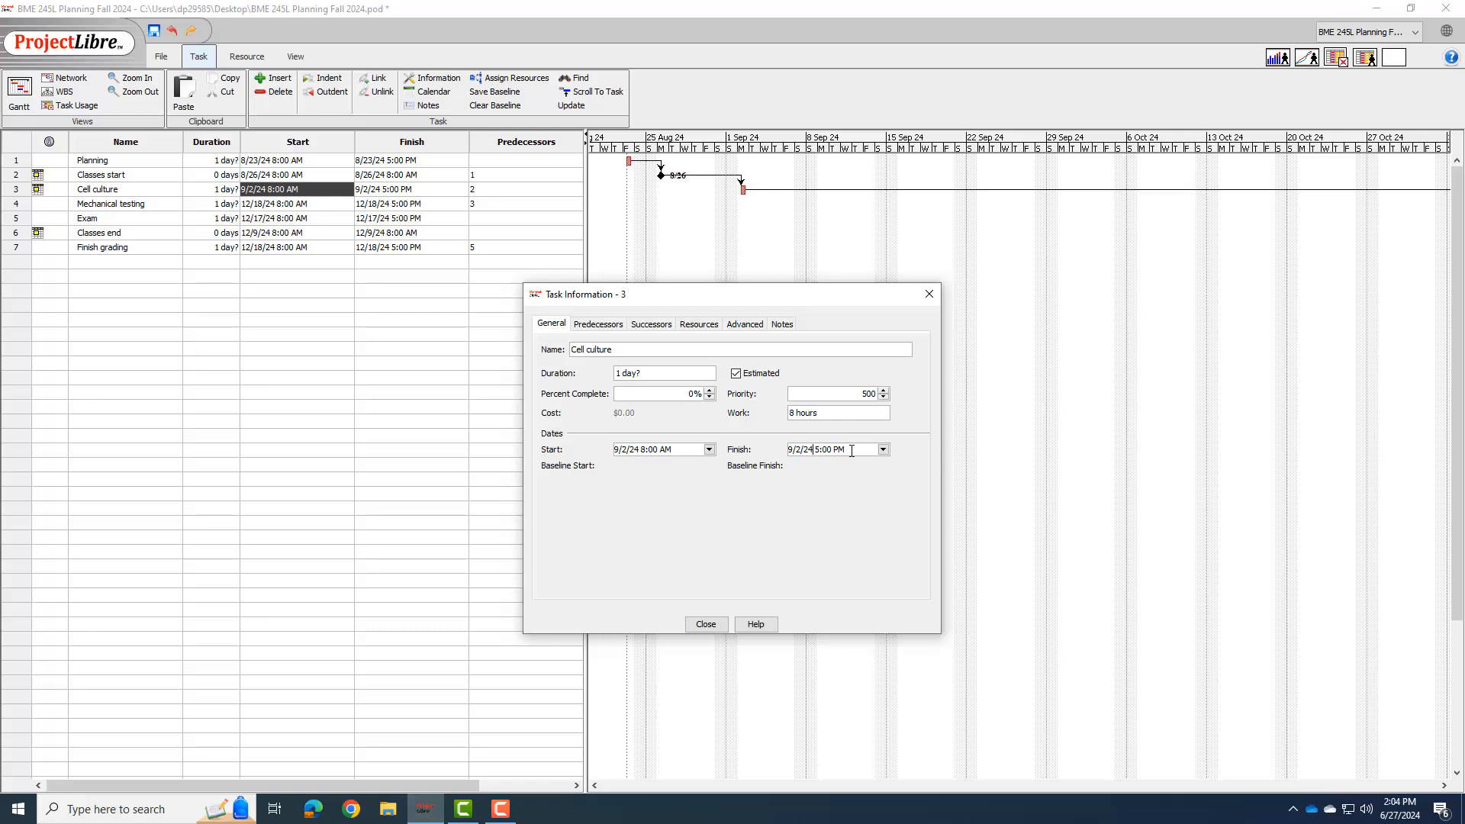
triple_click(833, 449)
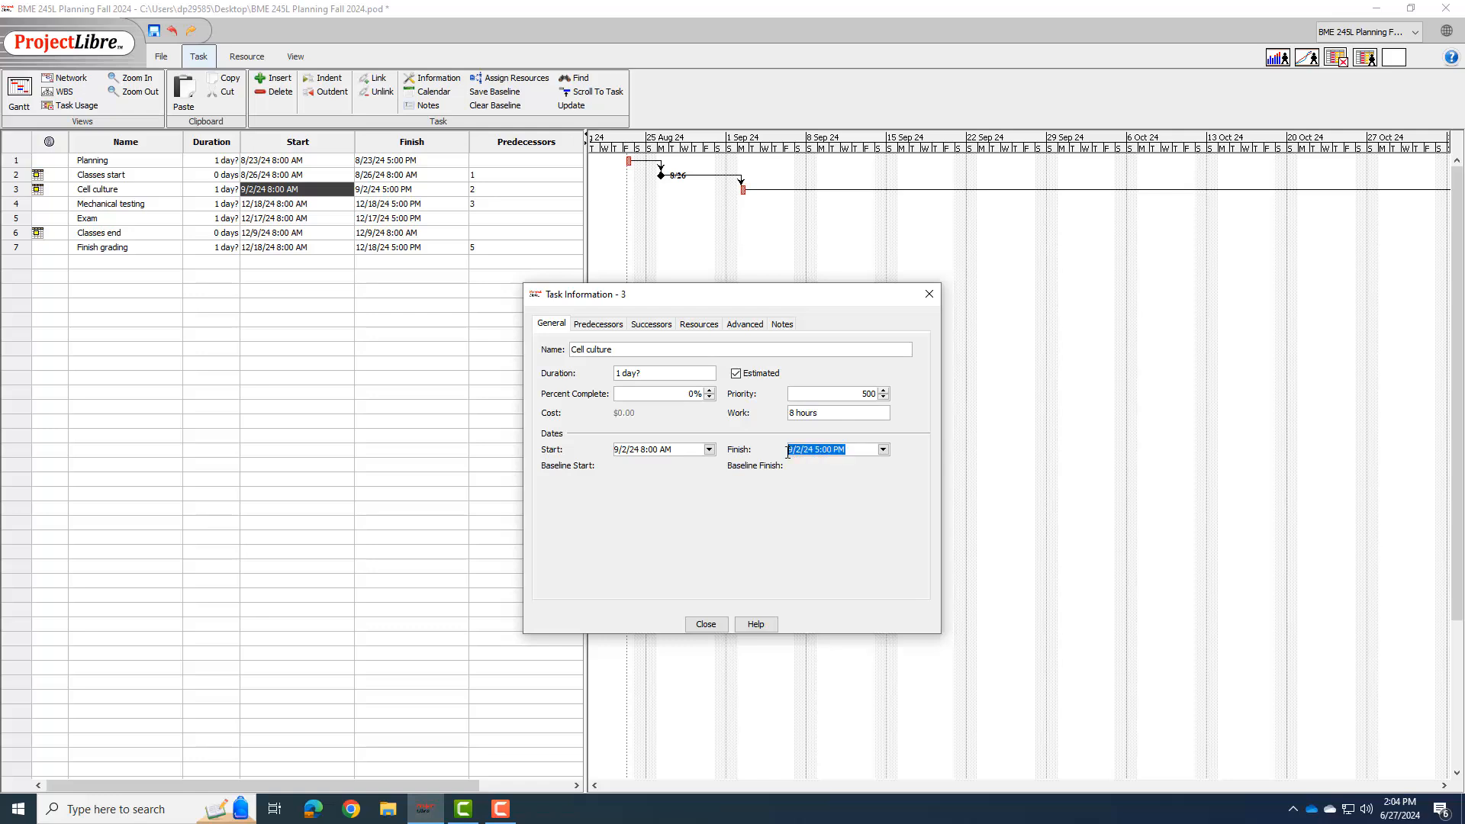
type("10/18/2024")
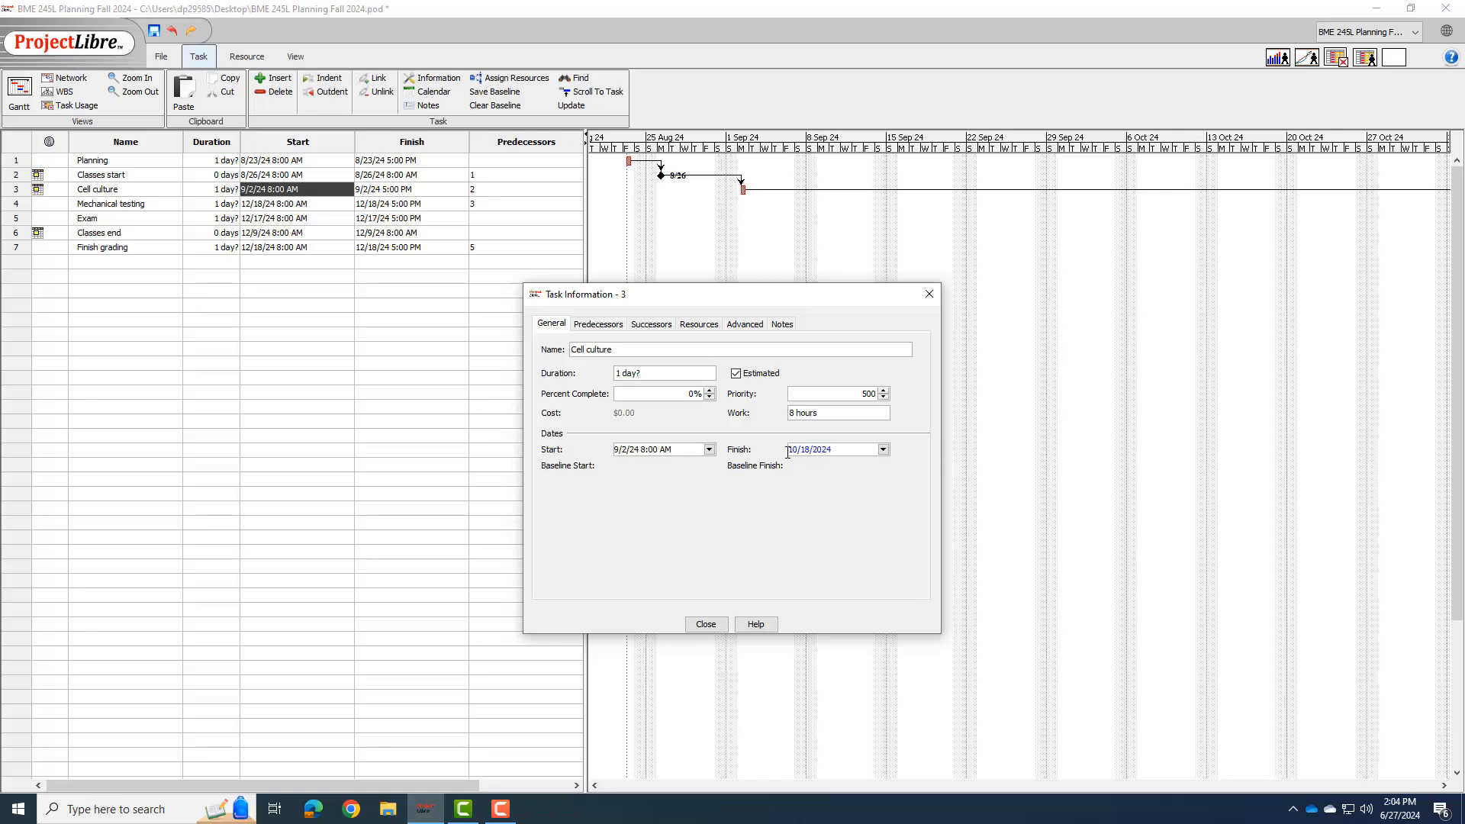
left_click(704, 623)
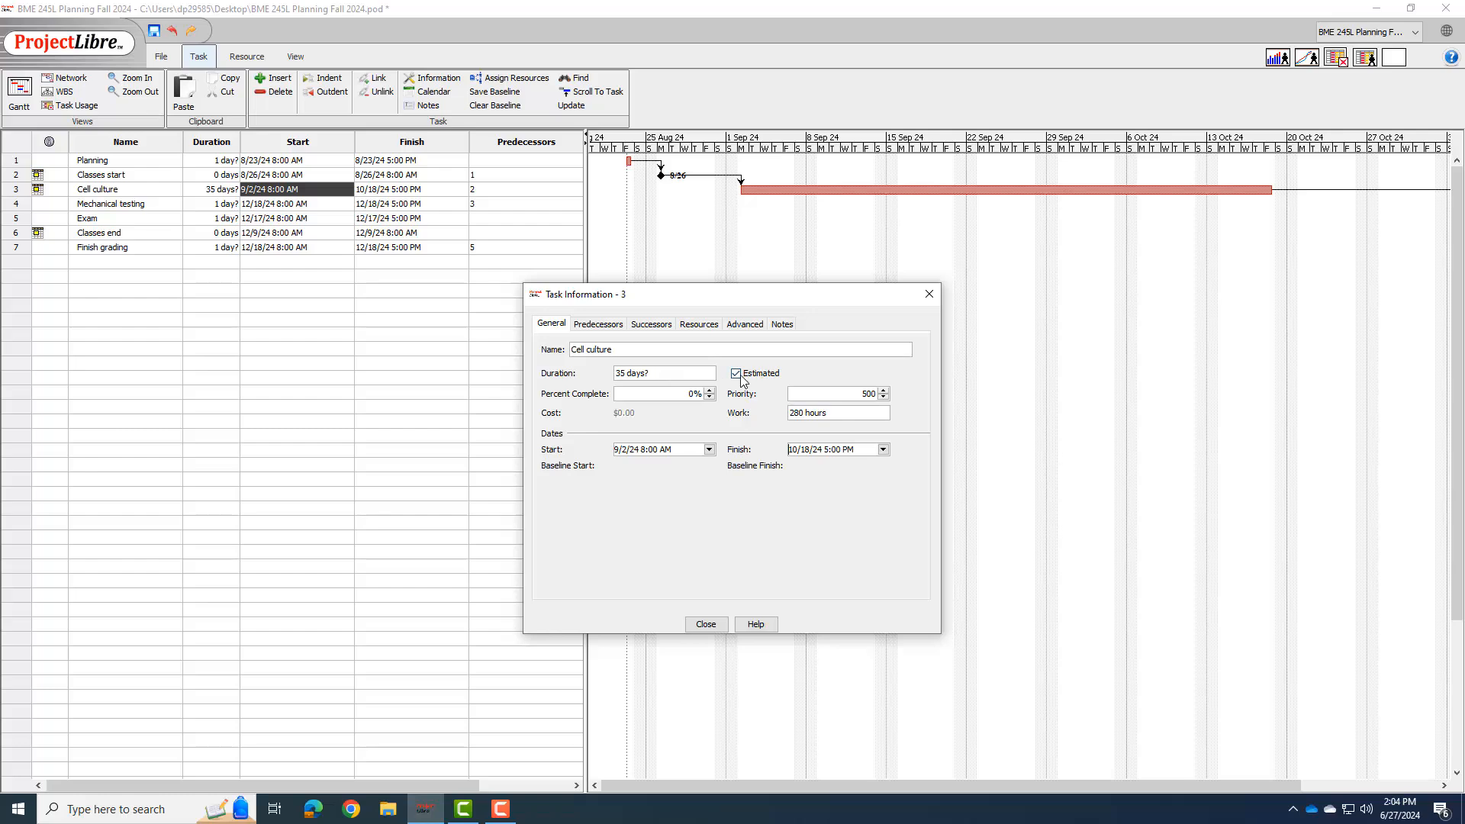
left_click(736, 373)
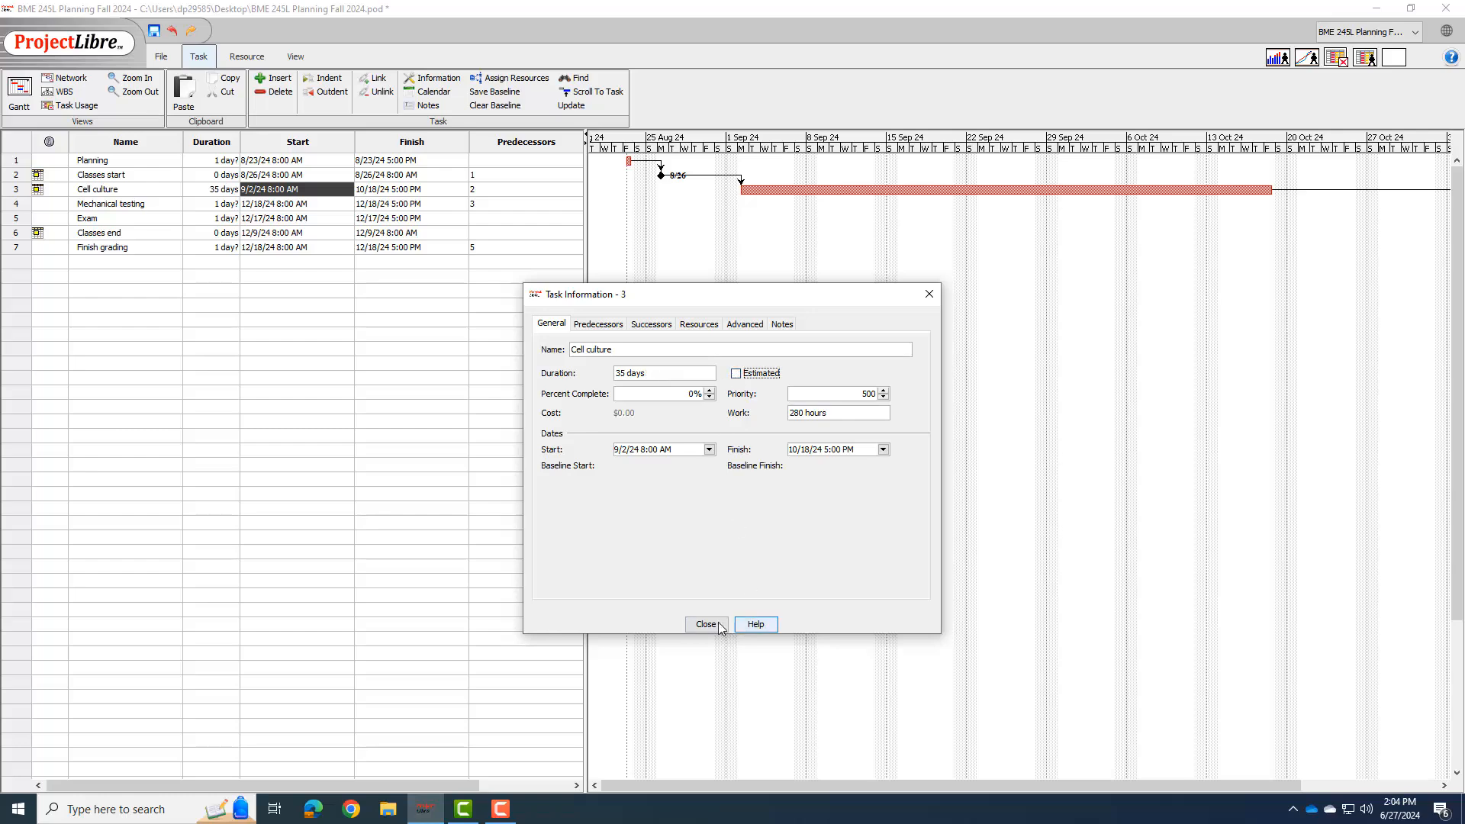
Pin Mechanical testing with a Must Start On constraint of 10/21/2024.
left_click(705, 624)
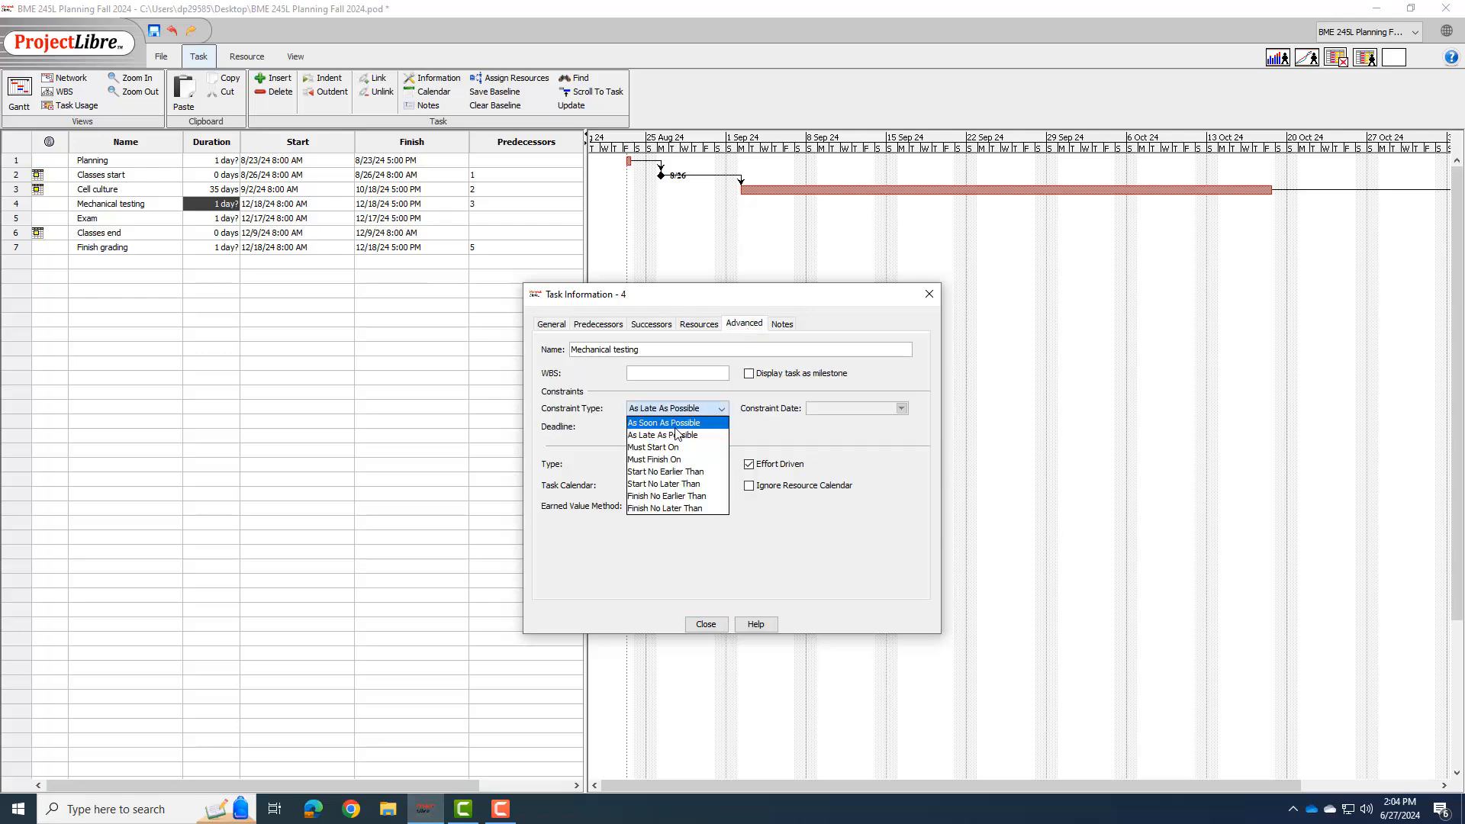
left_click(652, 447)
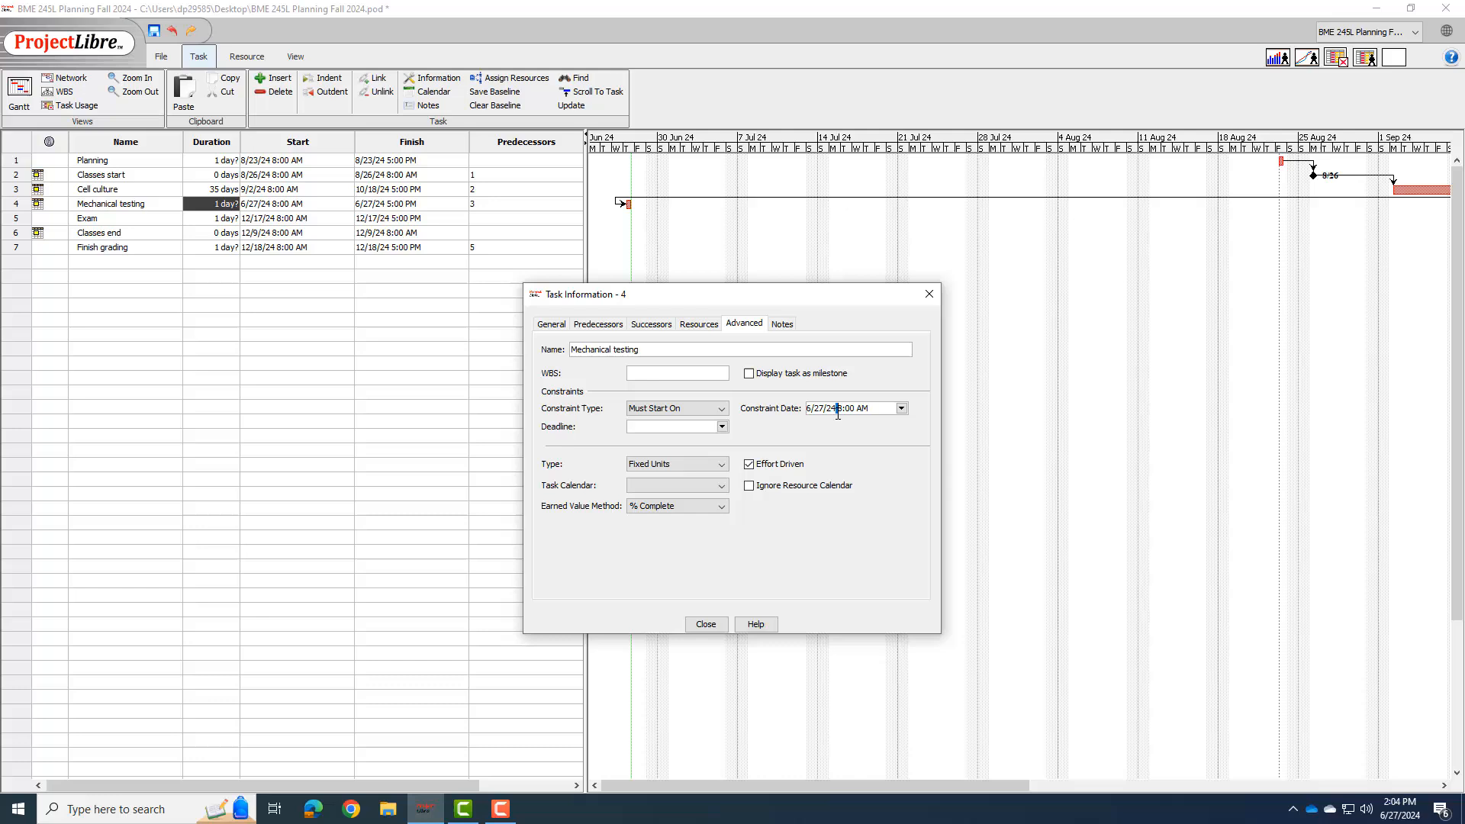
triple_click(849, 409)
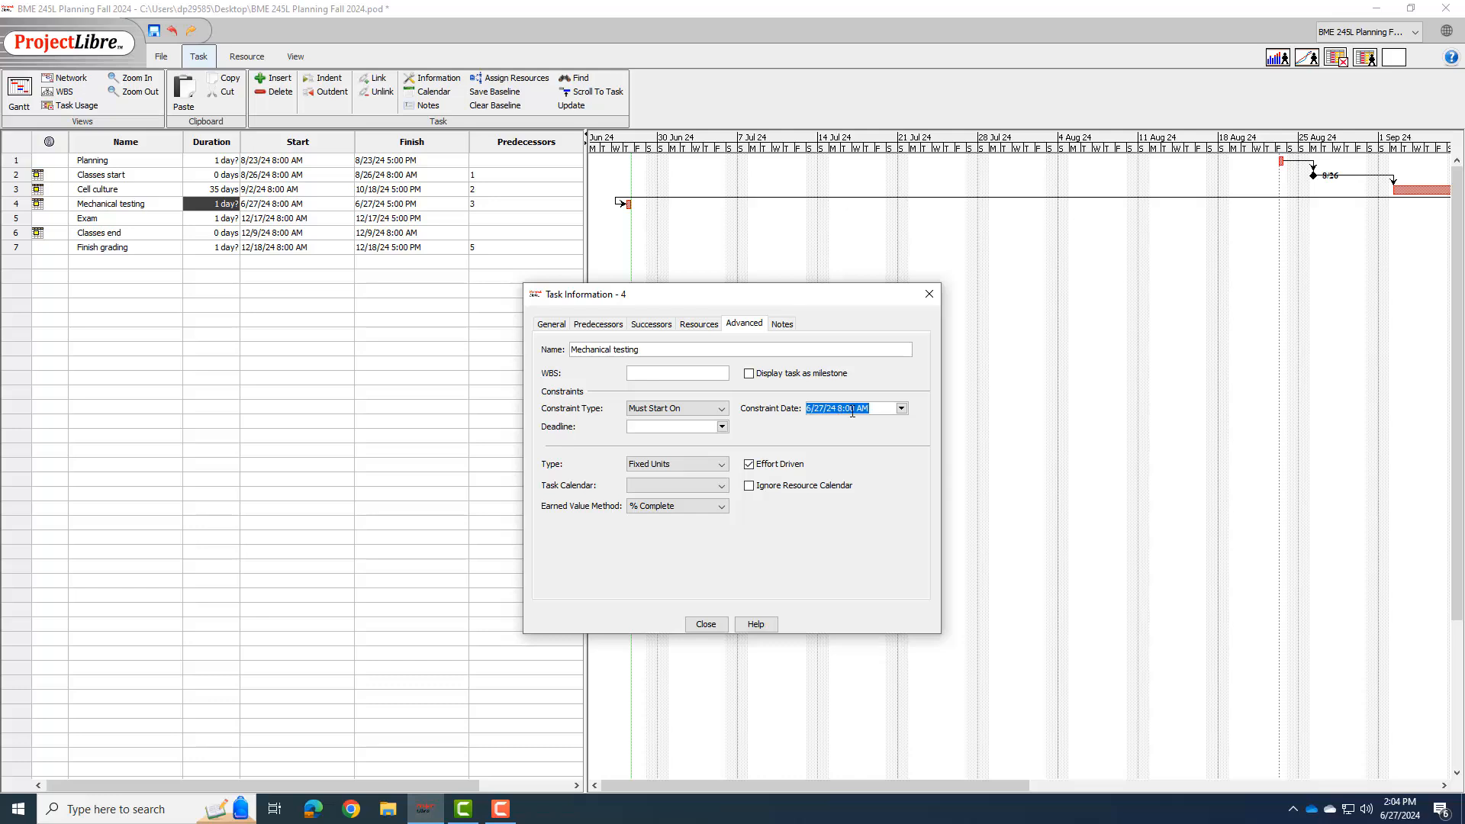
type("10/21/2024")
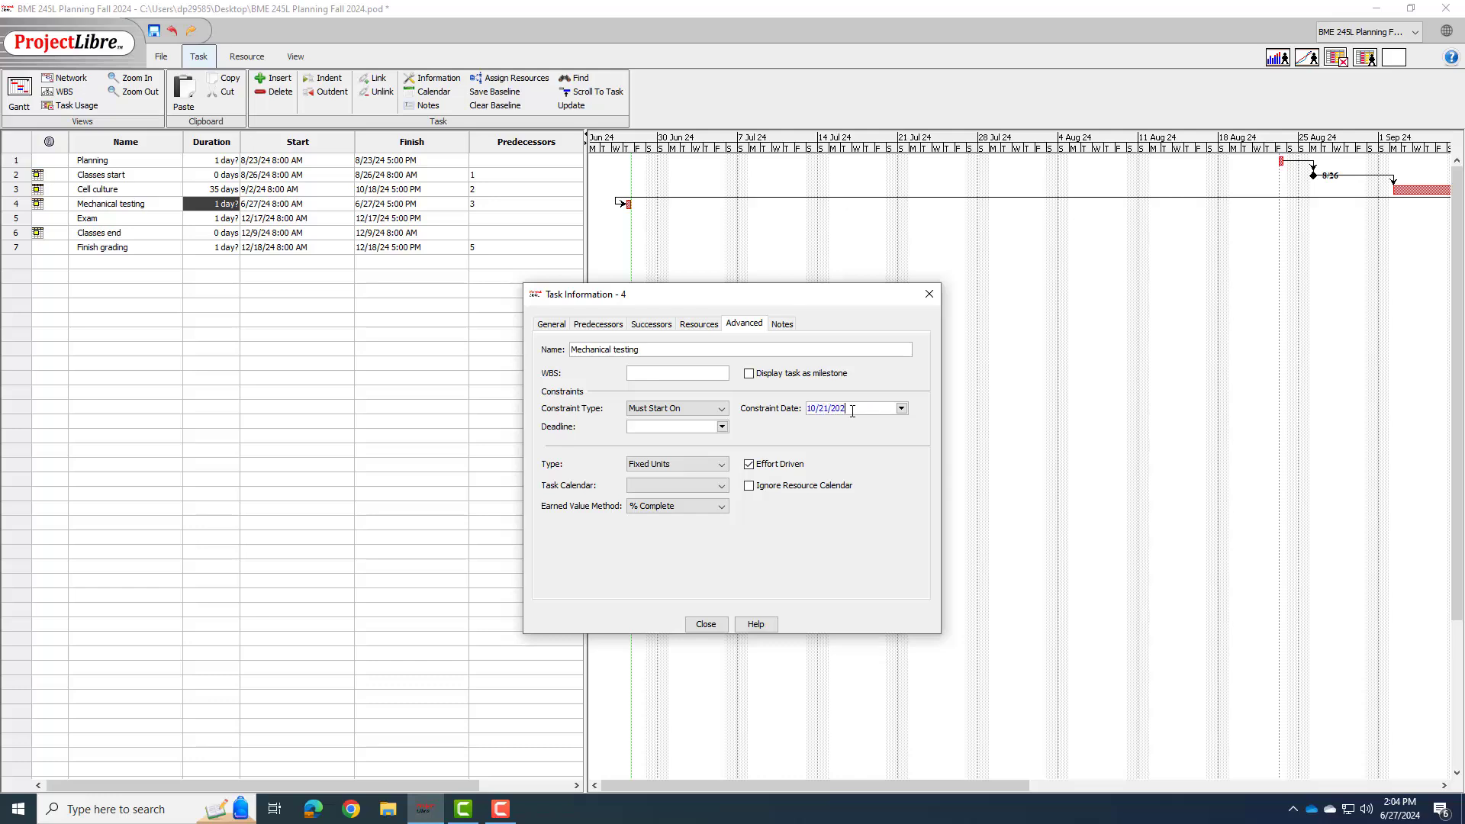
Set Mechanical testing's finish to 11/22/24 with a firm 25-day duration.
left_click(550, 324)
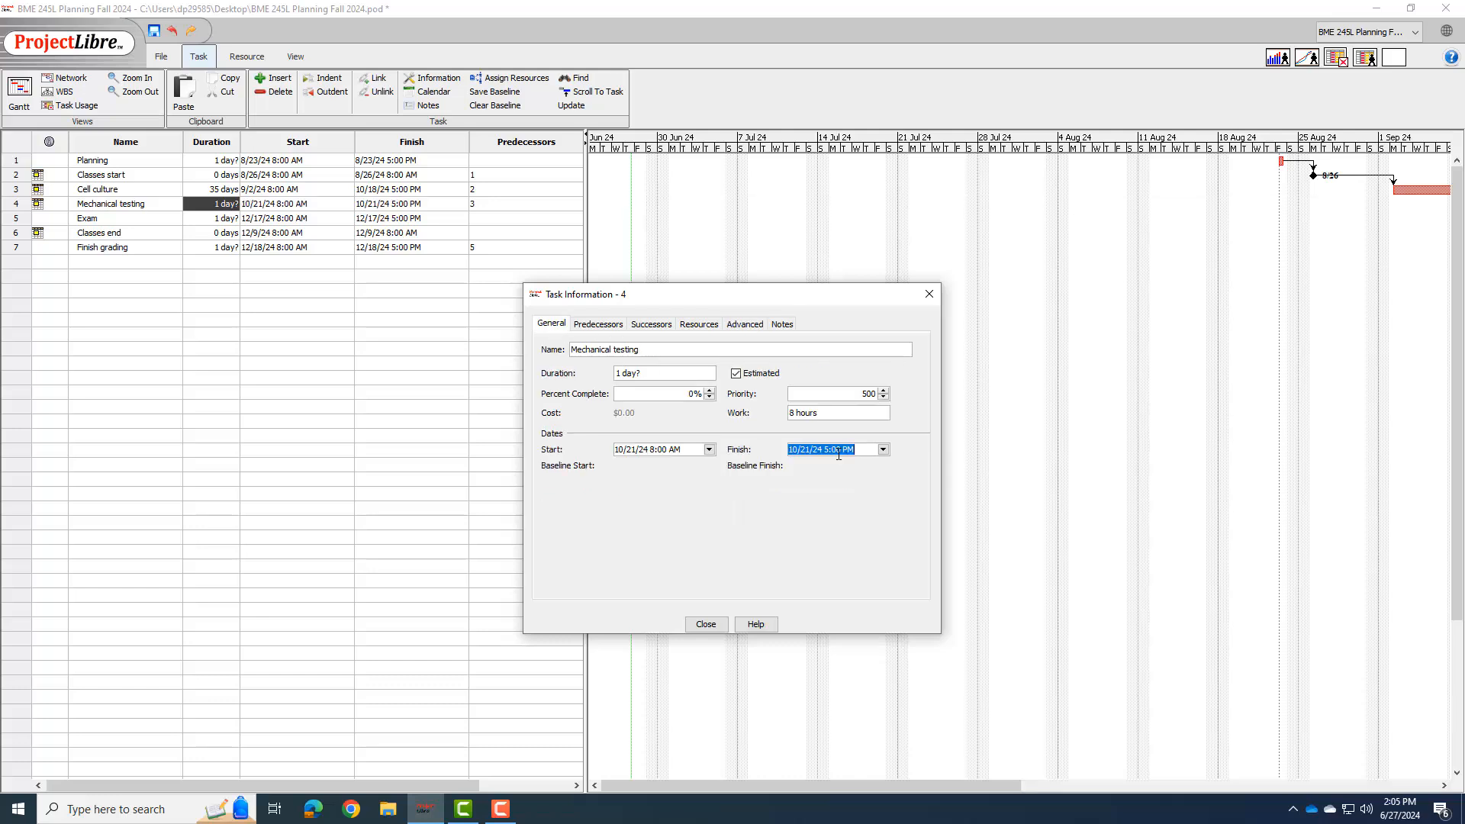
type("11/2")
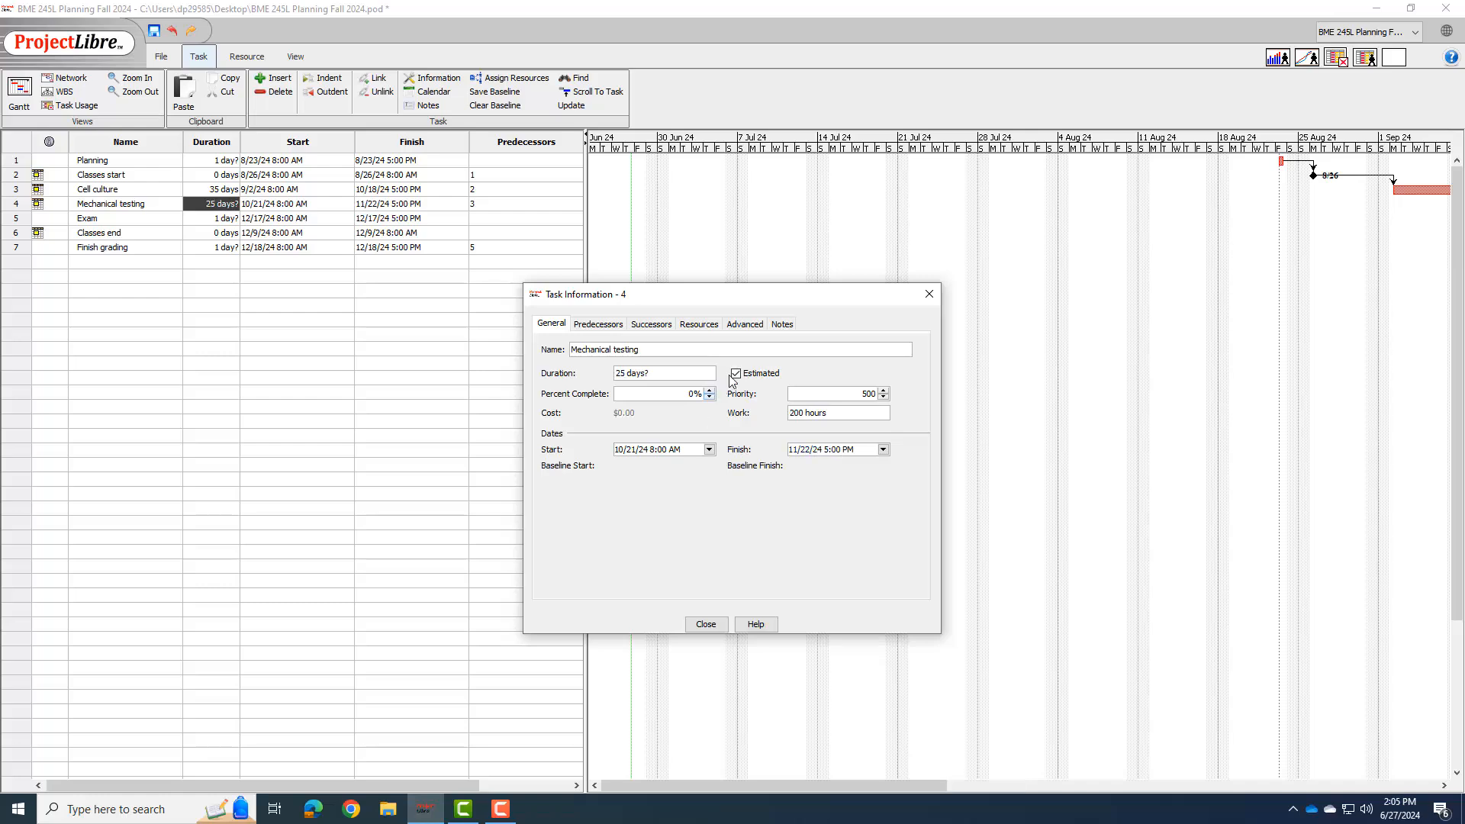
left_click(735, 373)
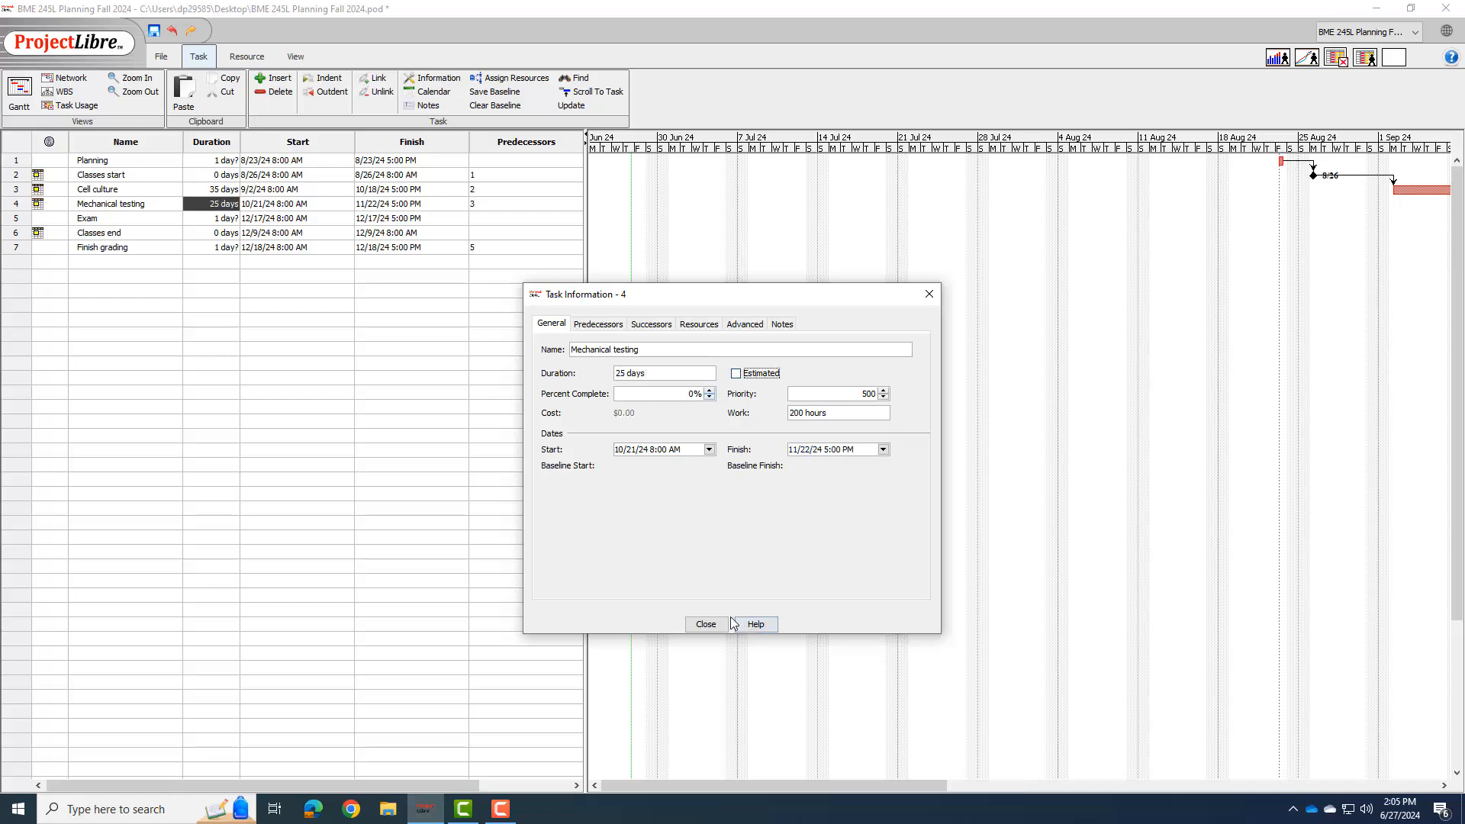
Close the Mechanical testing details and scroll the Gantt chart to review the bars.
left_click(704, 623)
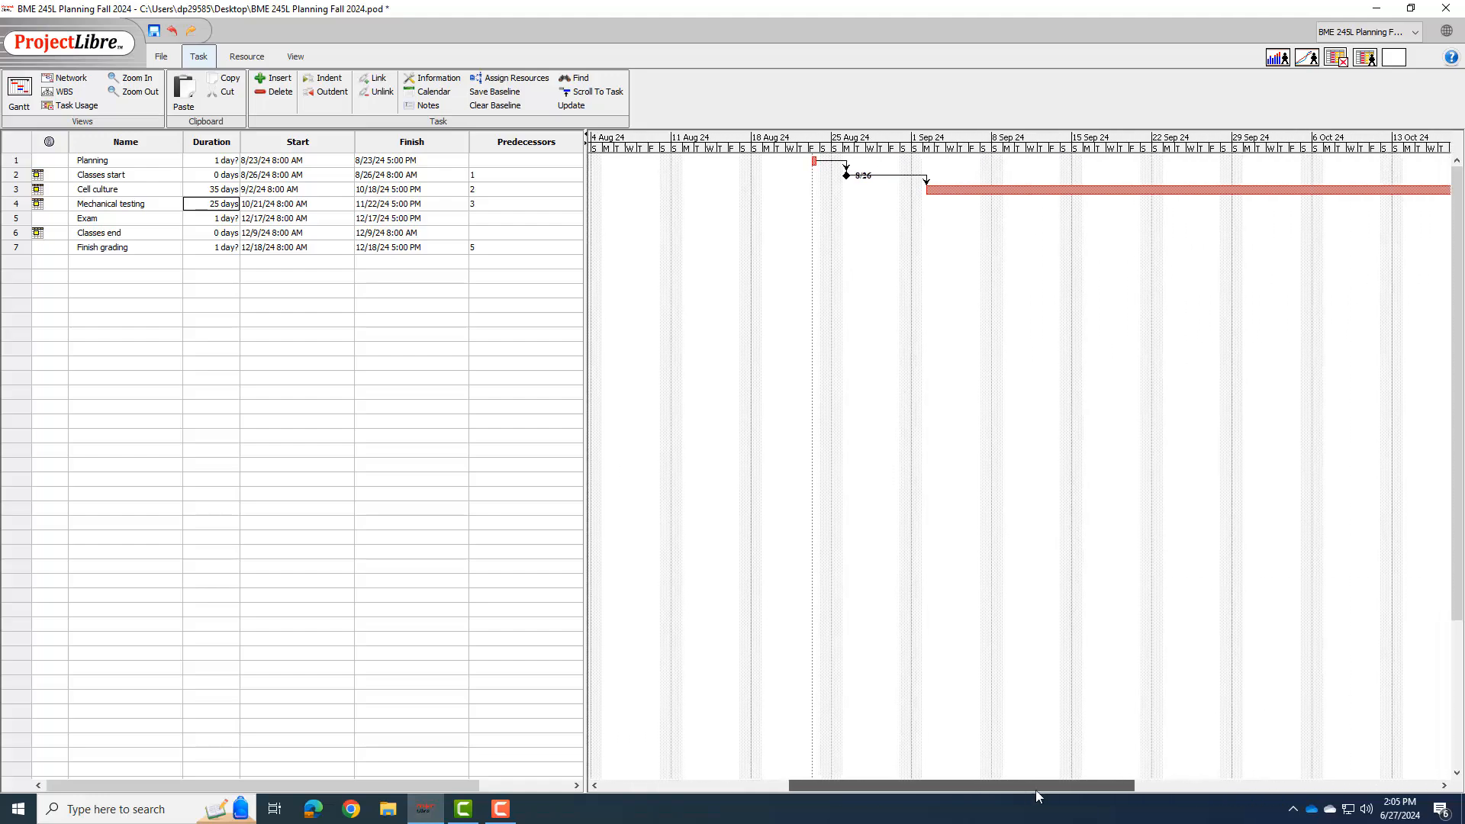
scroll("right", 3)
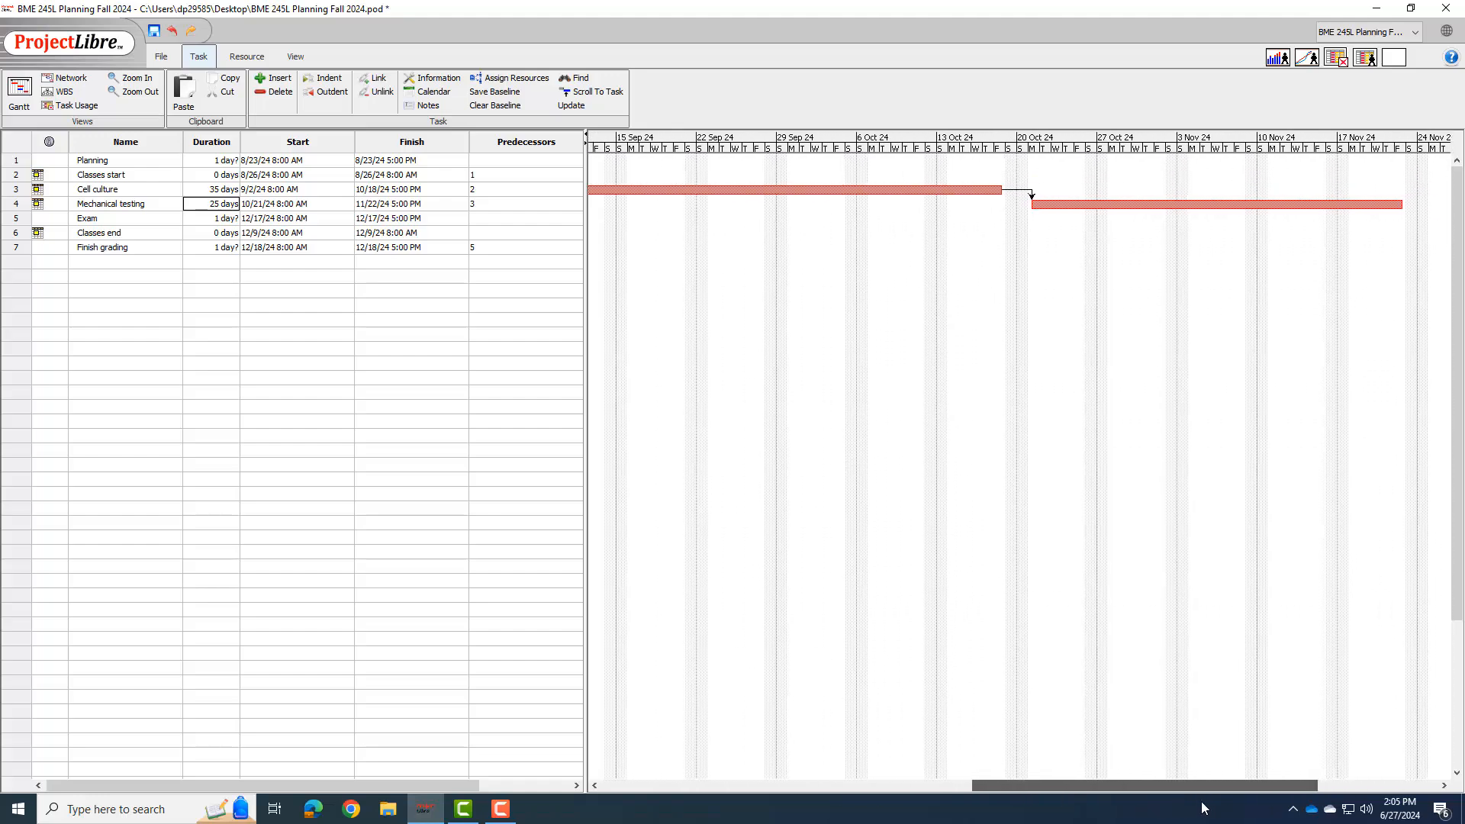
scroll("left", 3)
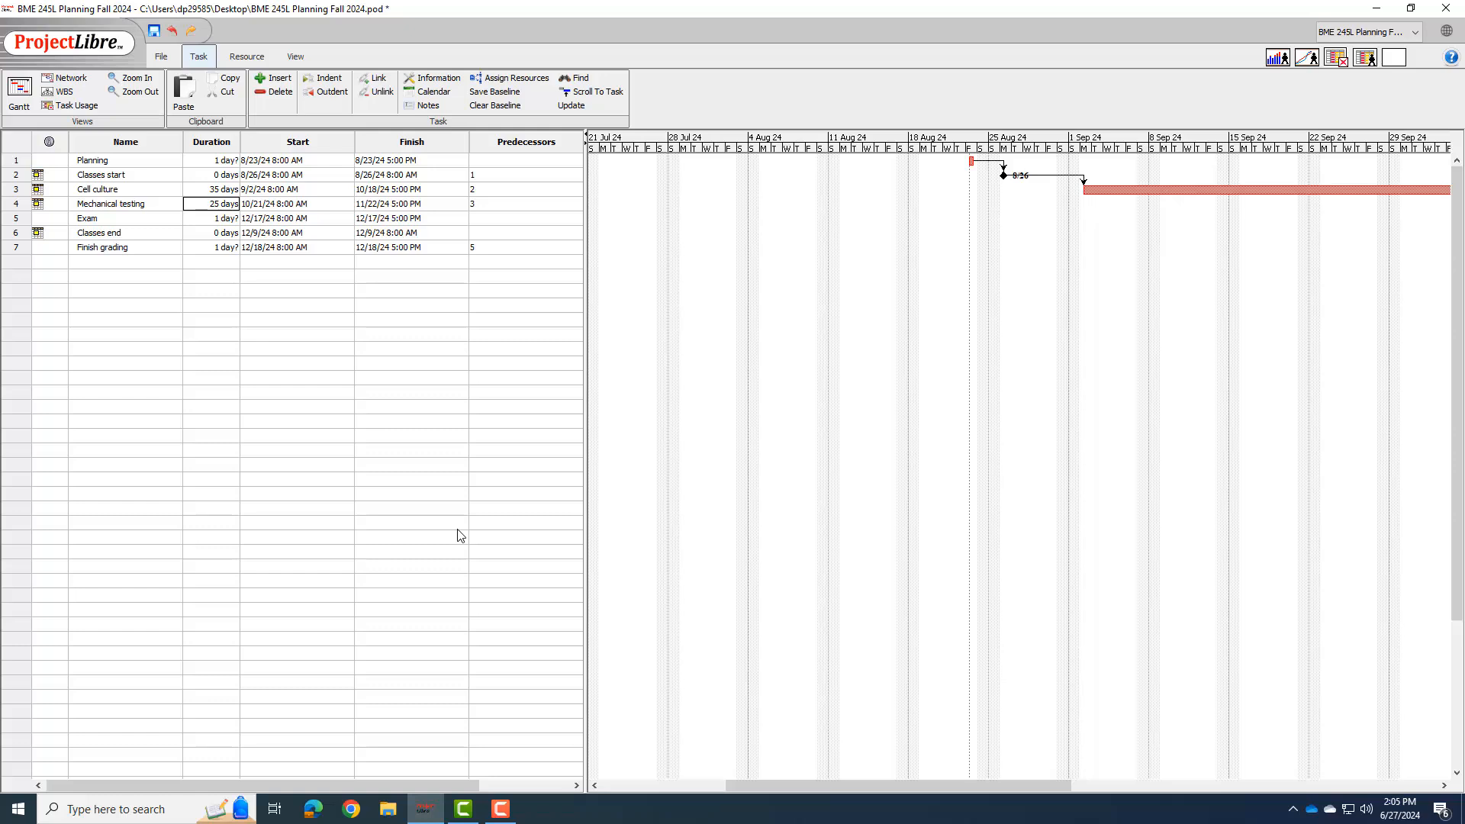
mouse_move(129, 220)
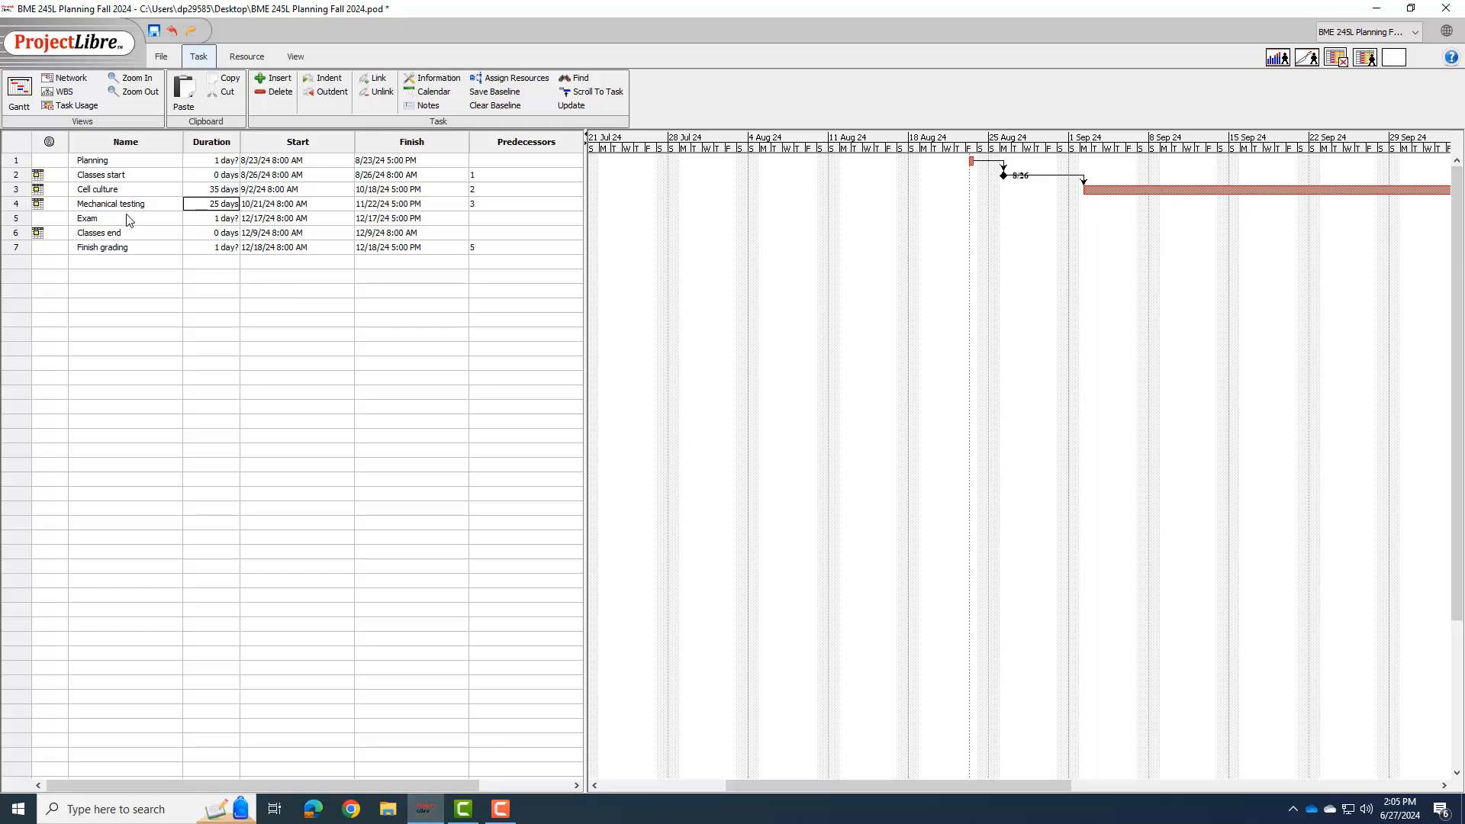
mouse_move(290, 225)
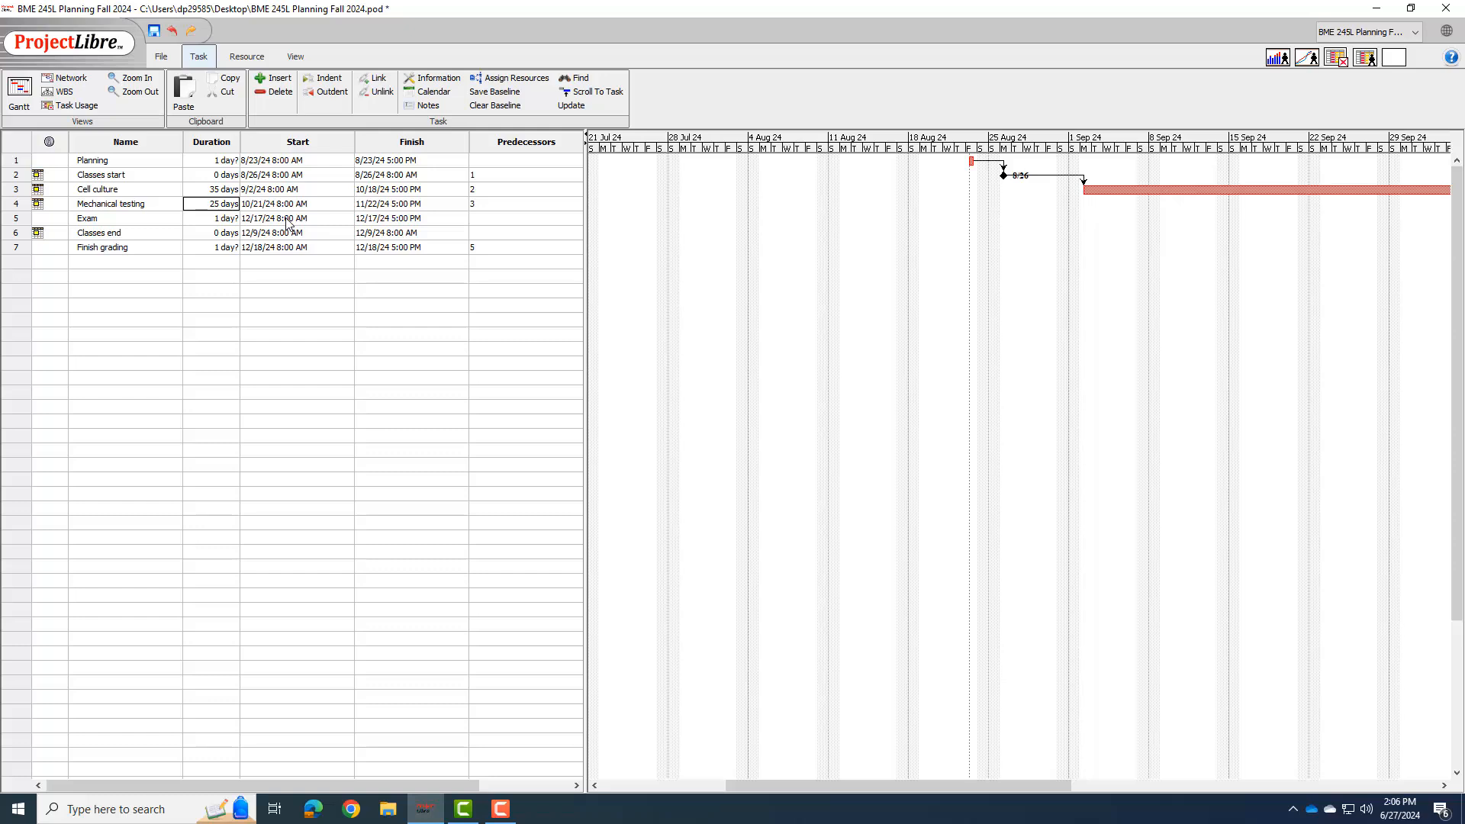
Add Make exam, Exam review and Individual exam rows below Exam, then select all four exam tasks.
left_click(272, 78)
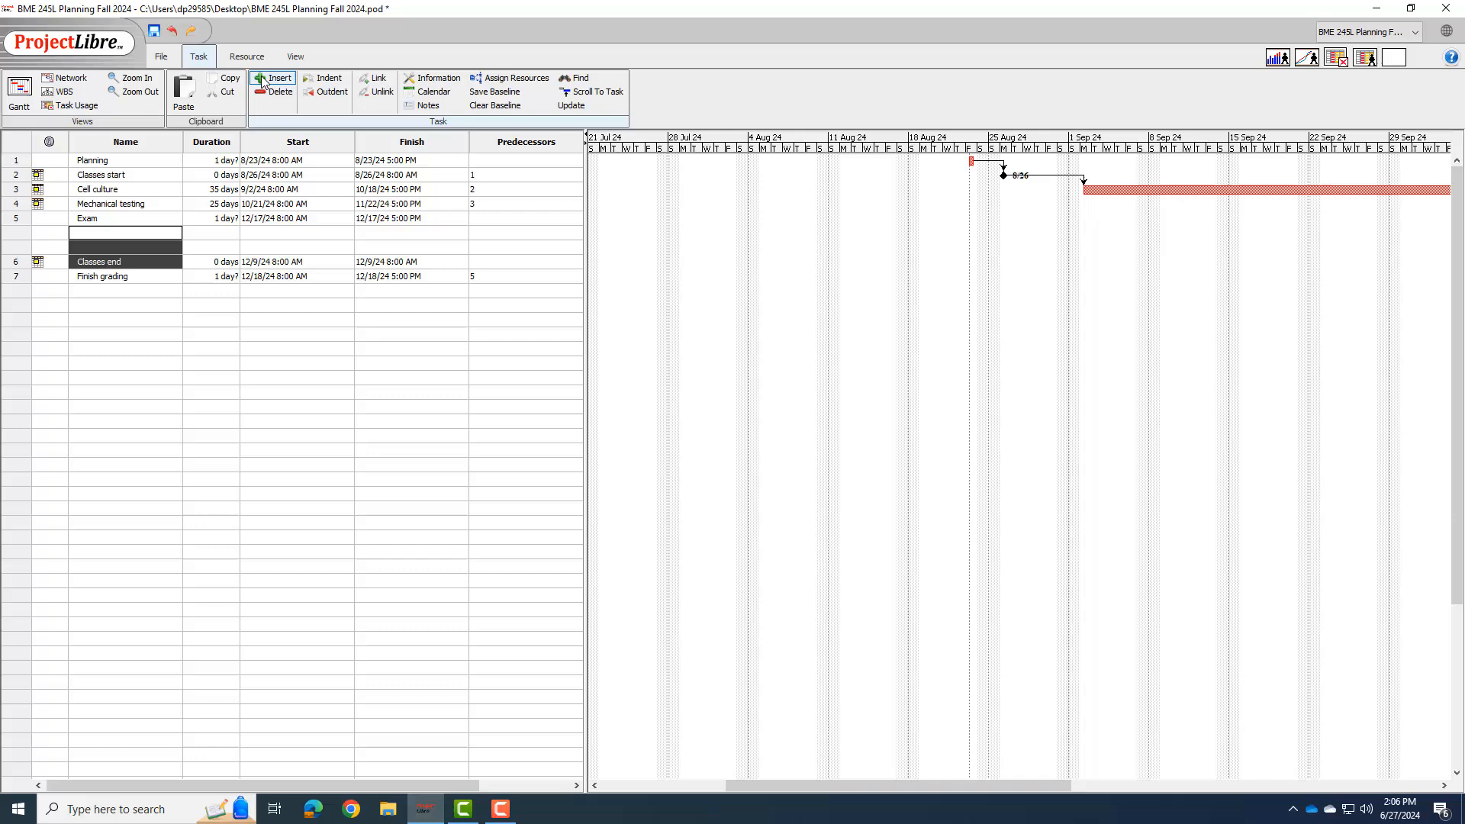
left_click(272, 78)
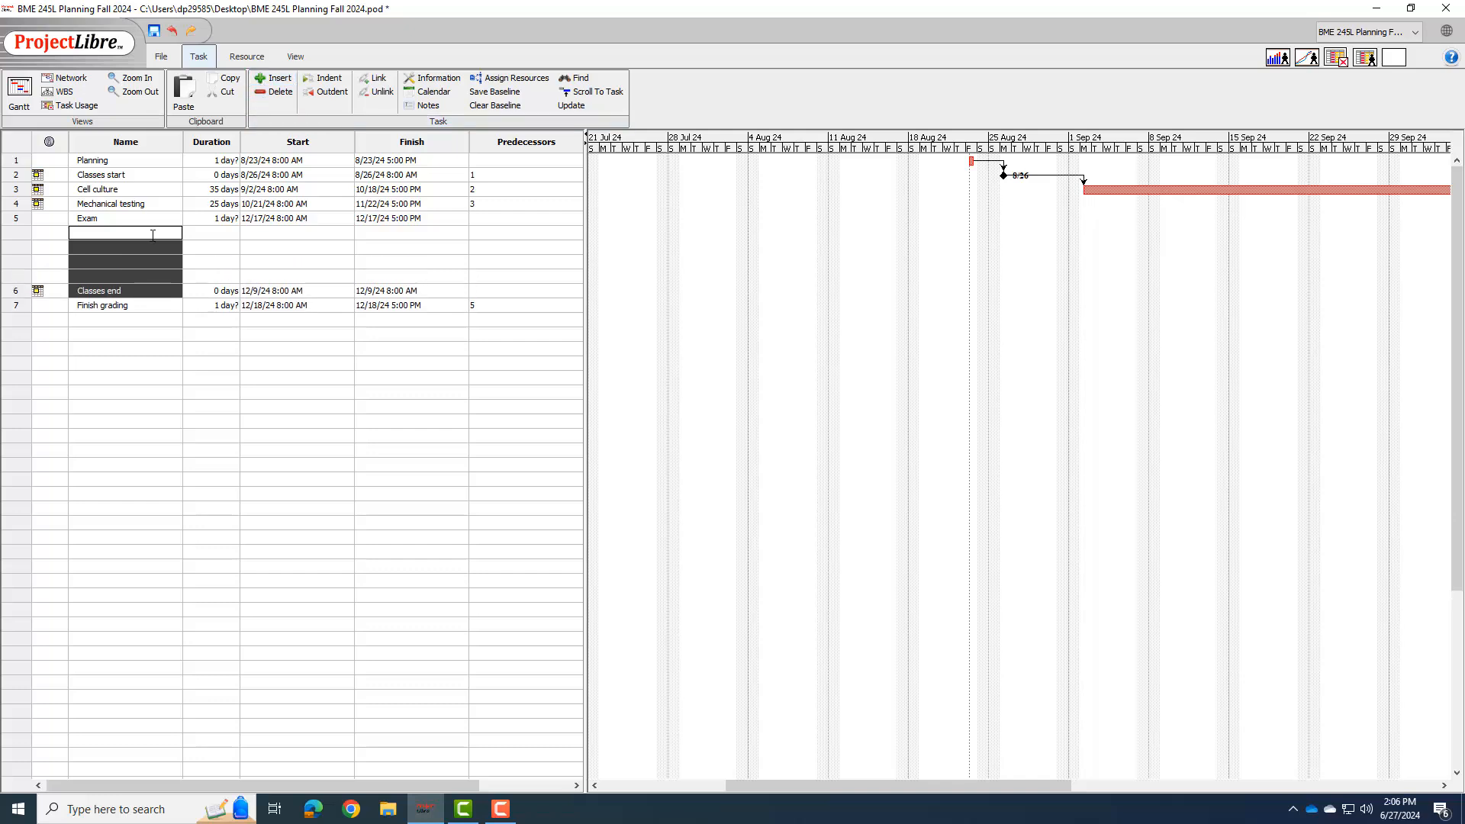
type("Make e")
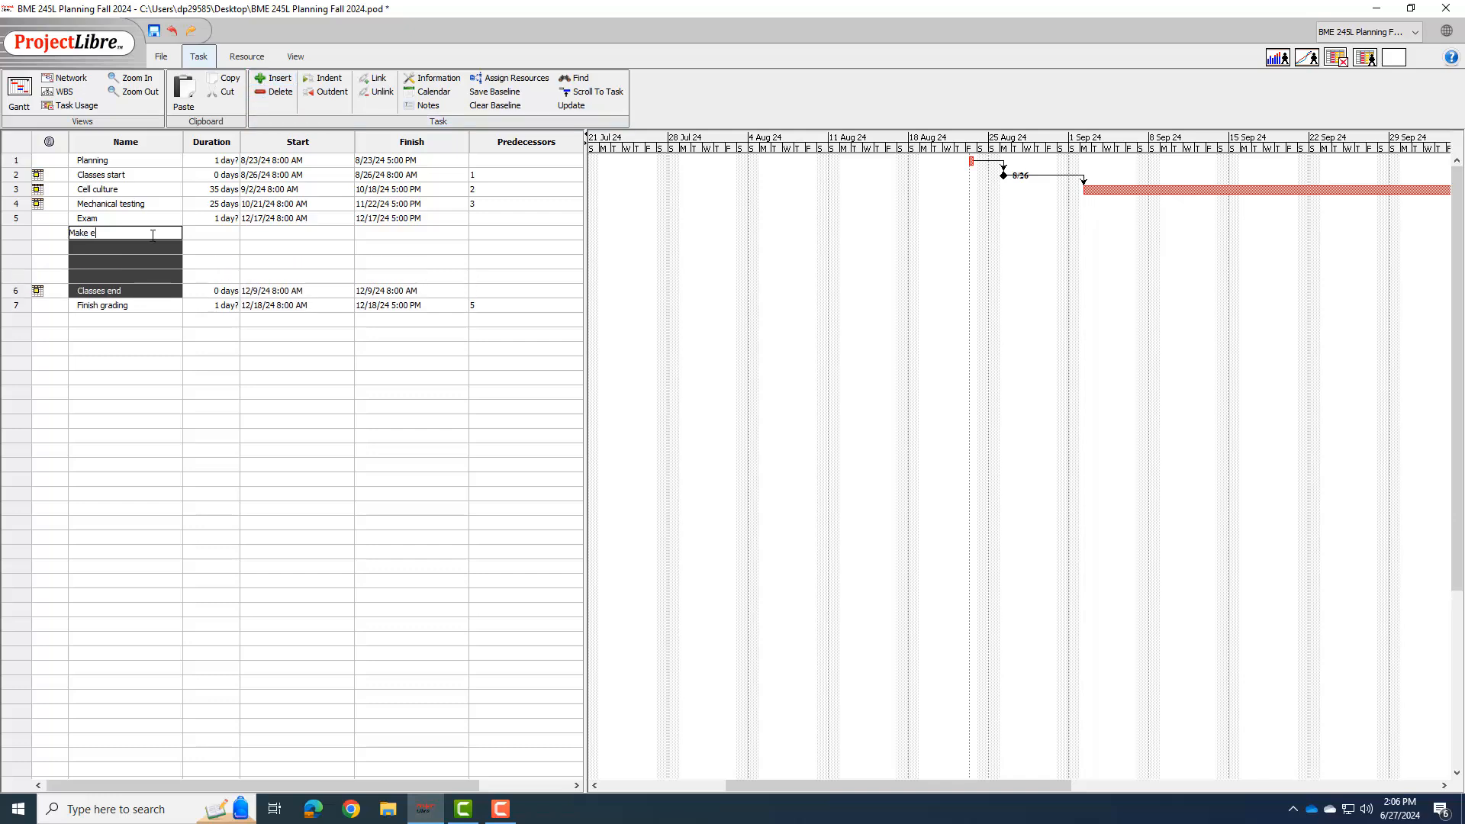
type("xam")
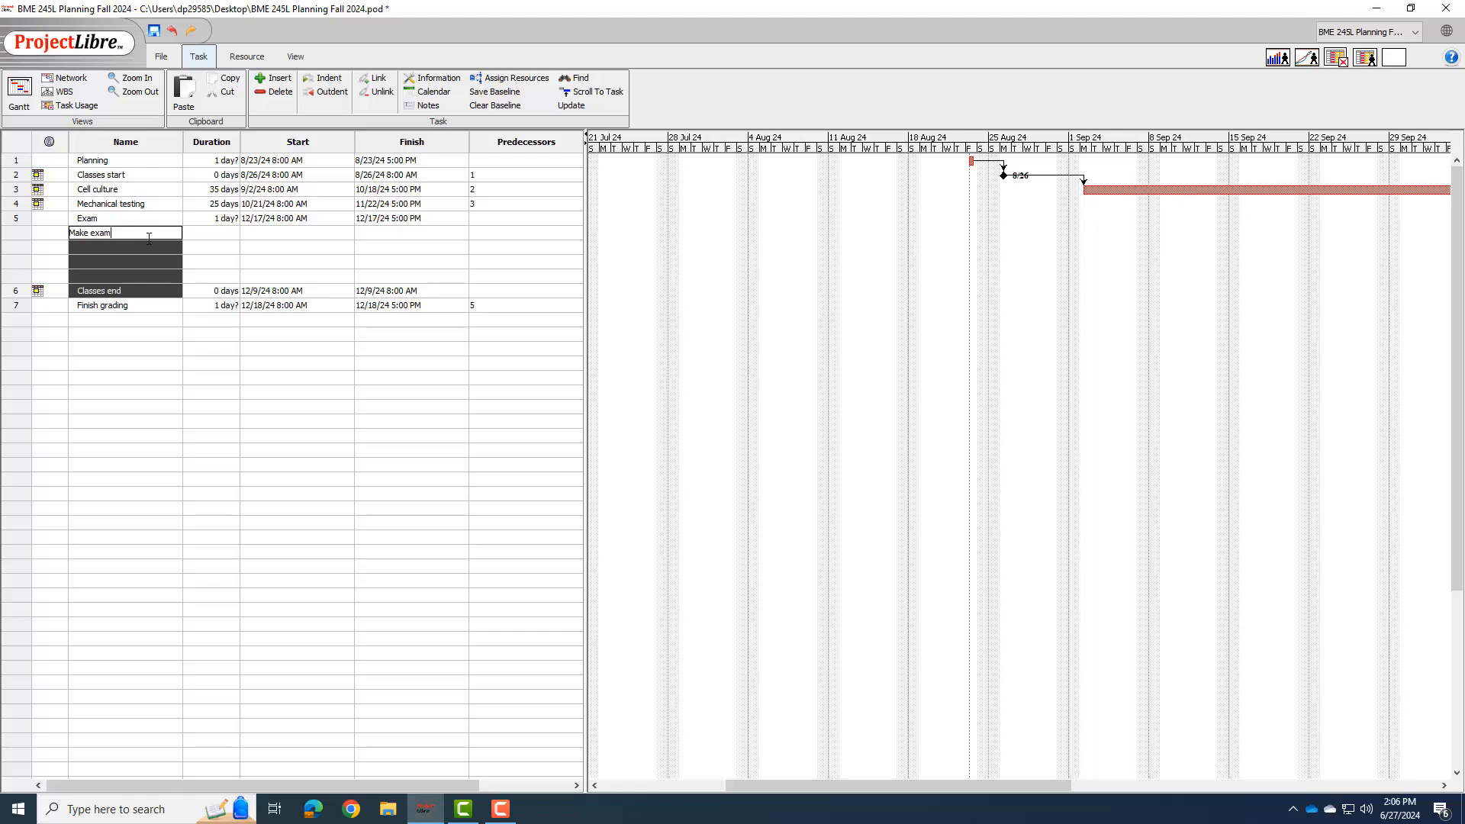
key("Return")
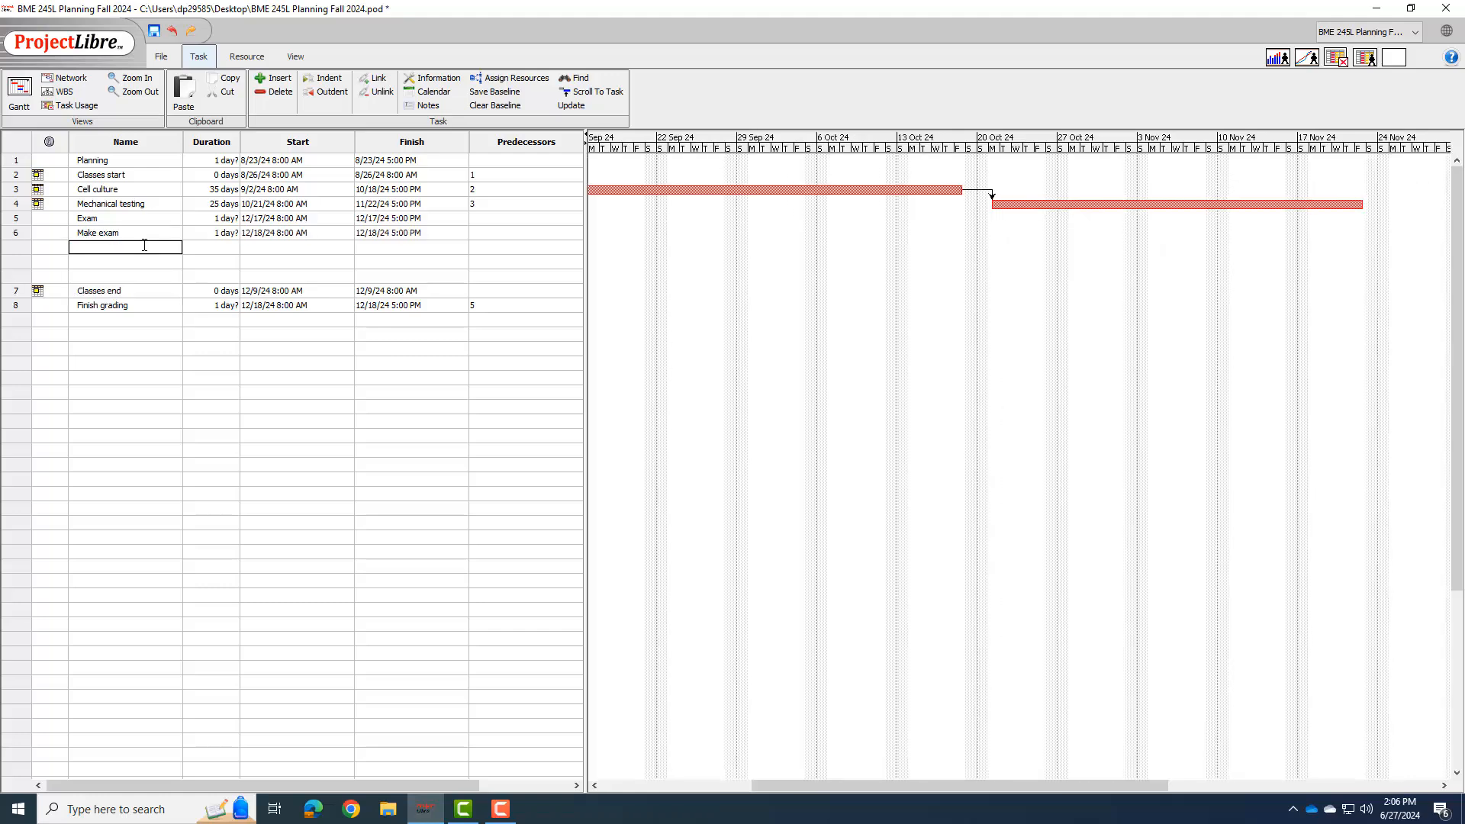
type("Exam revi")
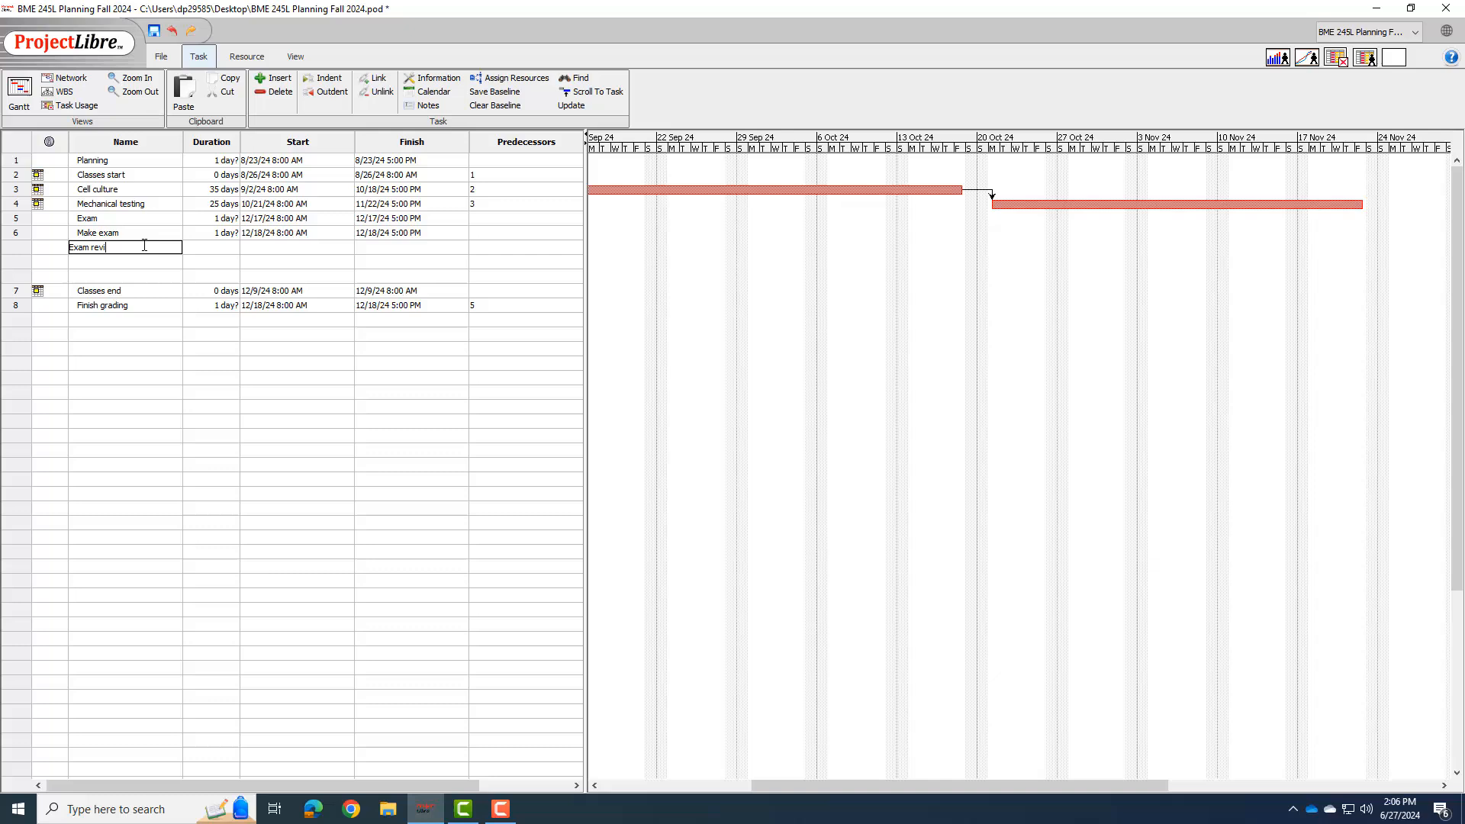
key("Return")
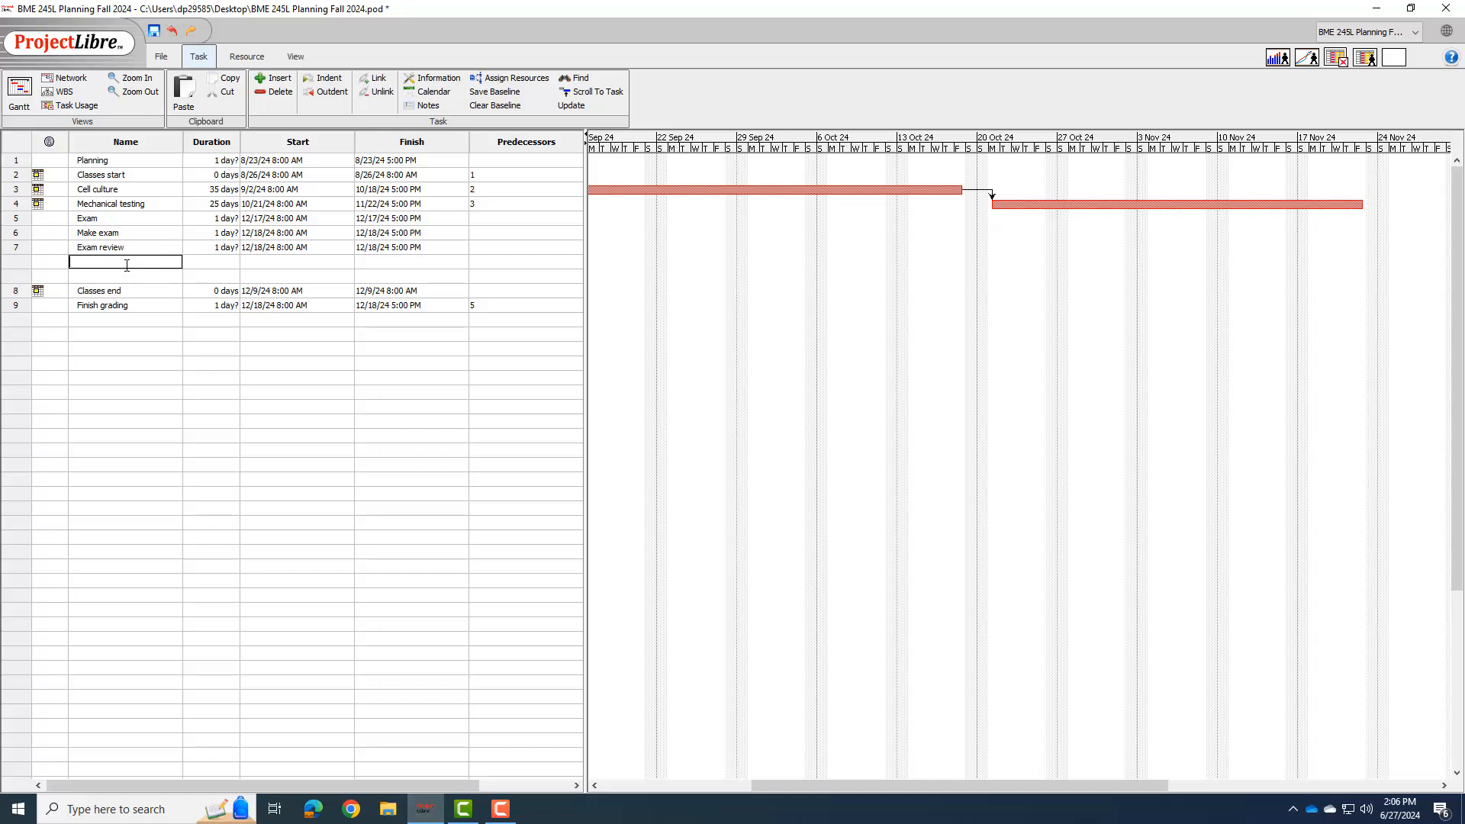
type("Individual")
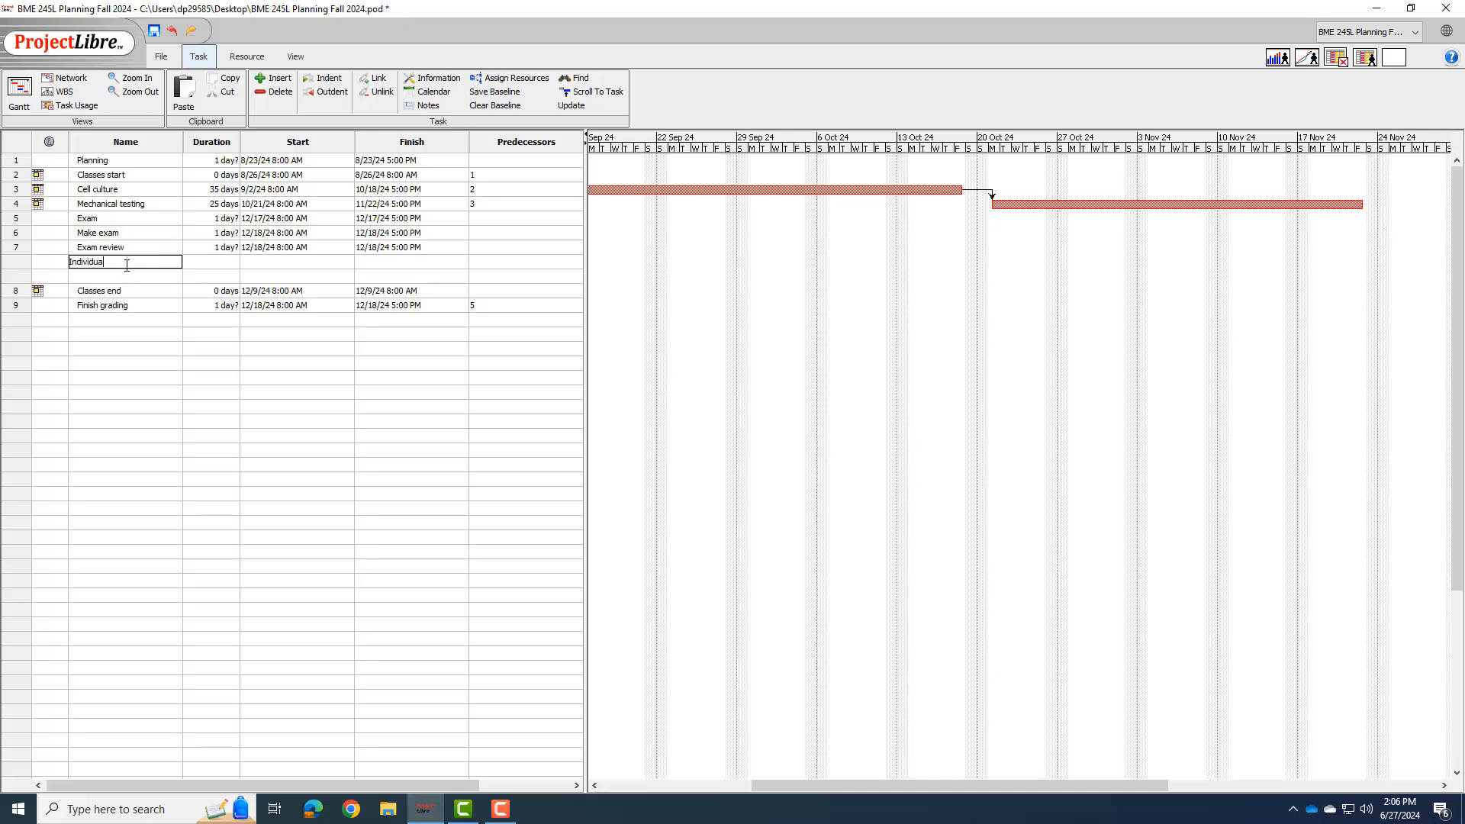
type("exam")
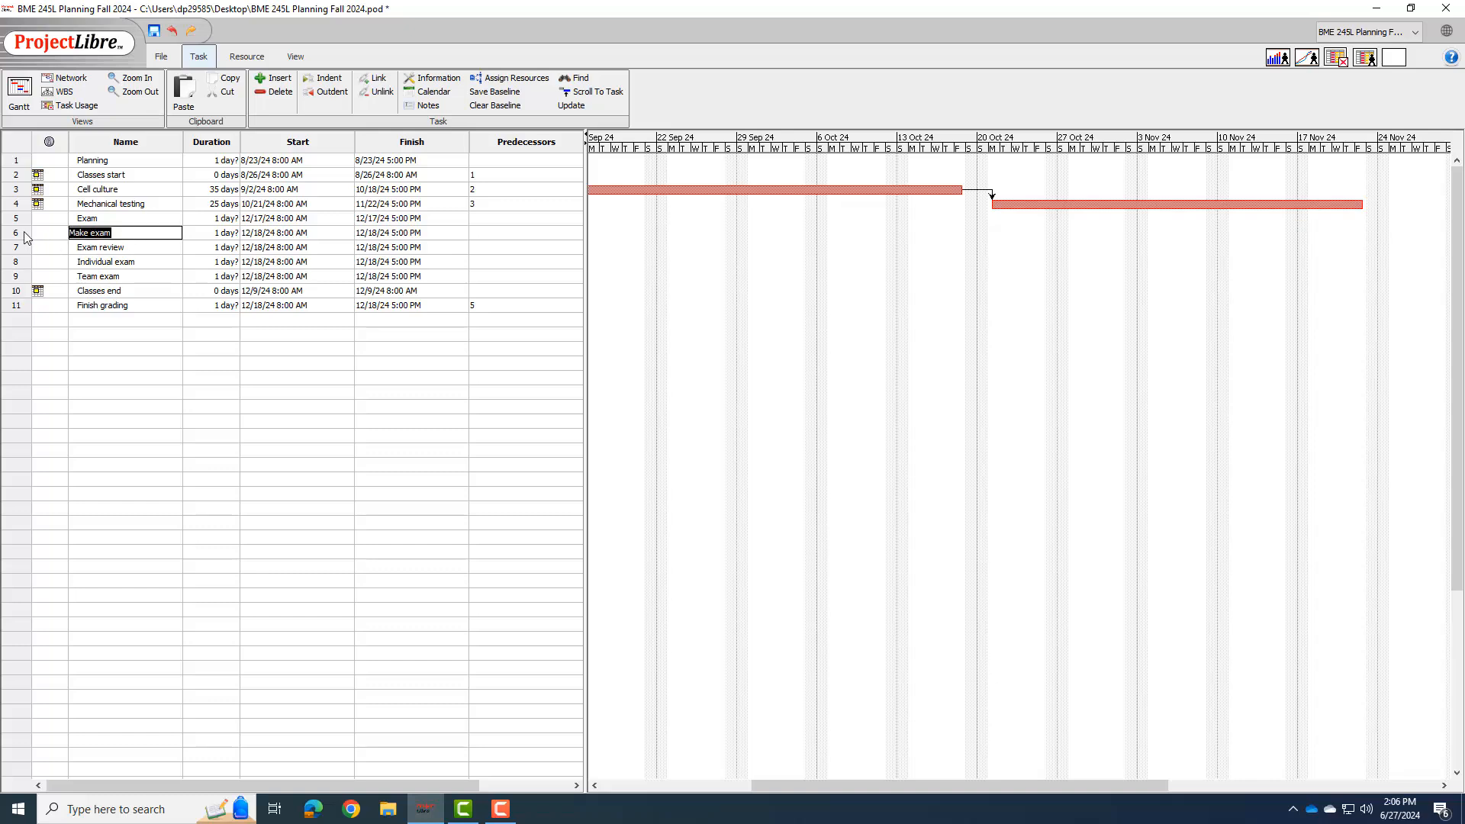
left_click_drag(15, 233, 16, 275)
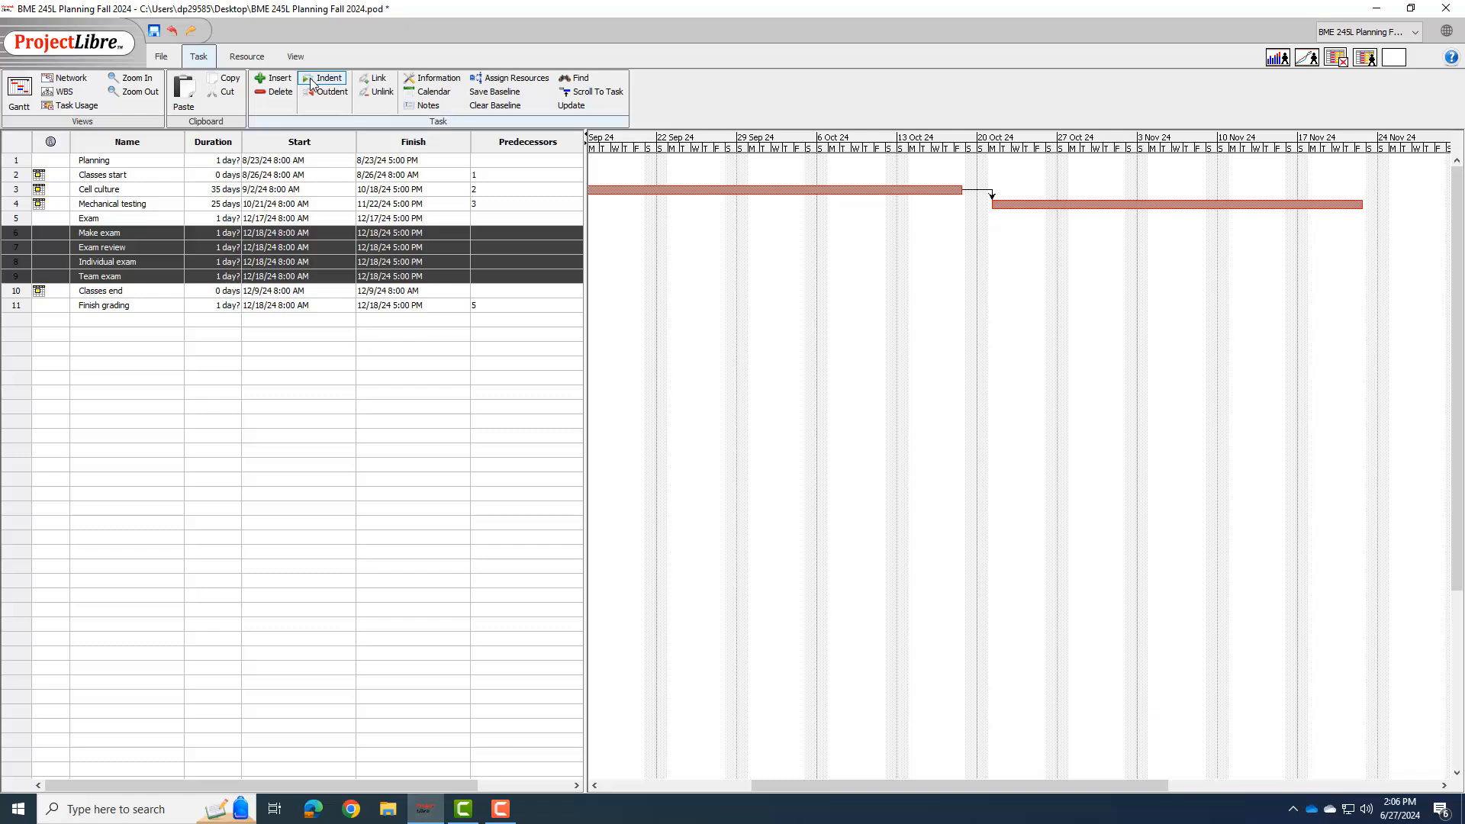
Indent Make exam, Exam review, Individual exam and Team exam under the Exam summary.
left_click(326, 78)
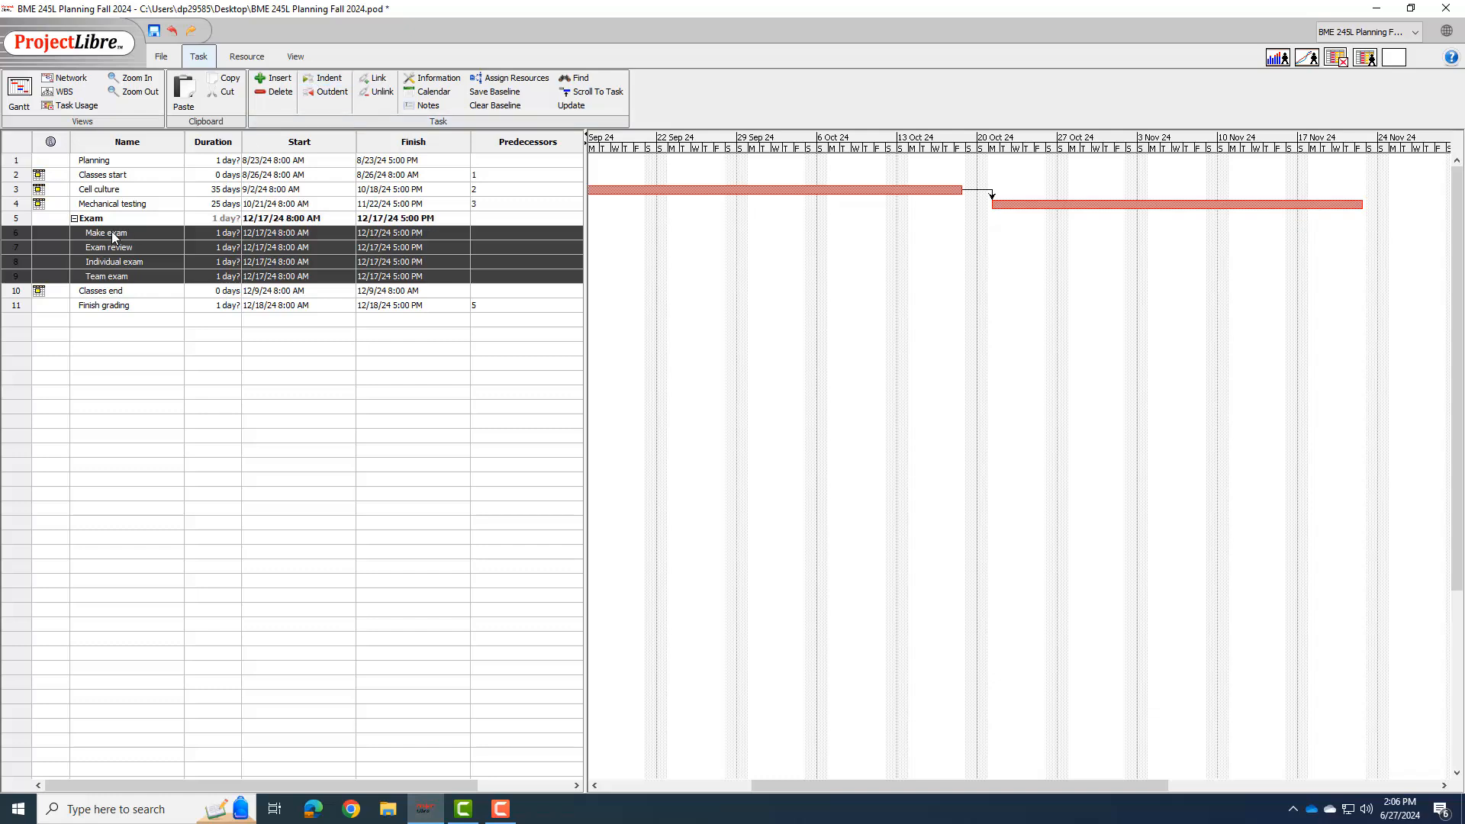
double_click(98, 262)
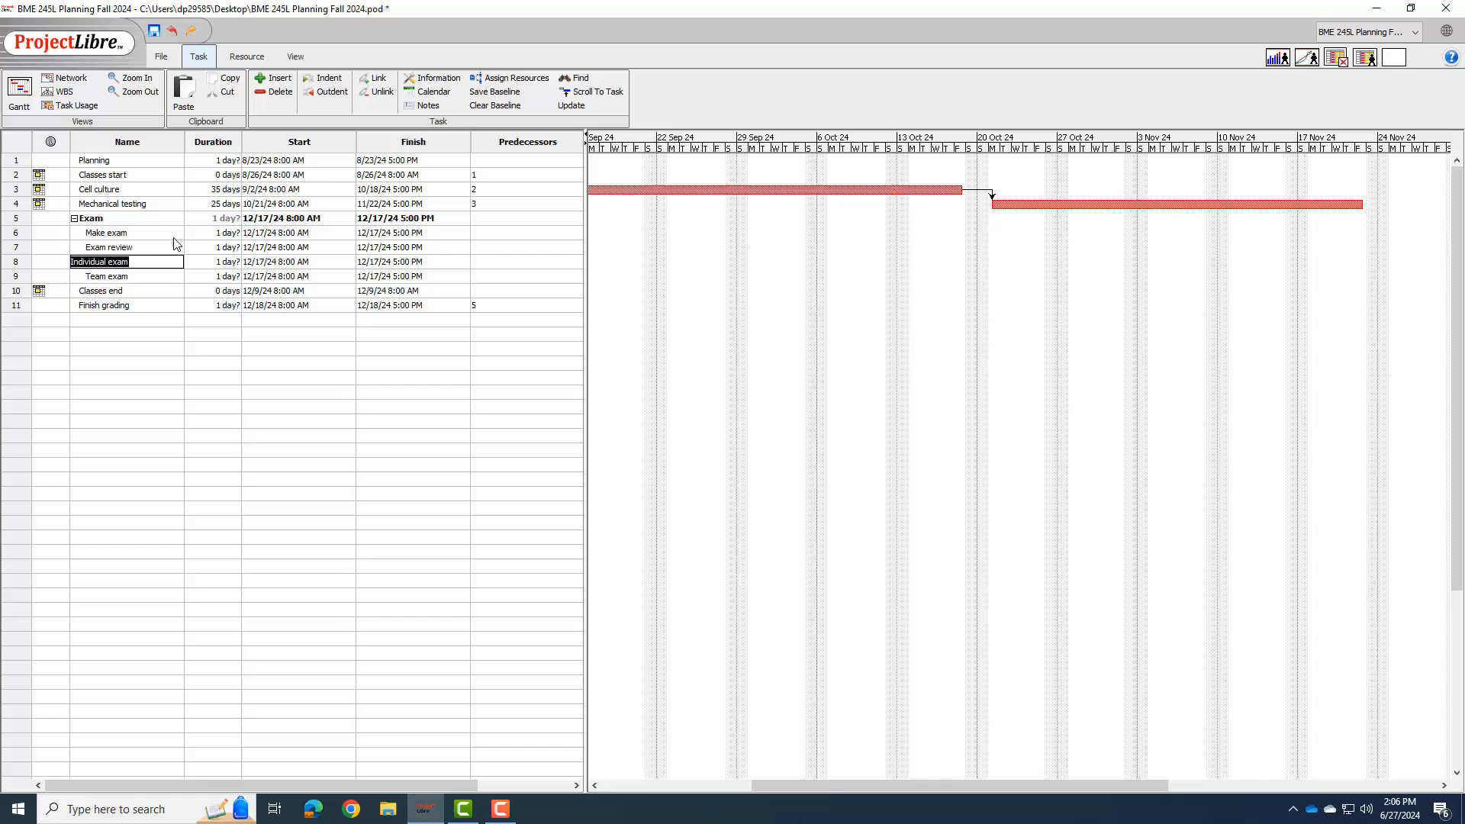
left_click(106, 246)
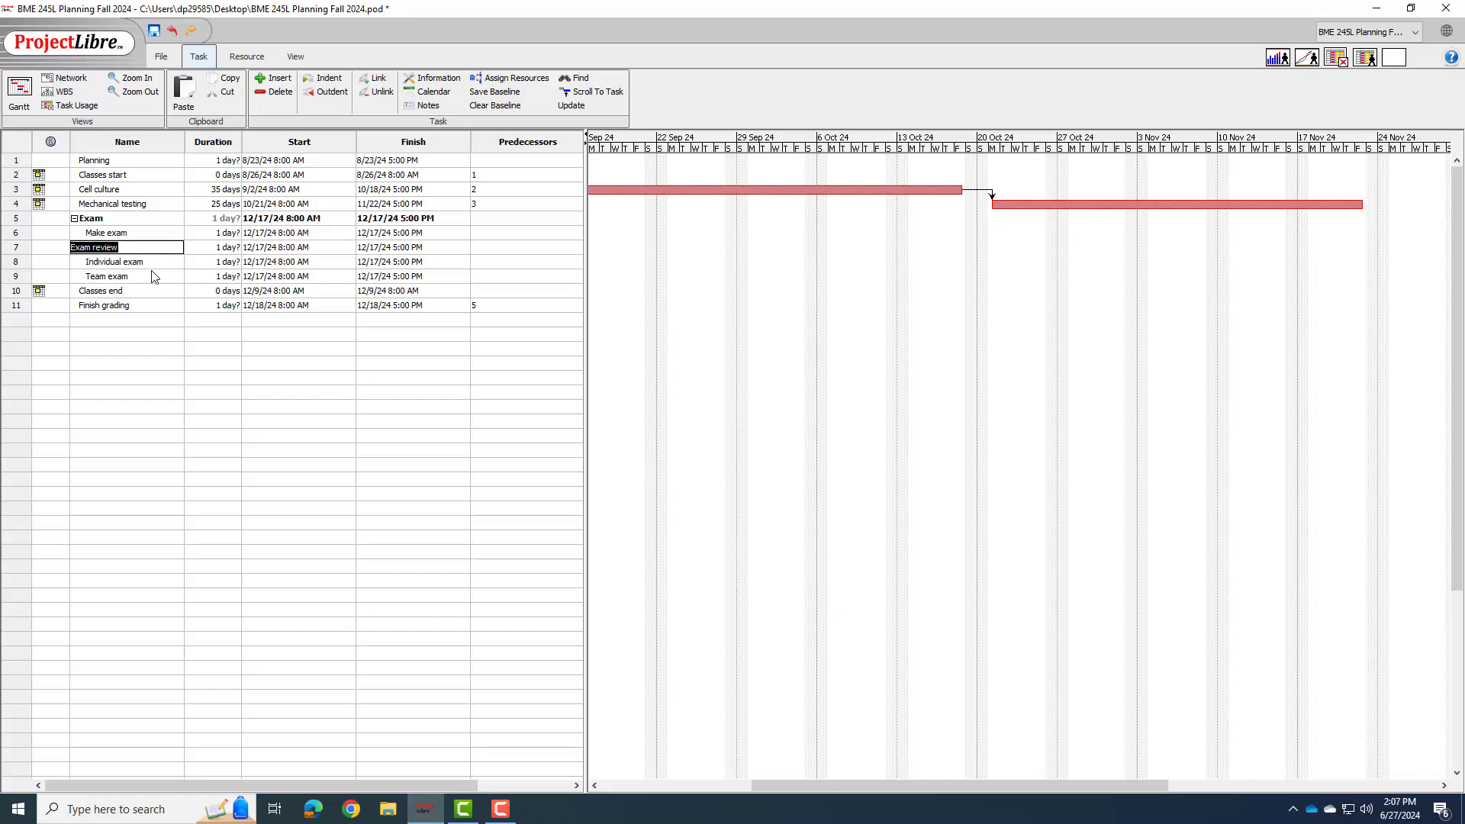
mouse_move(260, 262)
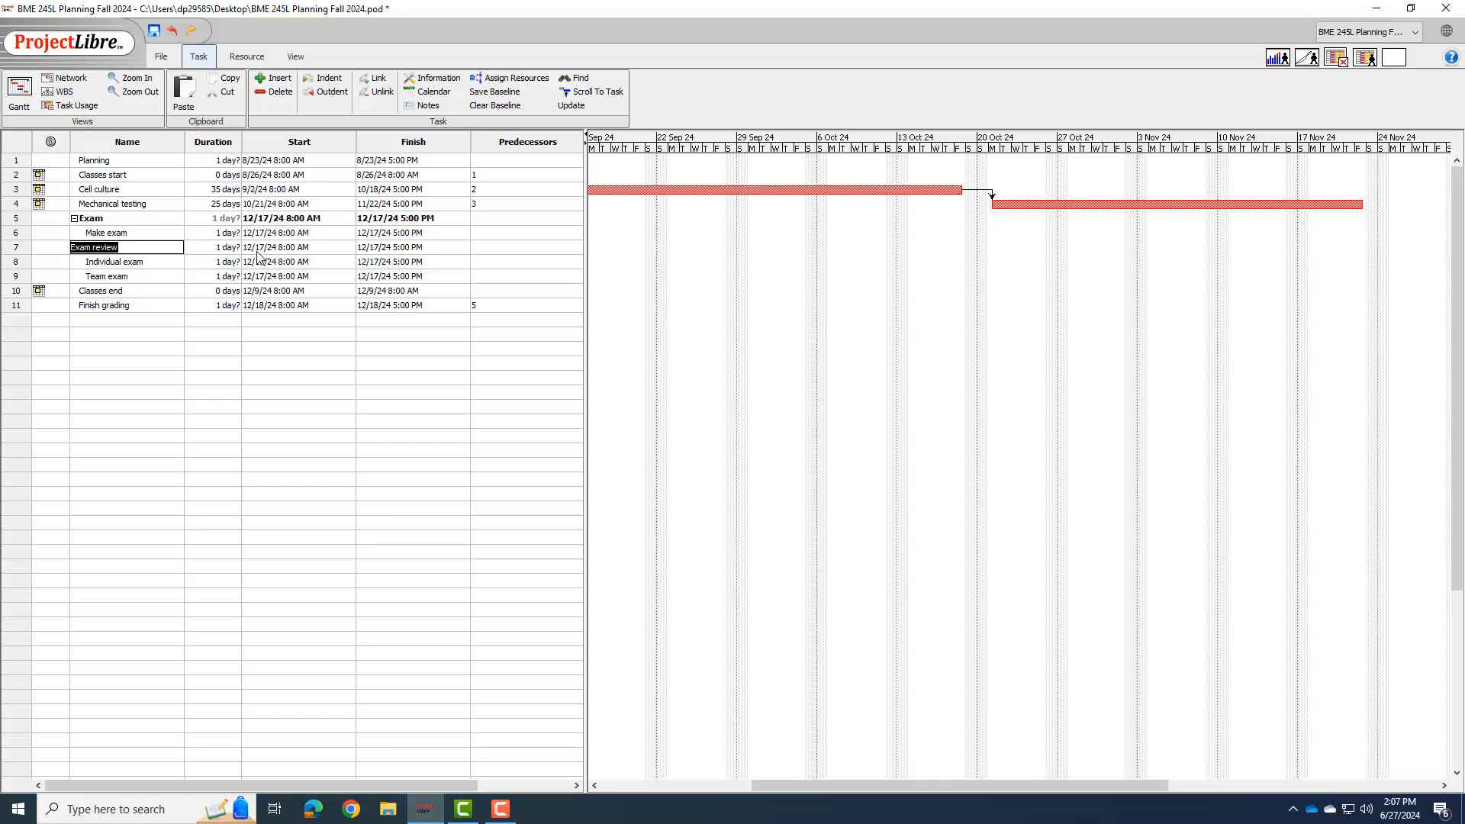
left_click(296, 247)
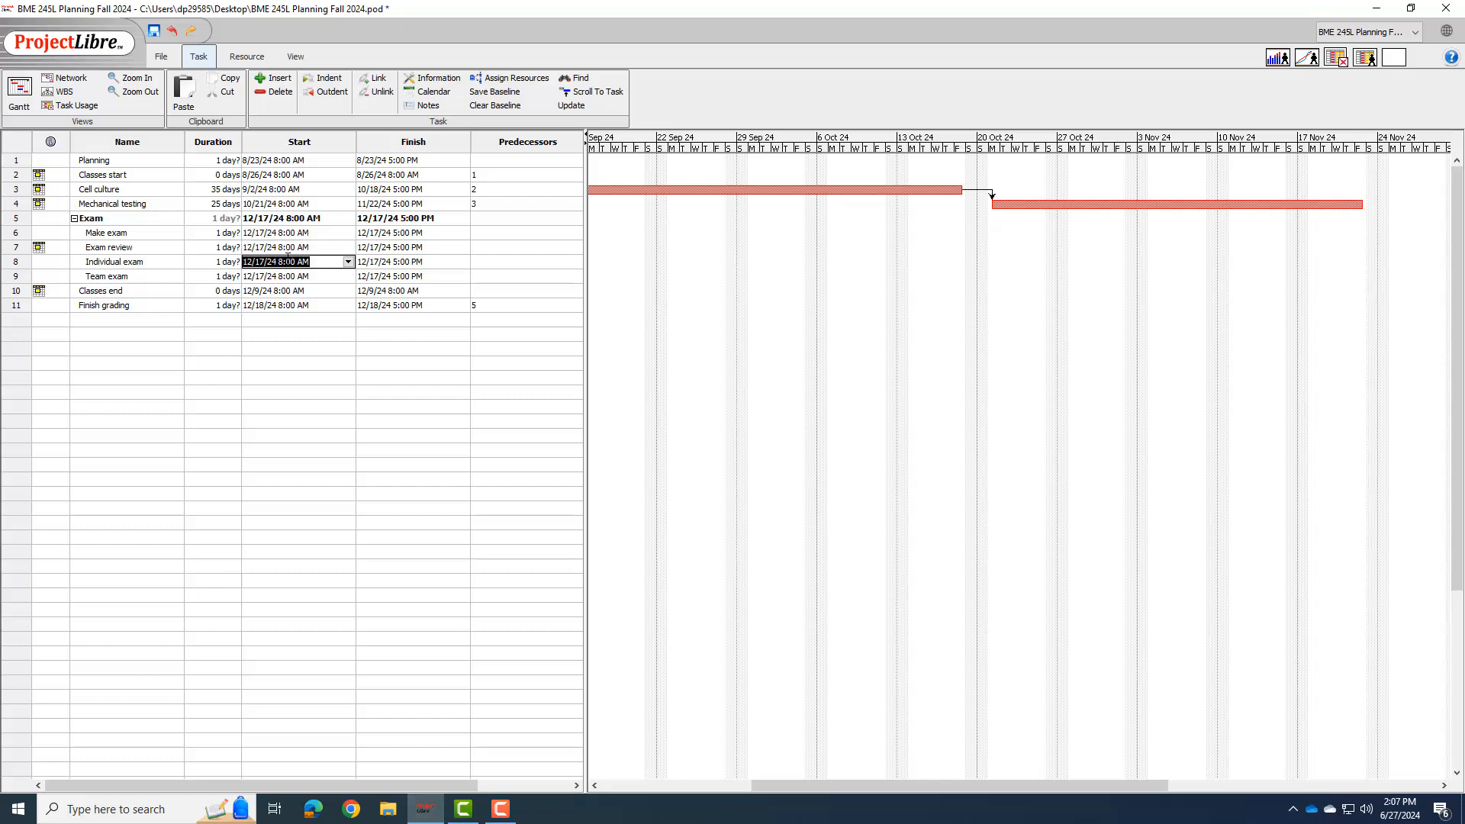
Give Exam review a Must Start On constraint of 11/20/24.
left_click(294, 246)
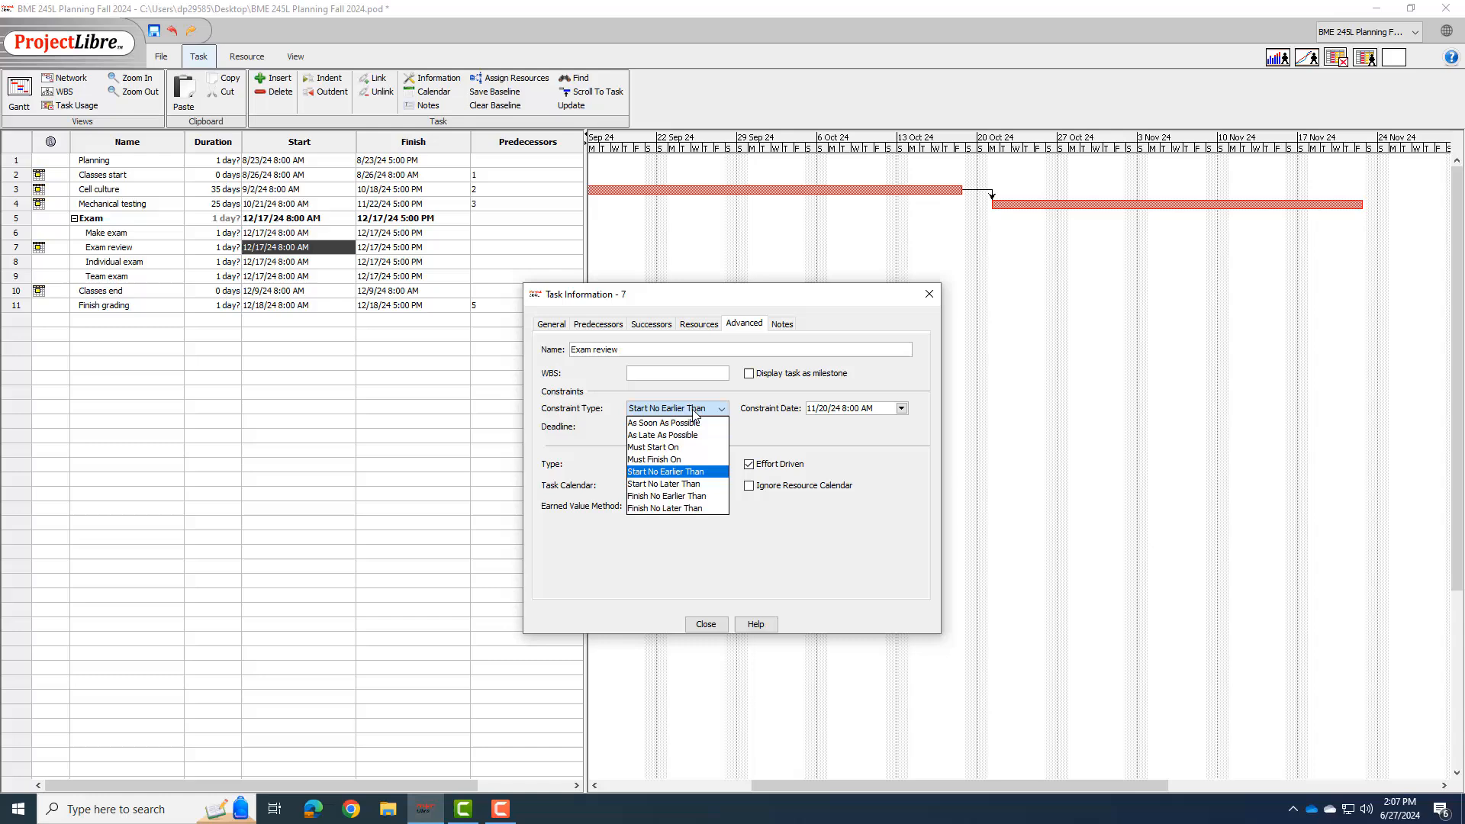
left_click(654, 447)
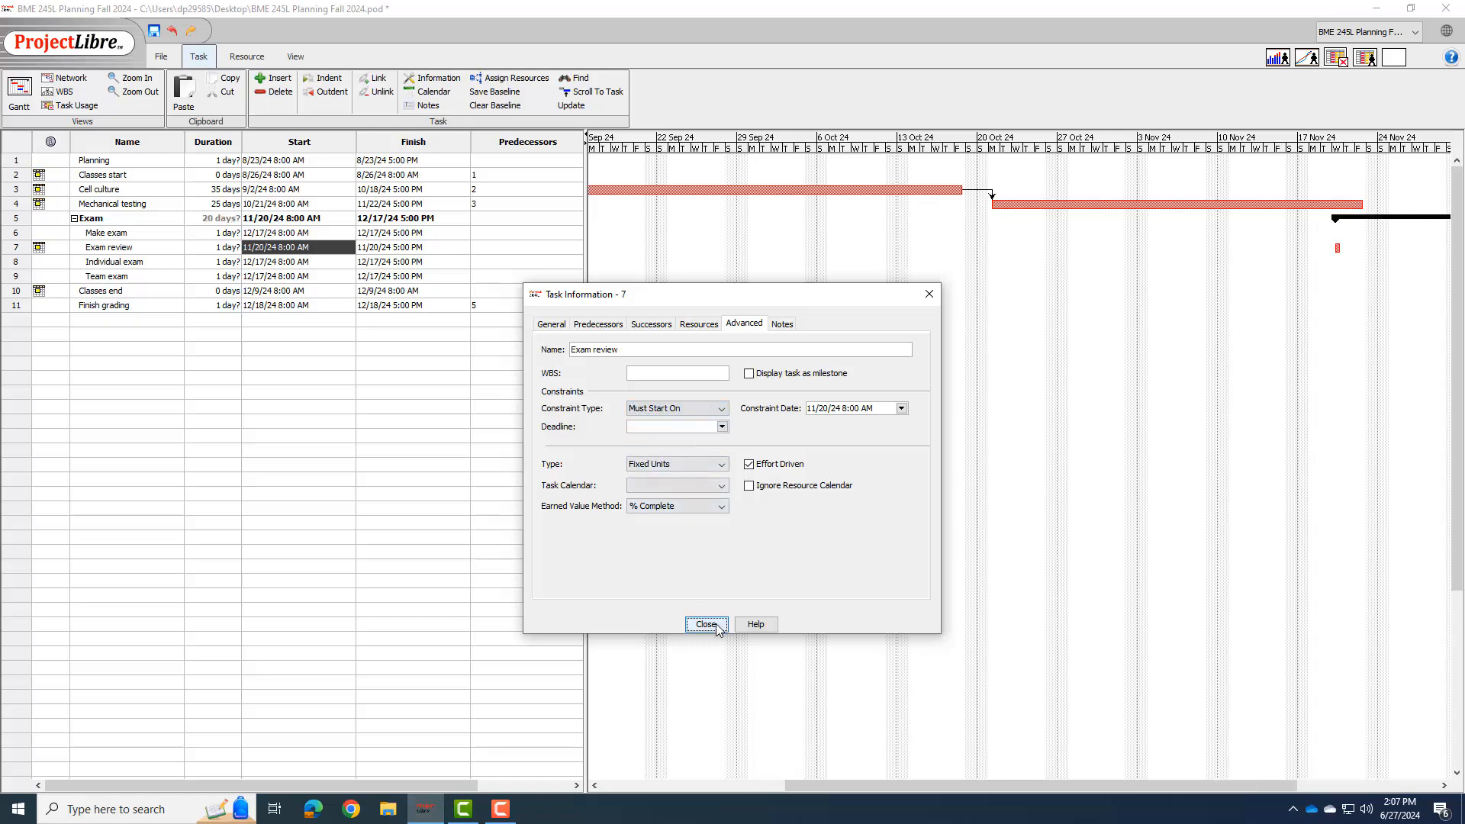
left_click(704, 625)
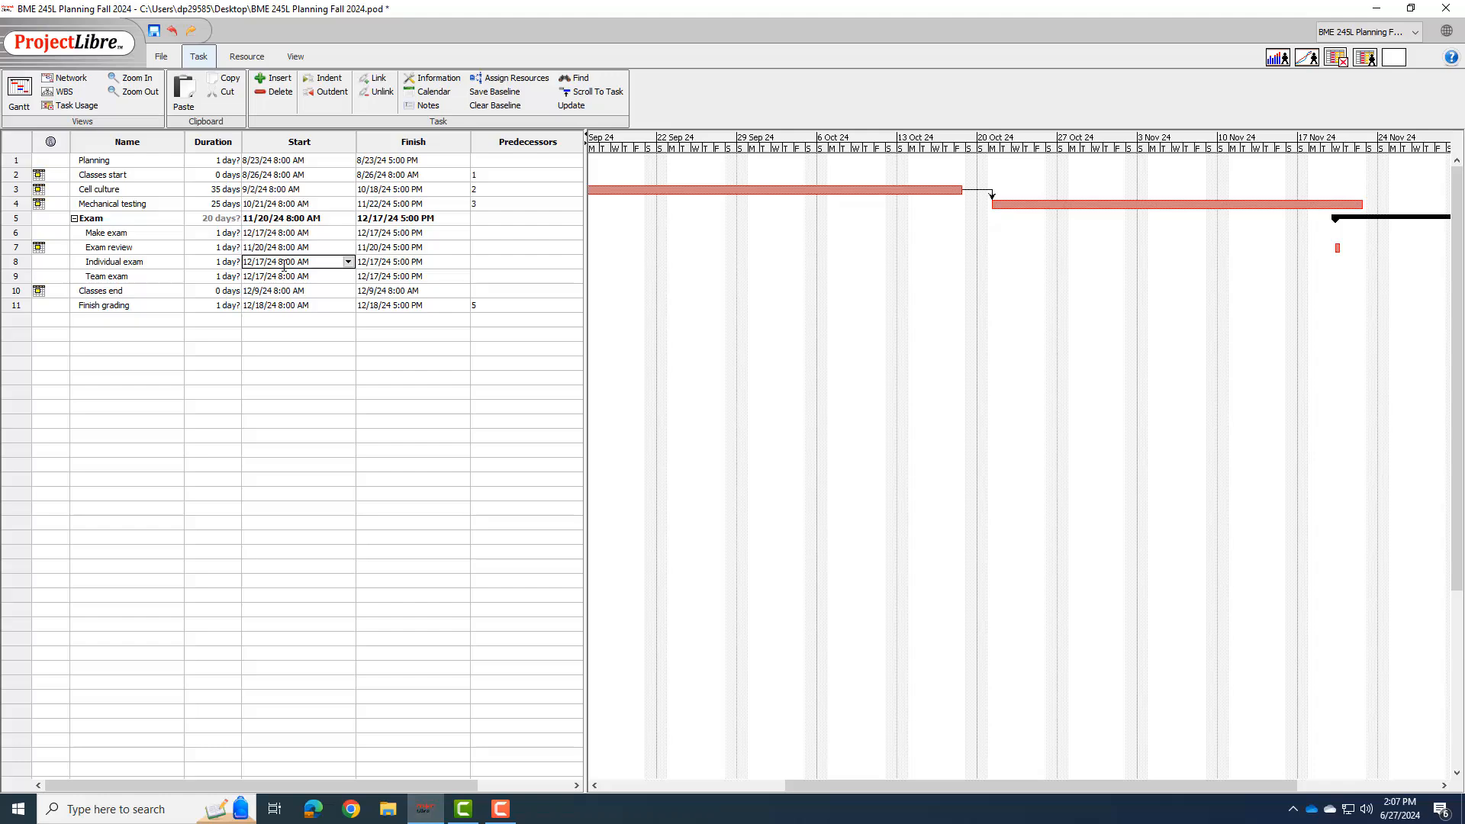
Pin Individual exam to start on 12/2/2024.
left_click(720, 408)
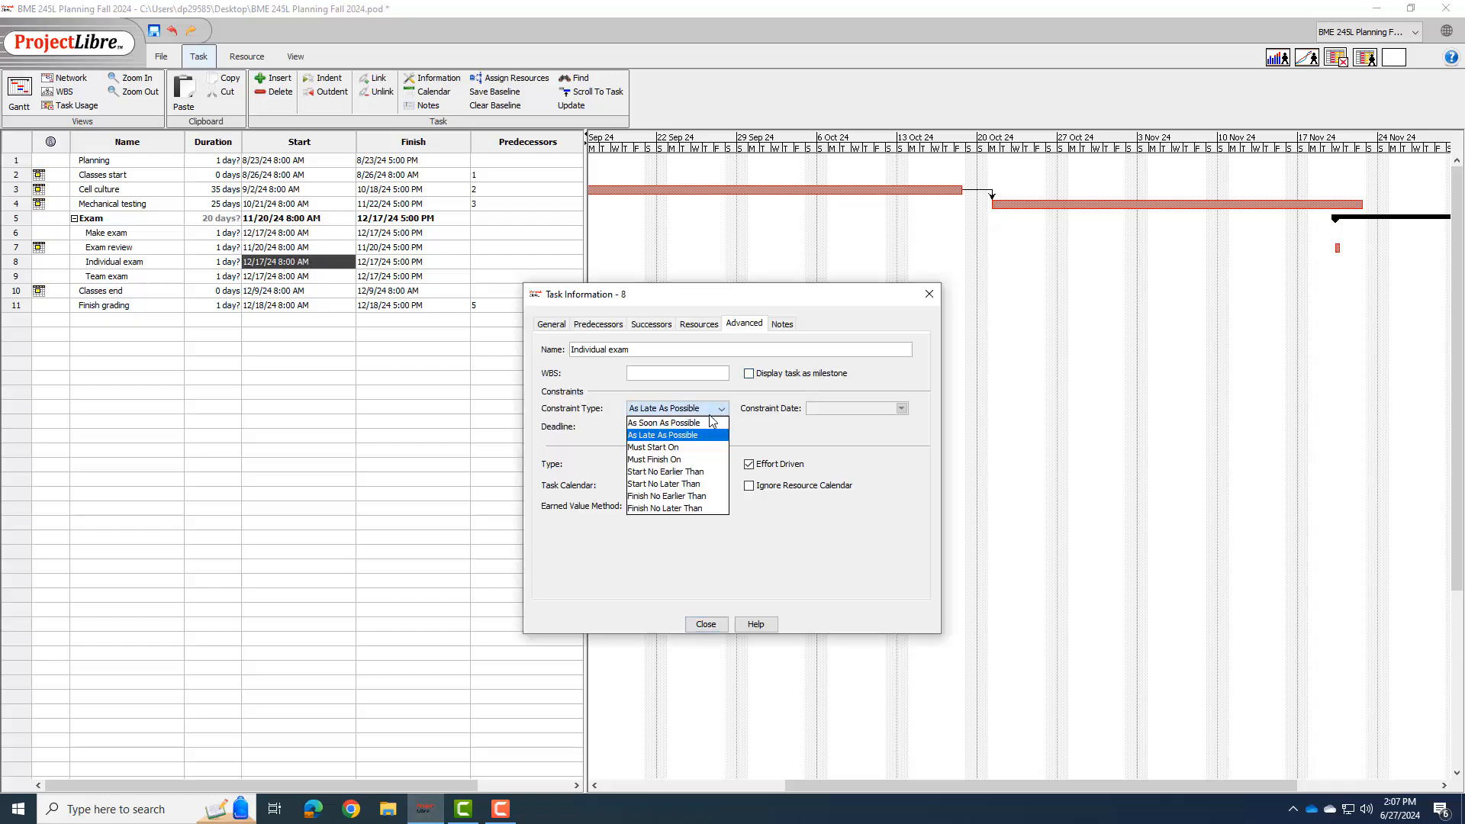
left_click(653, 446)
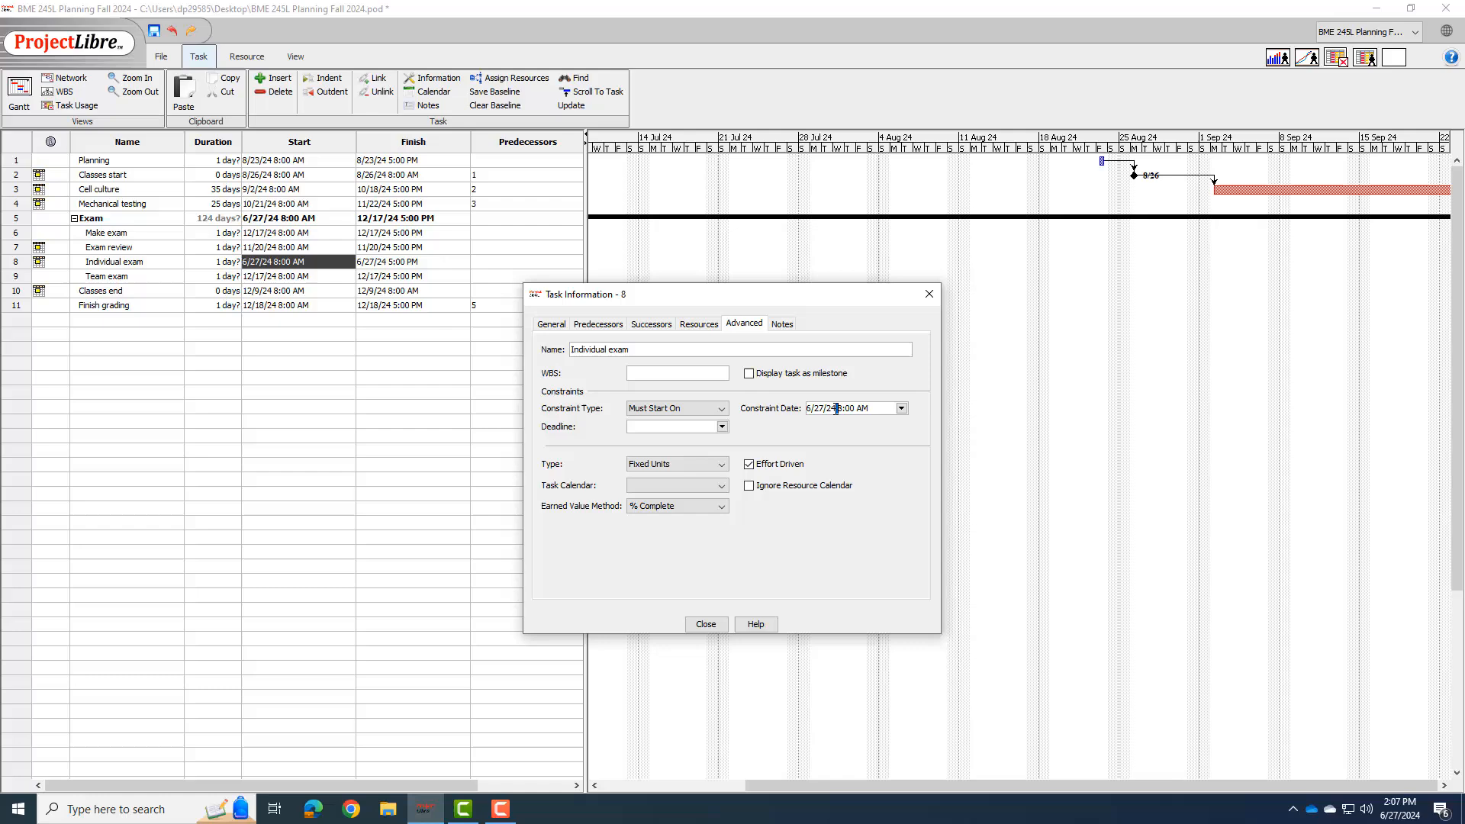
type("12/2/2024")
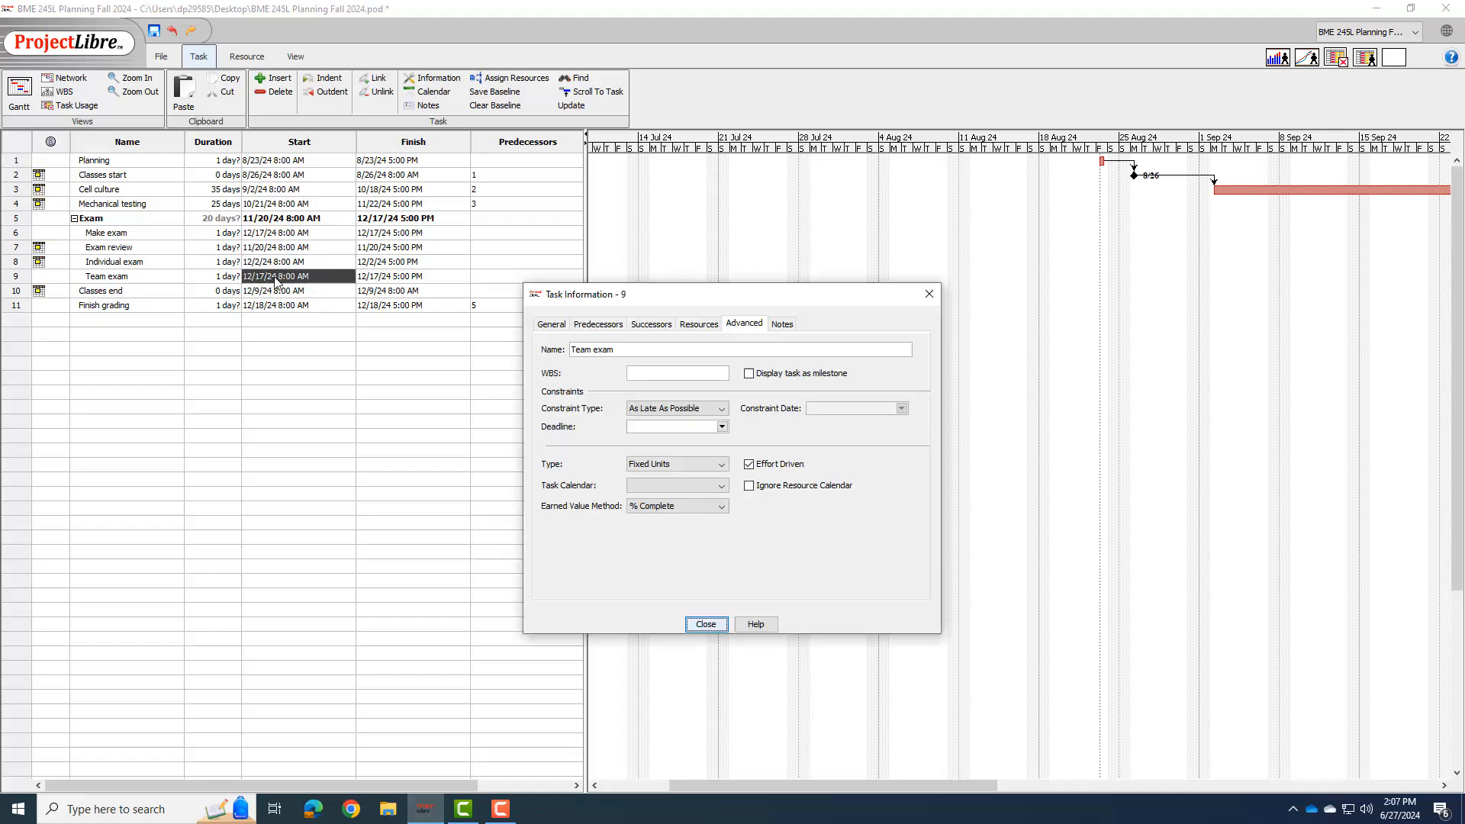
Pin Team exam to start on 12/4/2024.
left_click(720, 409)
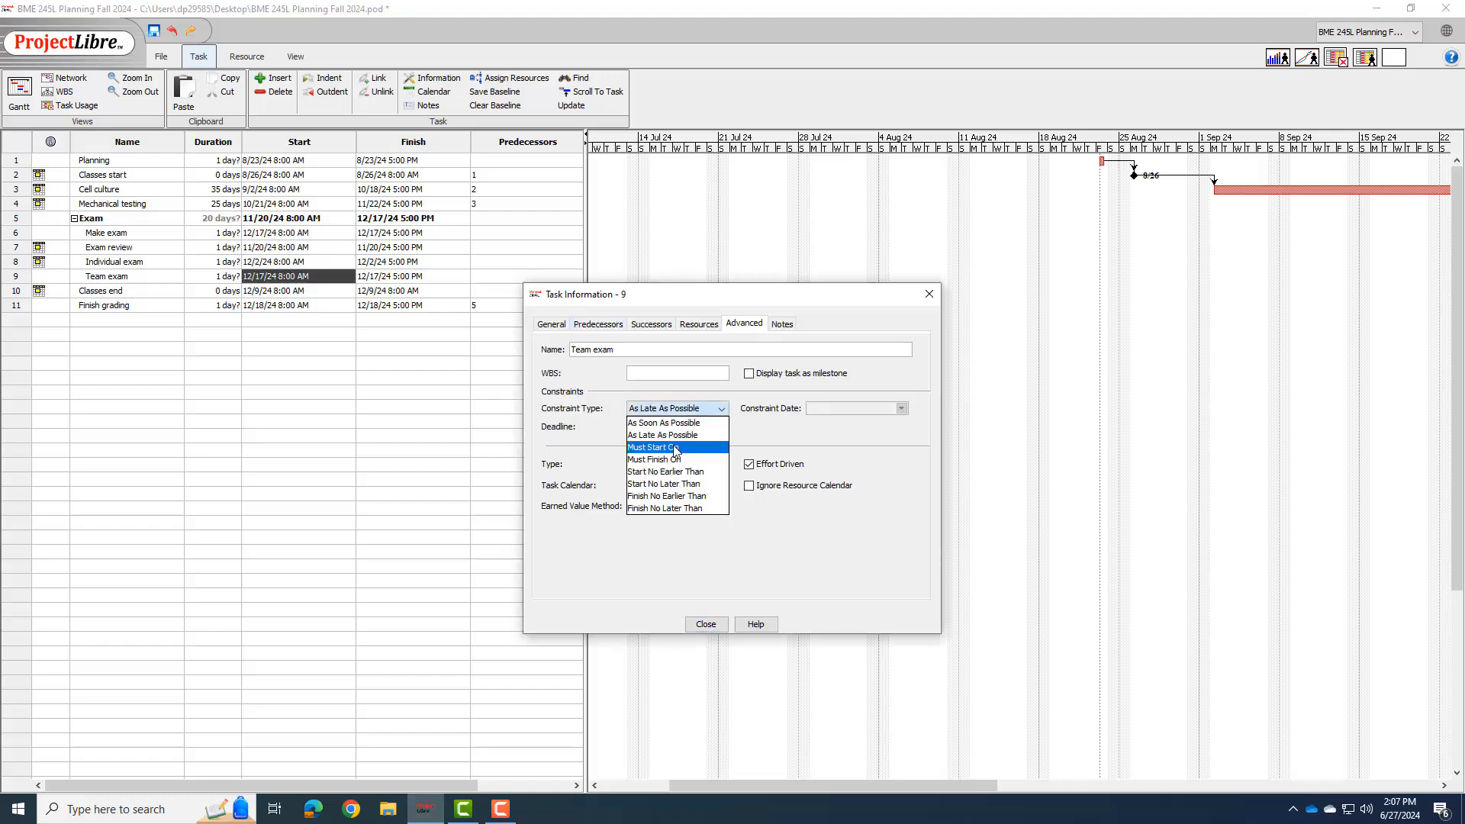
left_click(650, 448)
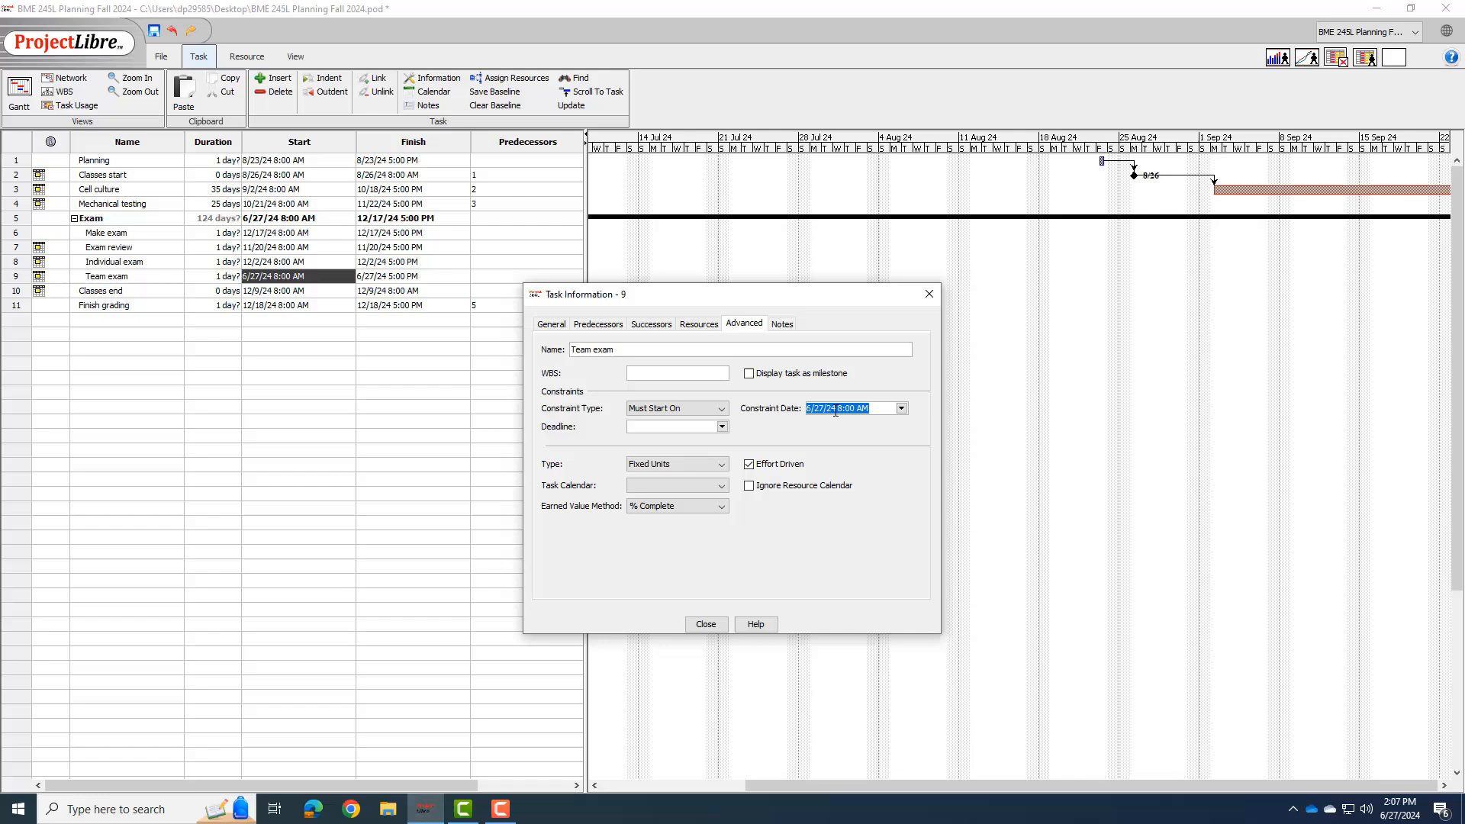
type("12/4/2024")
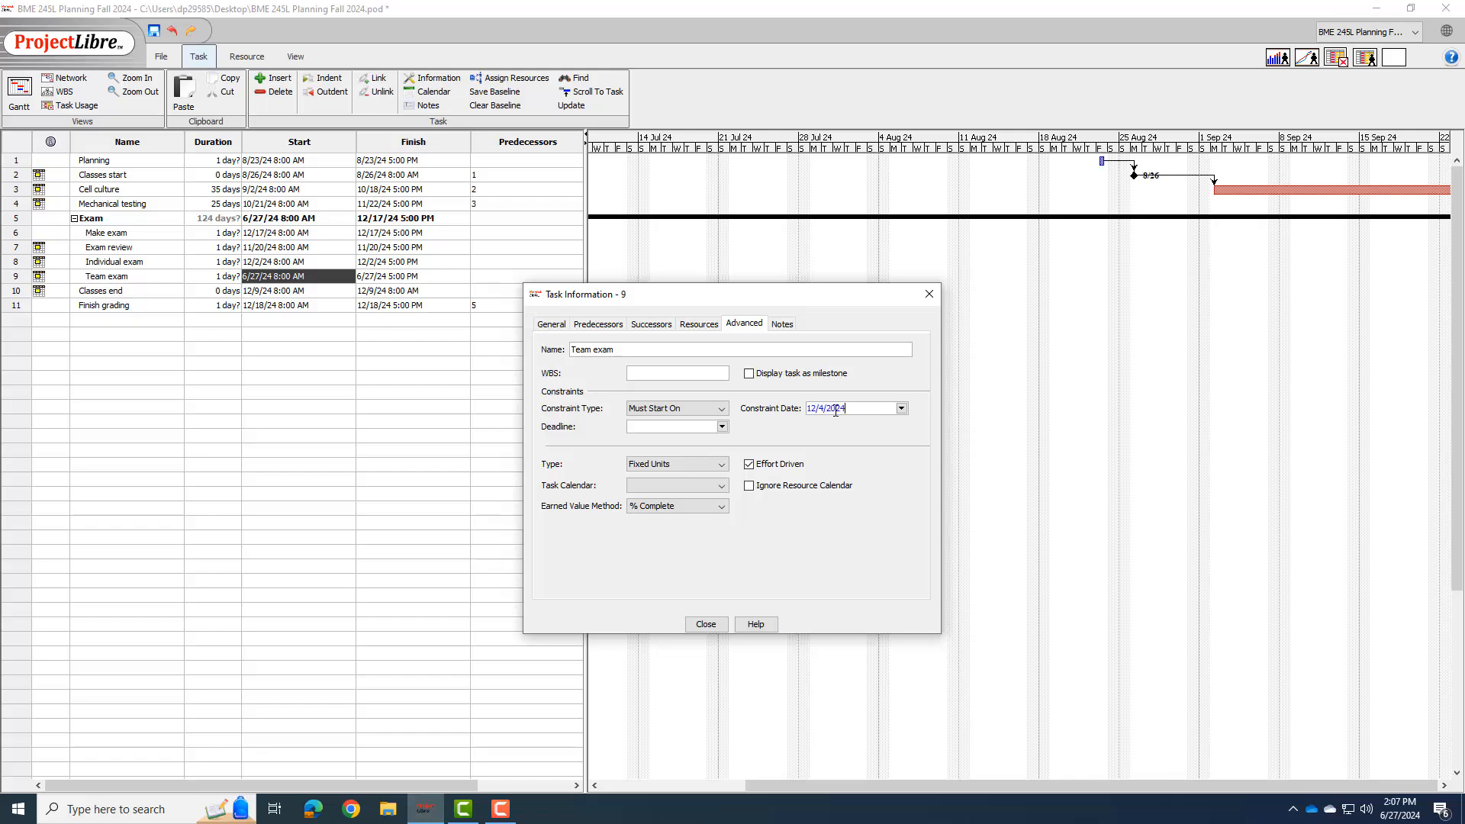
left_click(705, 624)
type("0")
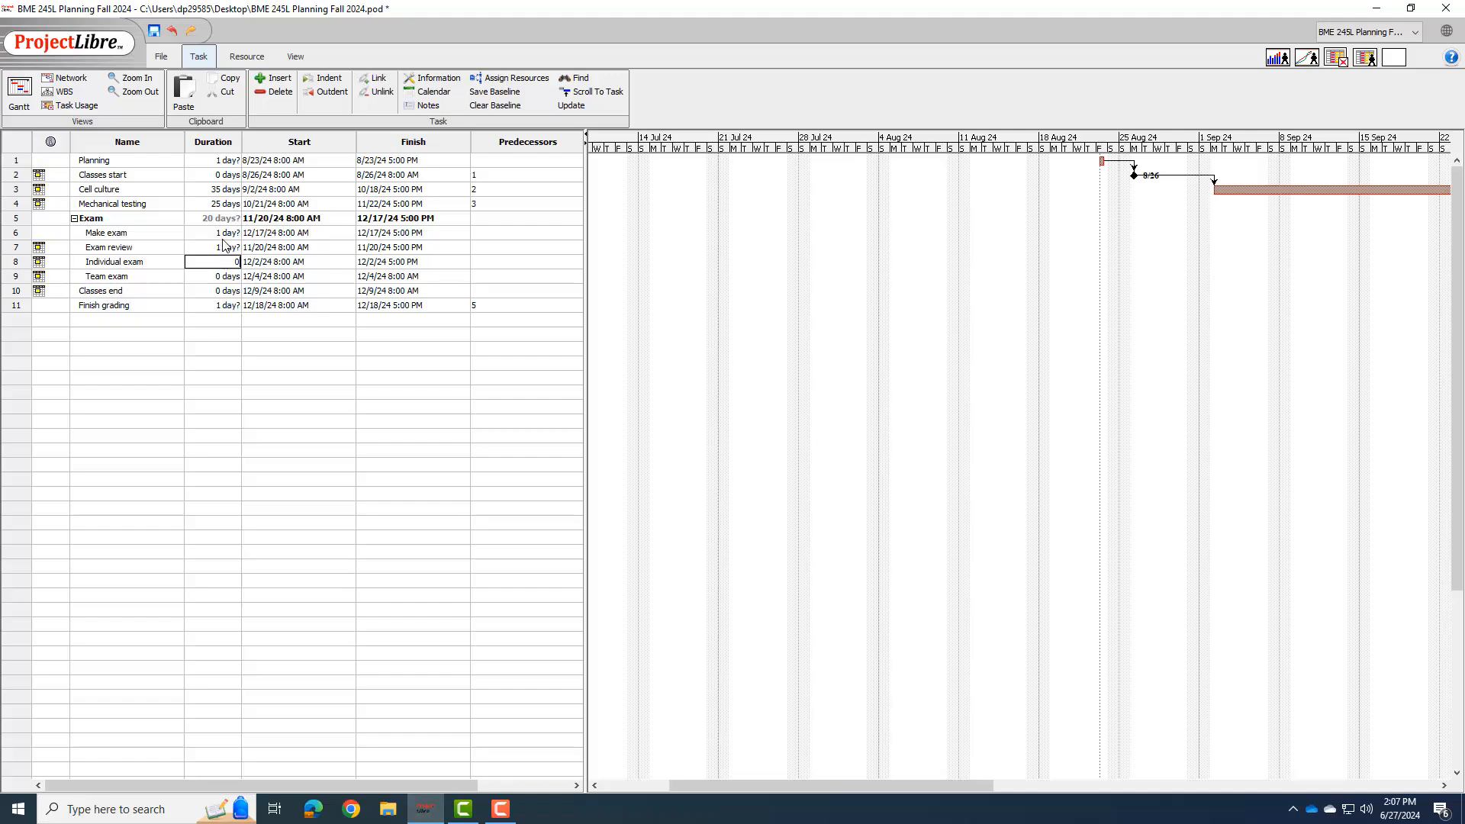
Make Individual exam a 0-day milestone on 12/2/24.
left_click(212, 262)
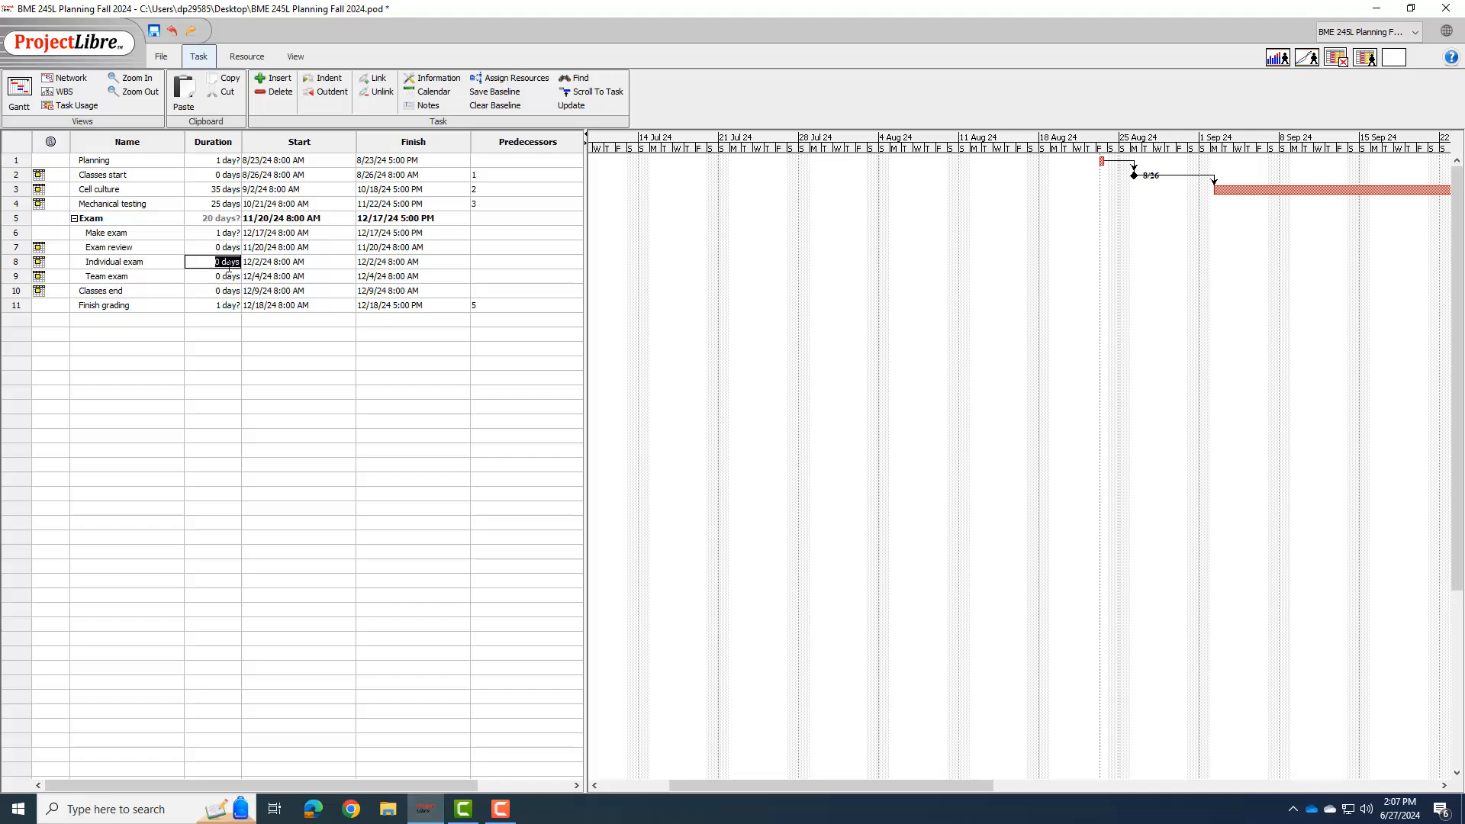
mouse_move(253, 274)
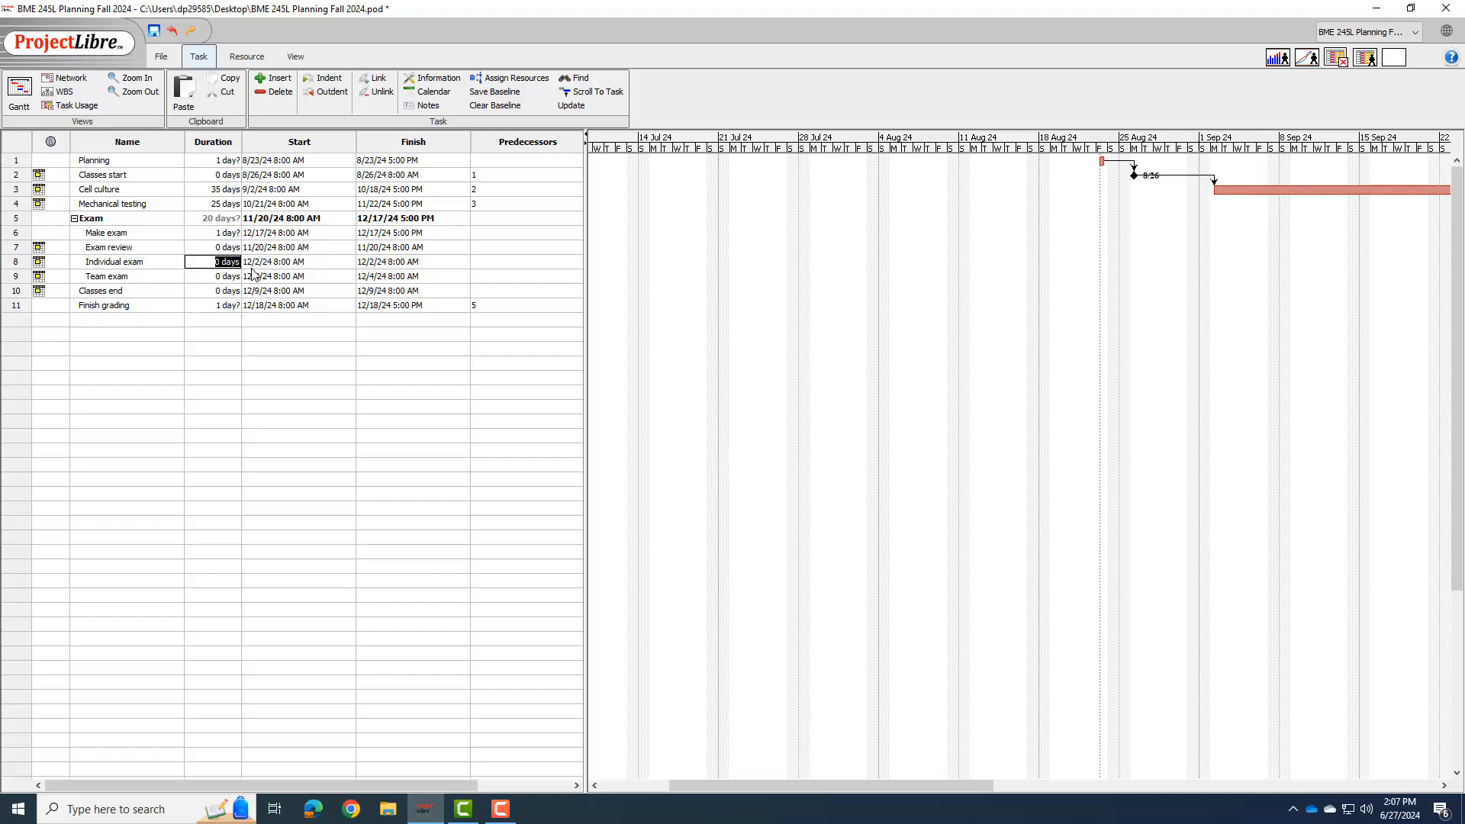
scroll("right", 3)
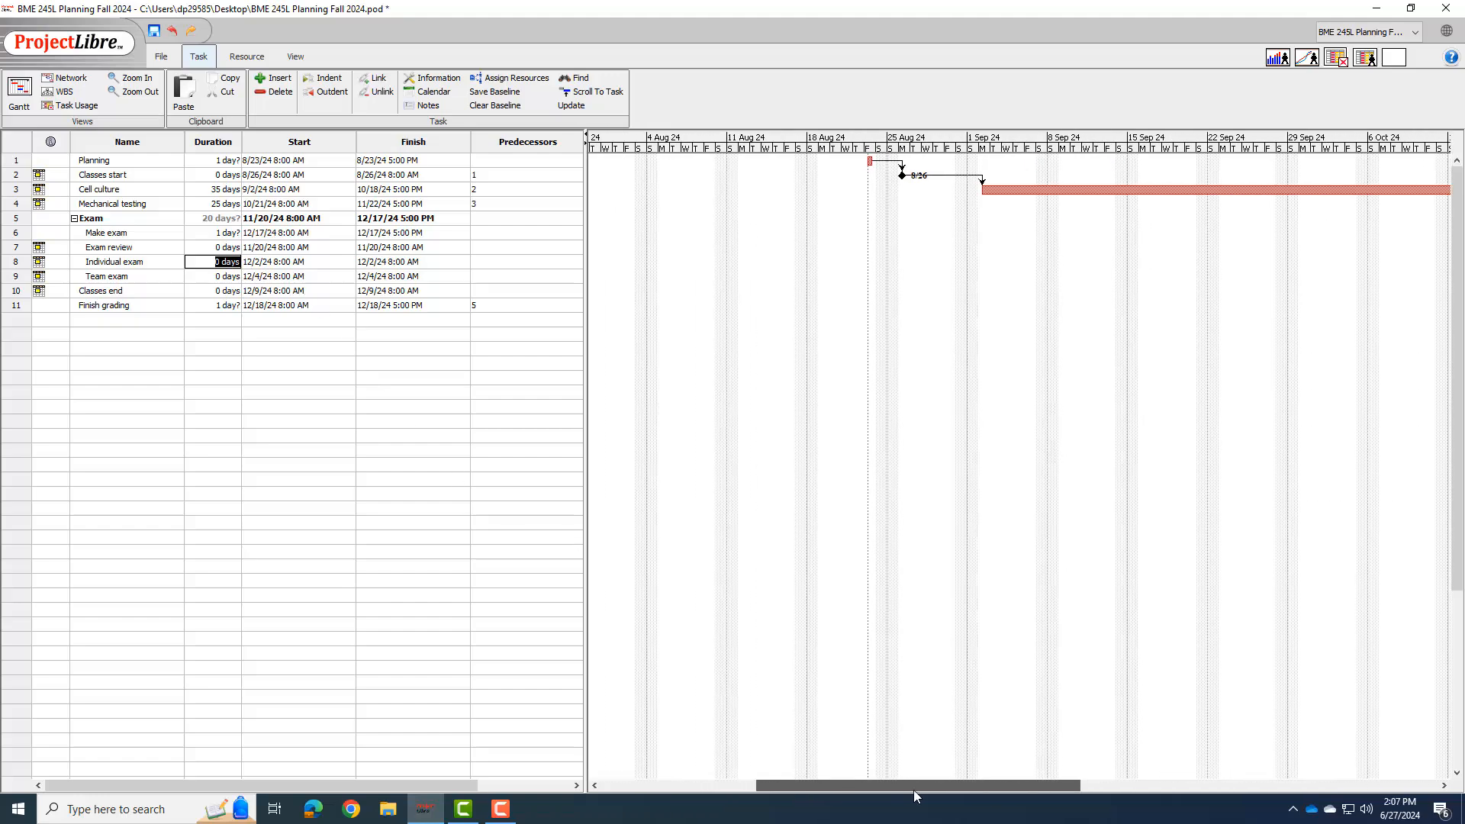
scroll("right", 3)
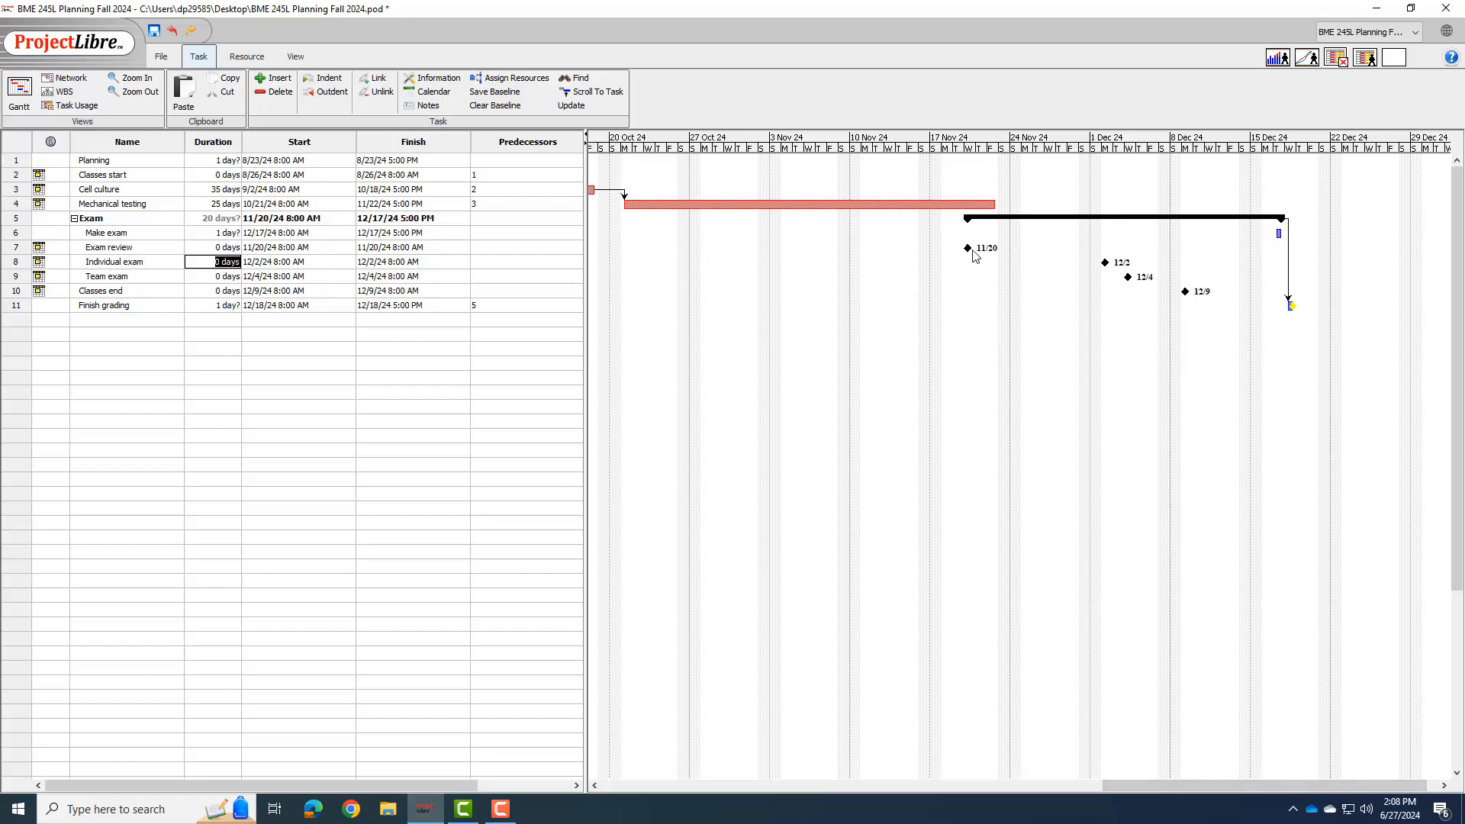
mouse_move(972, 253)
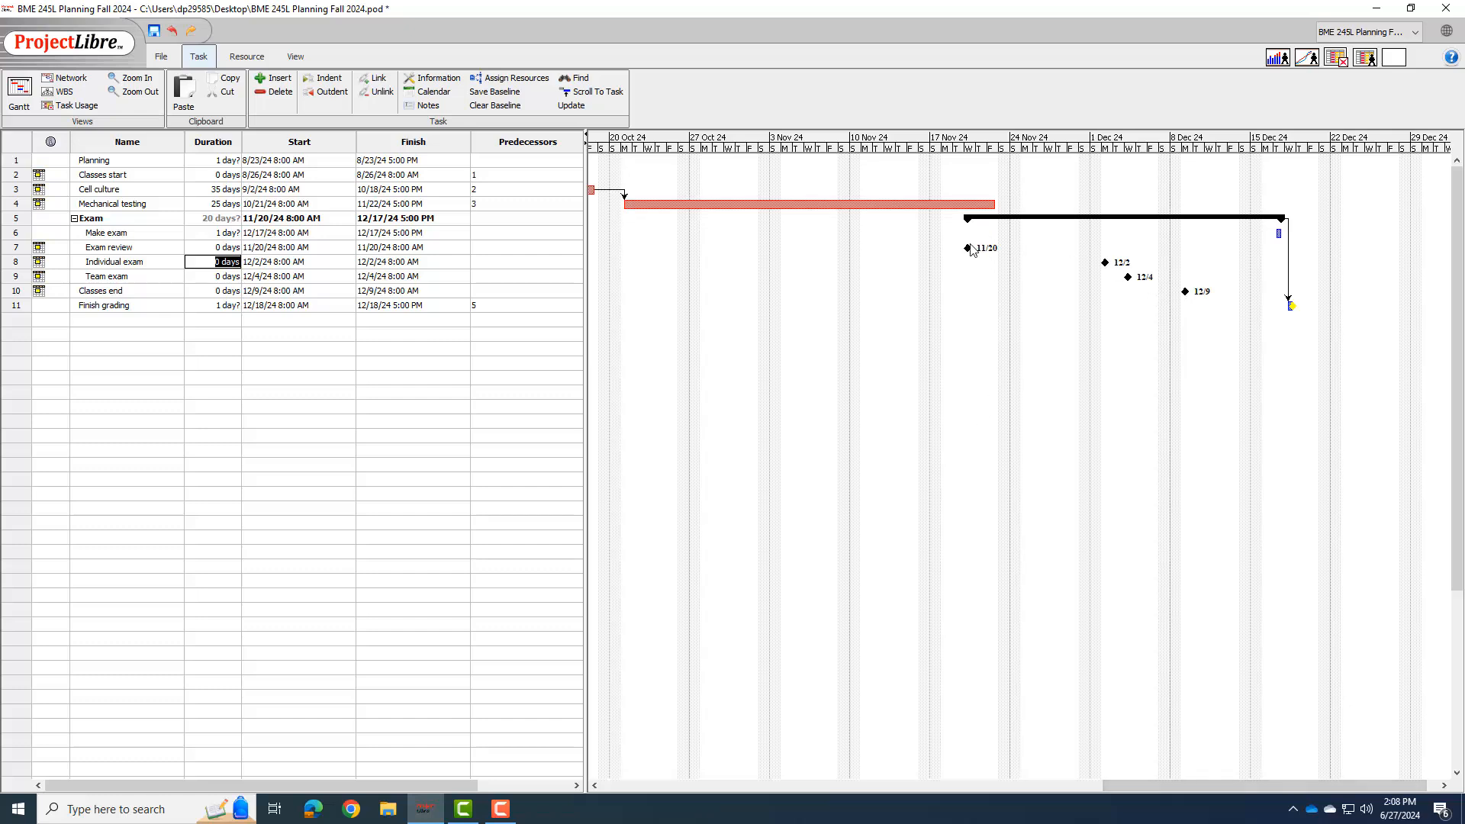
mouse_move(1276, 217)
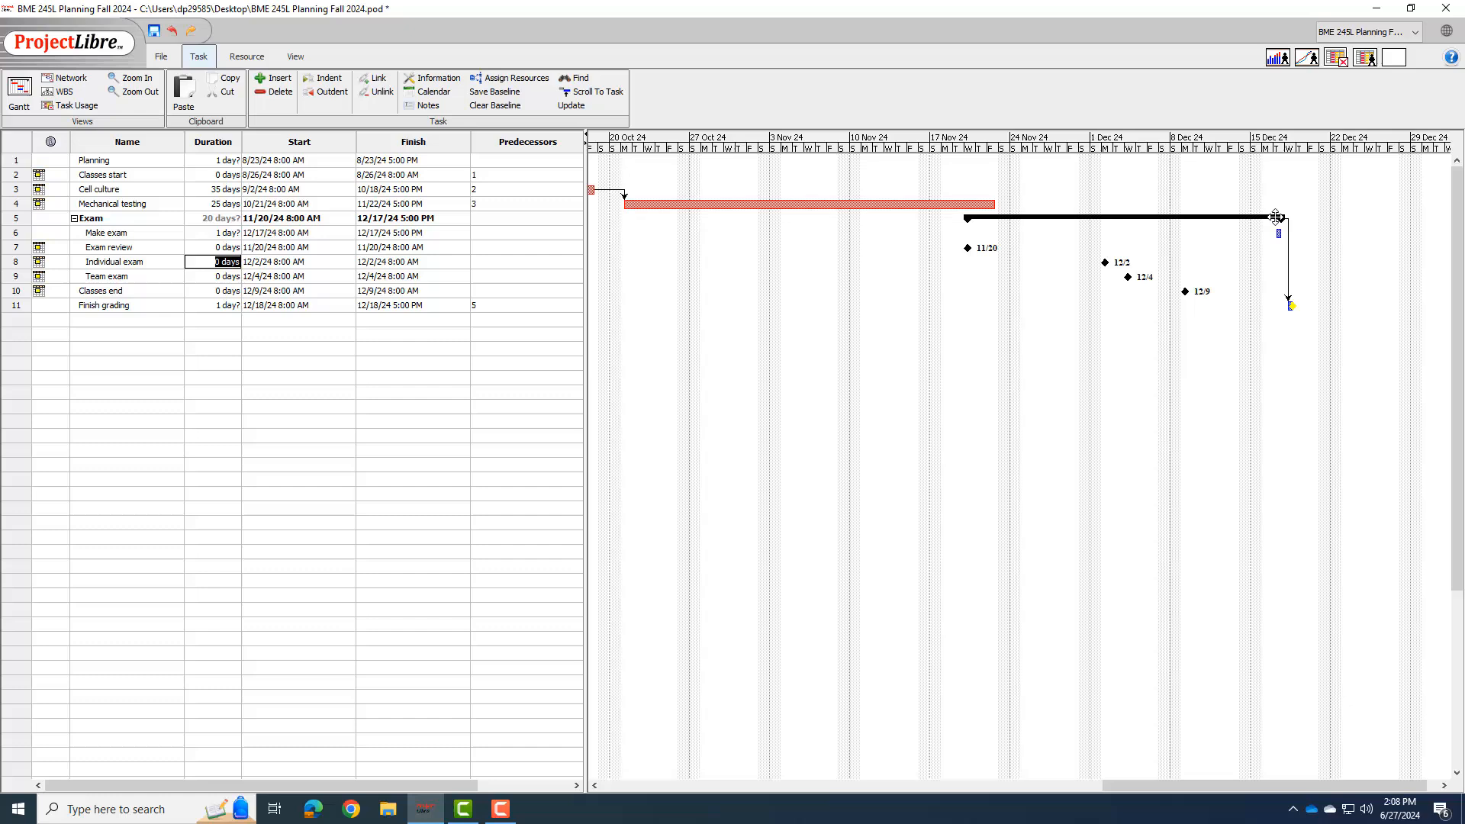
mouse_move(1267, 232)
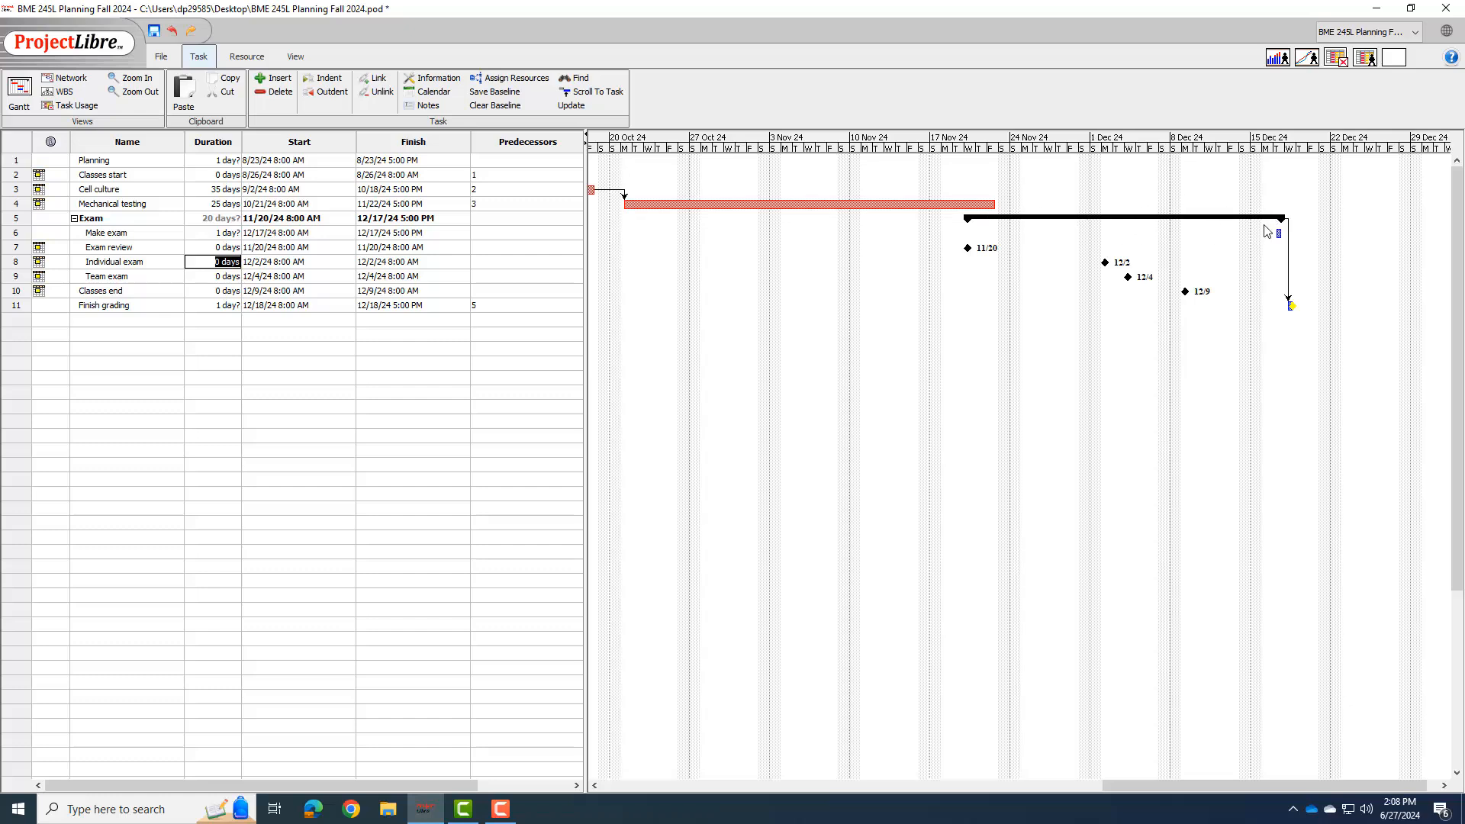
mouse_move(1268, 232)
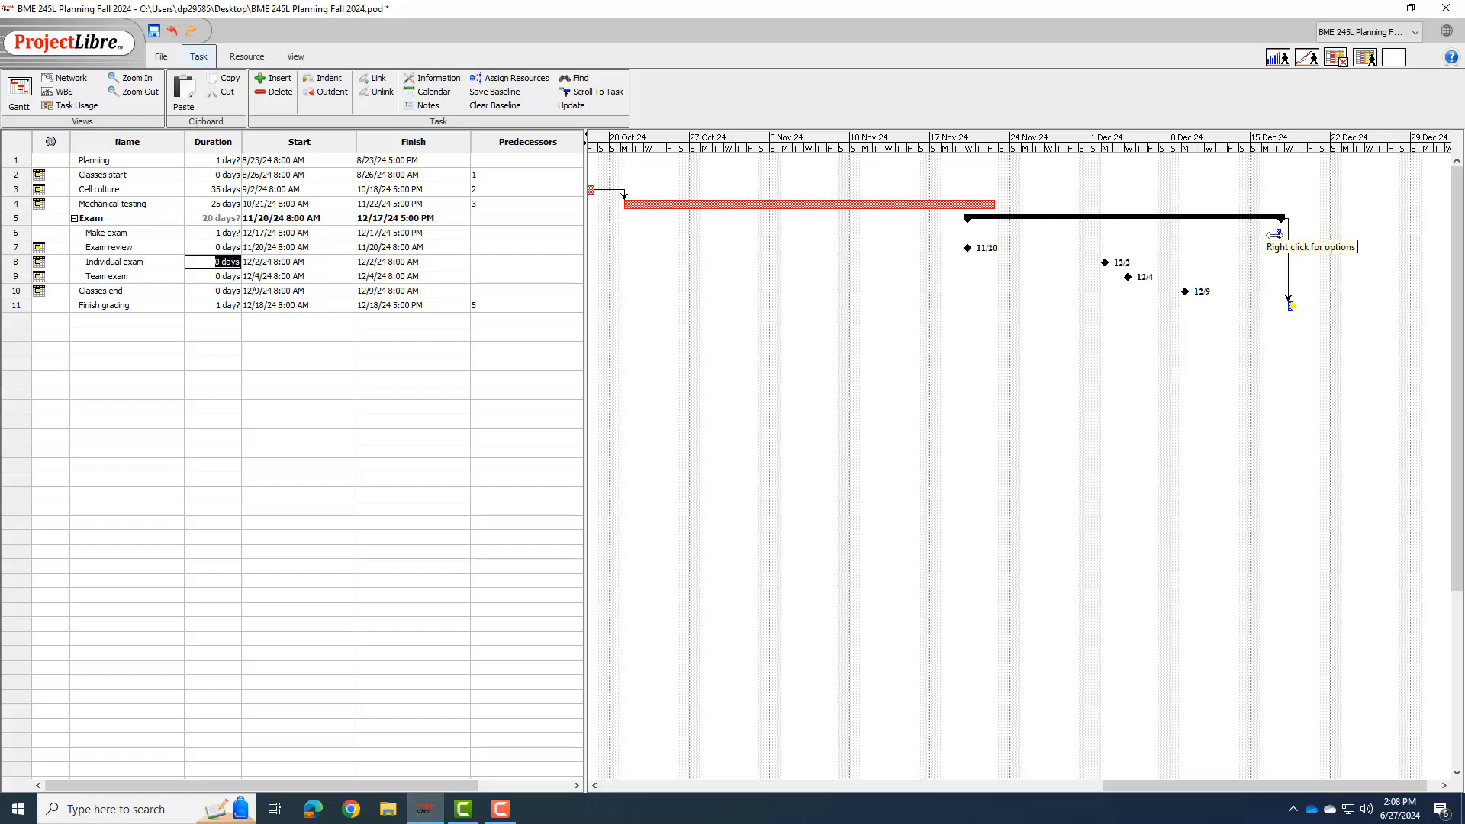
mouse_move(620, 262)
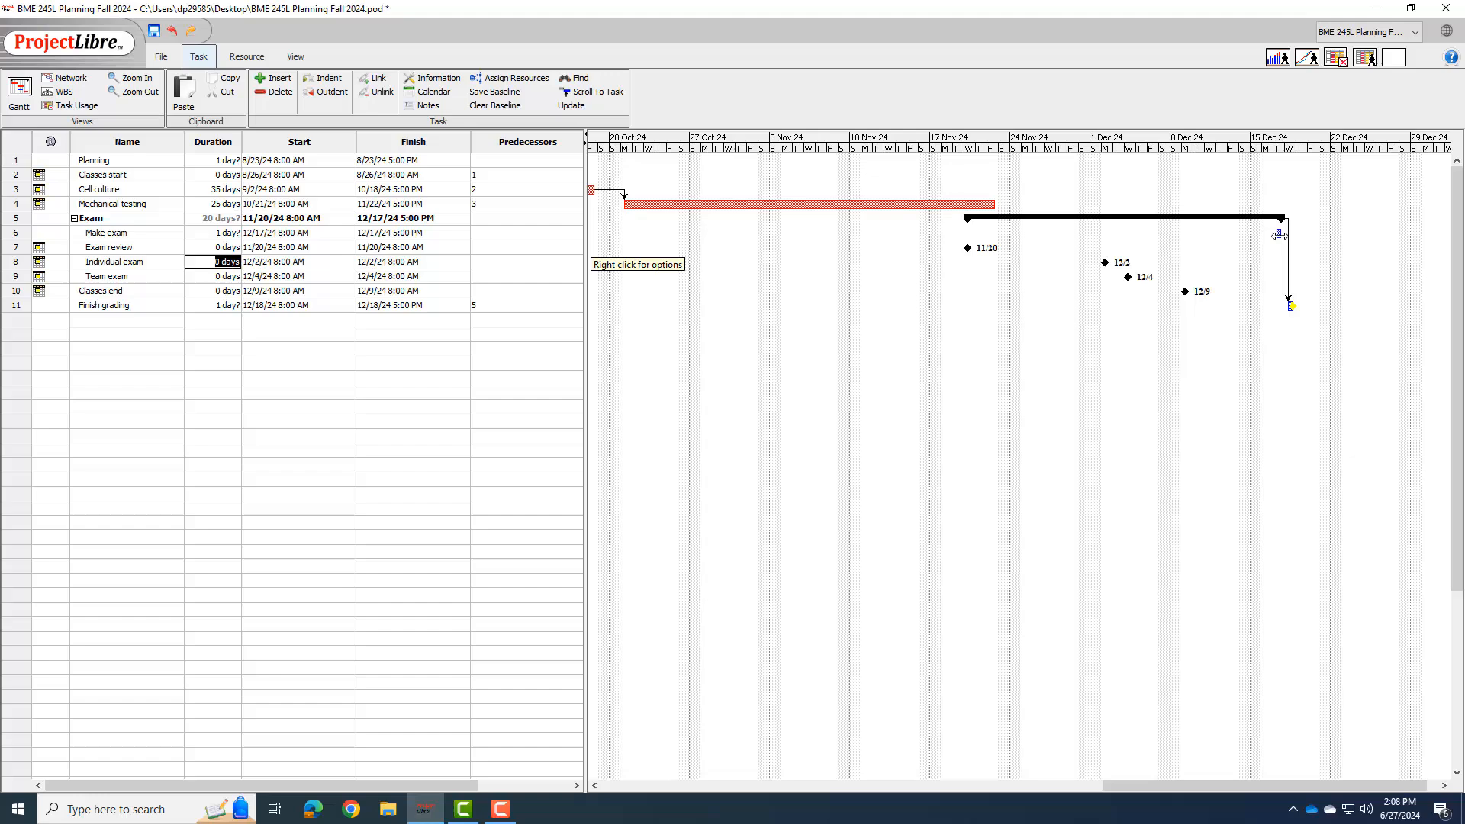
mouse_move(566, 286)
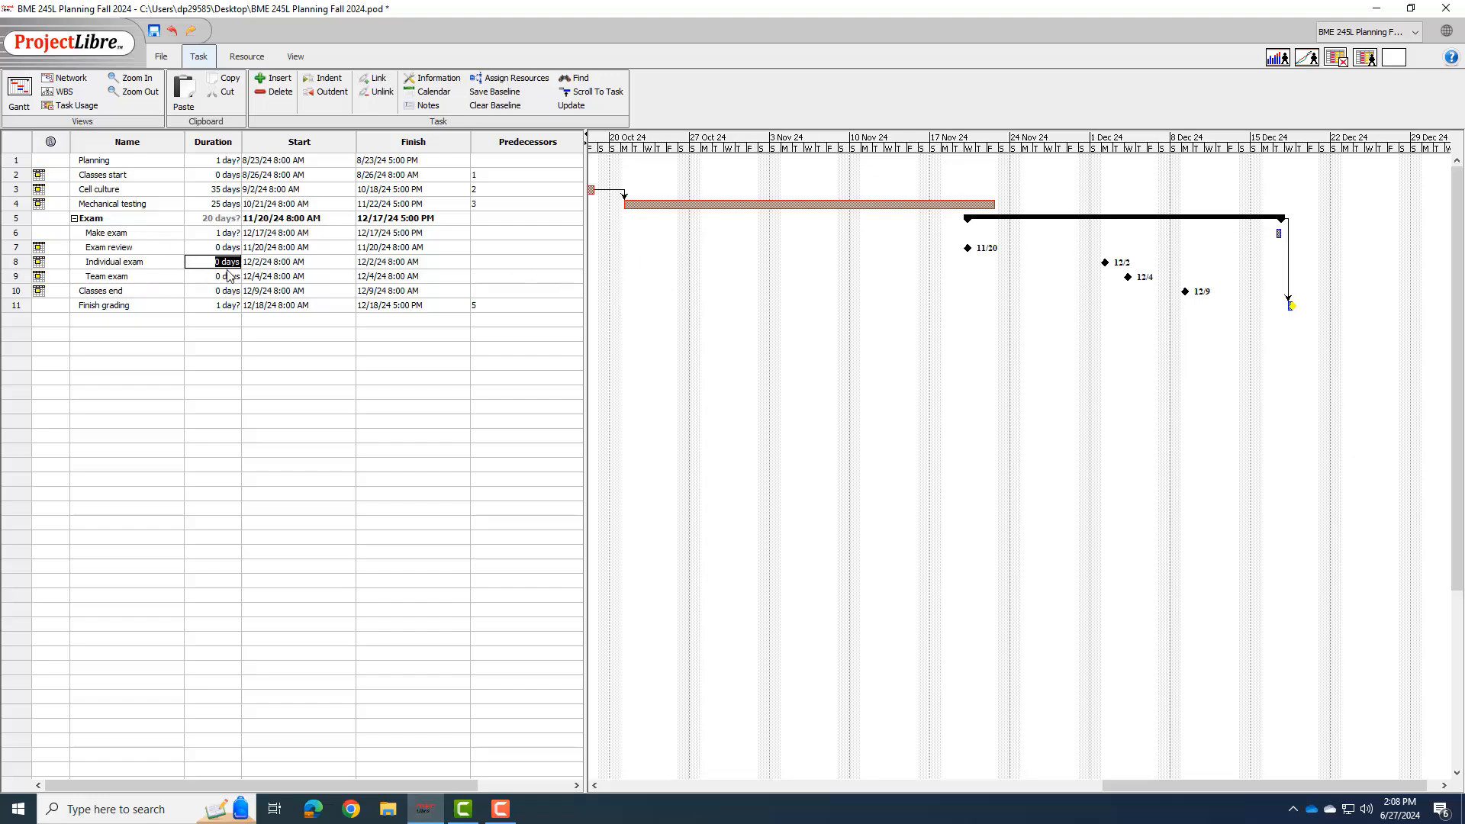
mouse_move(458, 253)
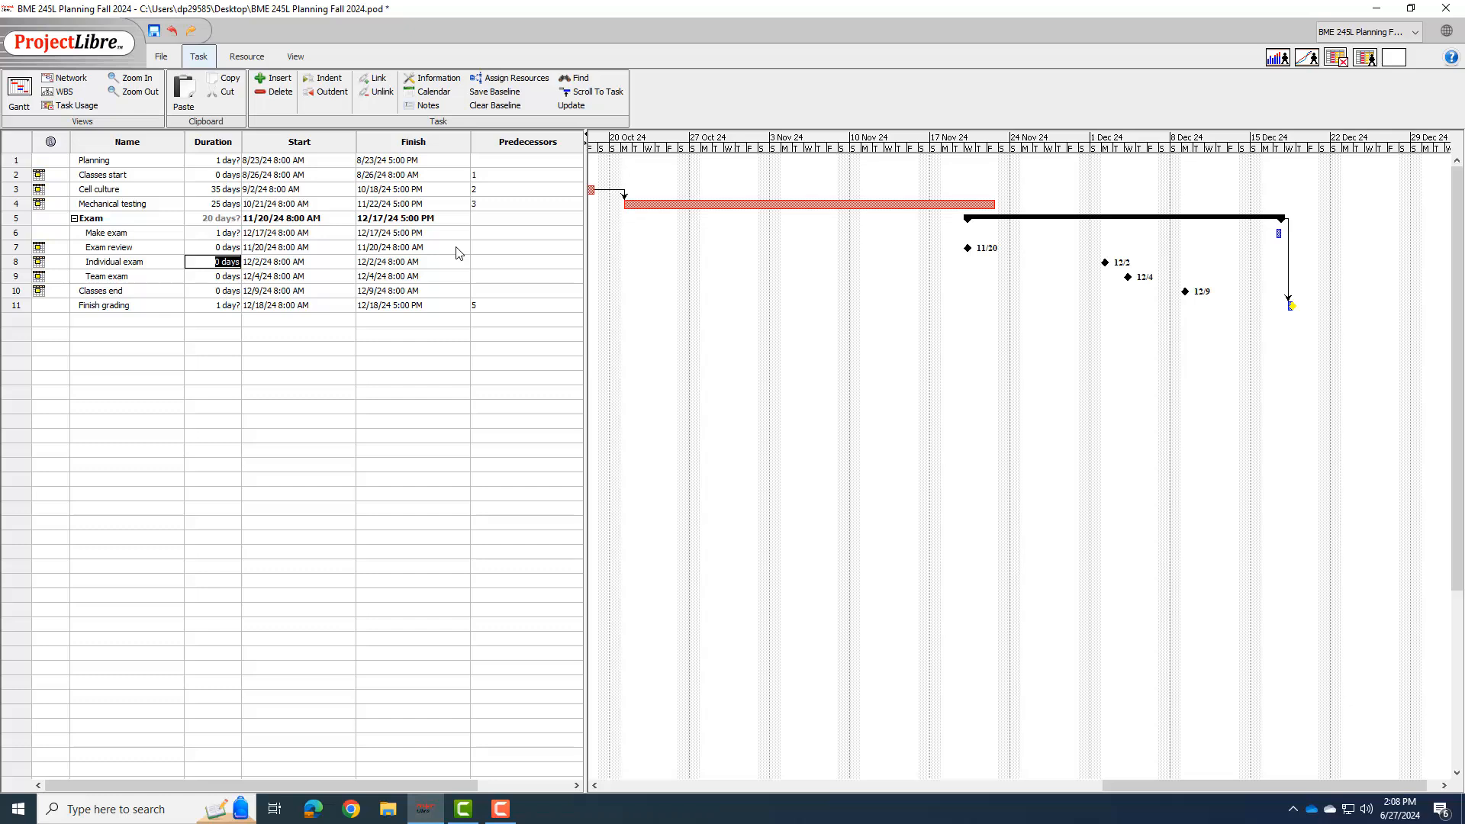
Set Individual exam's predecessors to 6;7 and Team exam's predecessor to 8.
left_click(526, 262)
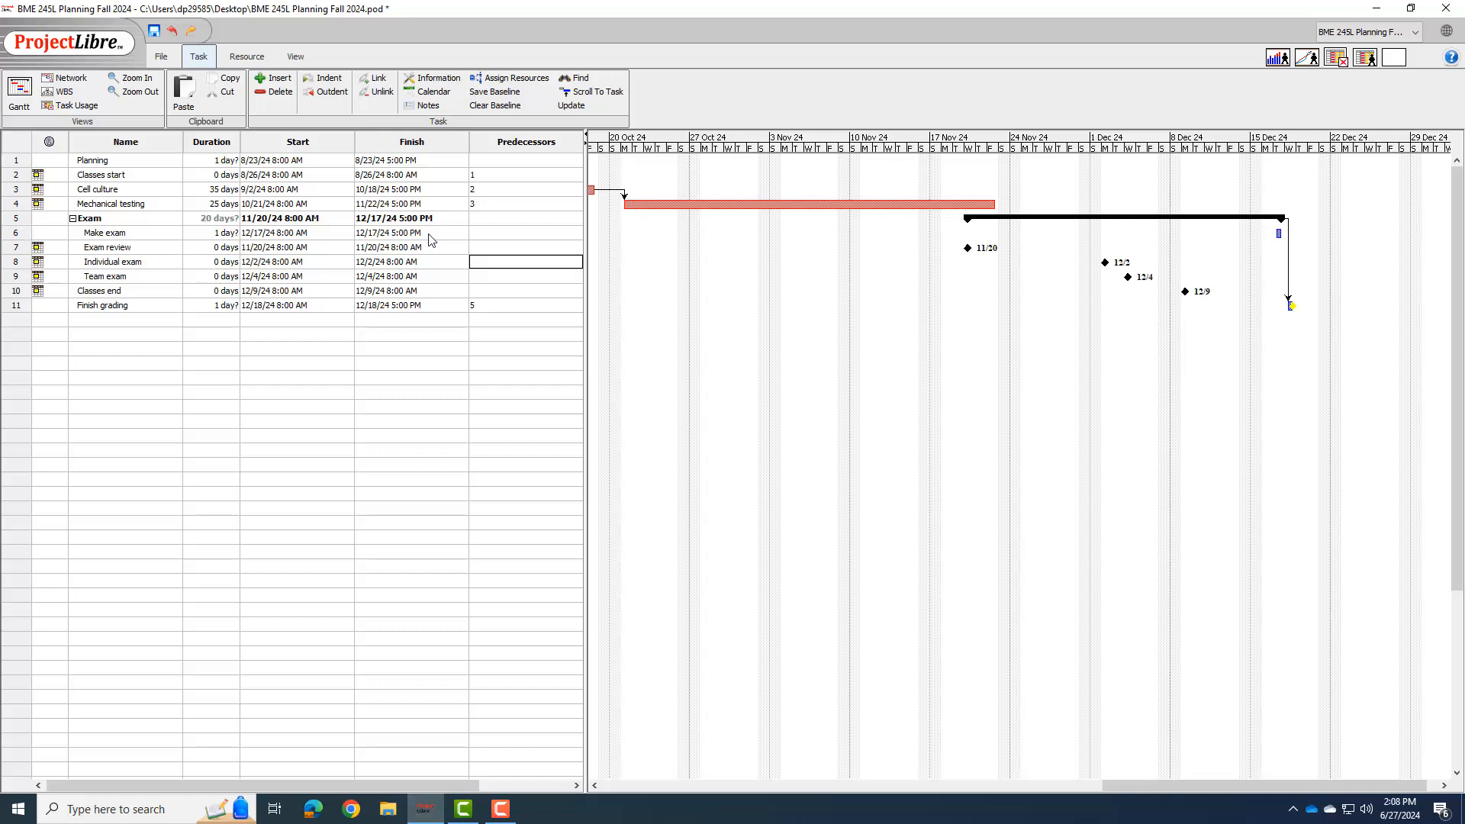
type("6,")
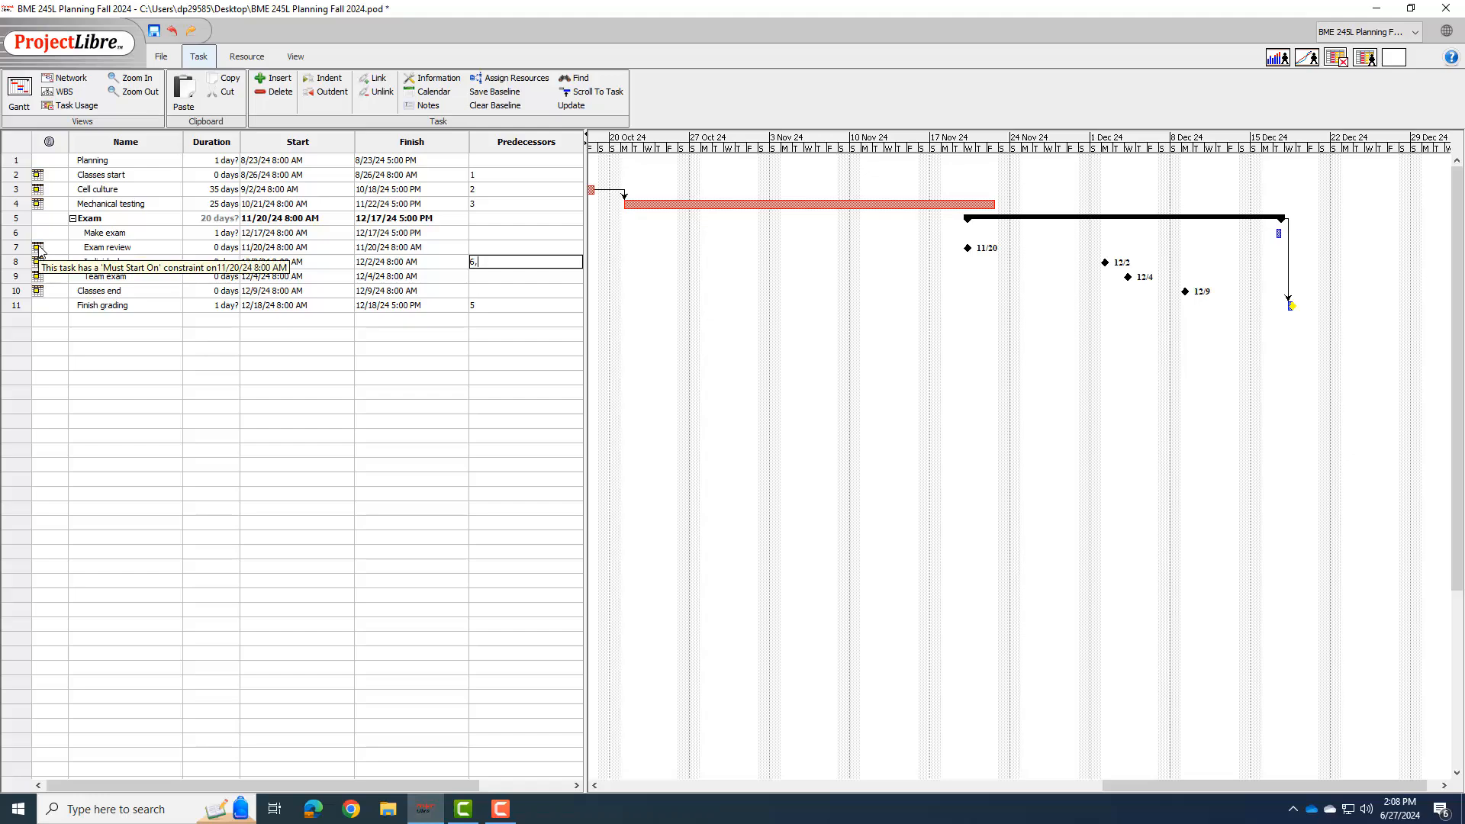
type("7")
key("Return")
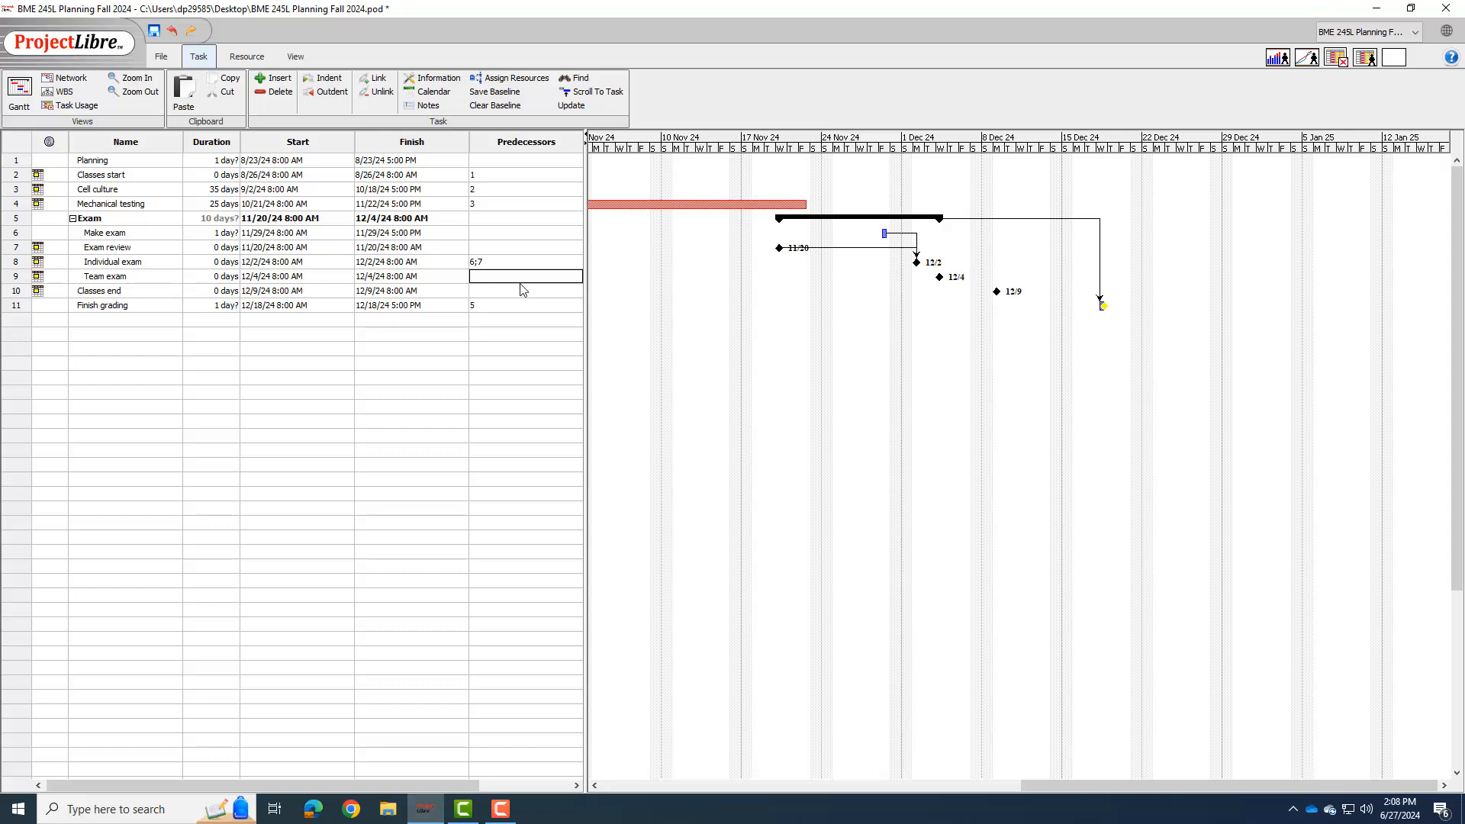
type("8")
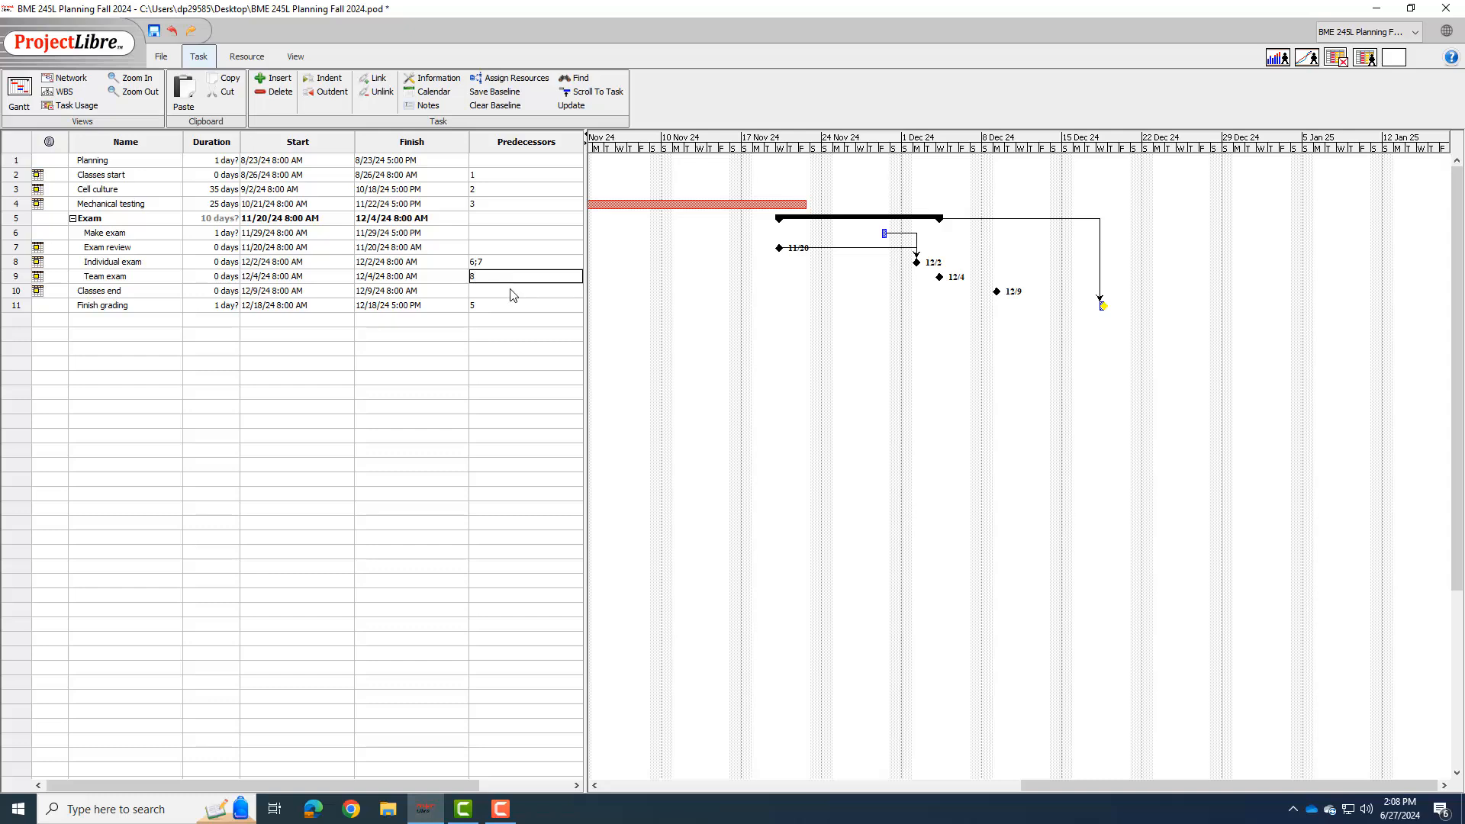
left_click(525, 290)
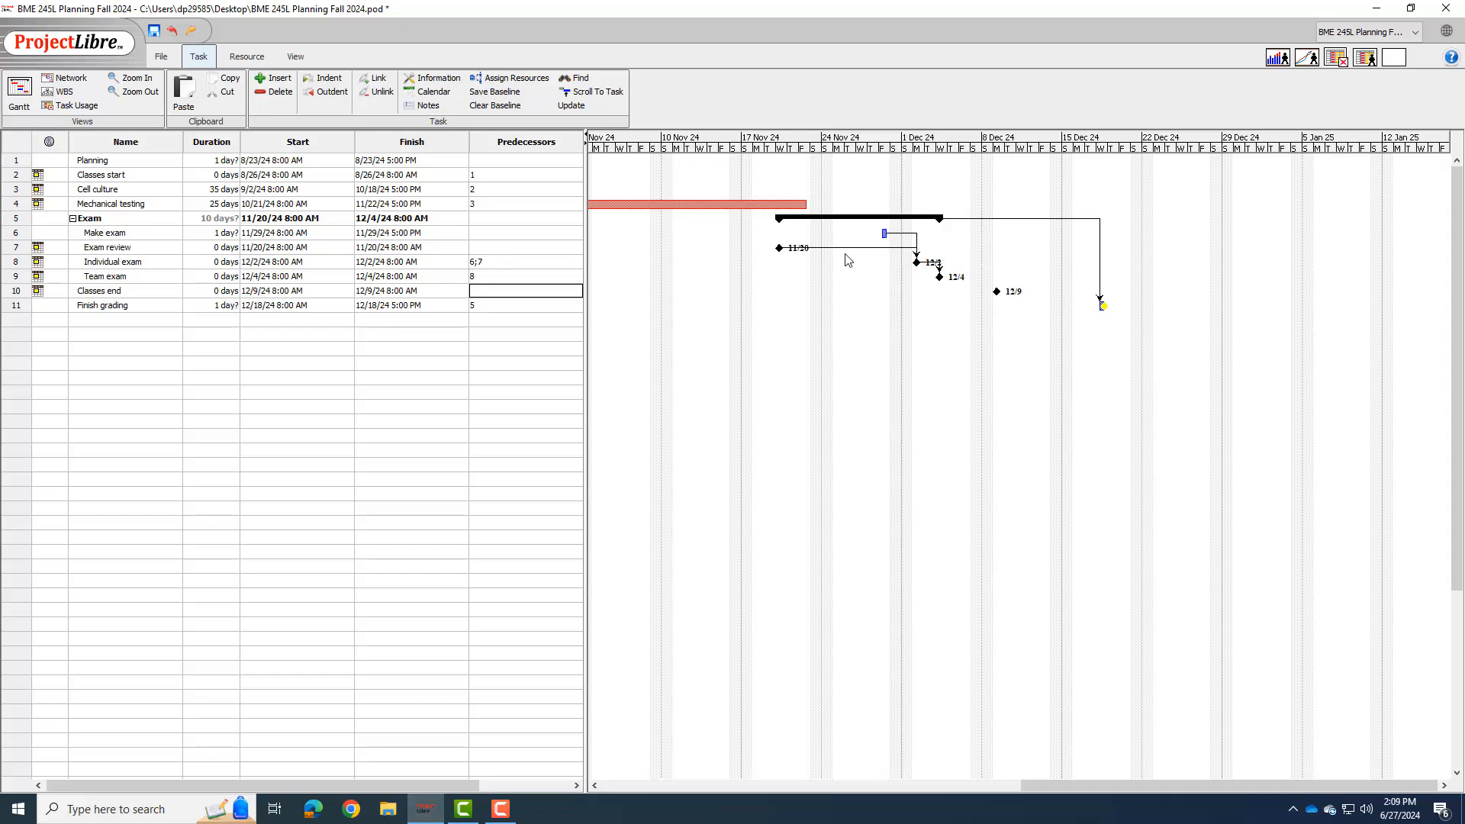
mouse_move(877, 245)
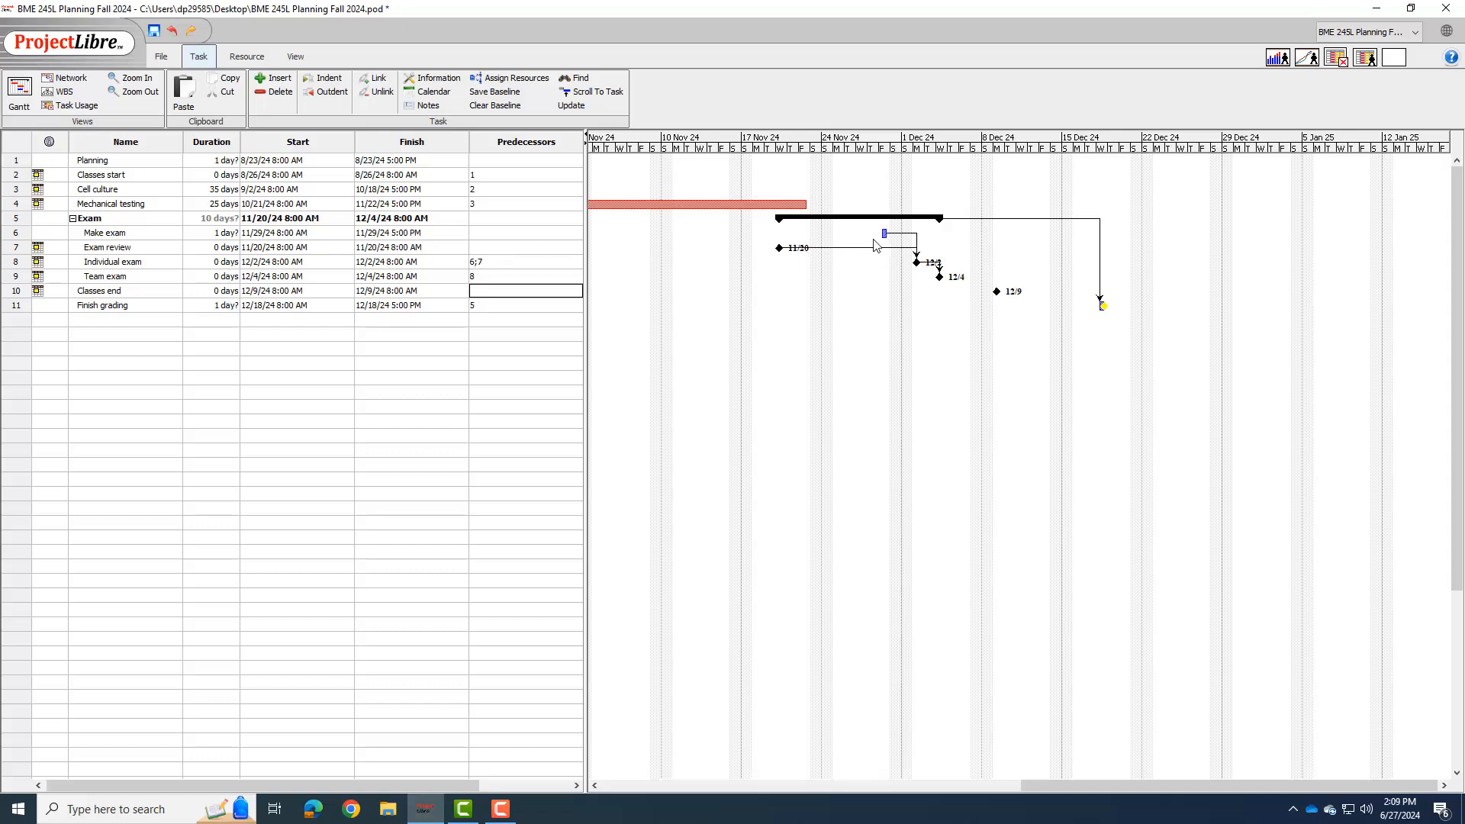
mouse_move(904, 248)
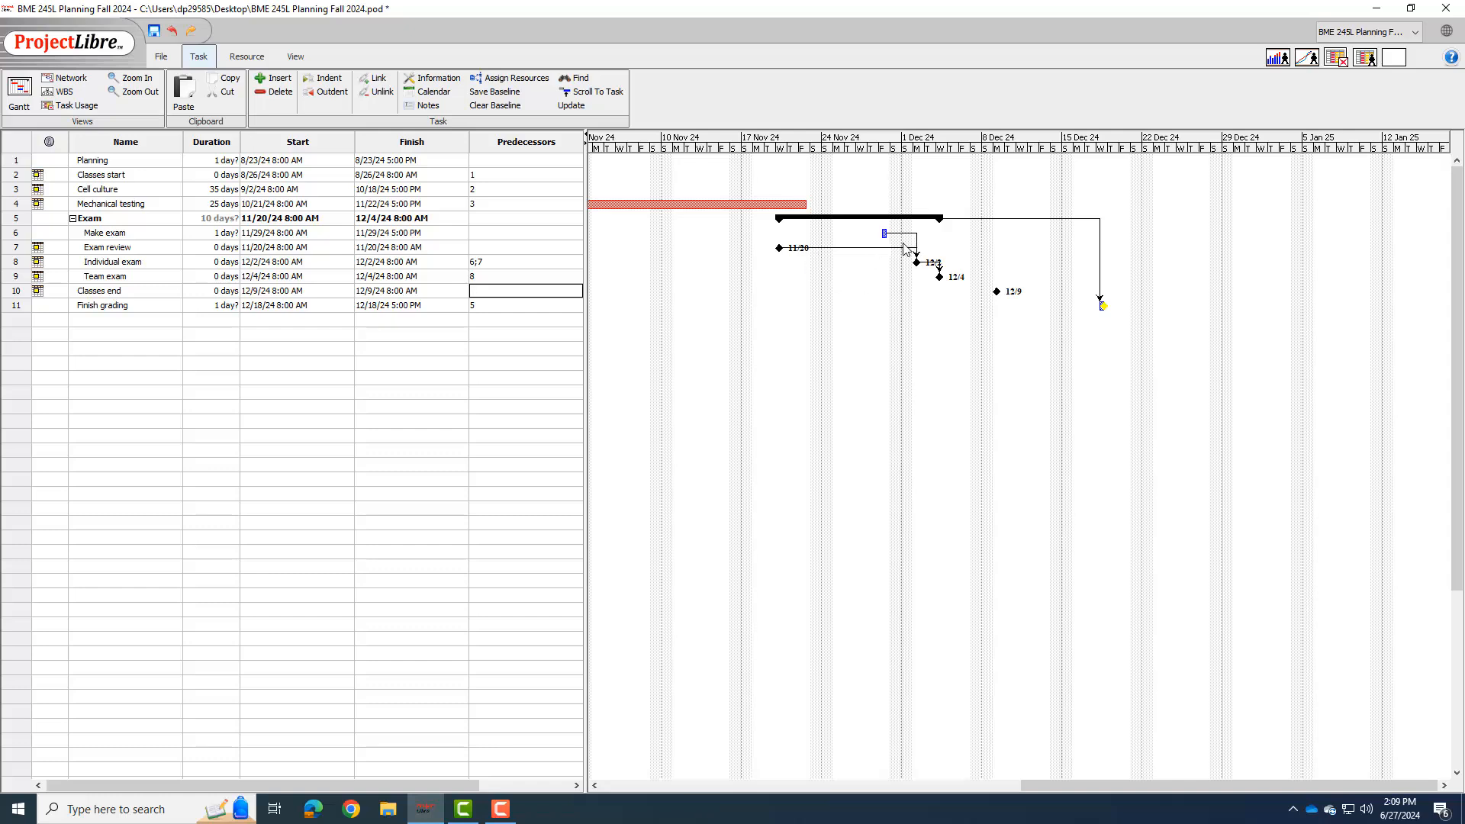
mouse_move(886, 233)
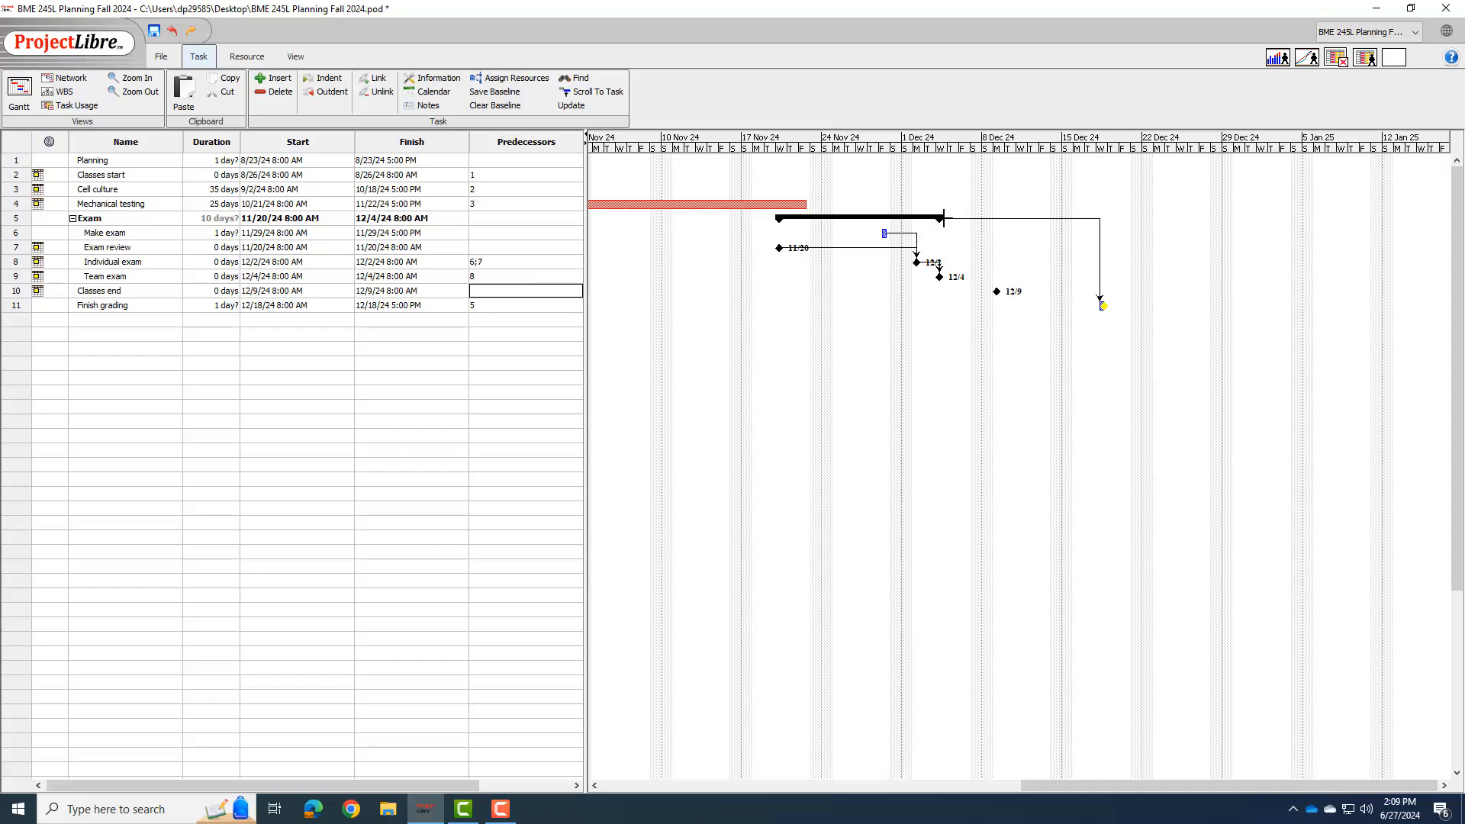
mouse_move(946, 283)
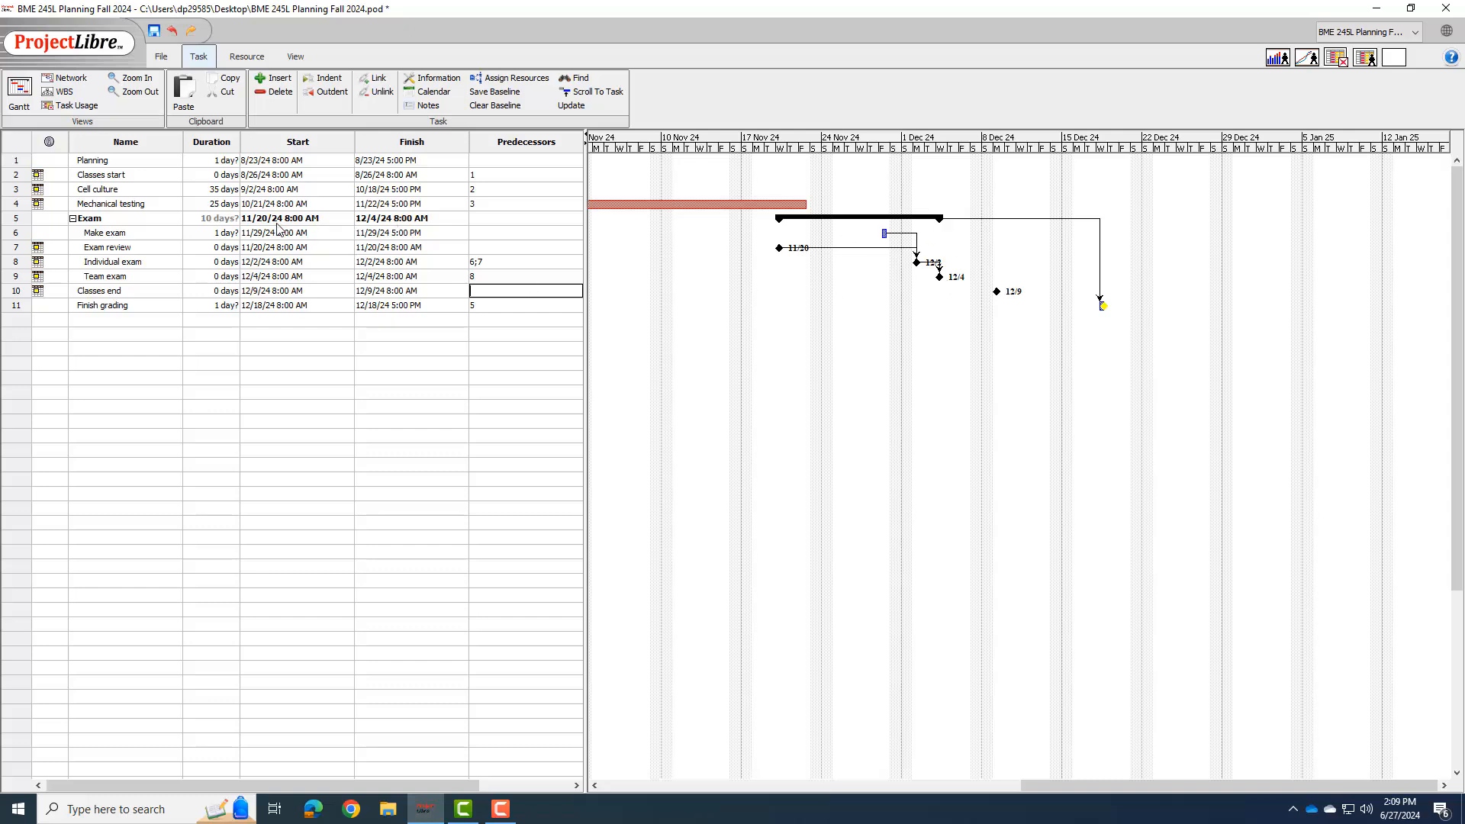
mouse_move(949, 243)
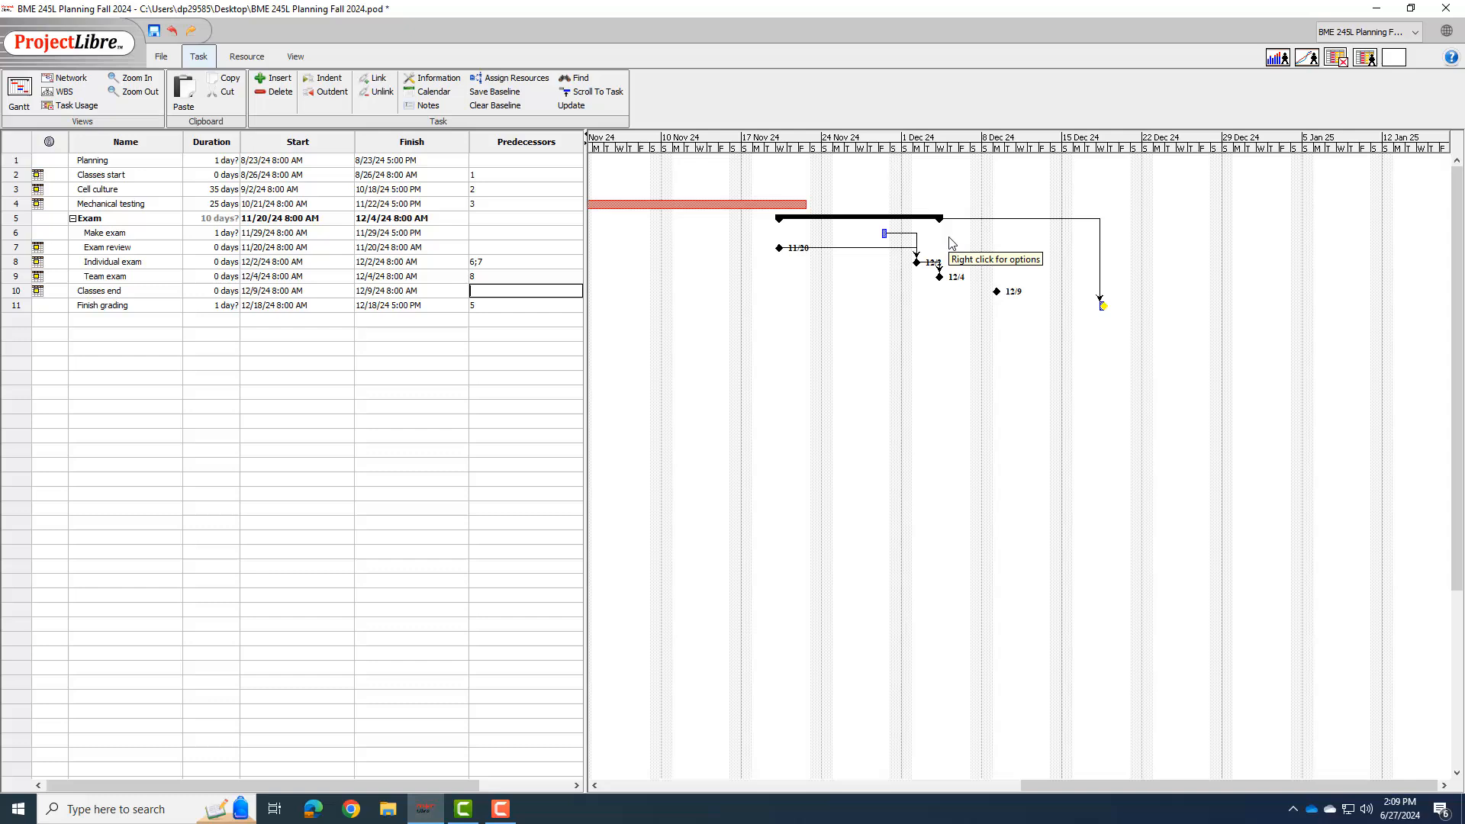
mouse_move(949, 245)
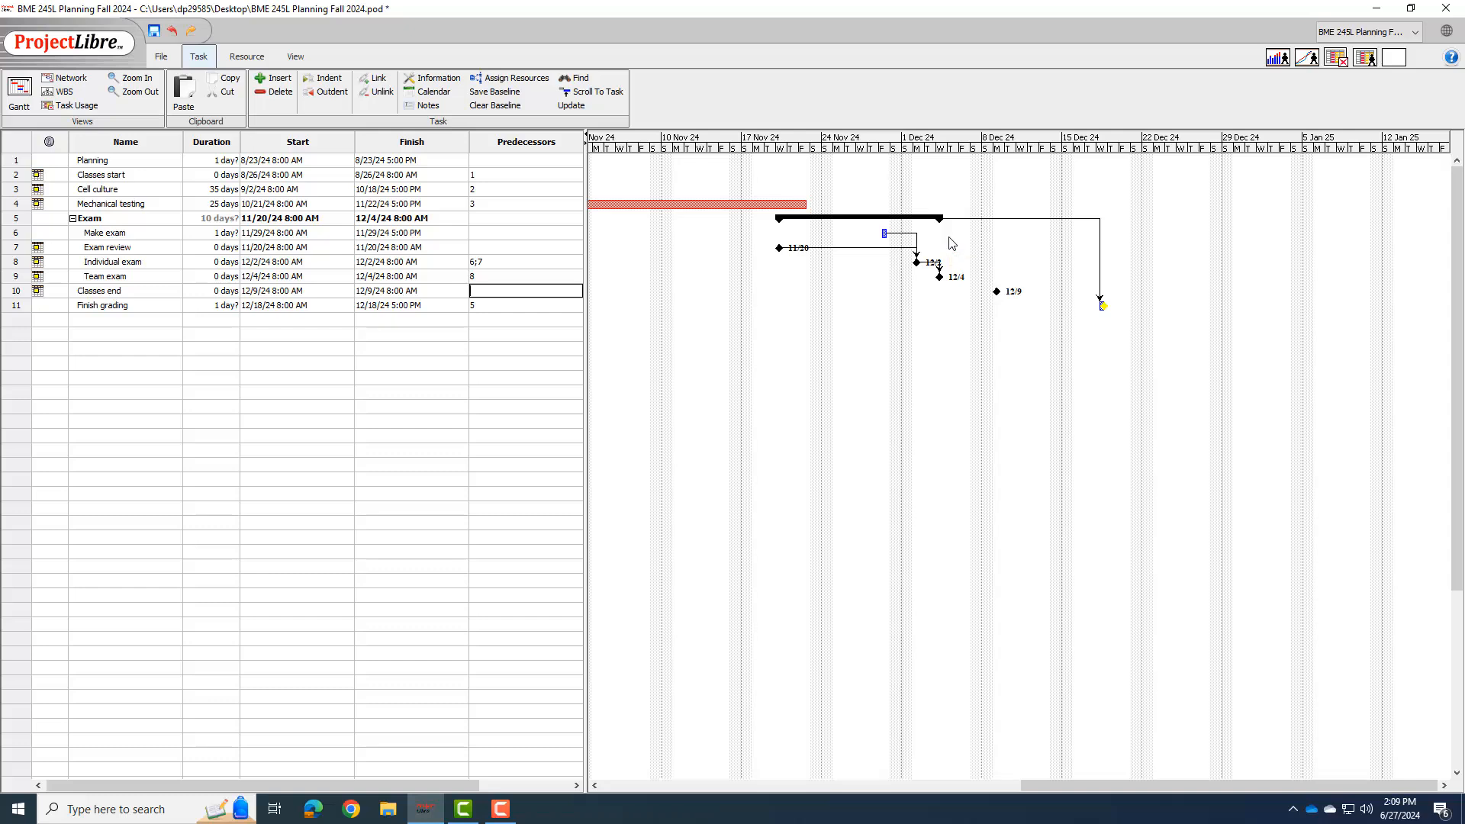
mouse_move(116, 332)
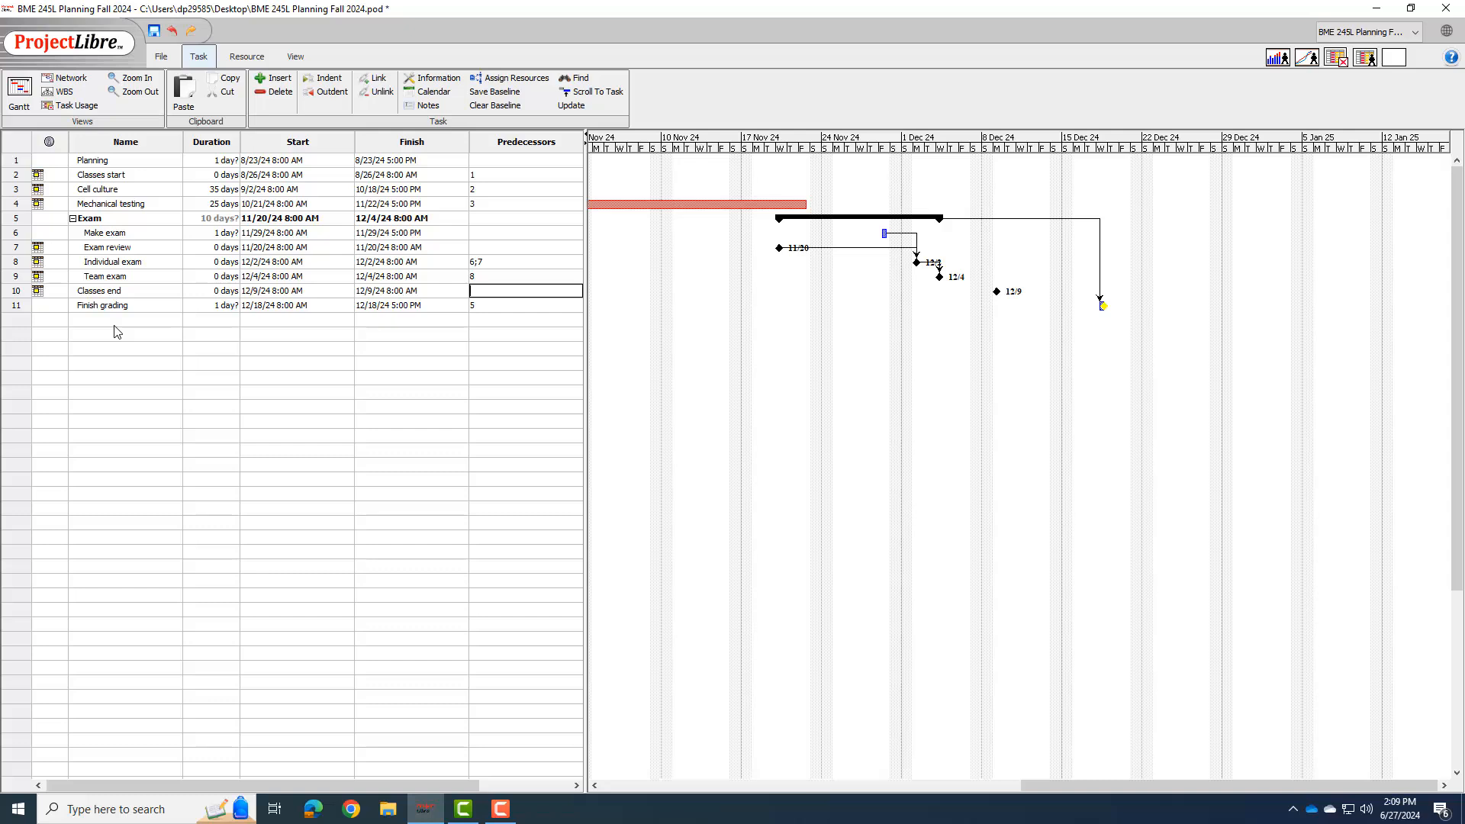
Add Grade mech testing papers, Grade exams and Grade reflection essays tasks below Finish grading.
left_click(125, 320)
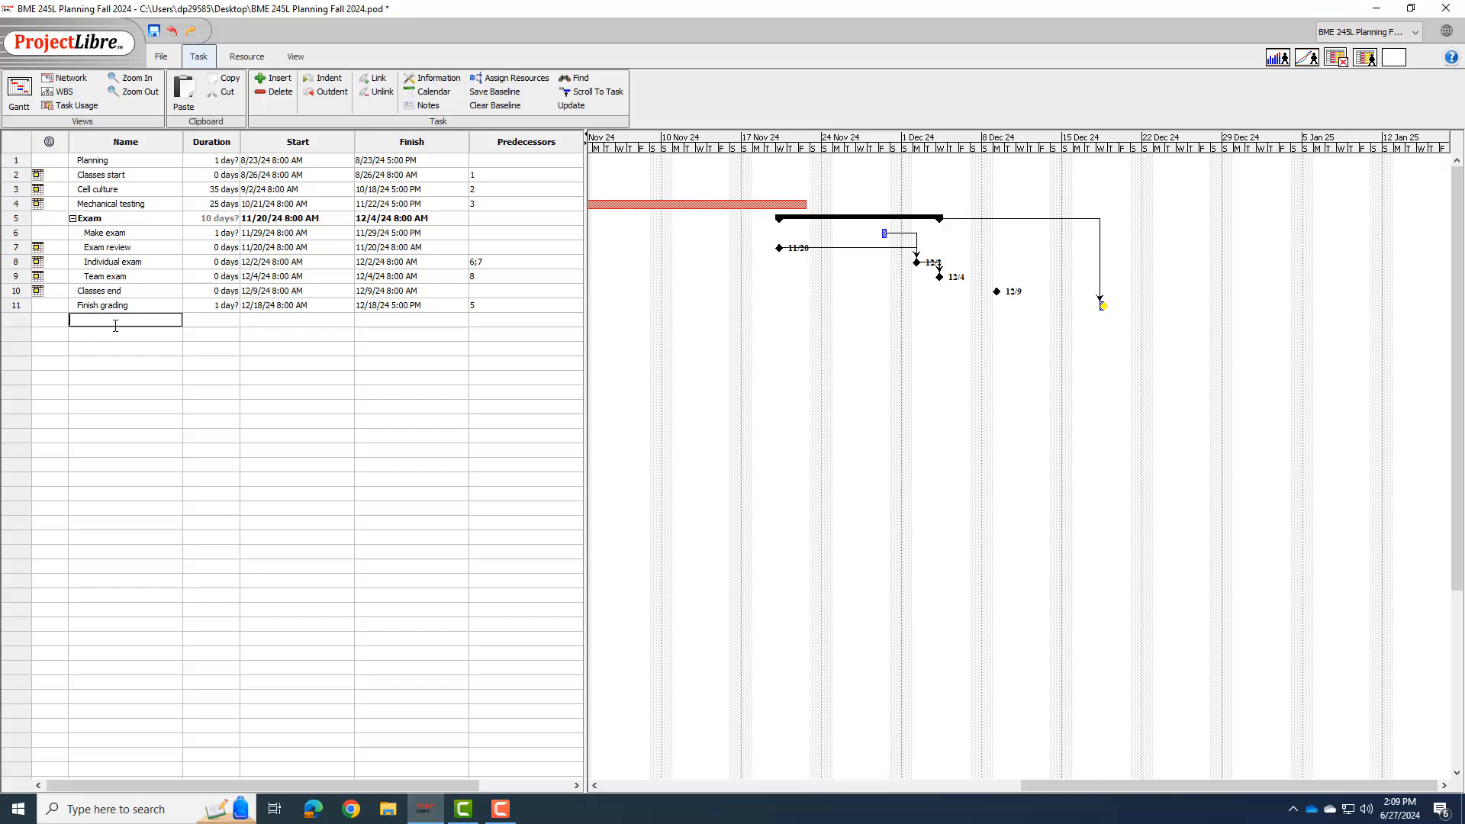
type("Grade mech")
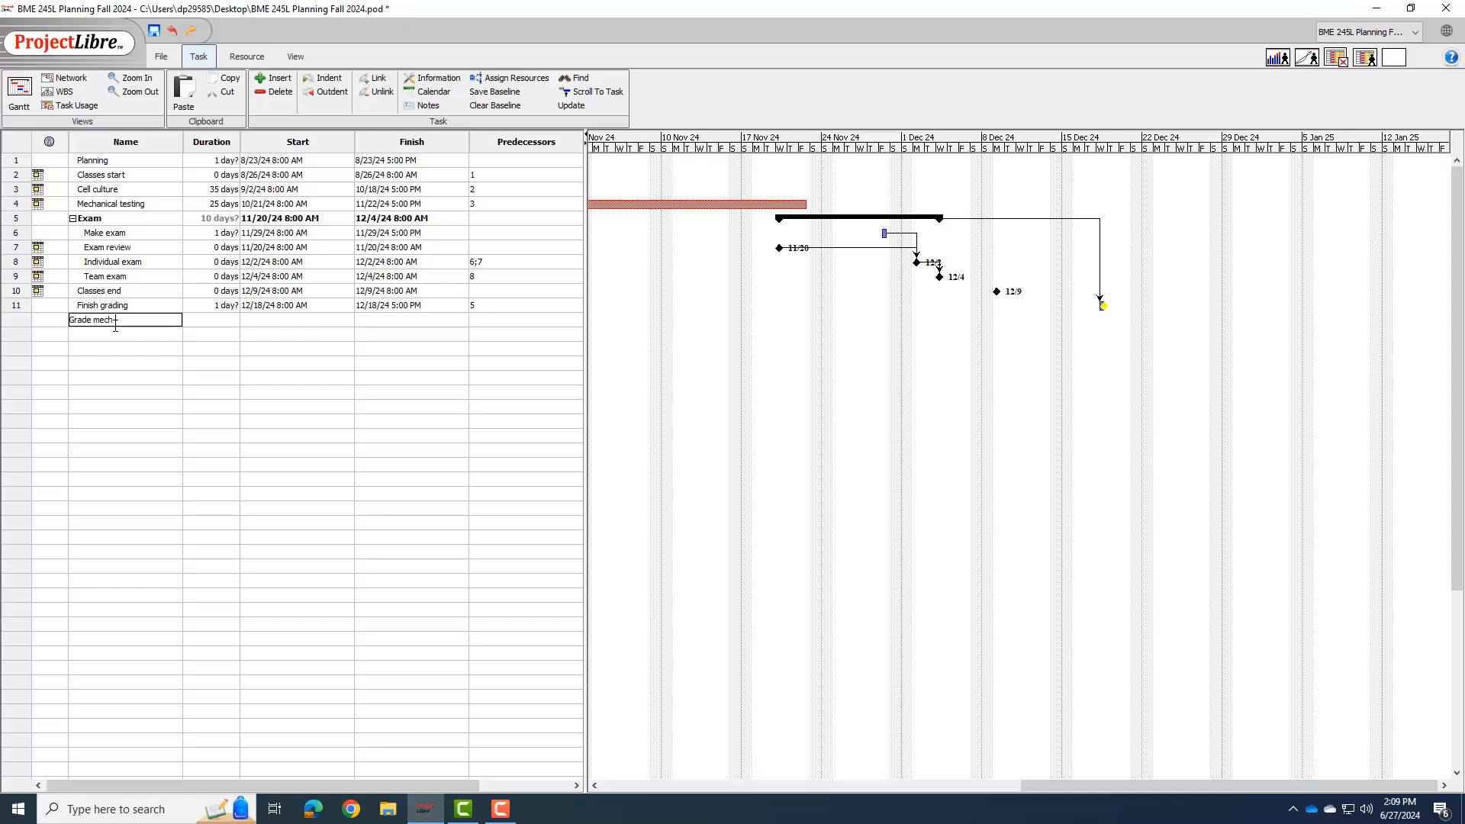
type("testing papers")
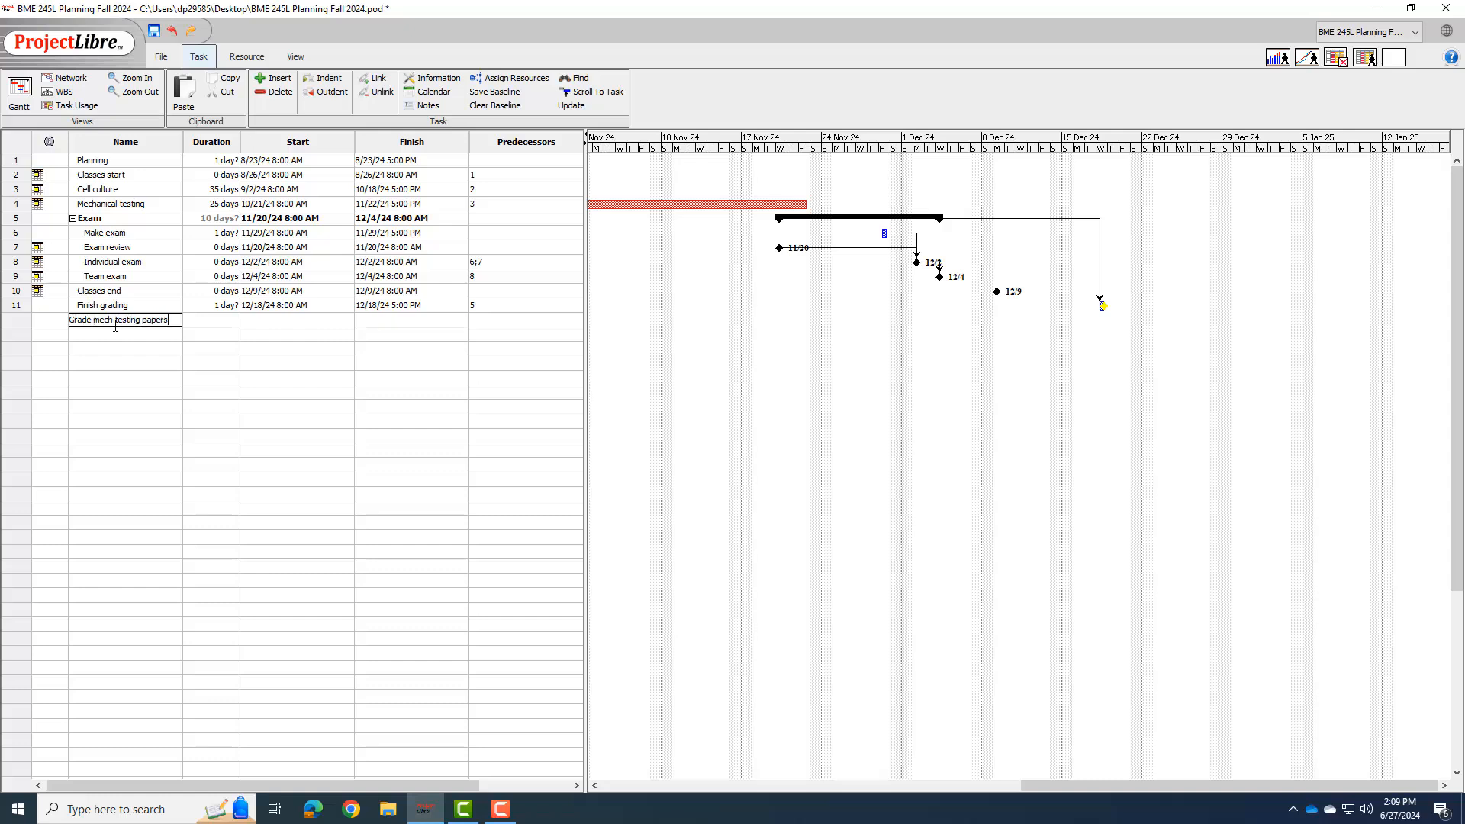
key("Return")
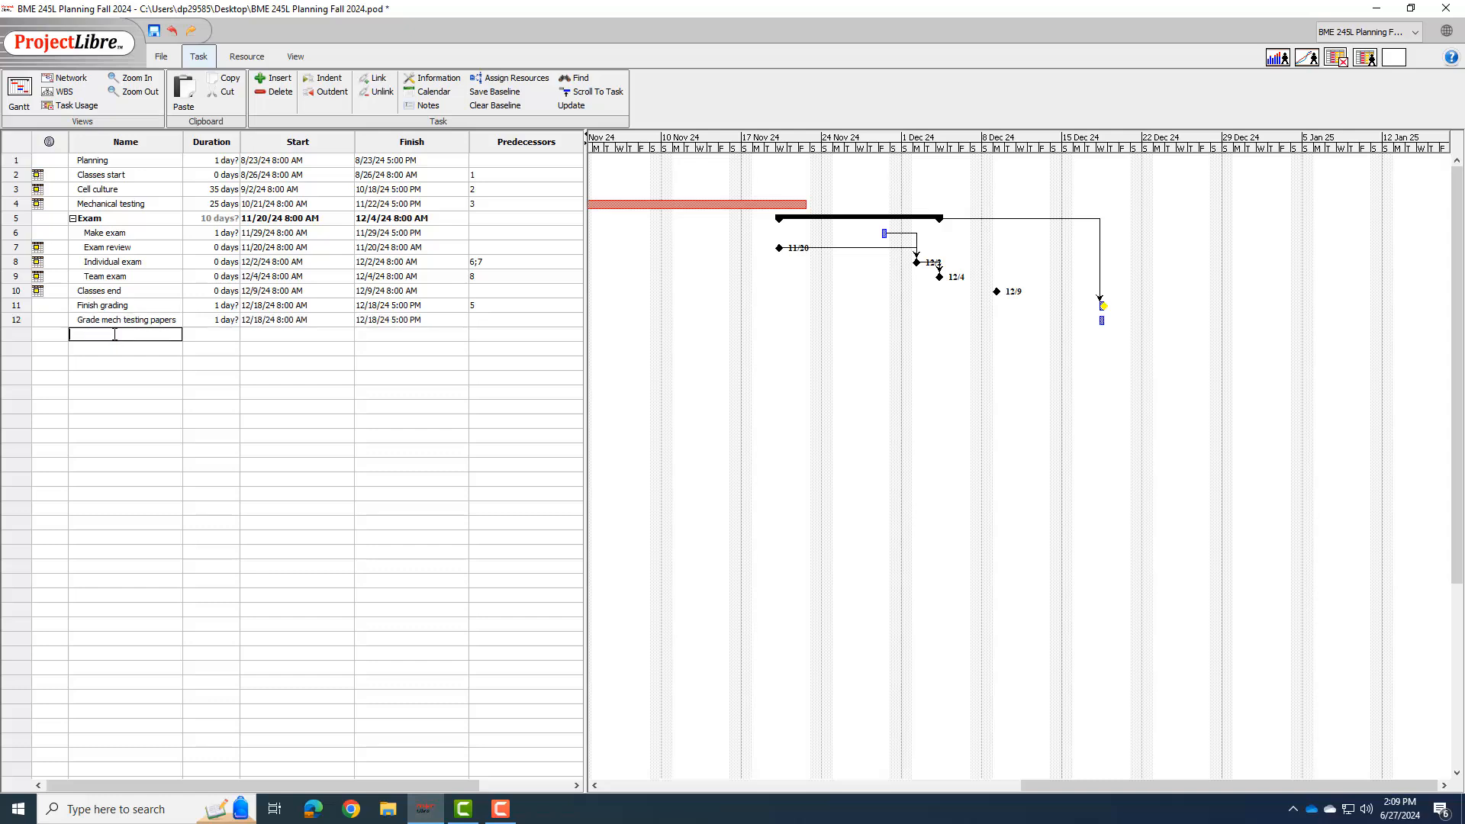
type("Grade exam")
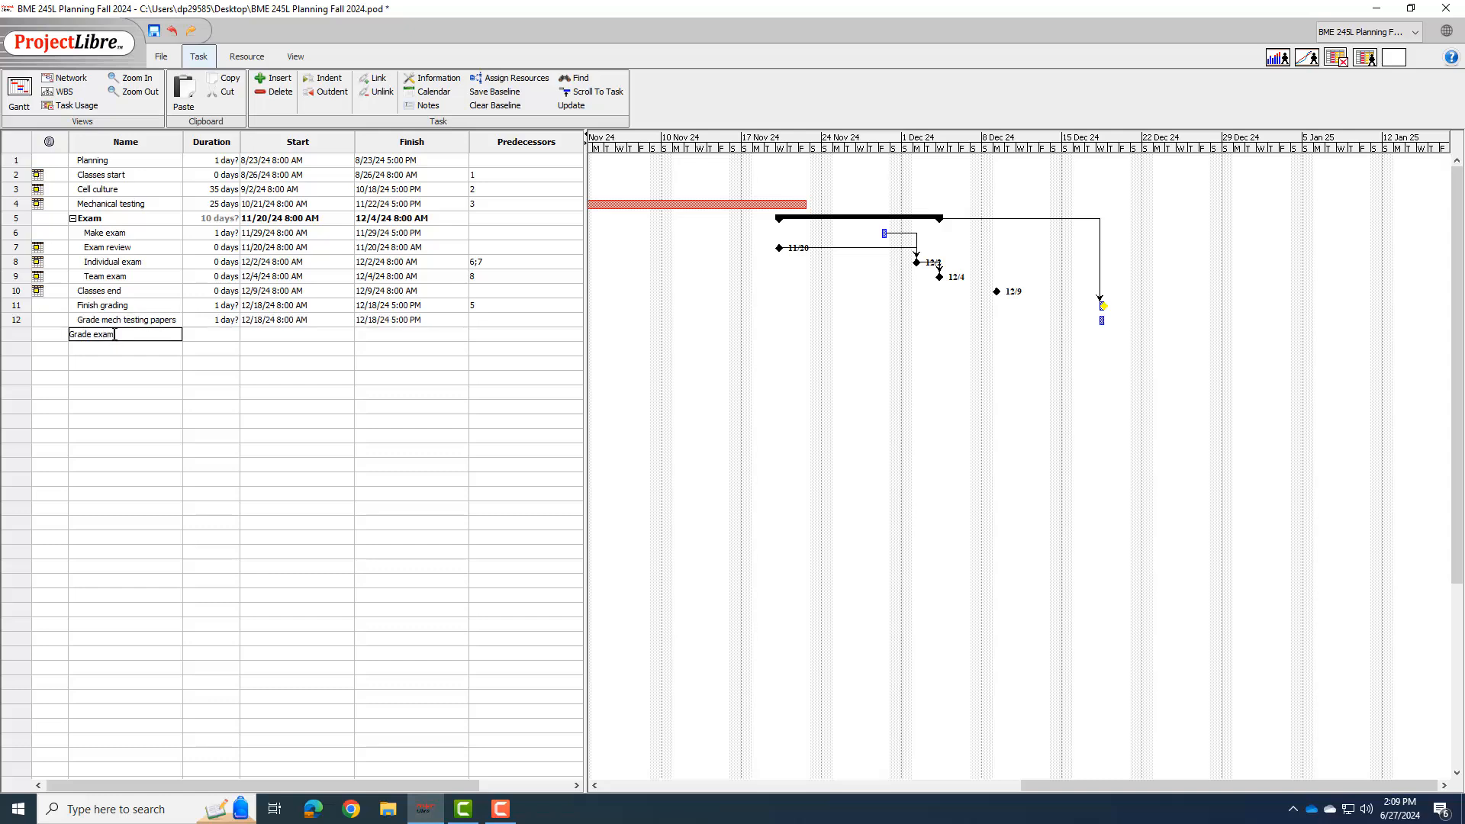
key("Return")
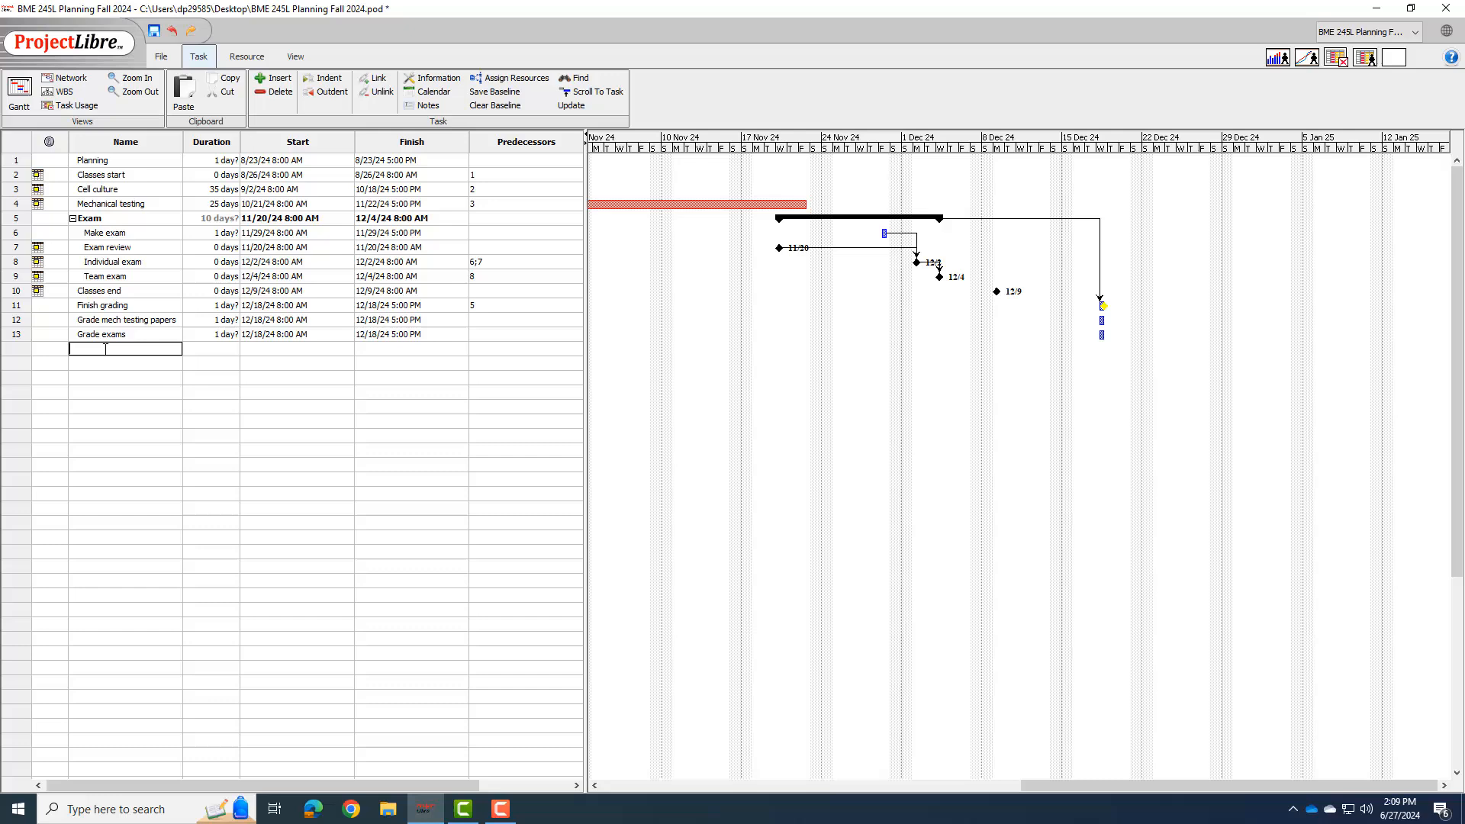
type("Grade reflection ess")
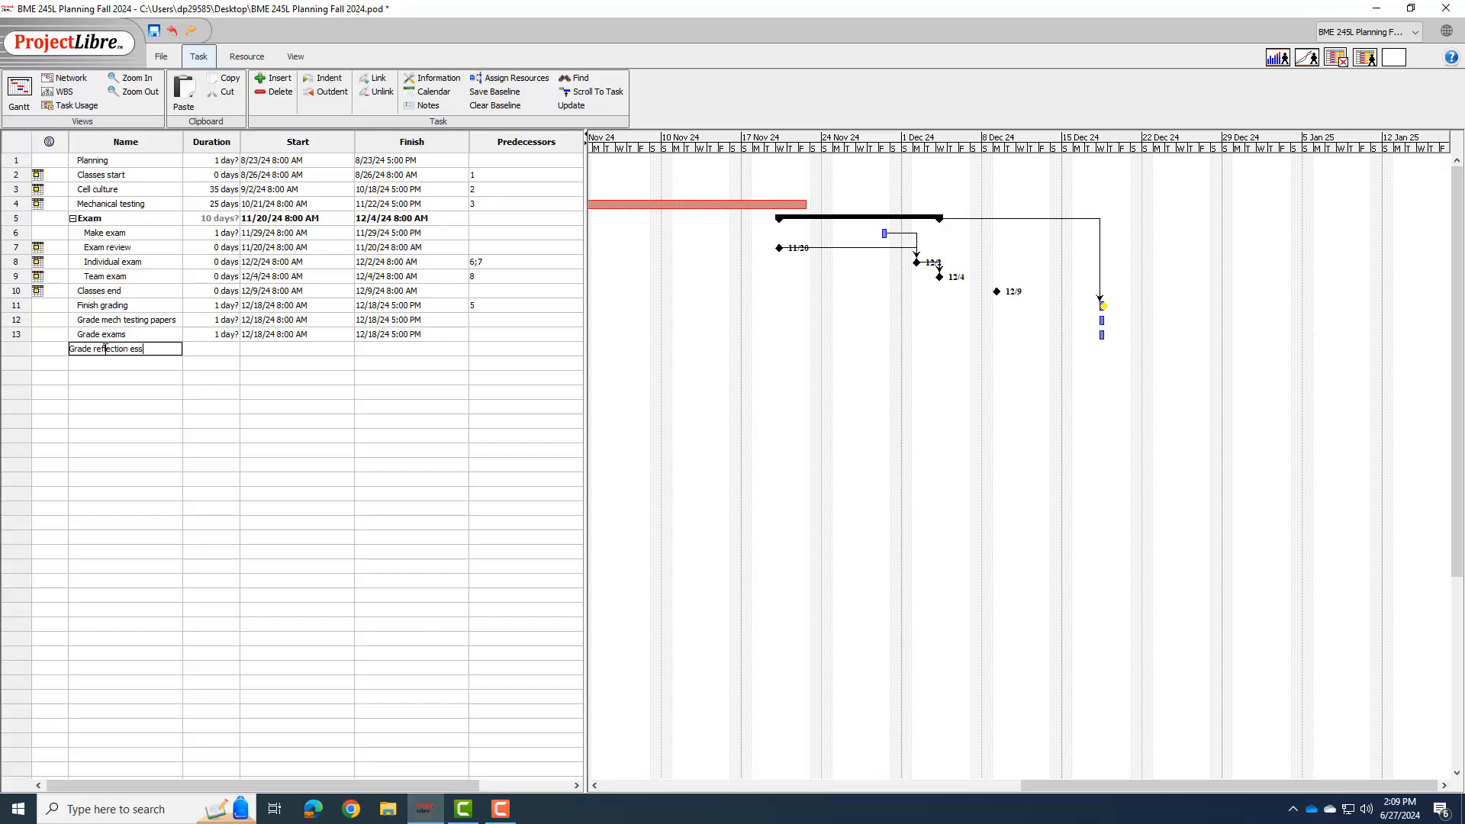
key("Return")
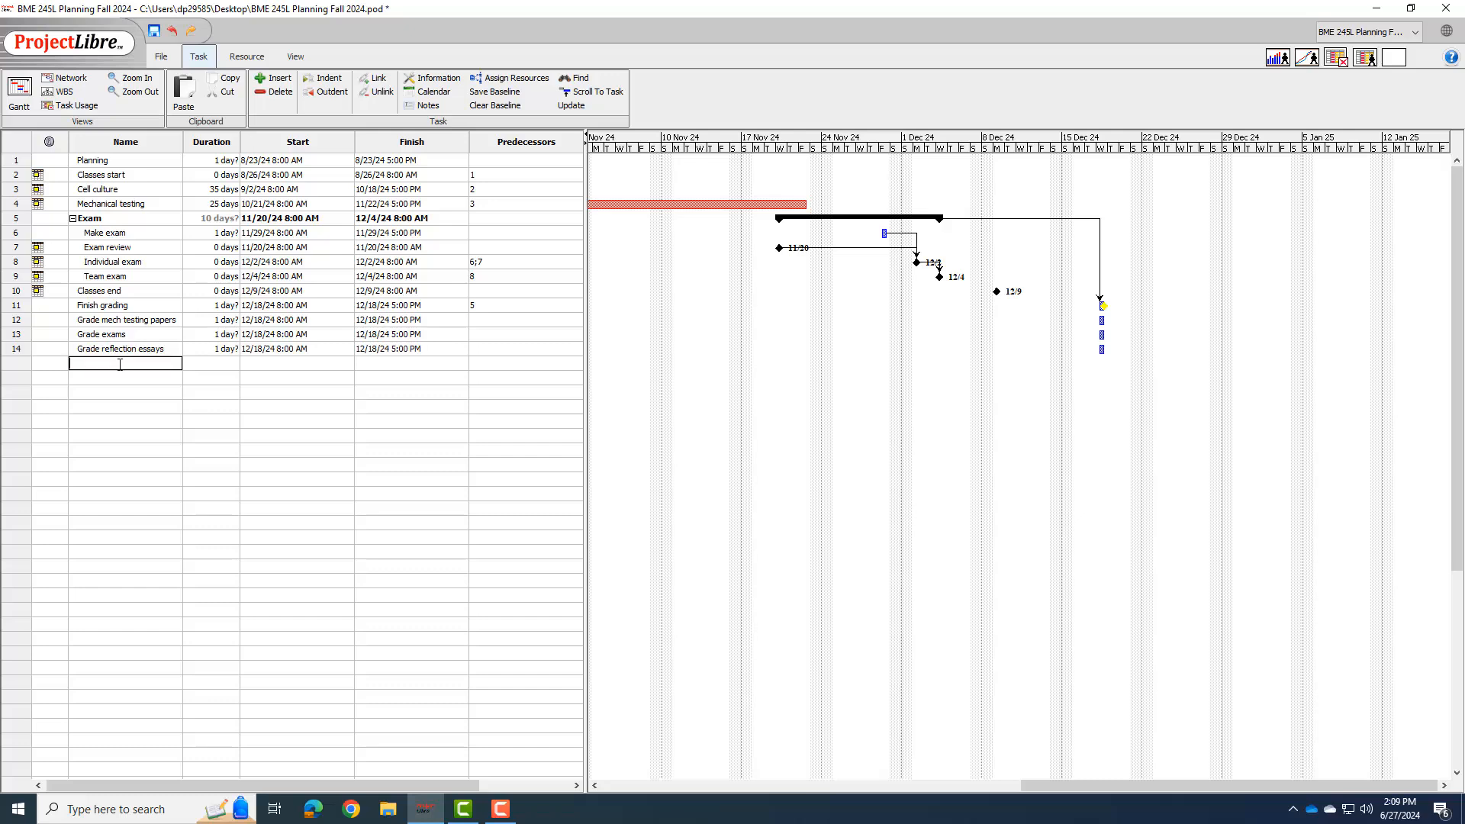
Add Grade bioethics reflections and Finalize and submit grades, then edit the latter's predecessors.
type("Gradie")
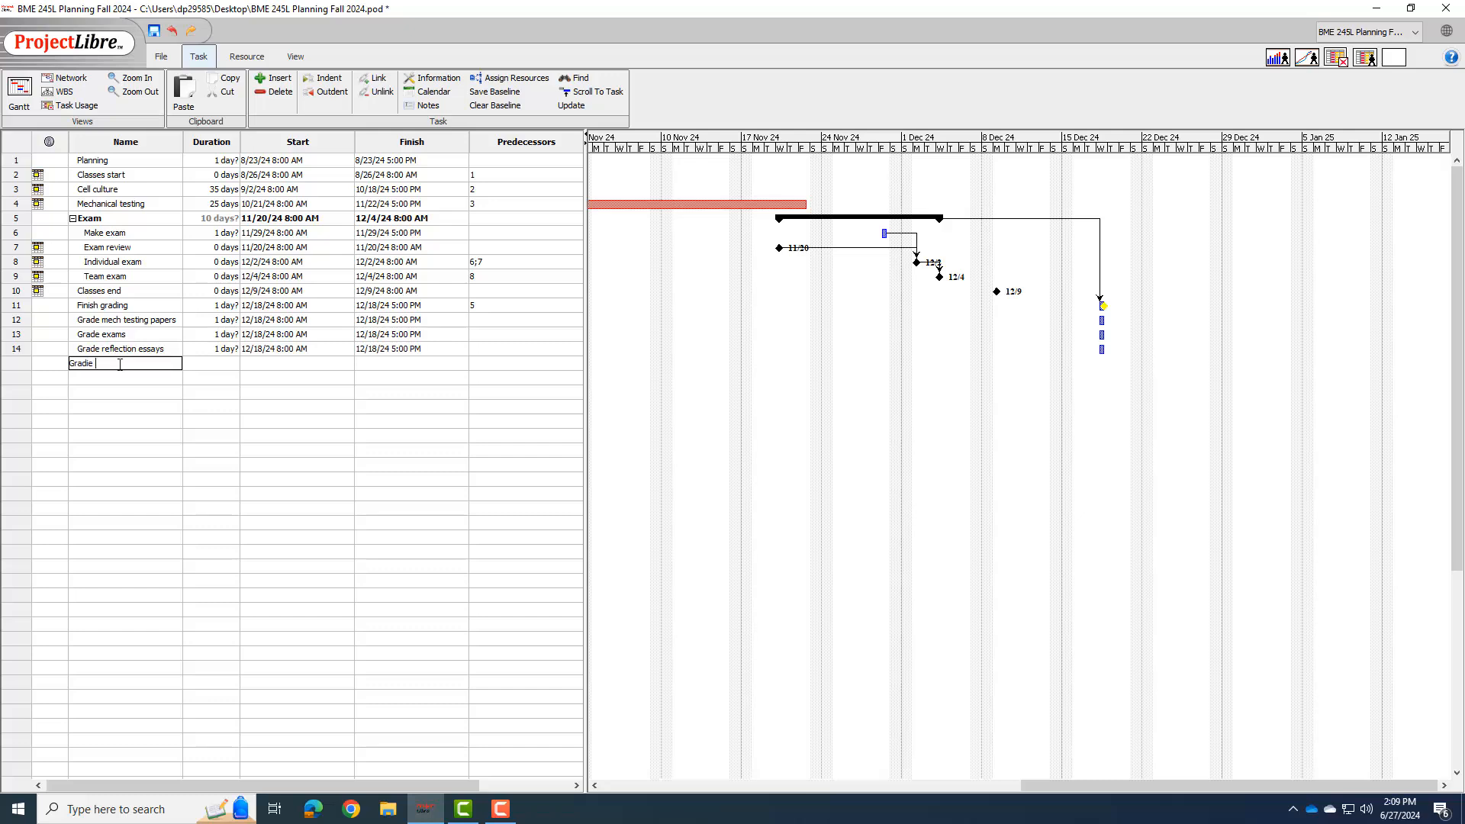
type("bio")
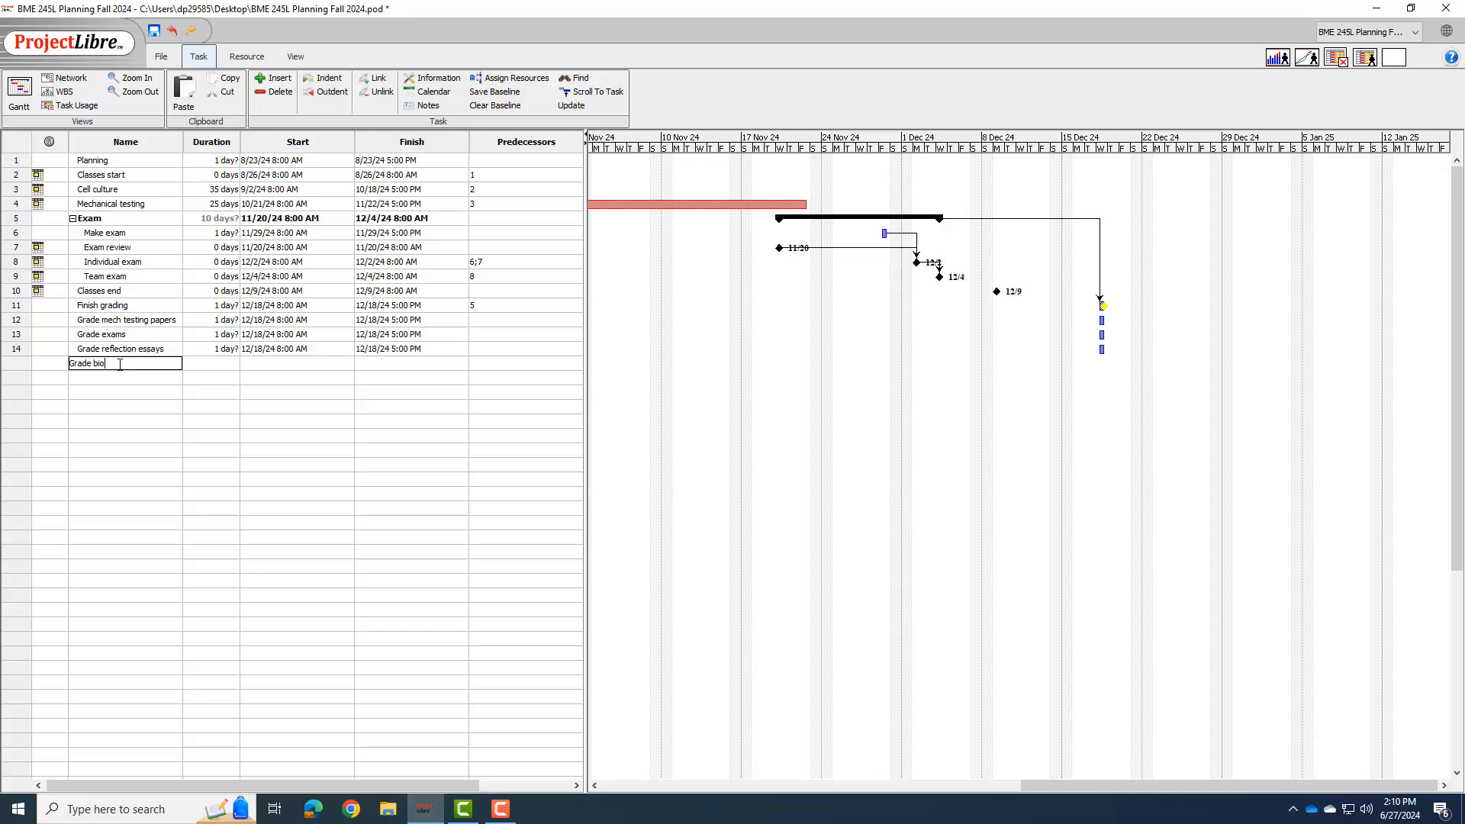
type("ethics")
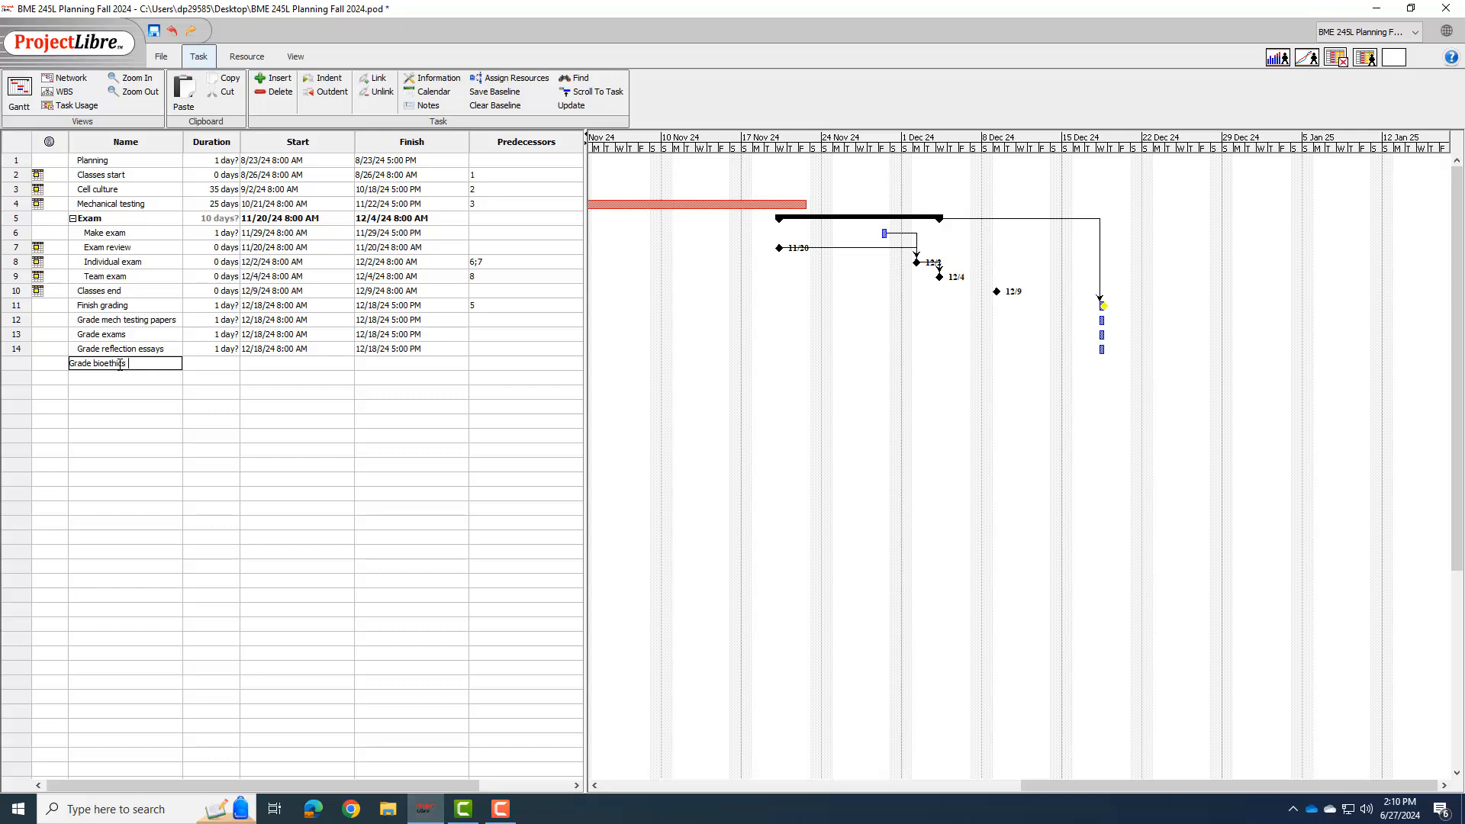
type("reflections")
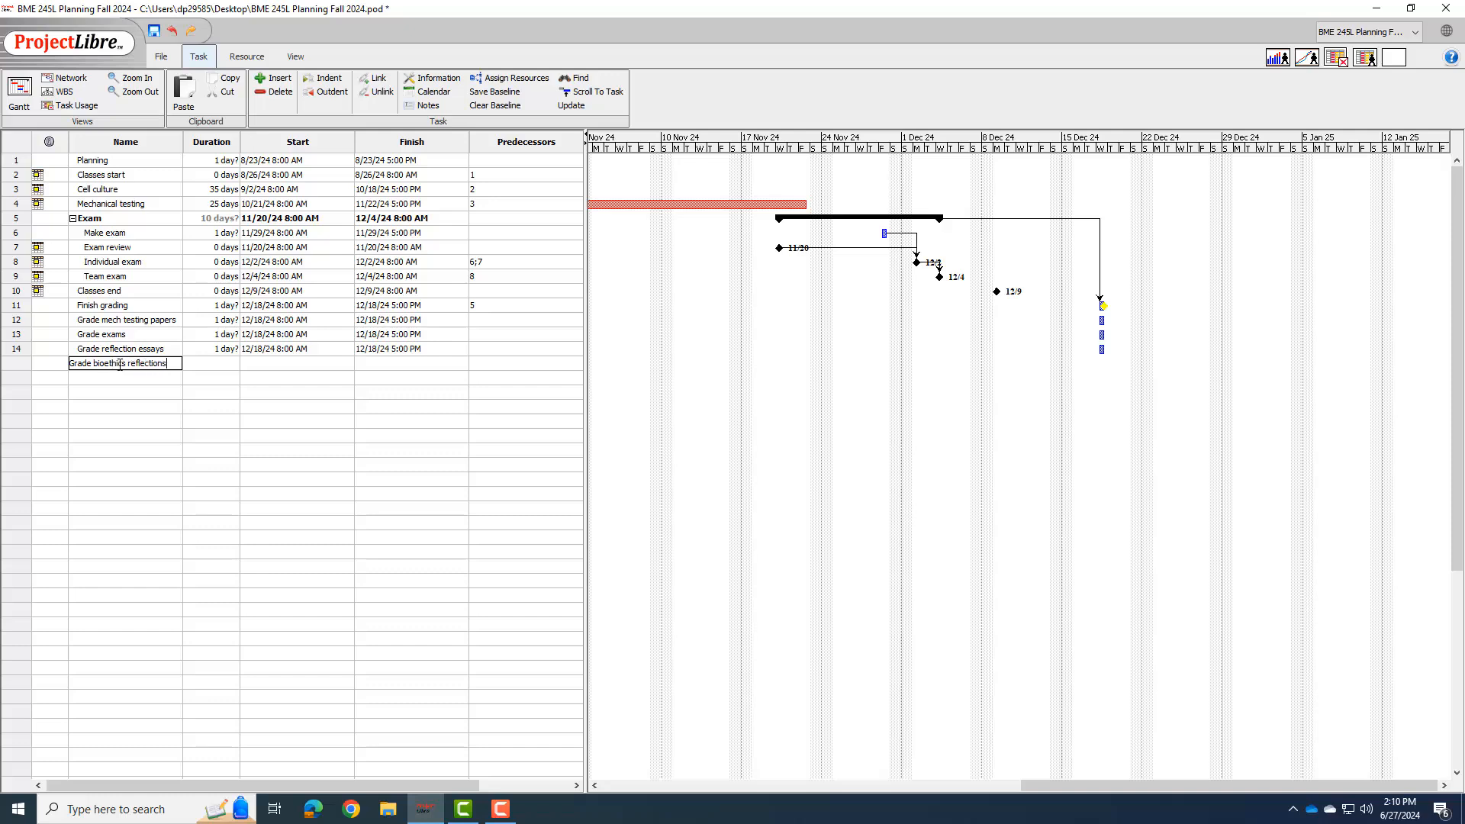
key("Return")
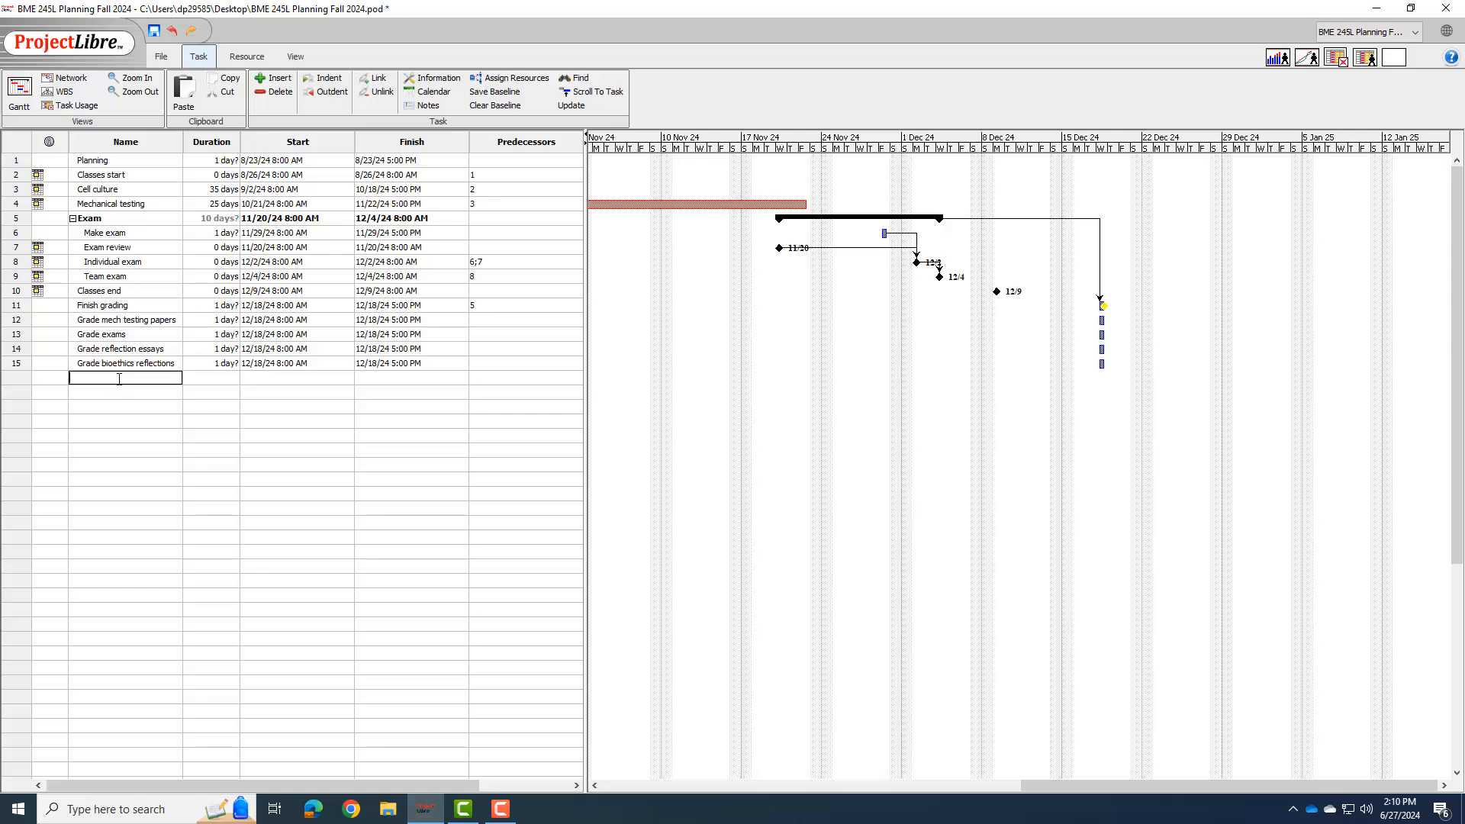
type("Su")
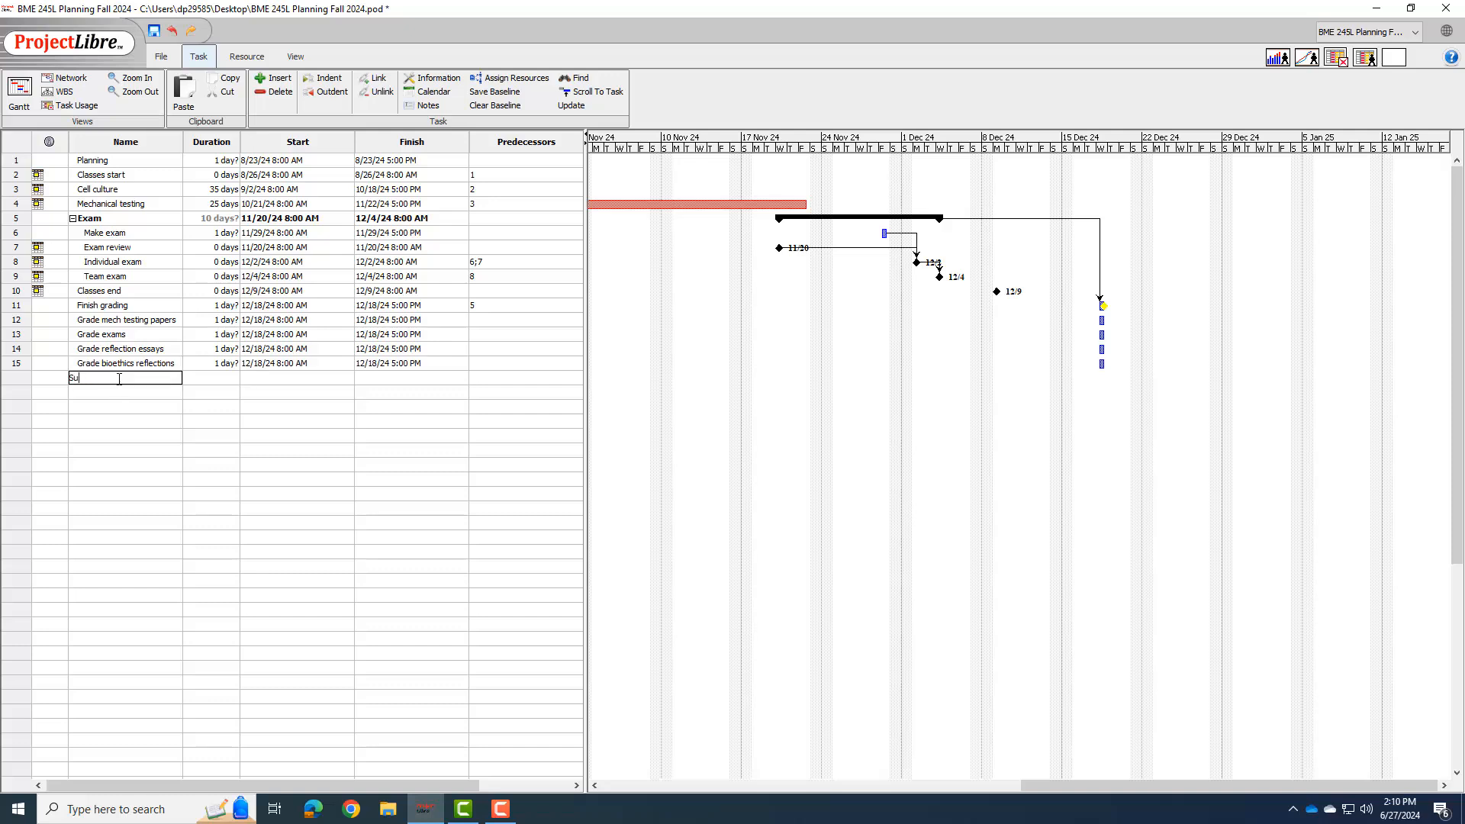
type("Finalize")
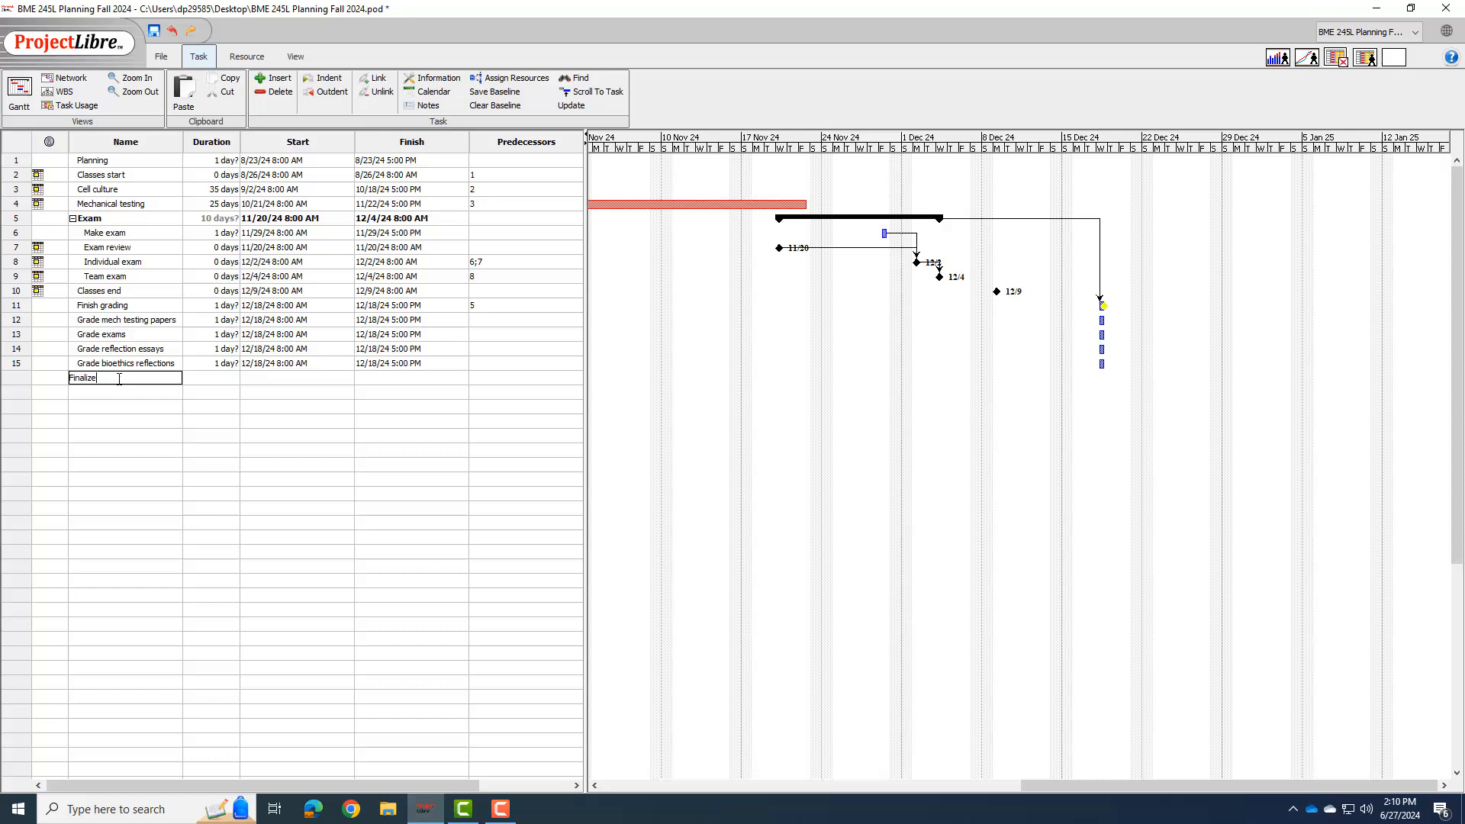
type("and submit")
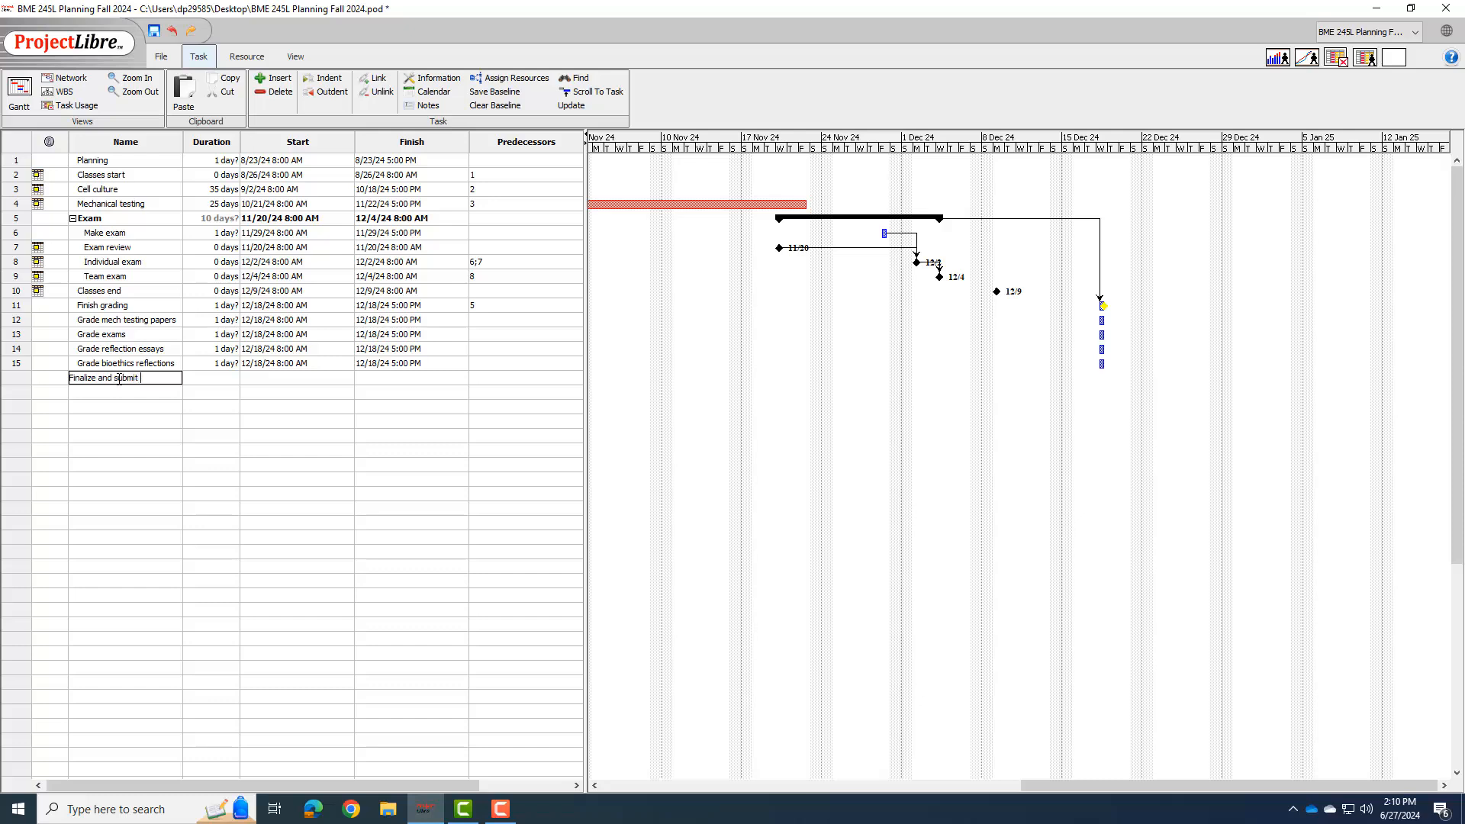
type("grades")
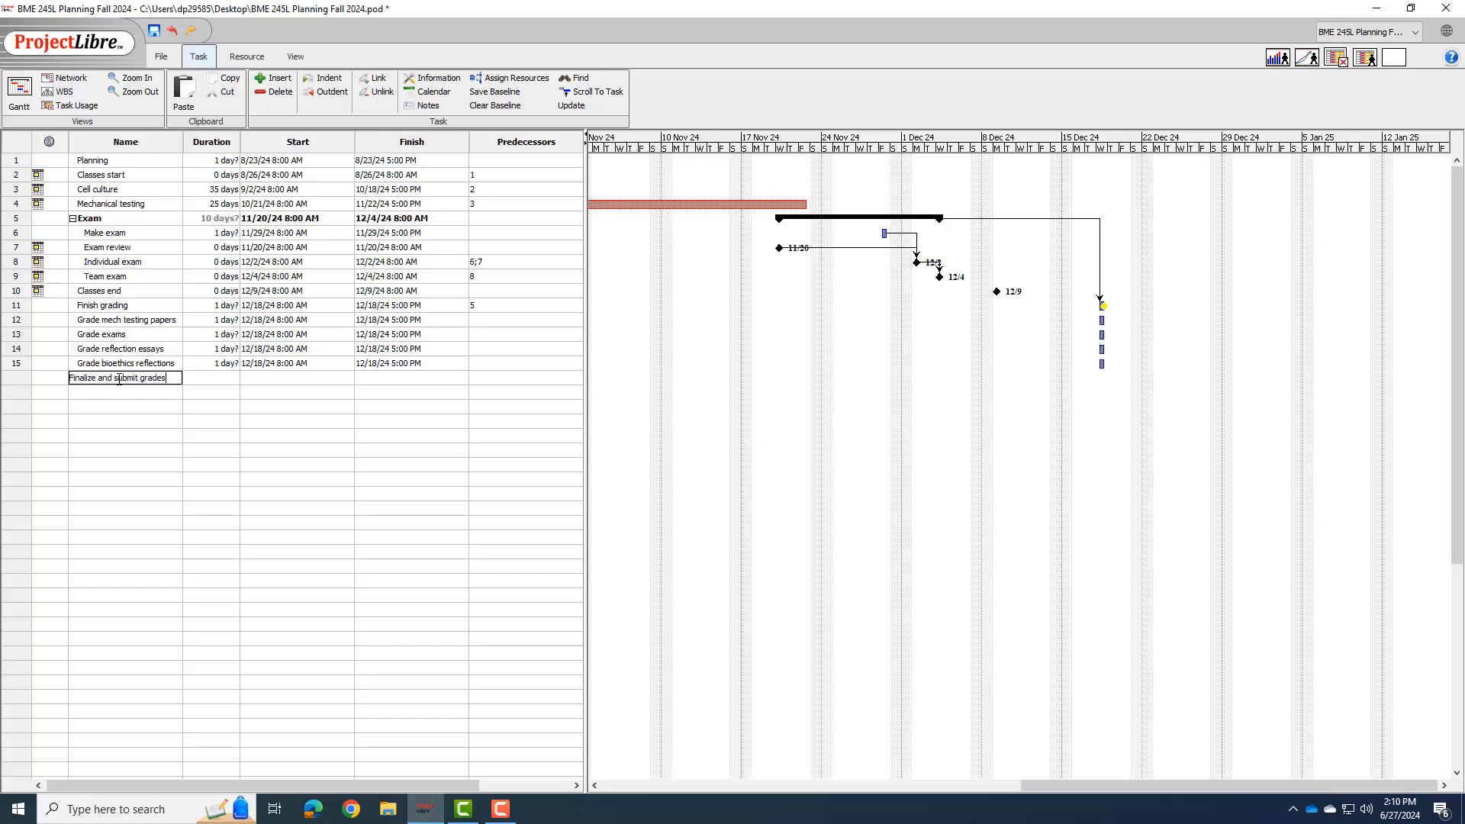
key("Return")
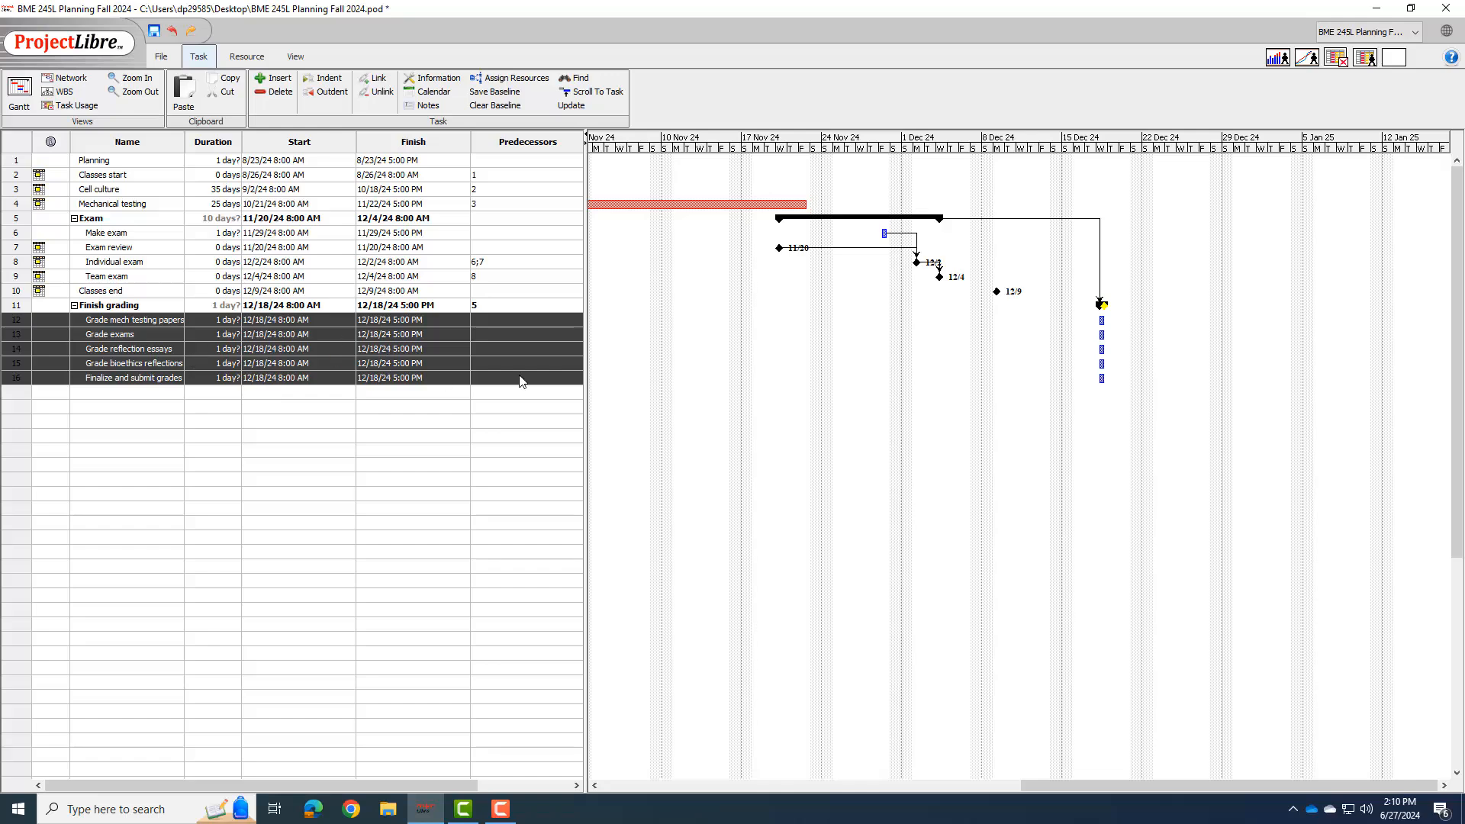
mouse_move(1106, 306)
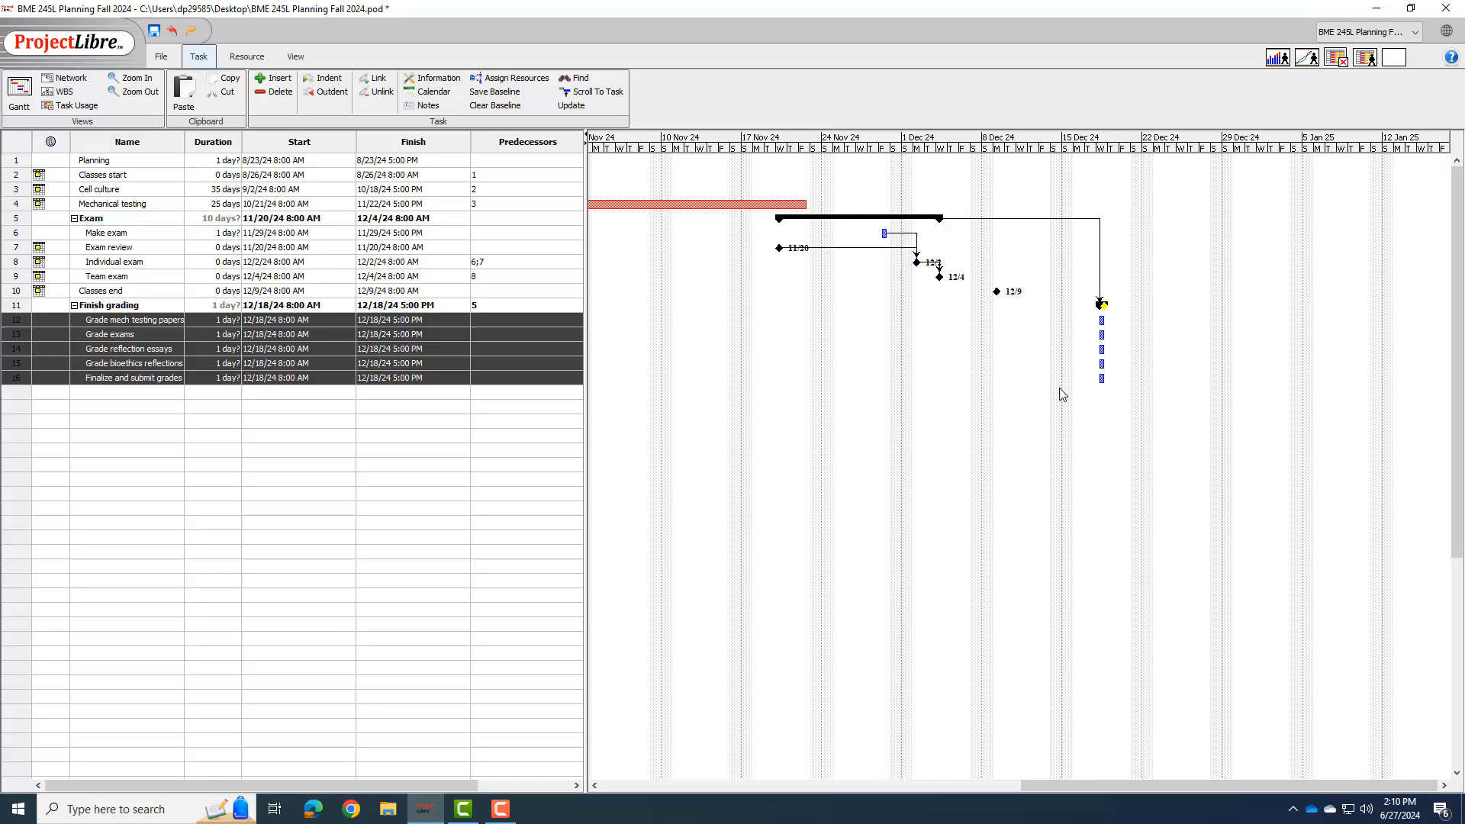
mouse_move(633, 411)
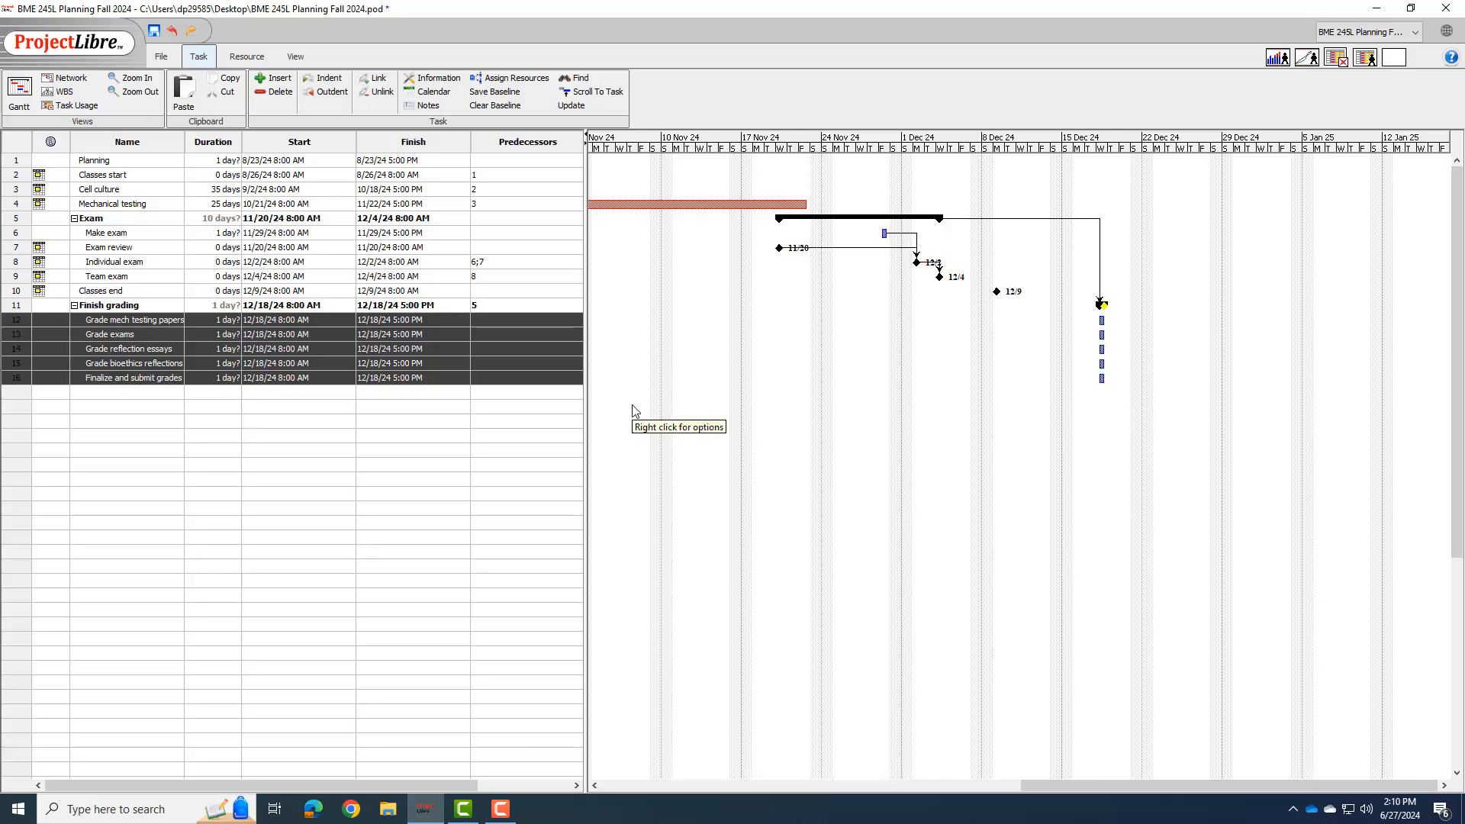
mouse_move(217, 379)
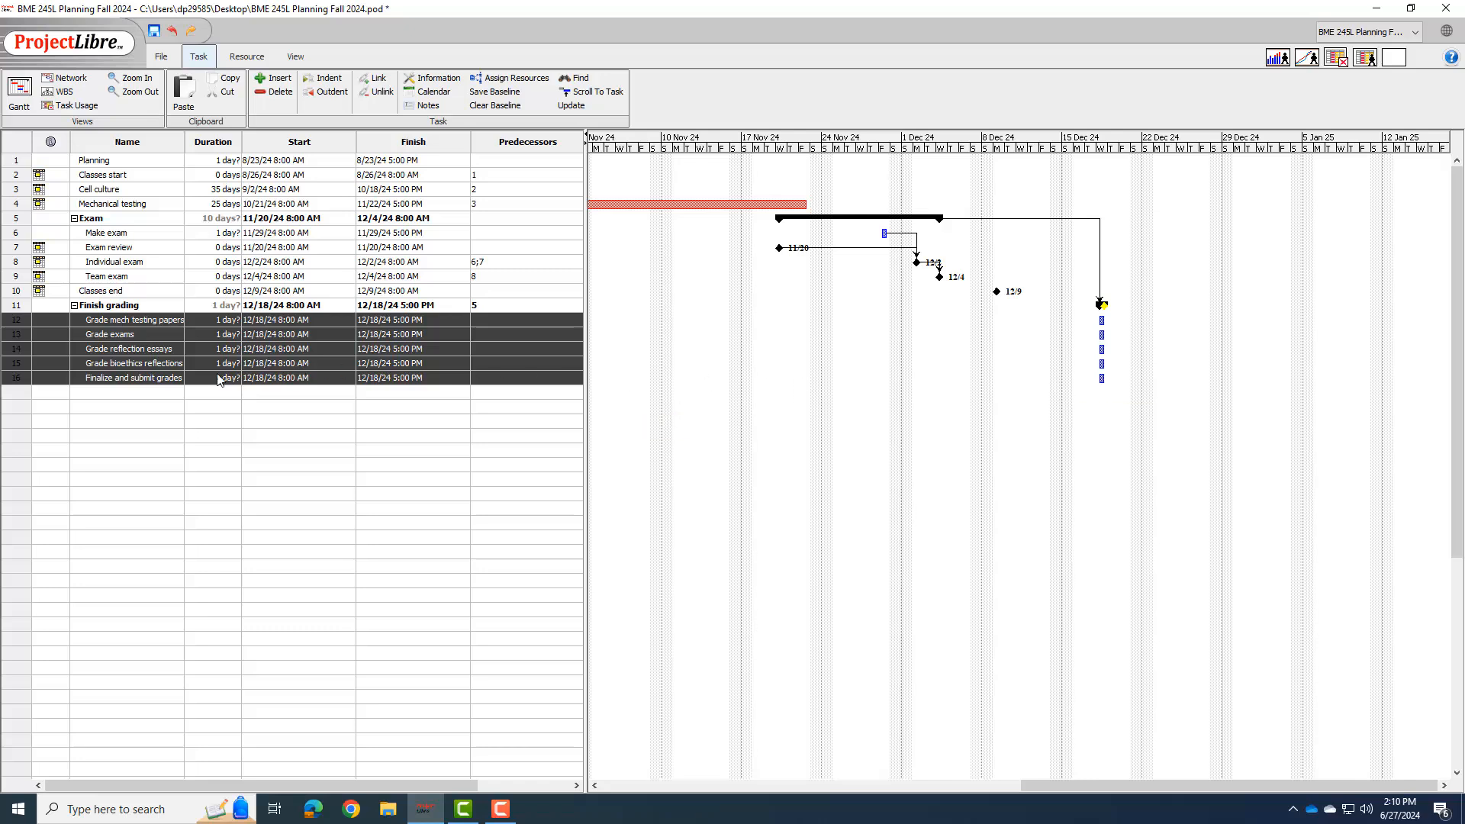
left_click(525, 378)
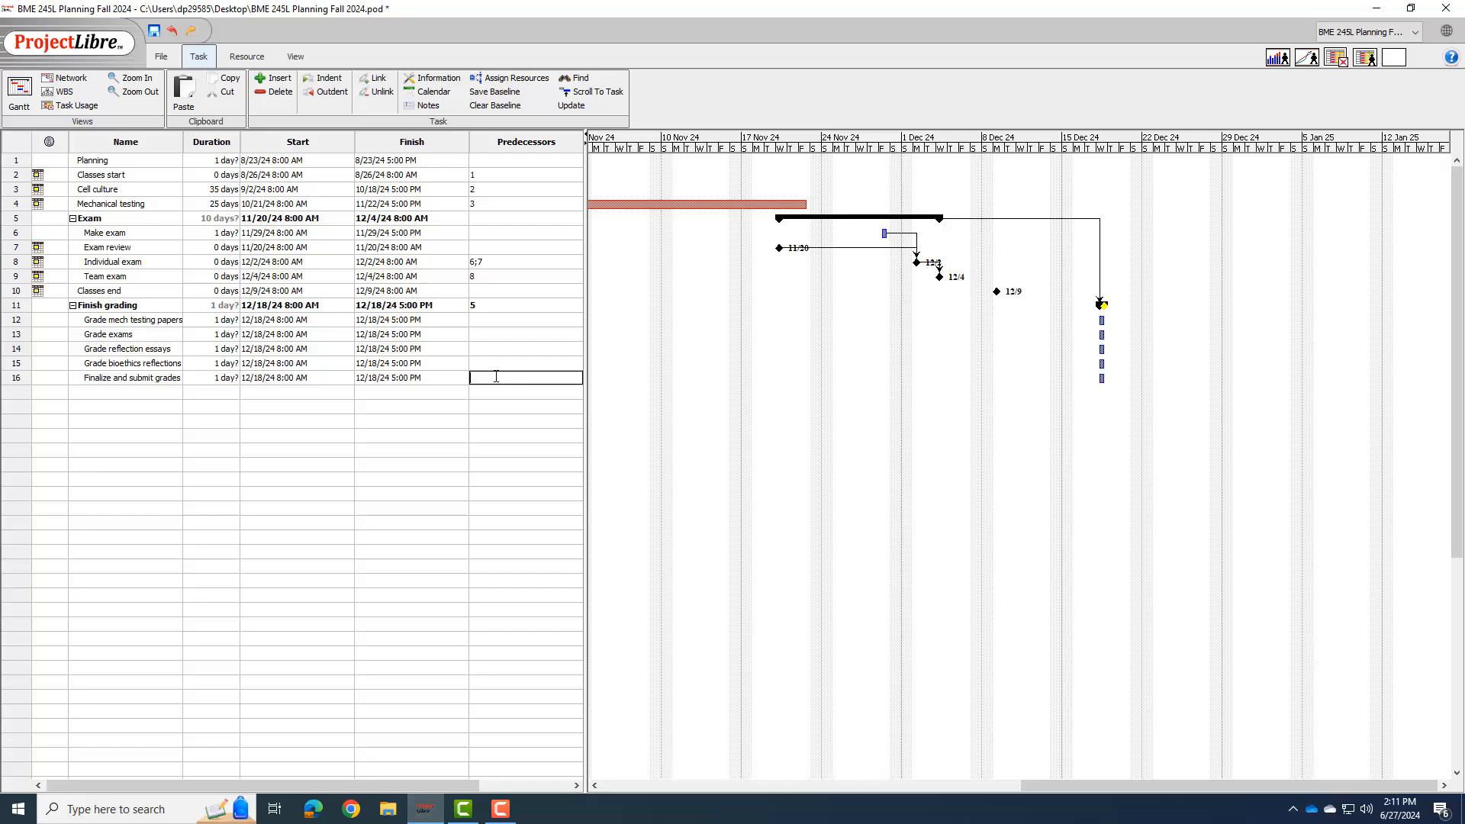
Give Finalize and submit grades predecessors 12,13,14,15, clear Finish grading's predecessor, and link Grade exams to 9.
type("12,13,")
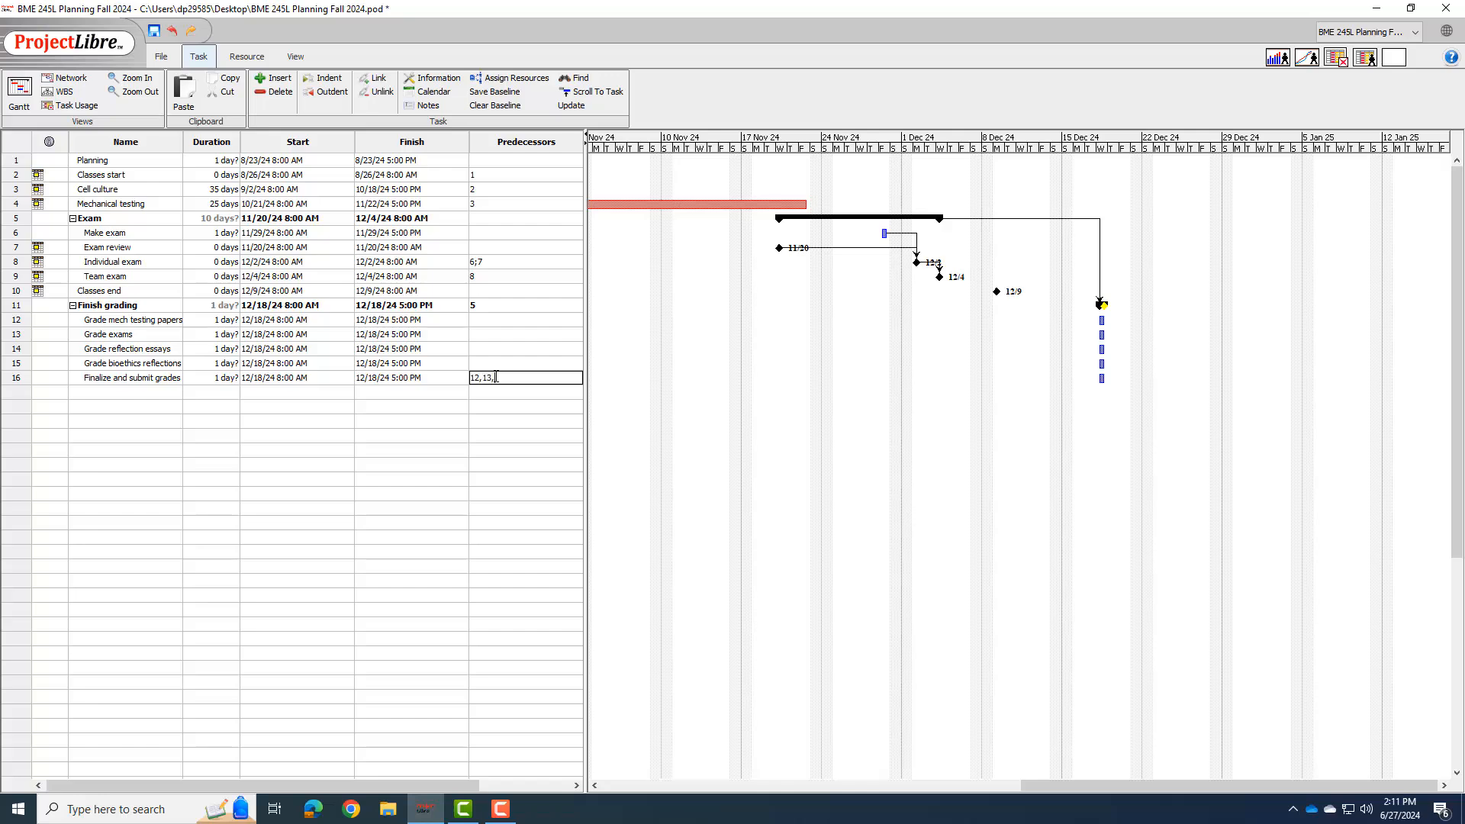
type("14,15")
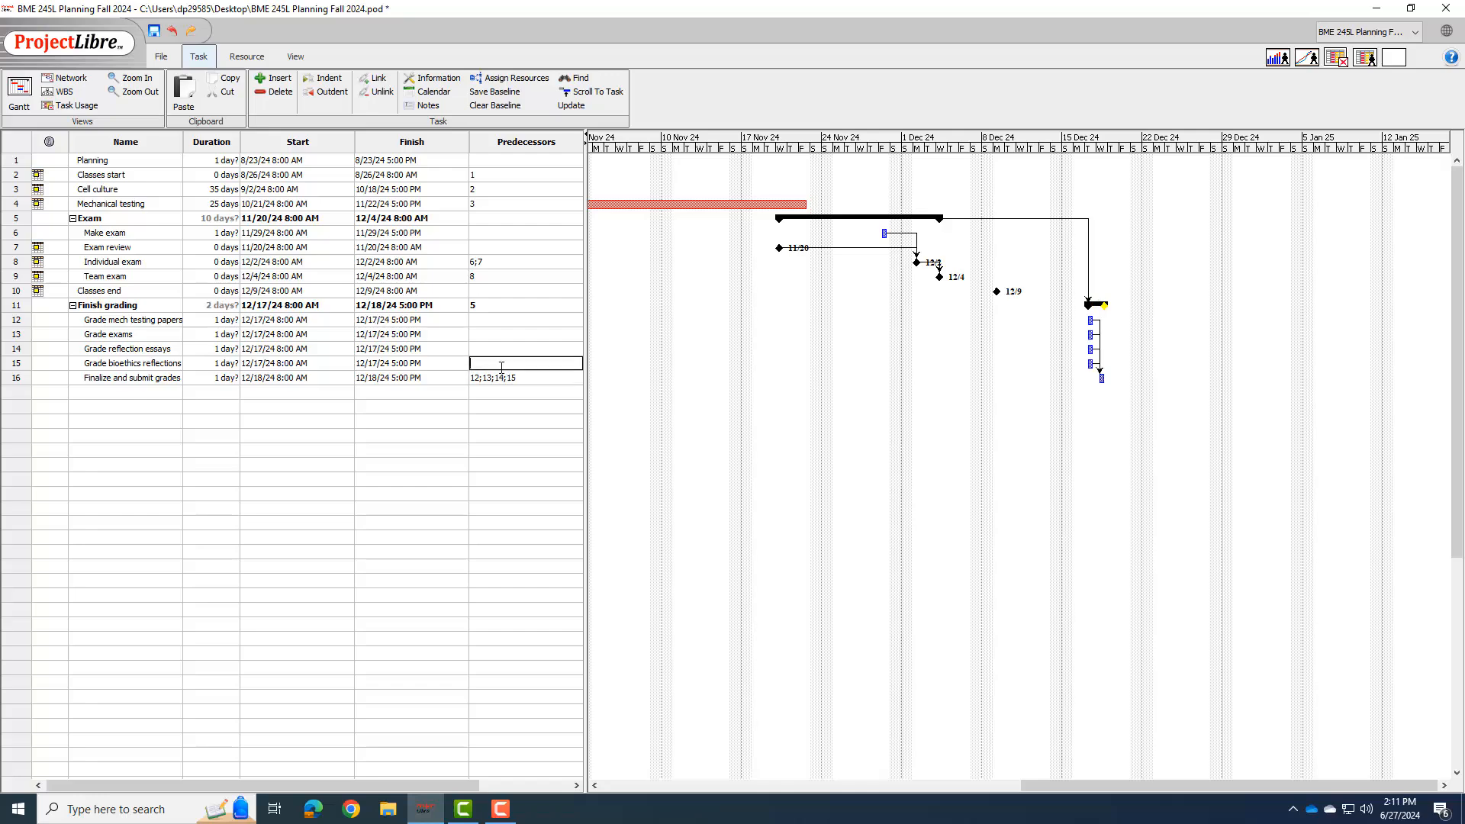
mouse_move(171, 380)
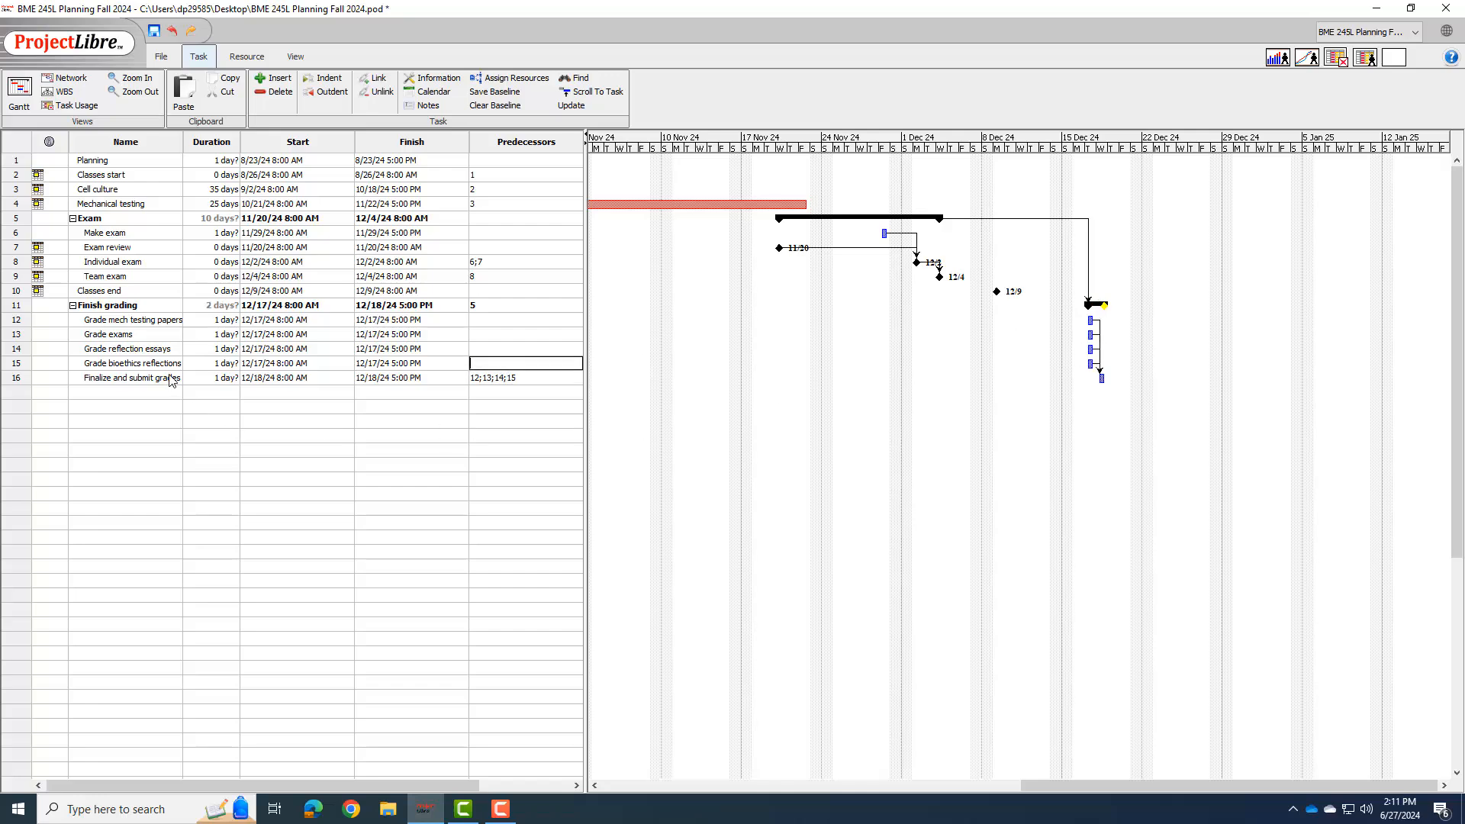
mouse_move(154, 349)
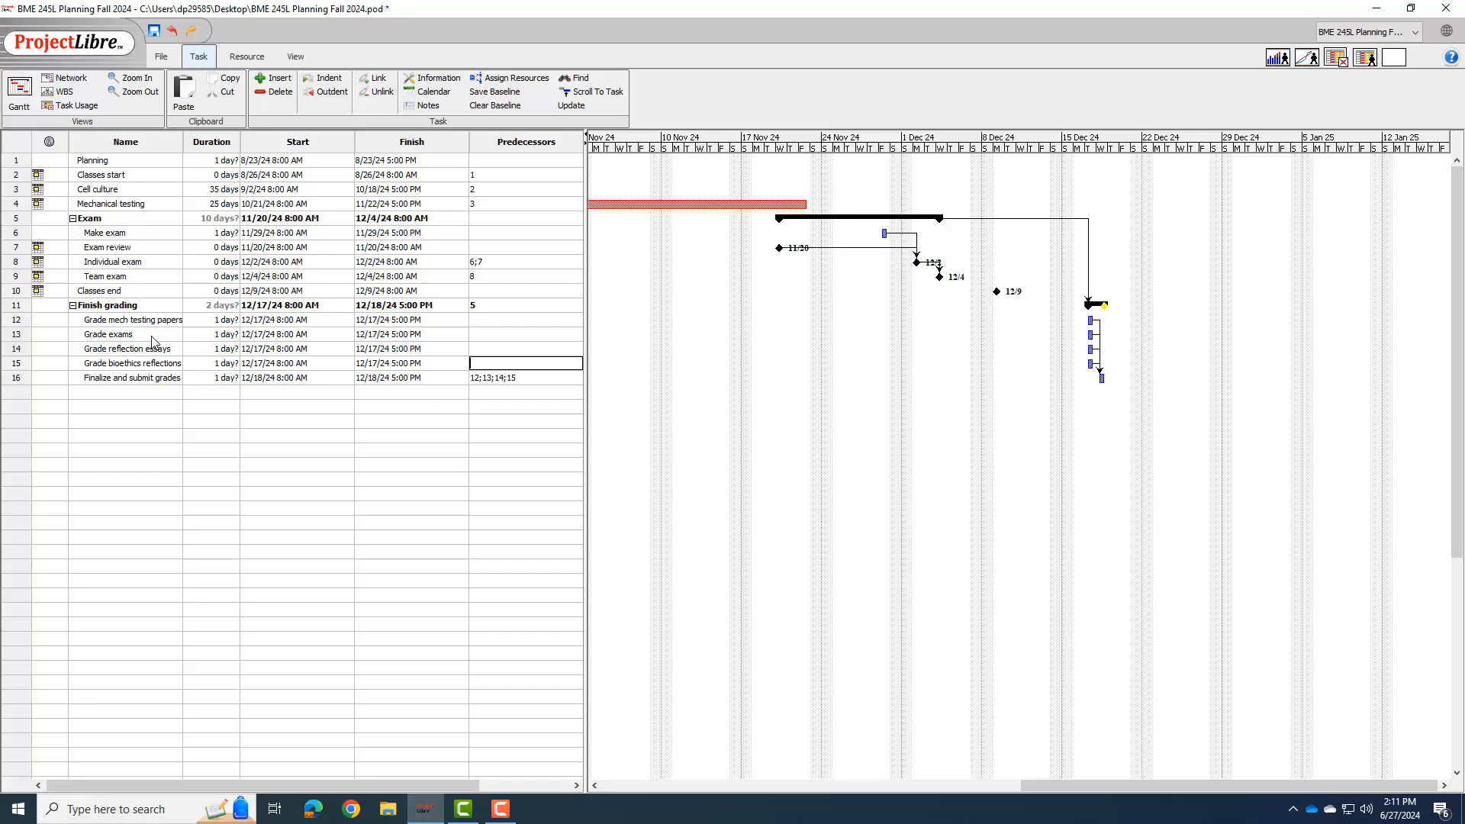
mouse_move(126, 335)
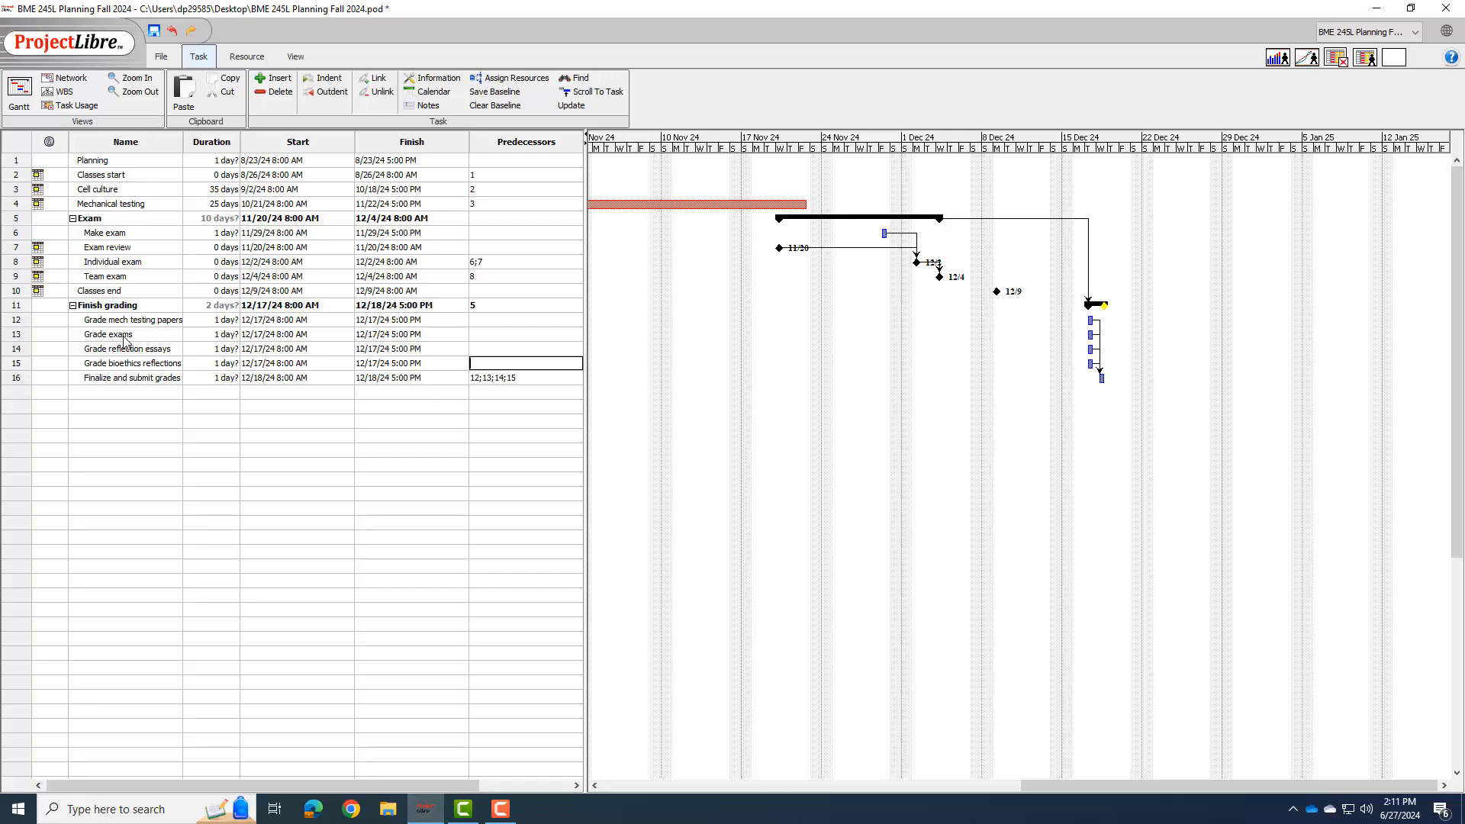
mouse_move(484, 340)
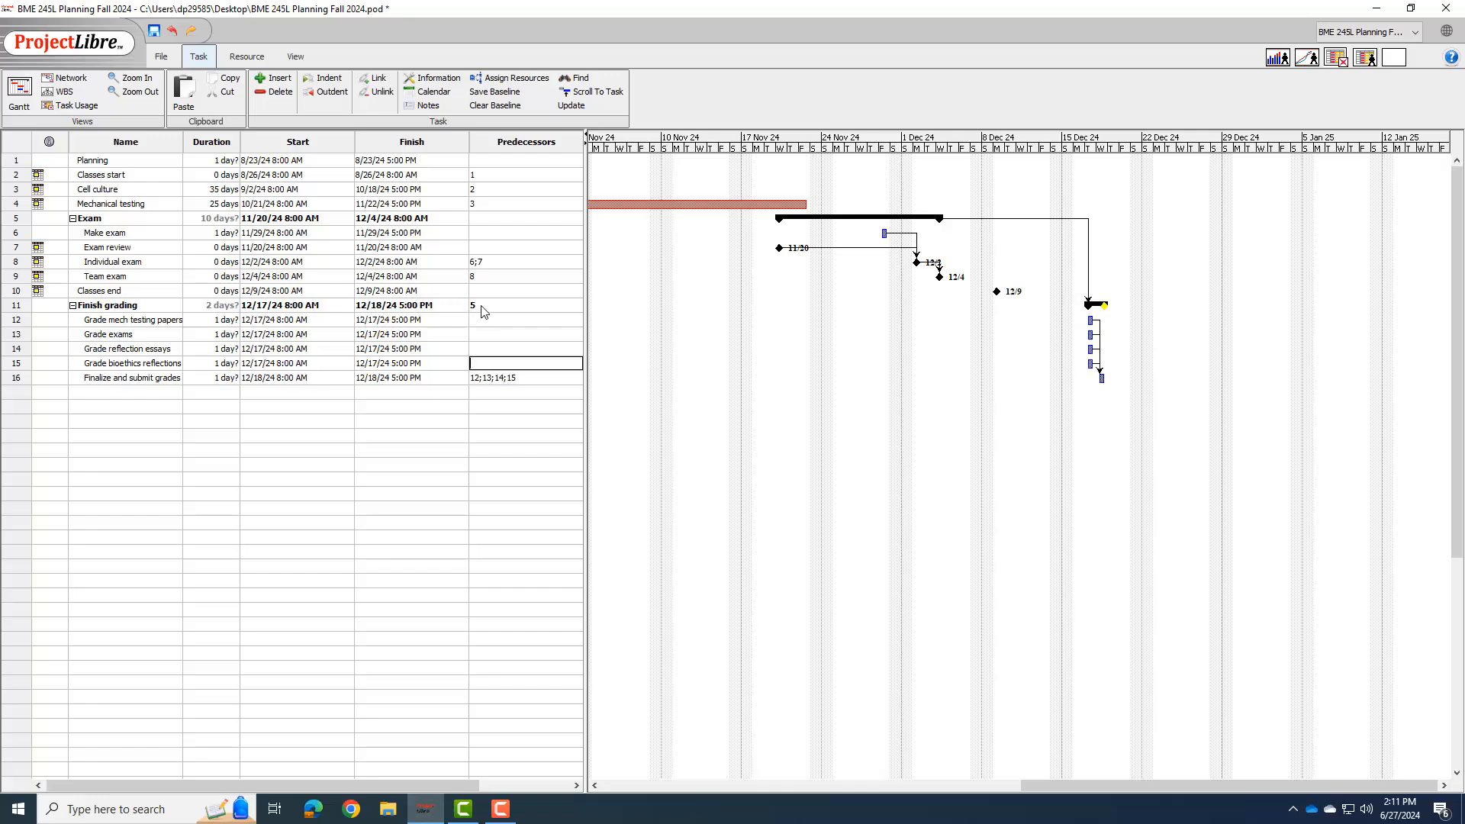
mouse_move(486, 314)
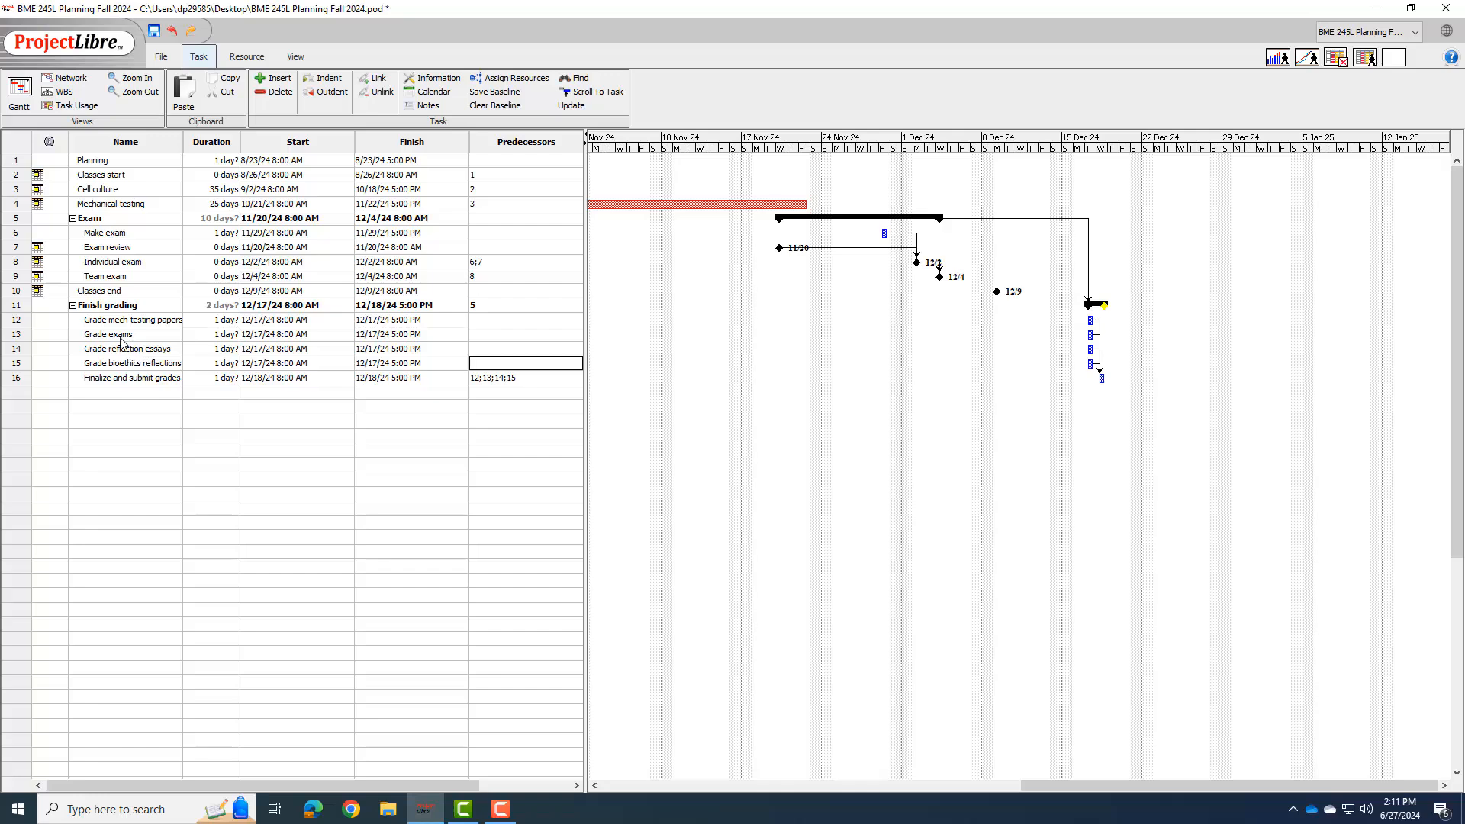
left_click(526, 333)
type("9")
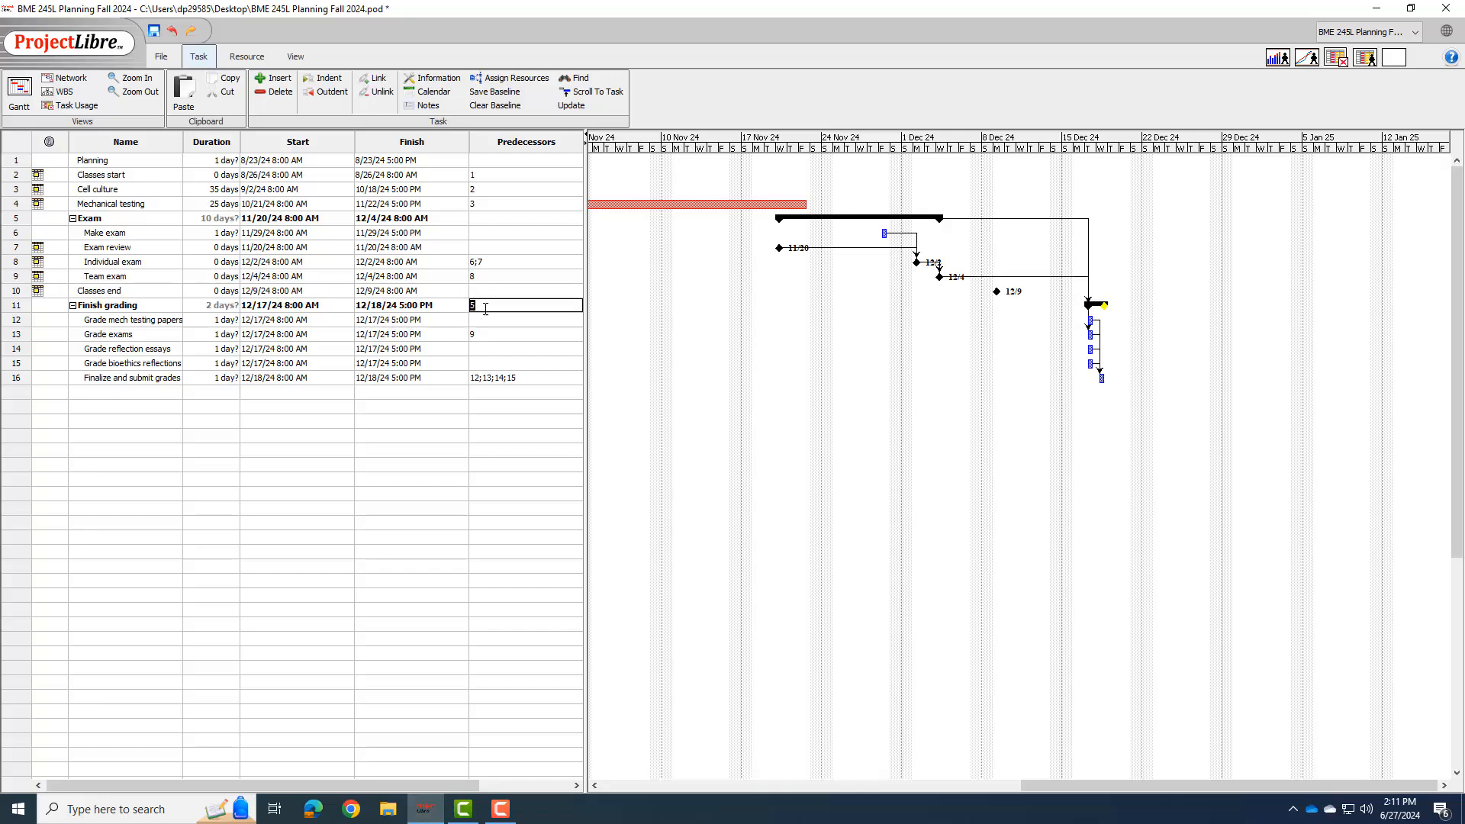
left_click(526, 334)
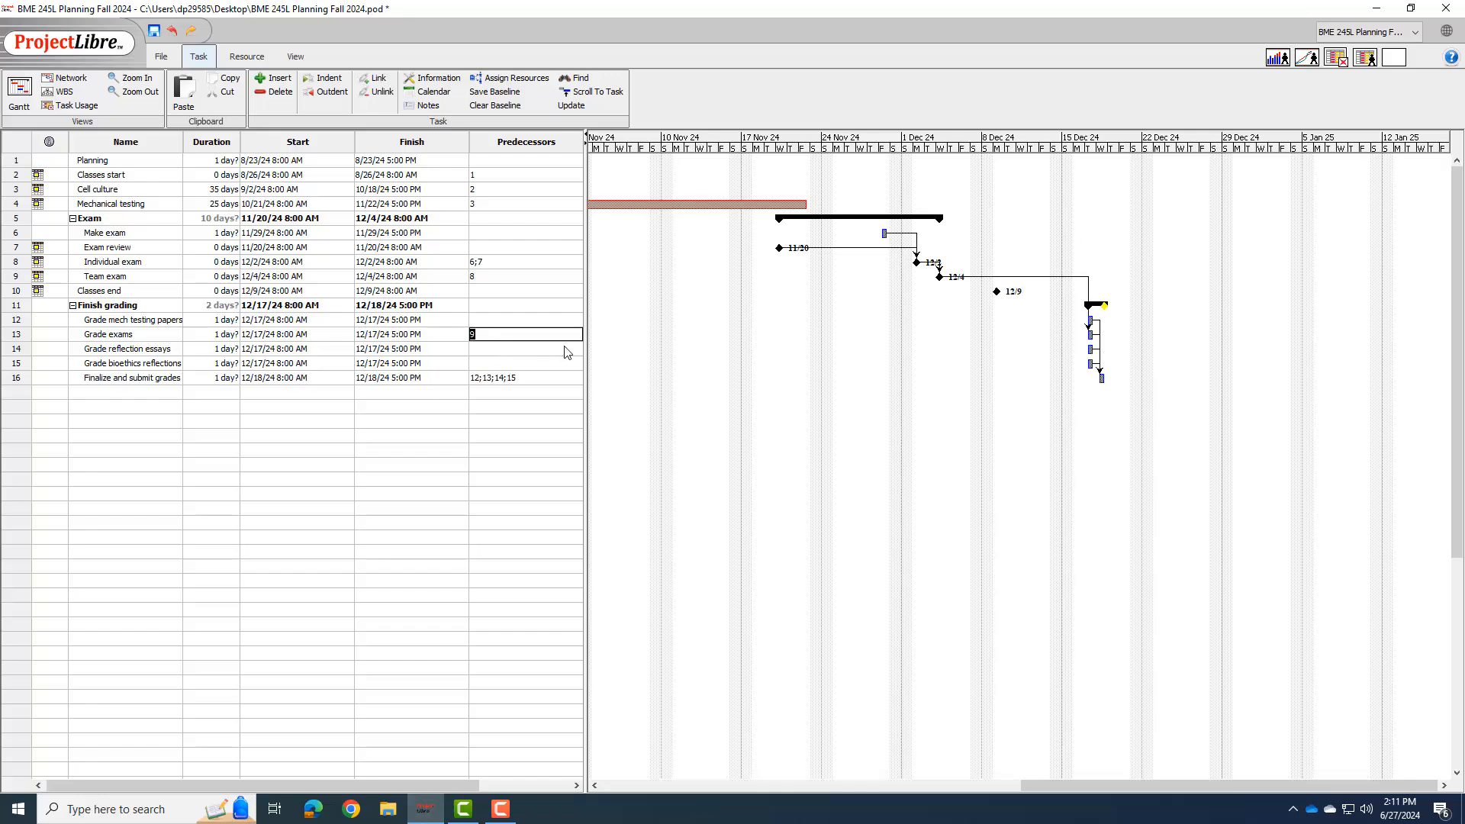
mouse_move(161, 343)
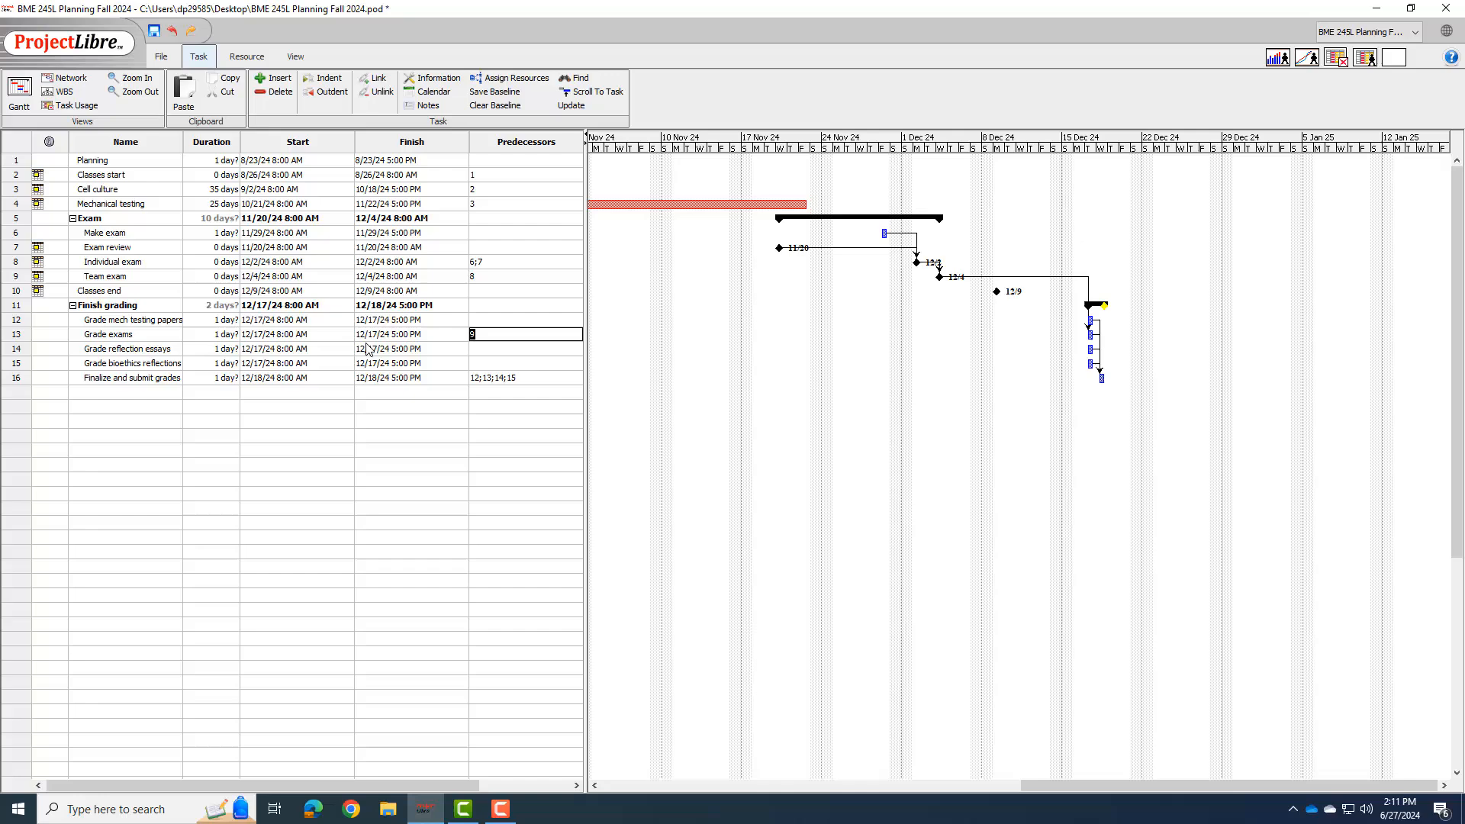
mouse_move(556, 364)
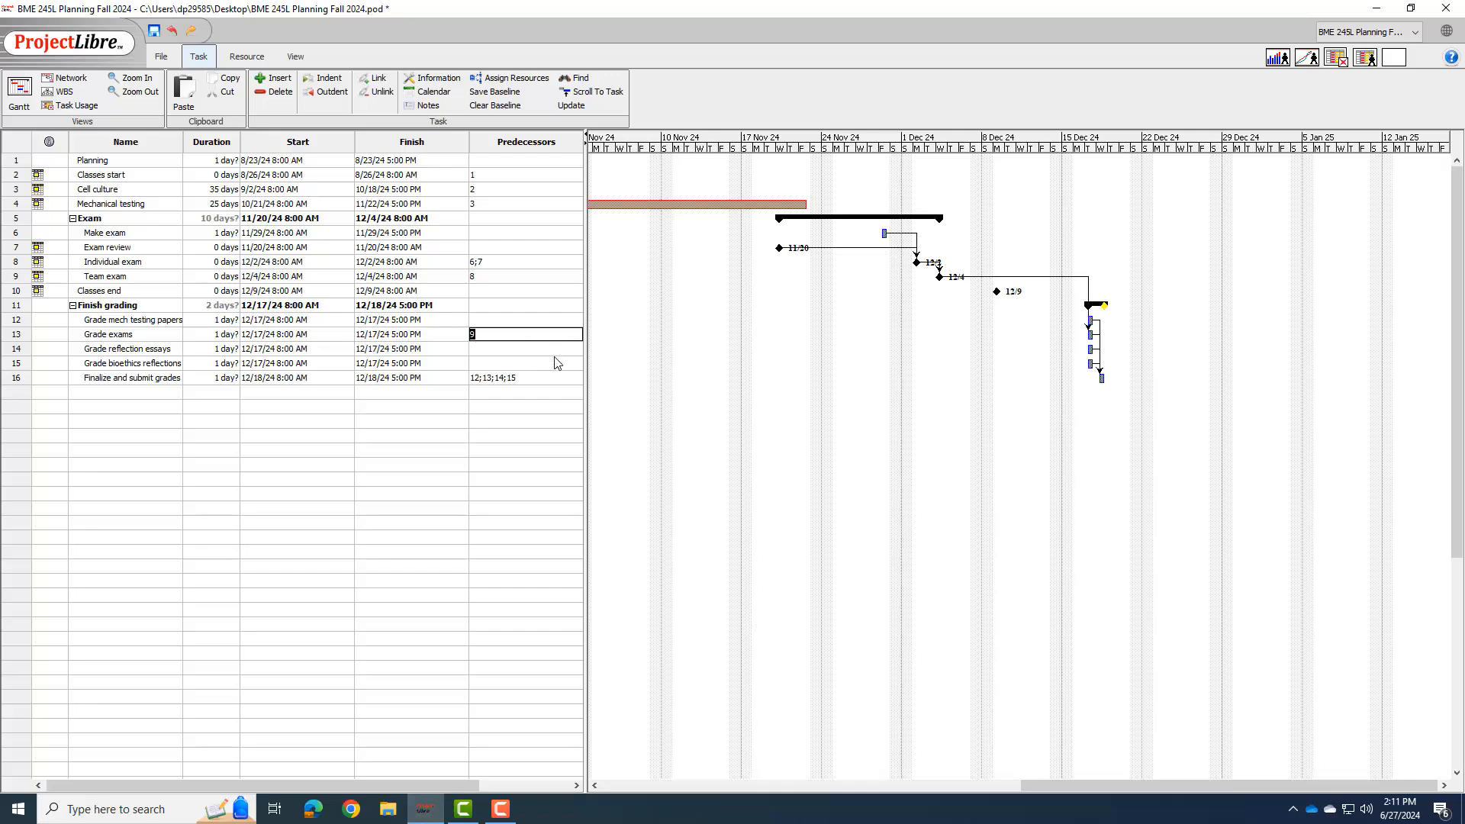
mouse_move(352, 372)
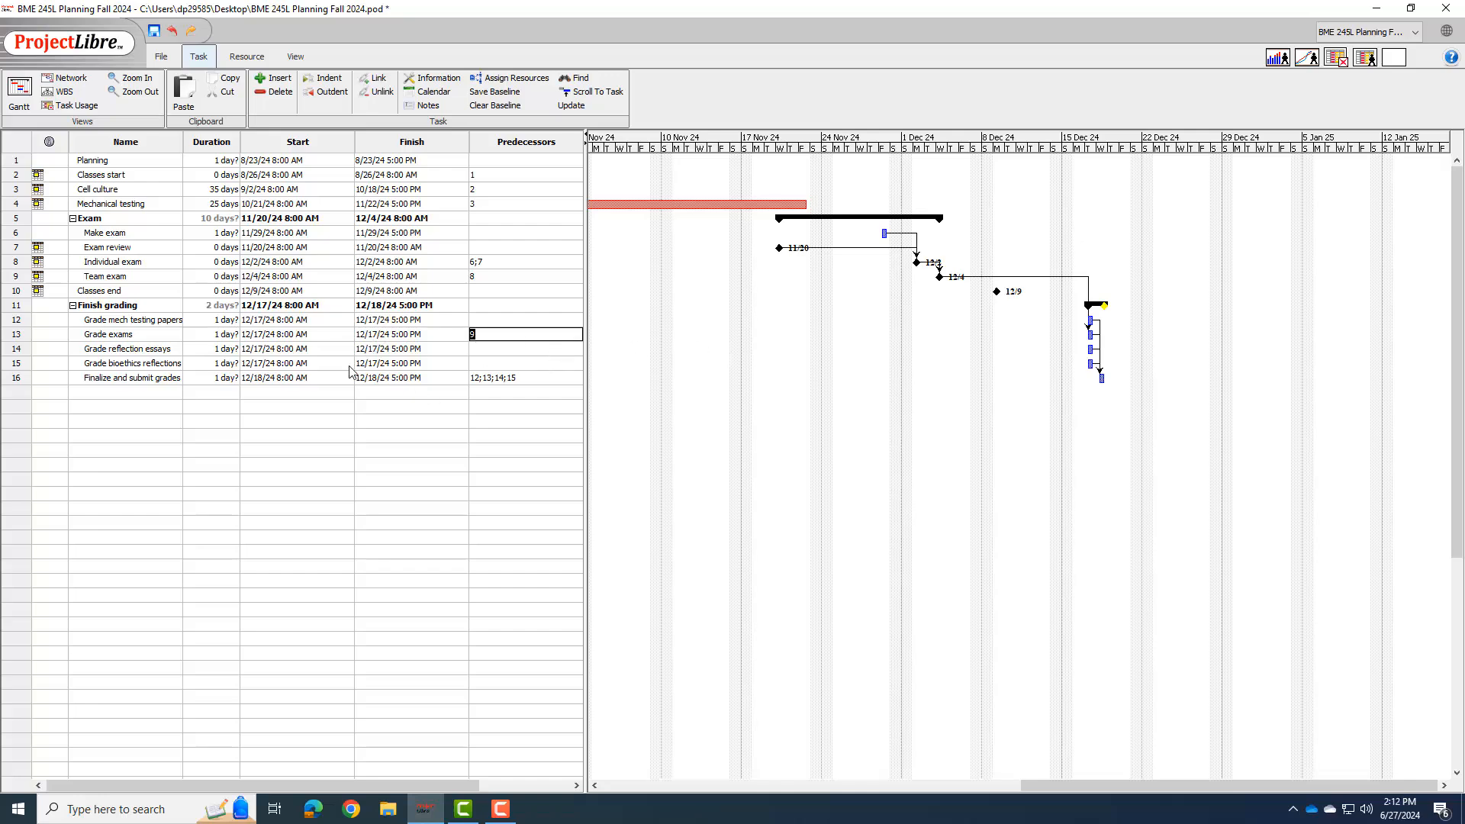
mouse_move(214, 363)
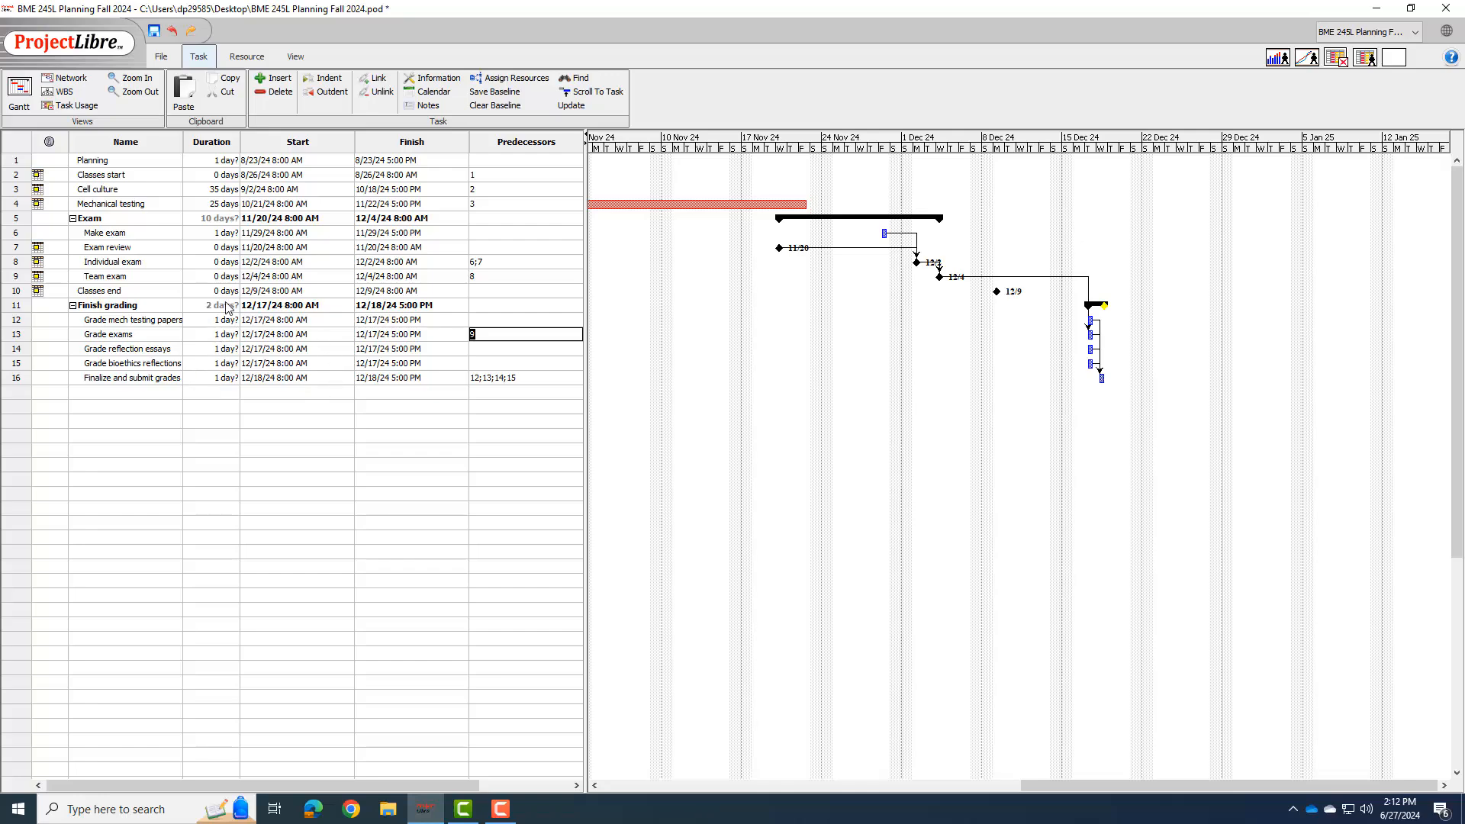
mouse_move(400, 349)
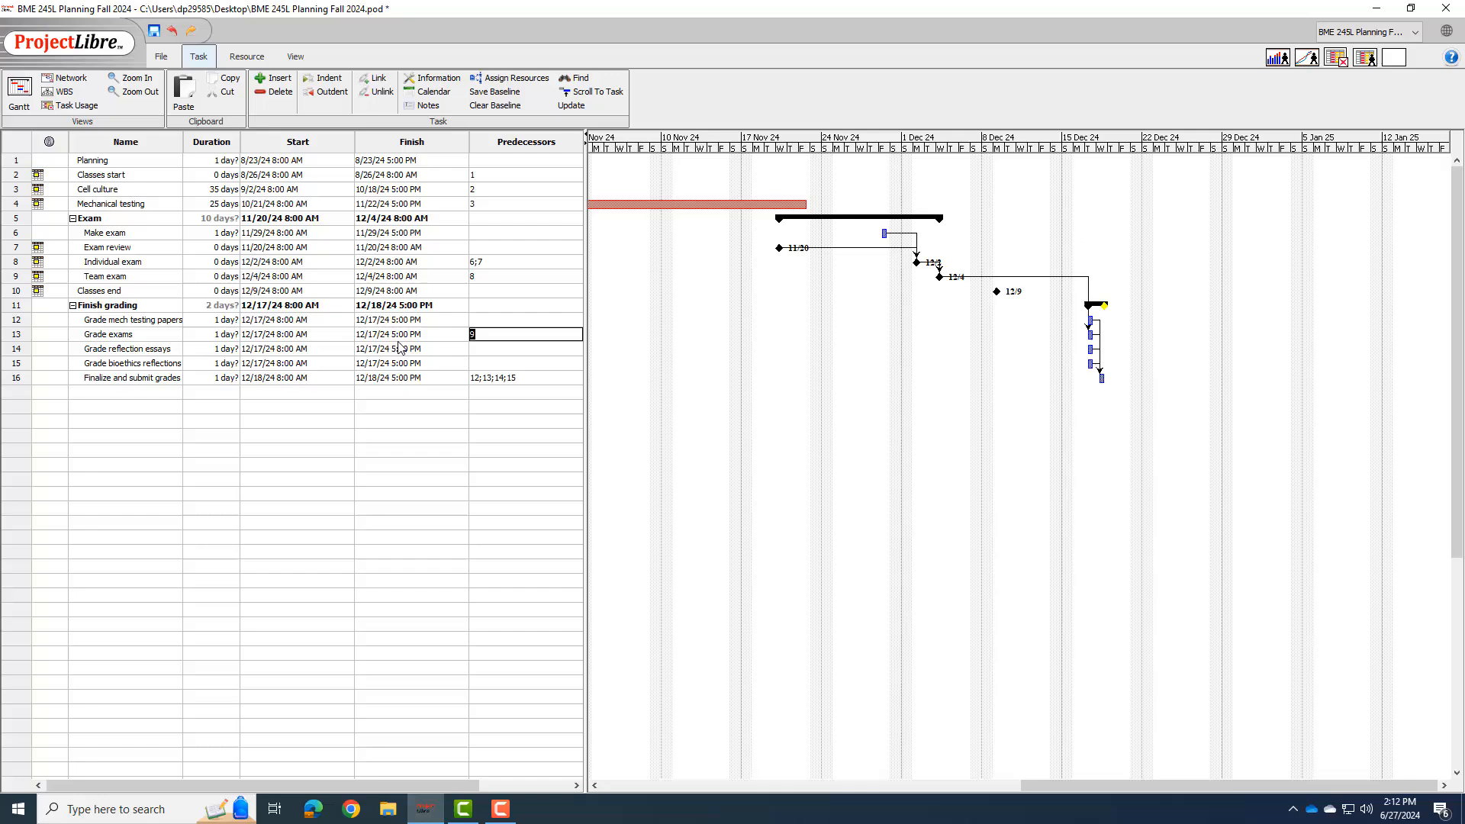
mouse_move(422, 378)
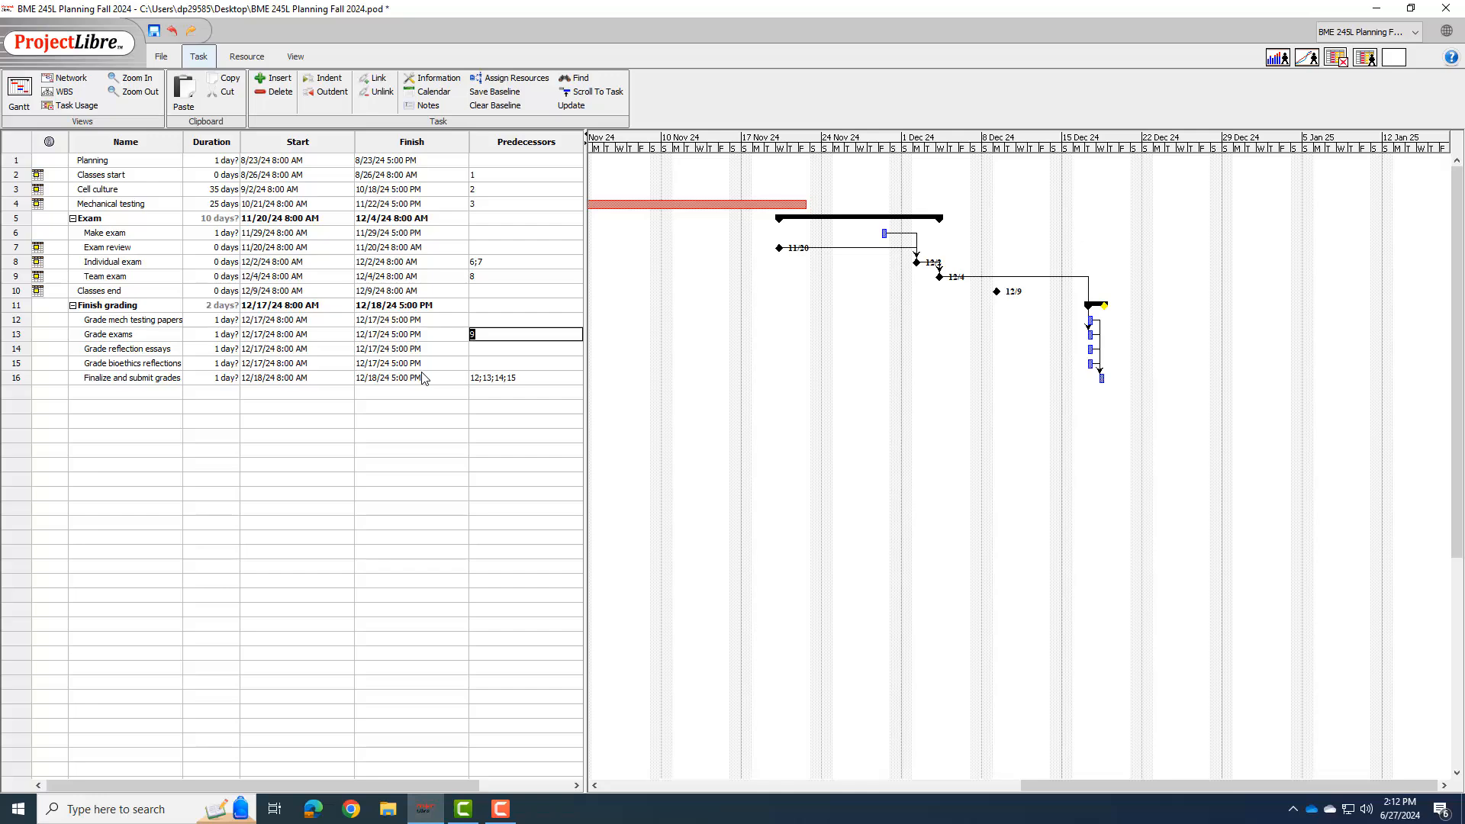
mouse_move(433, 288)
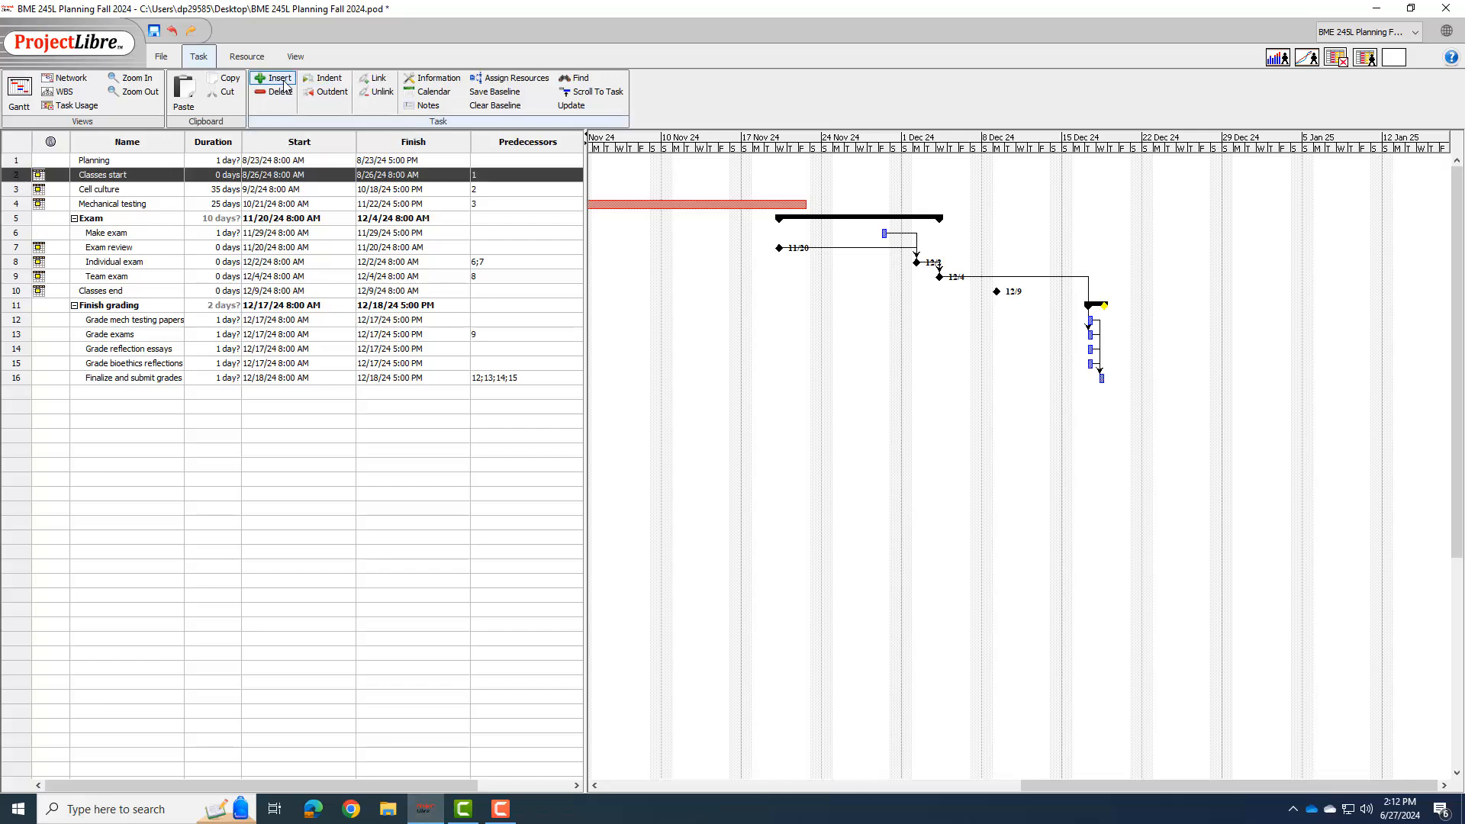
Add Take inventory, Order supplies and Clean and start incubators as task rows beneath Planning.
left_click(272, 78)
type("Take i")
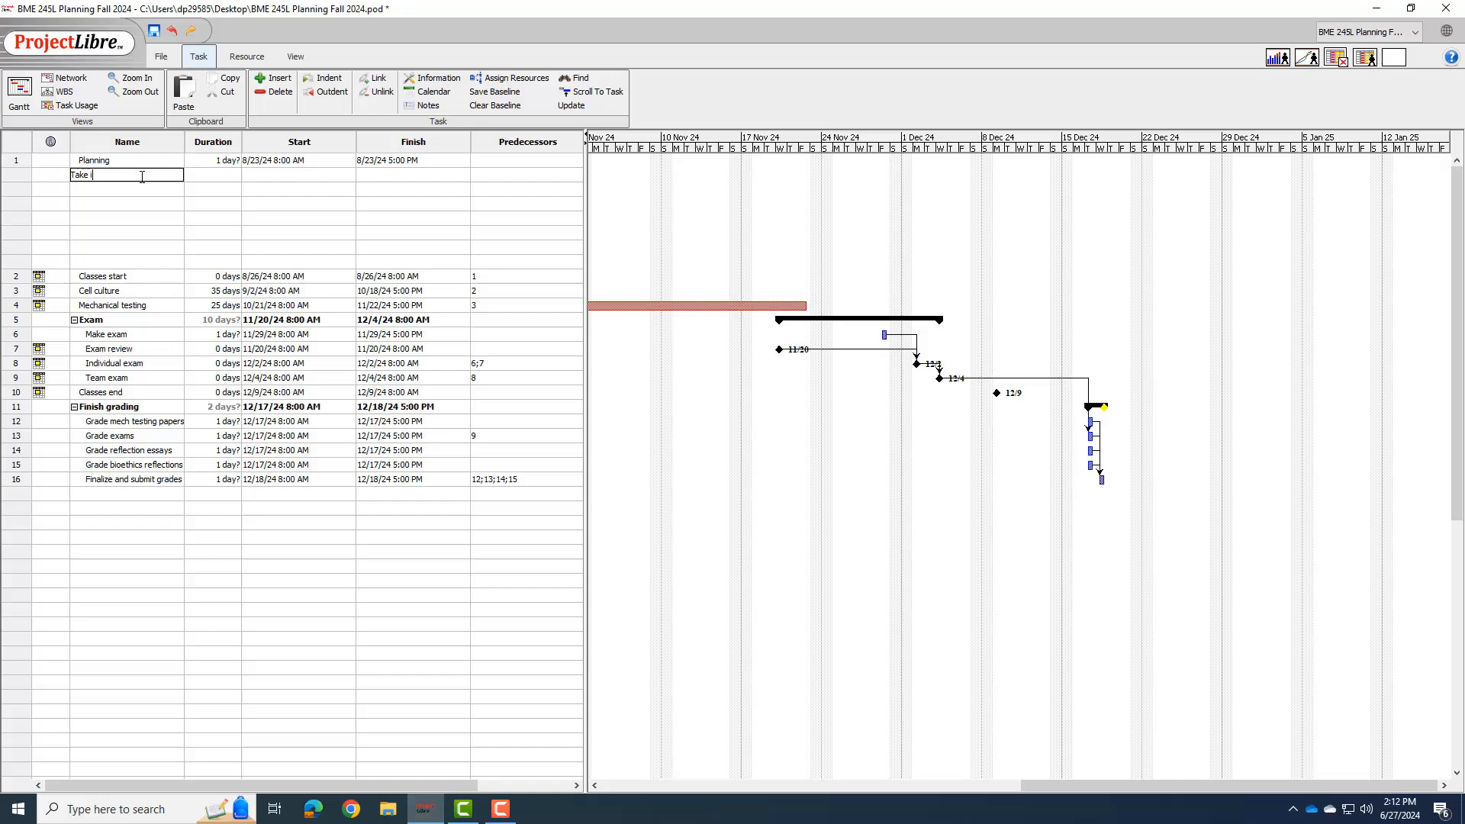
type("nventory")
left_click(126, 188)
type("Orde")
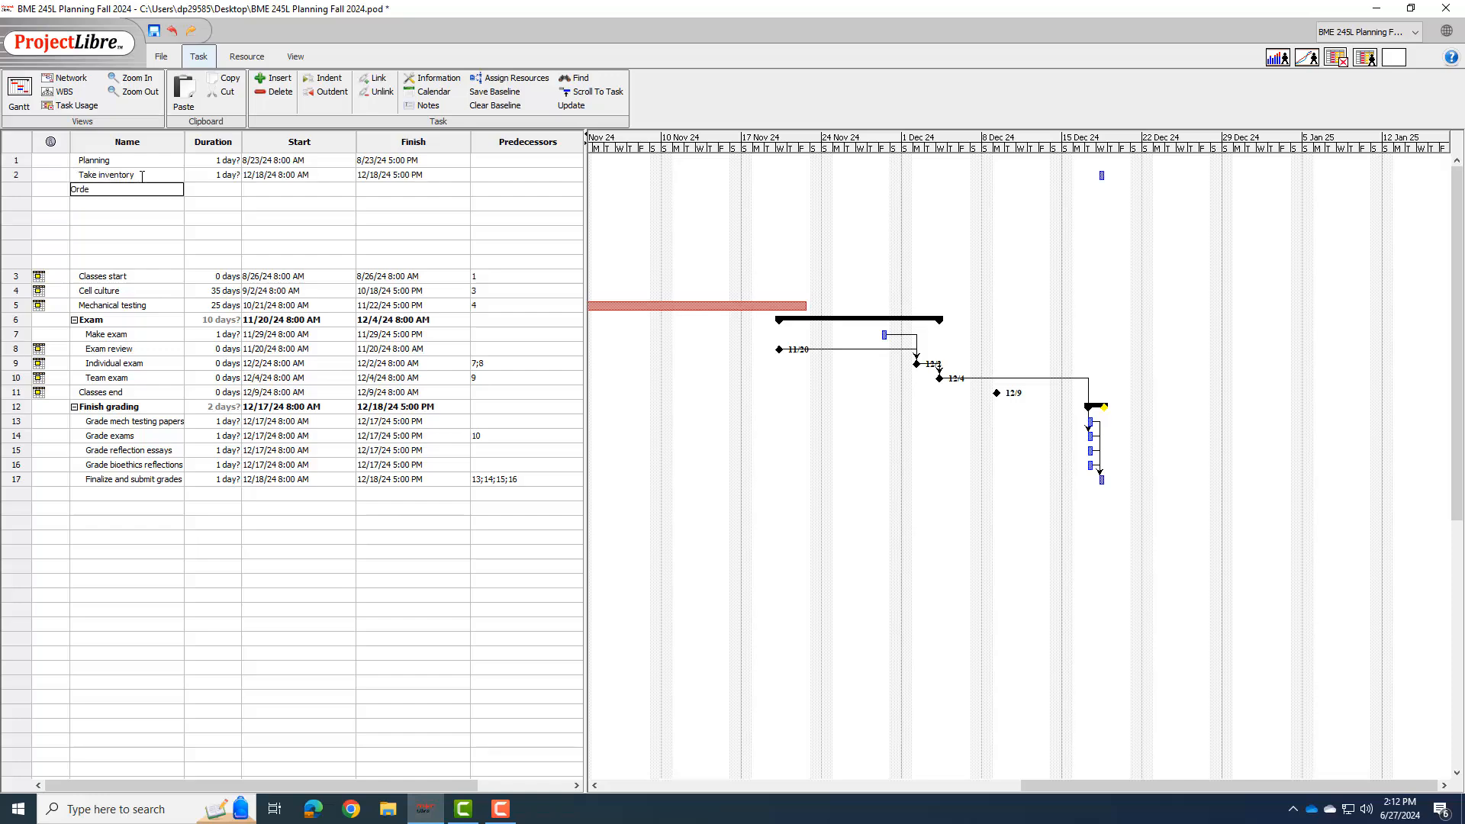
type("r supplies")
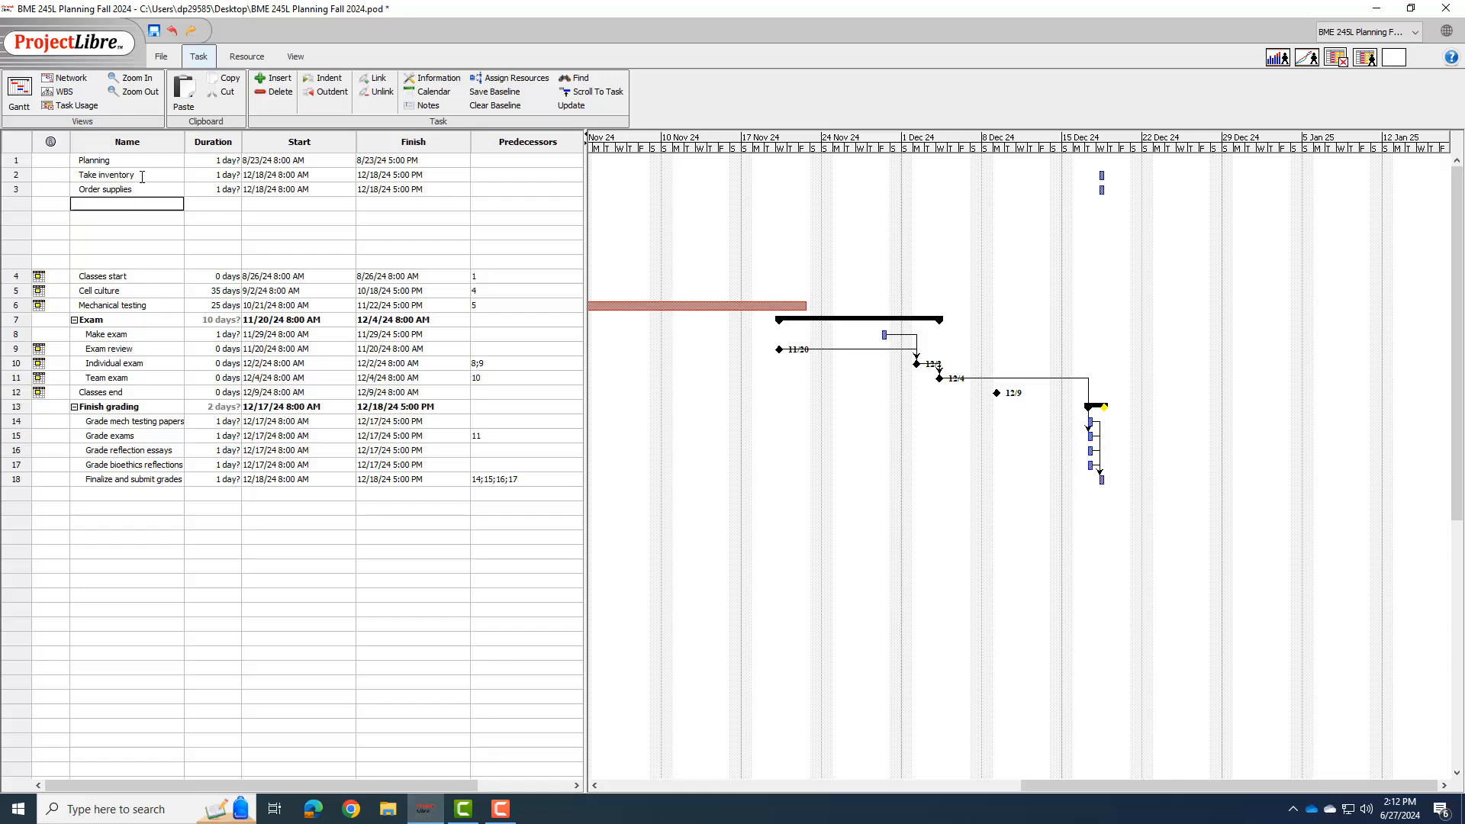
type("Clean and start incu")
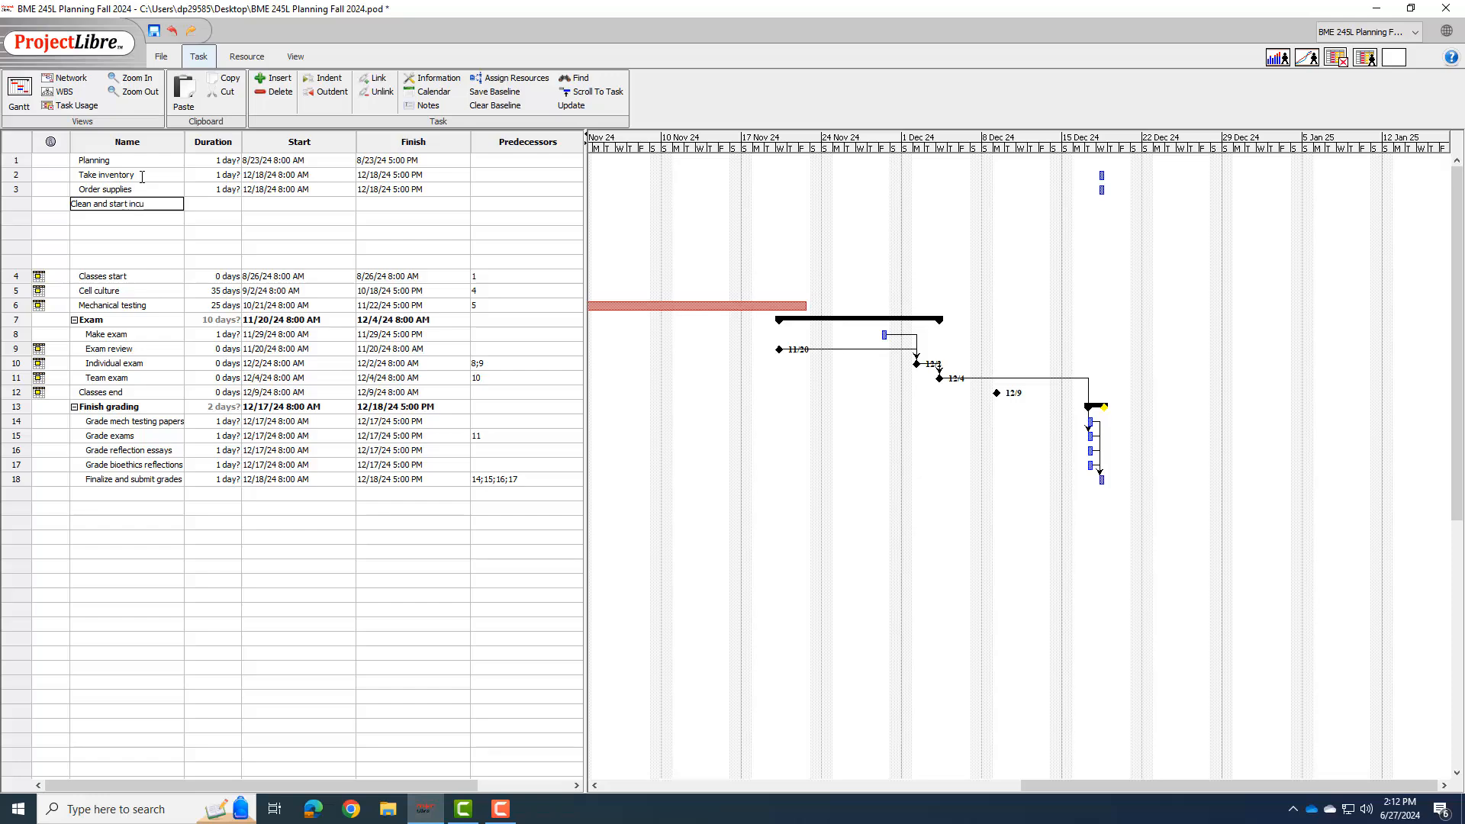
type("bators and BSCs")
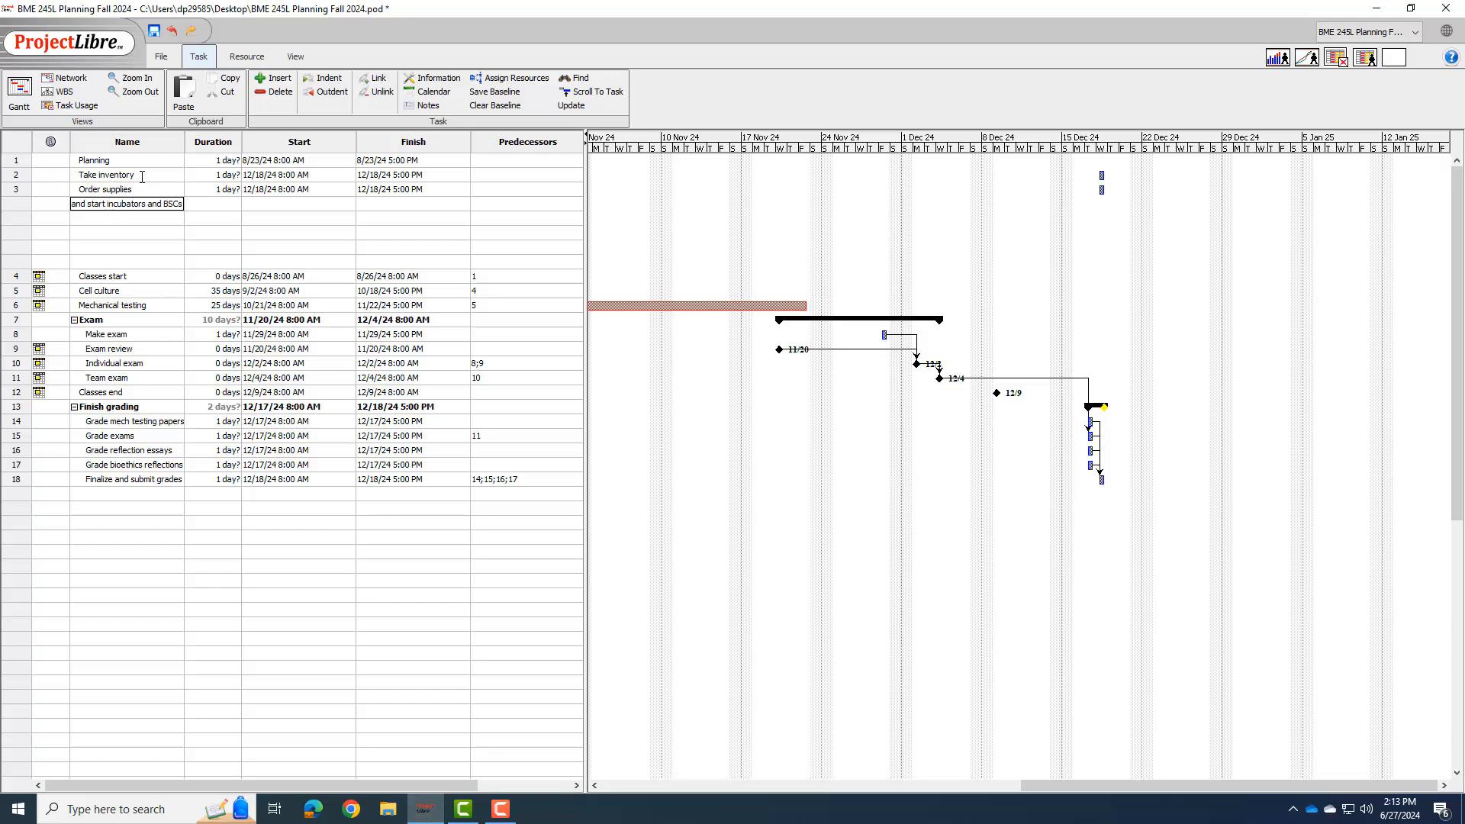
key("Return")
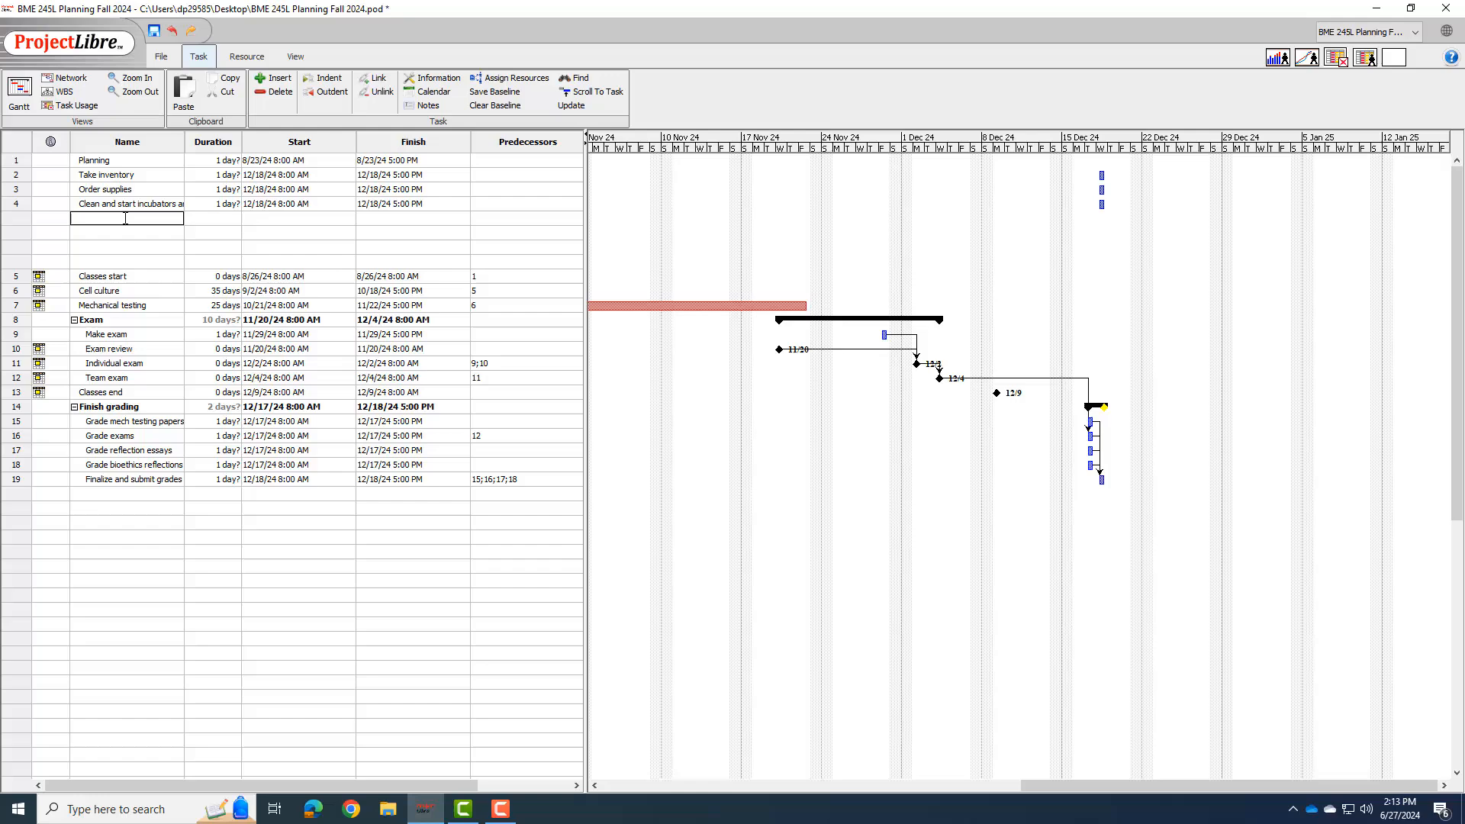
Add Grow out cells, Set up Canvas and Make syllabus as the next tasks.
type("G")
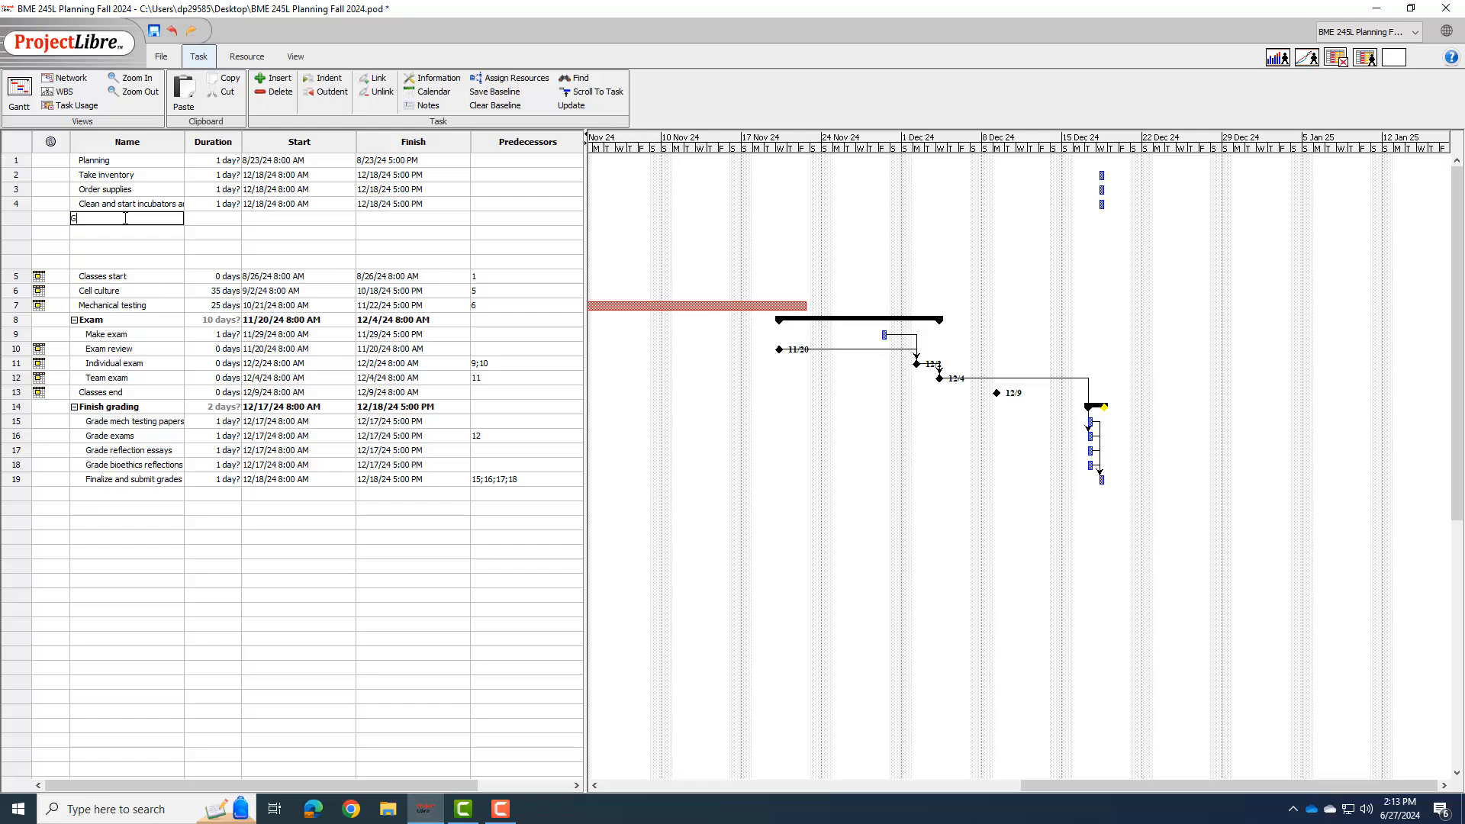
type("Grow out cells")
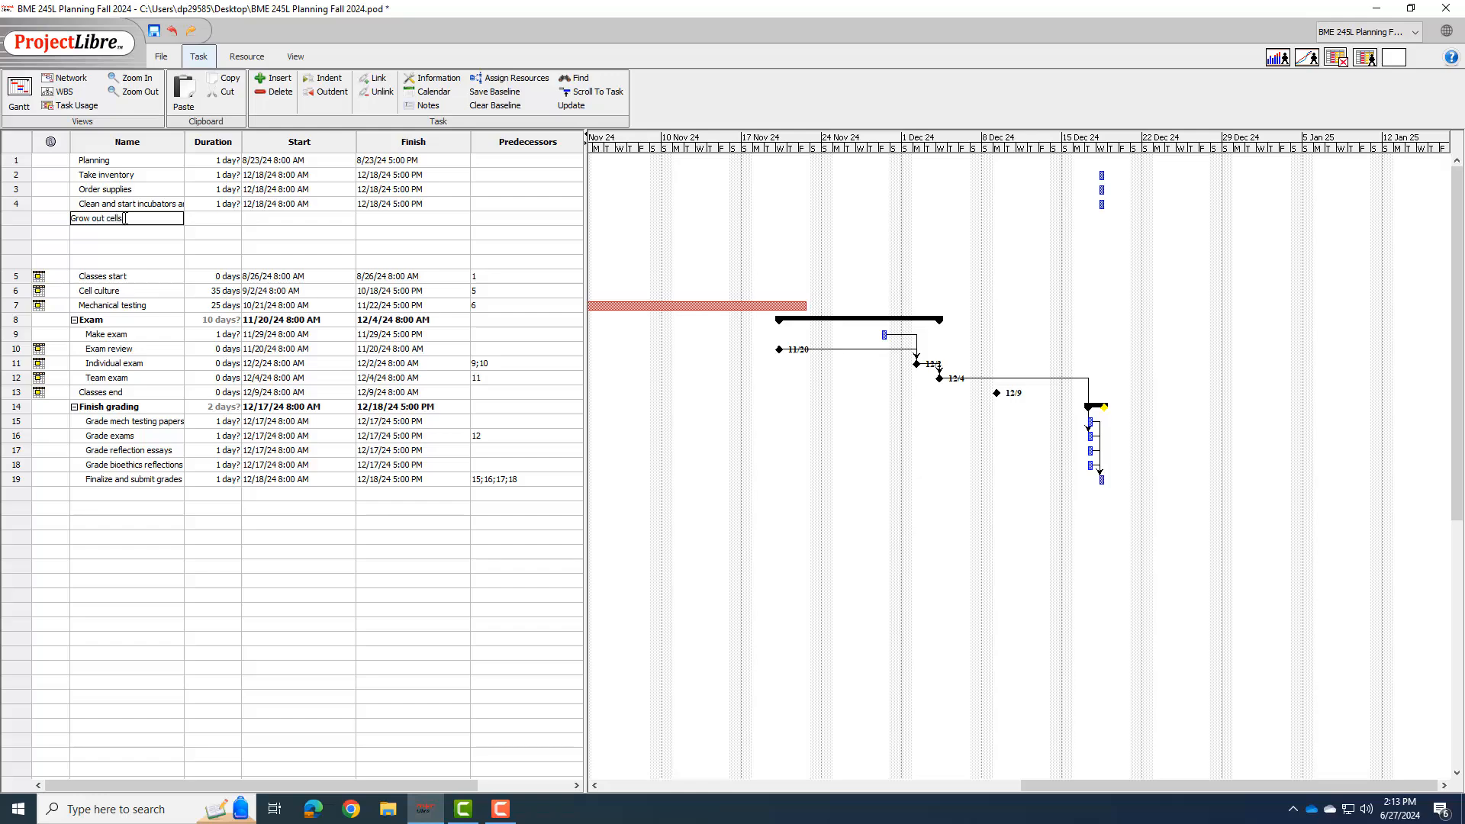
key("Return")
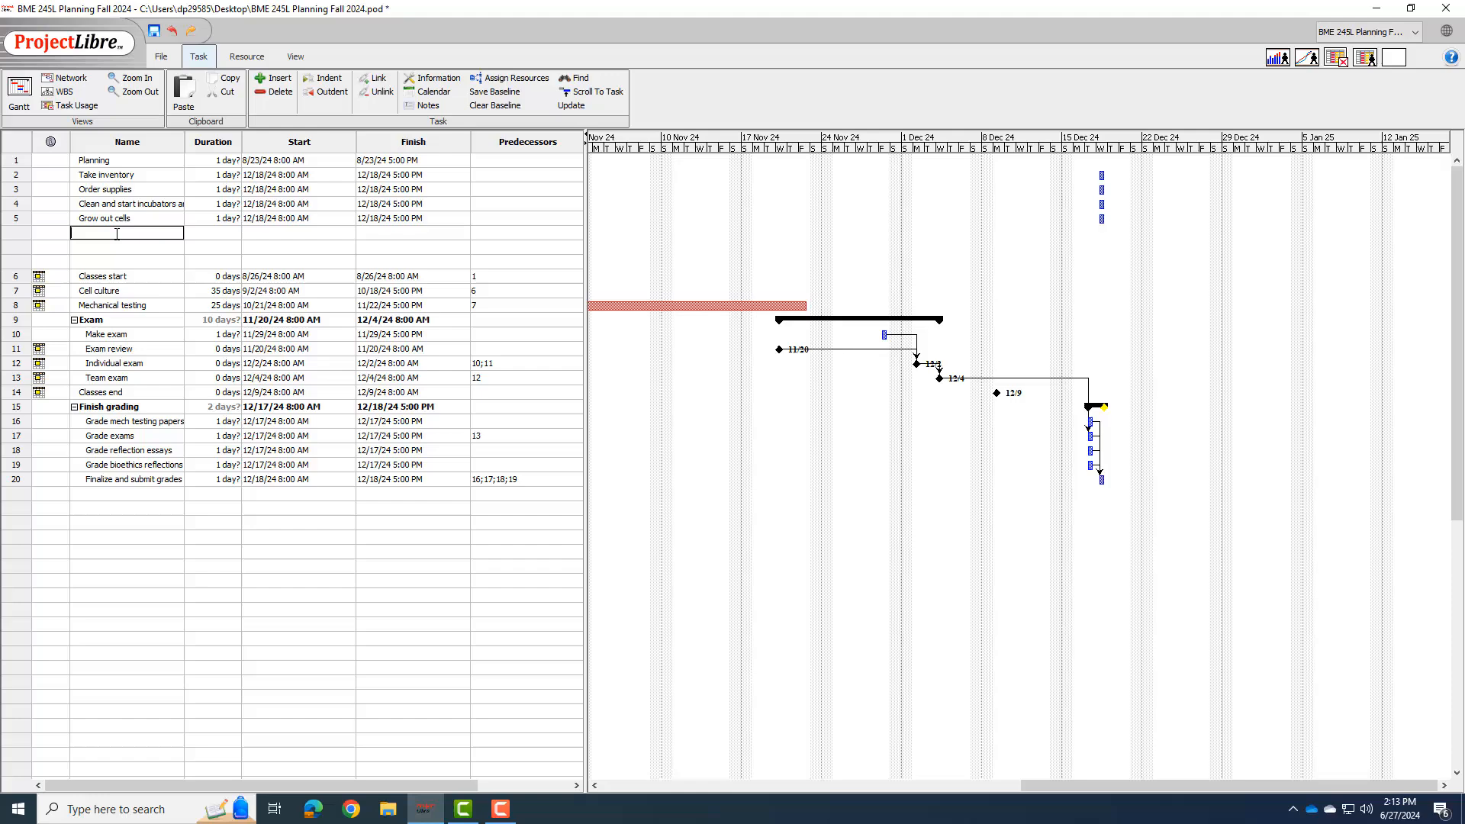
type("Set up Canvas")
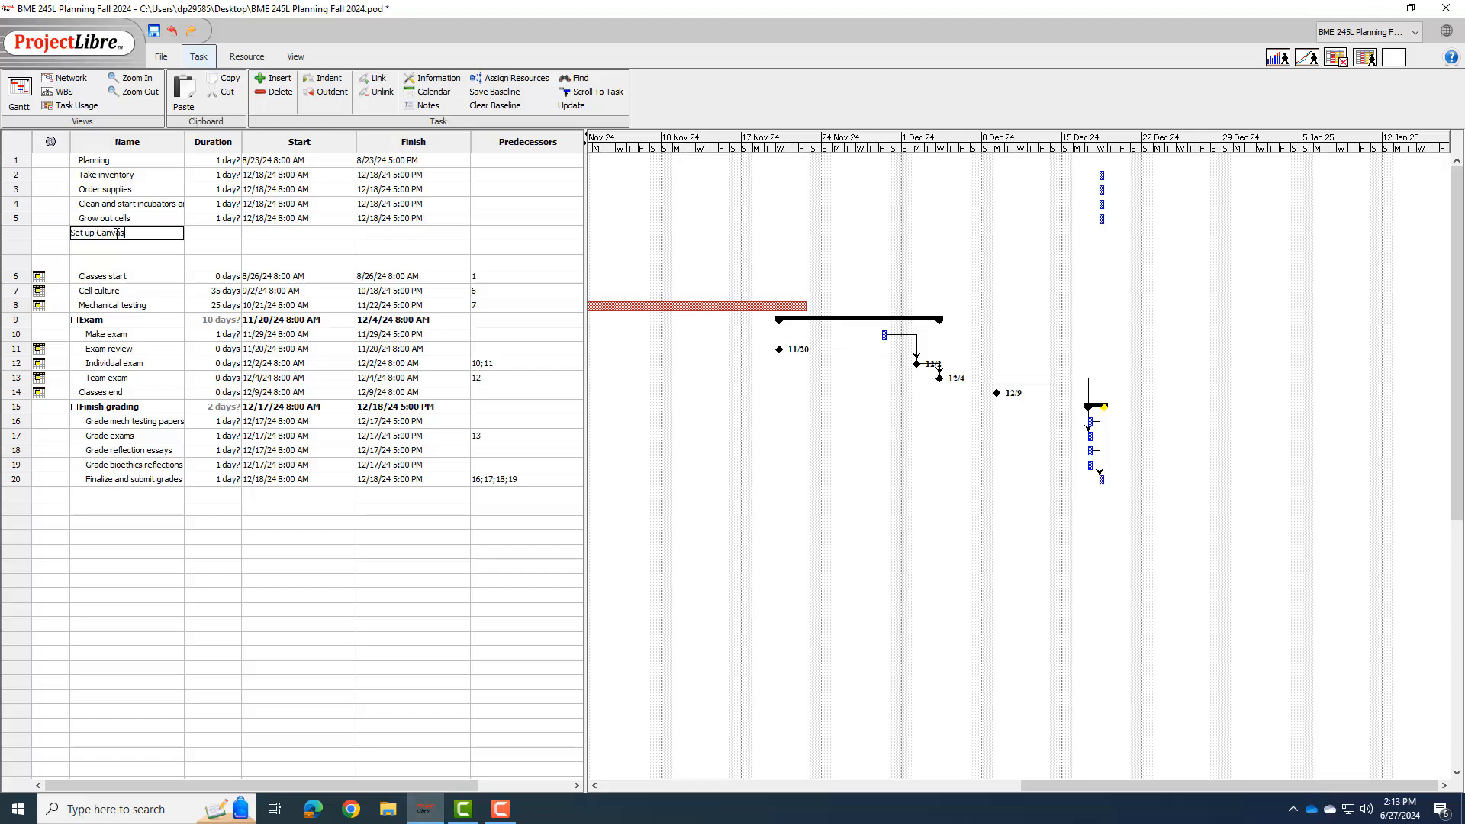
key("Return")
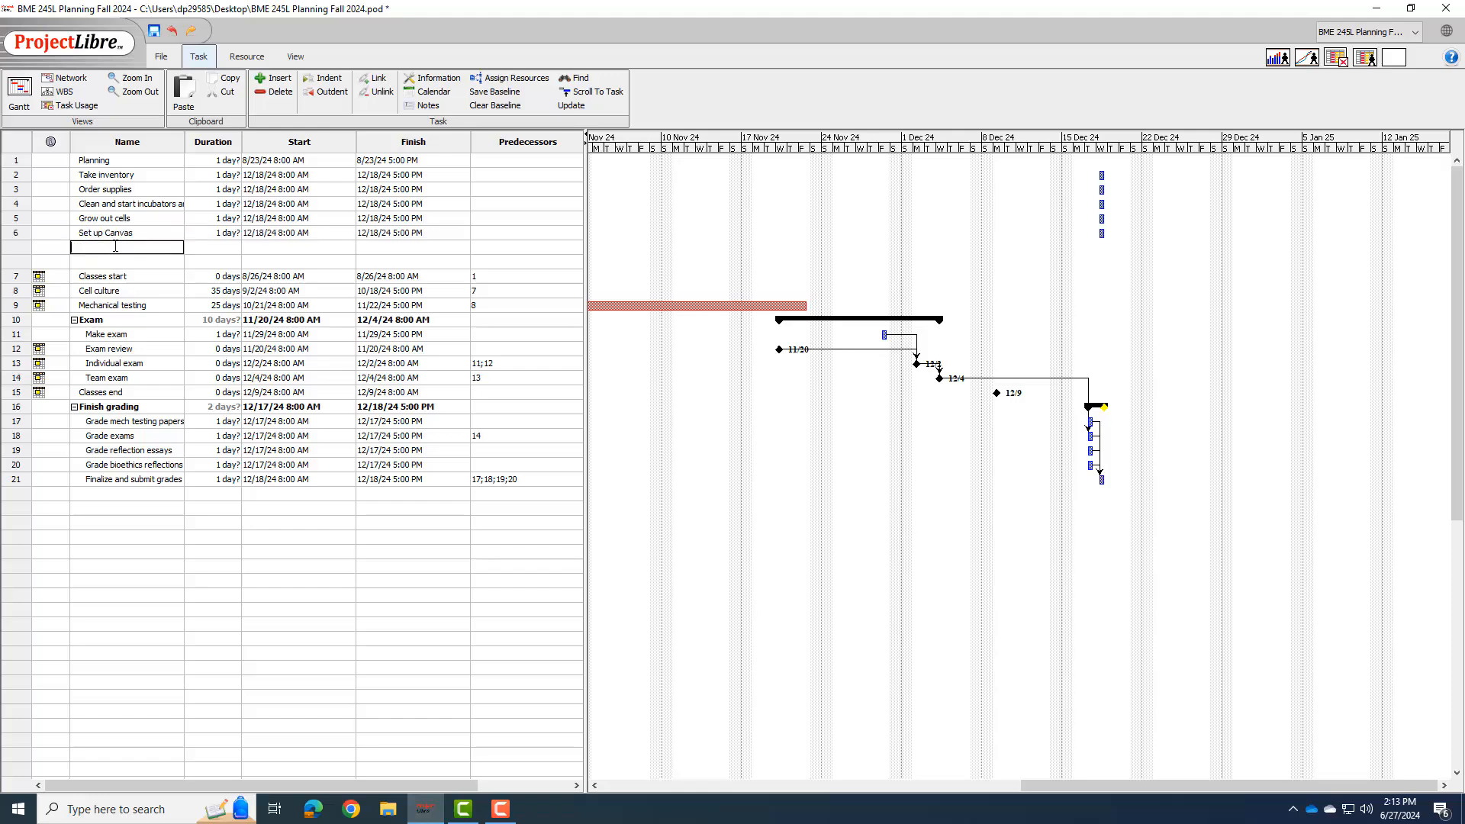
type("Make syll")
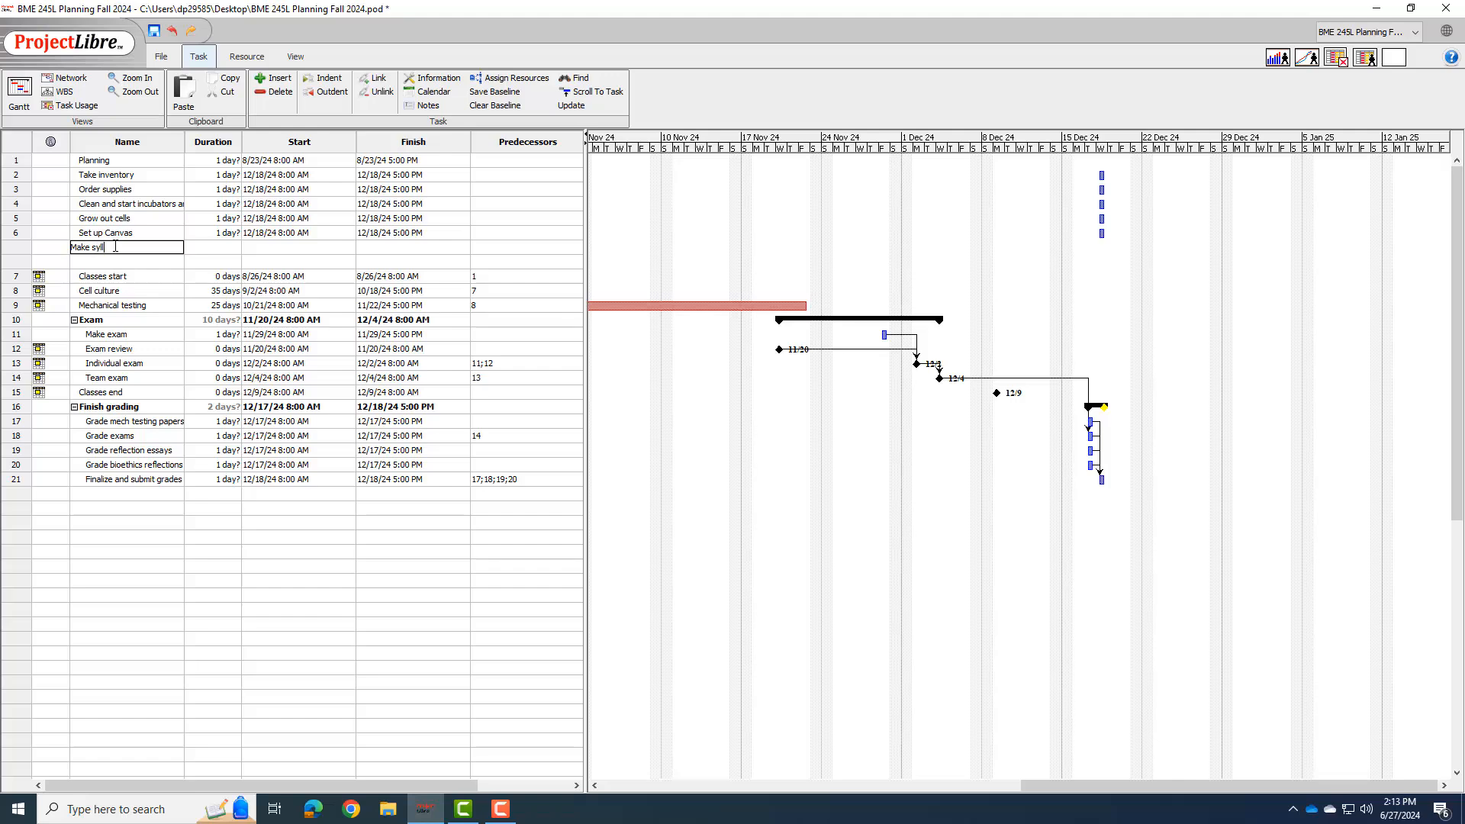
type("abus")
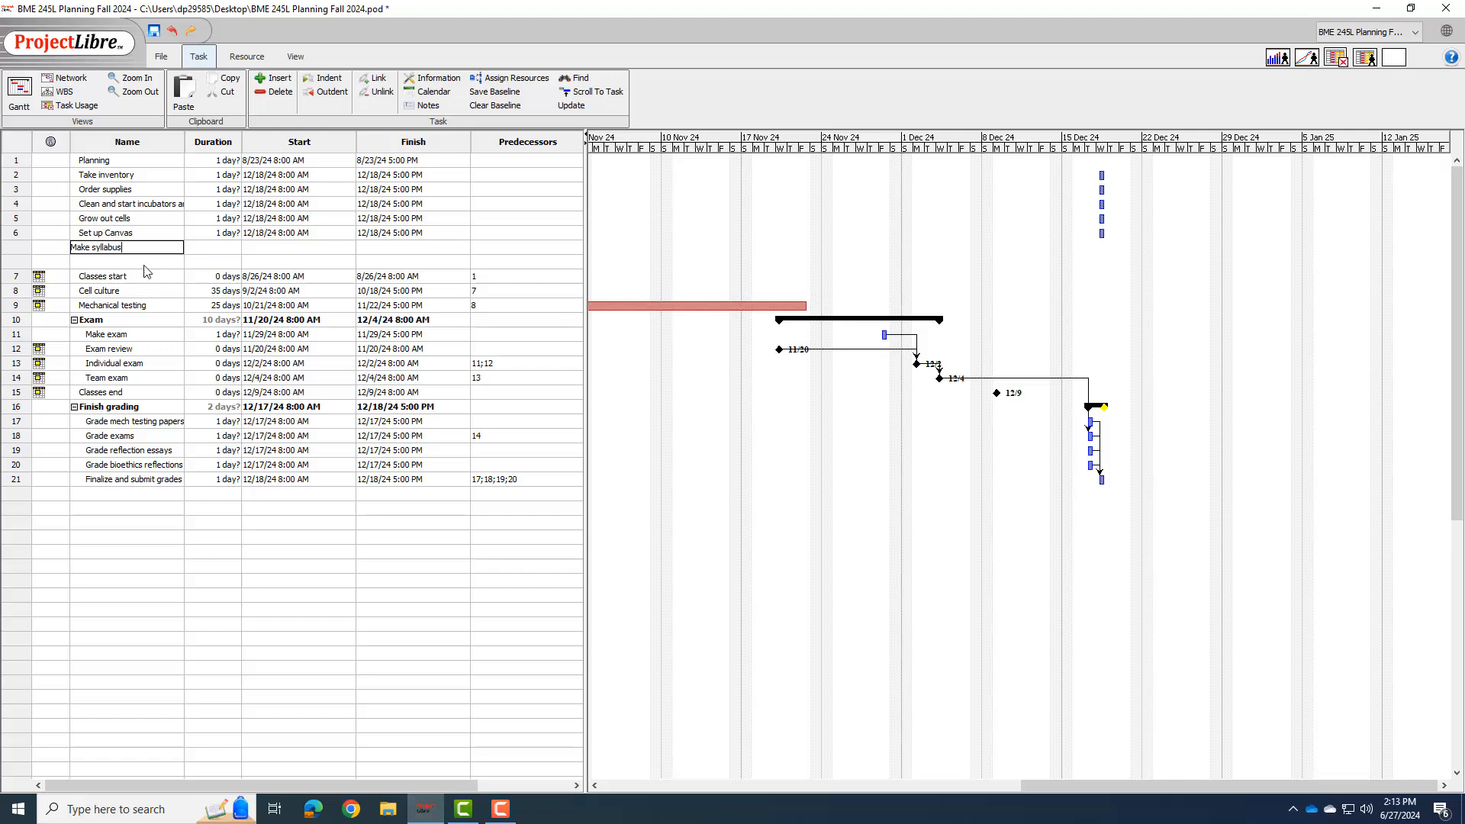
key("Return")
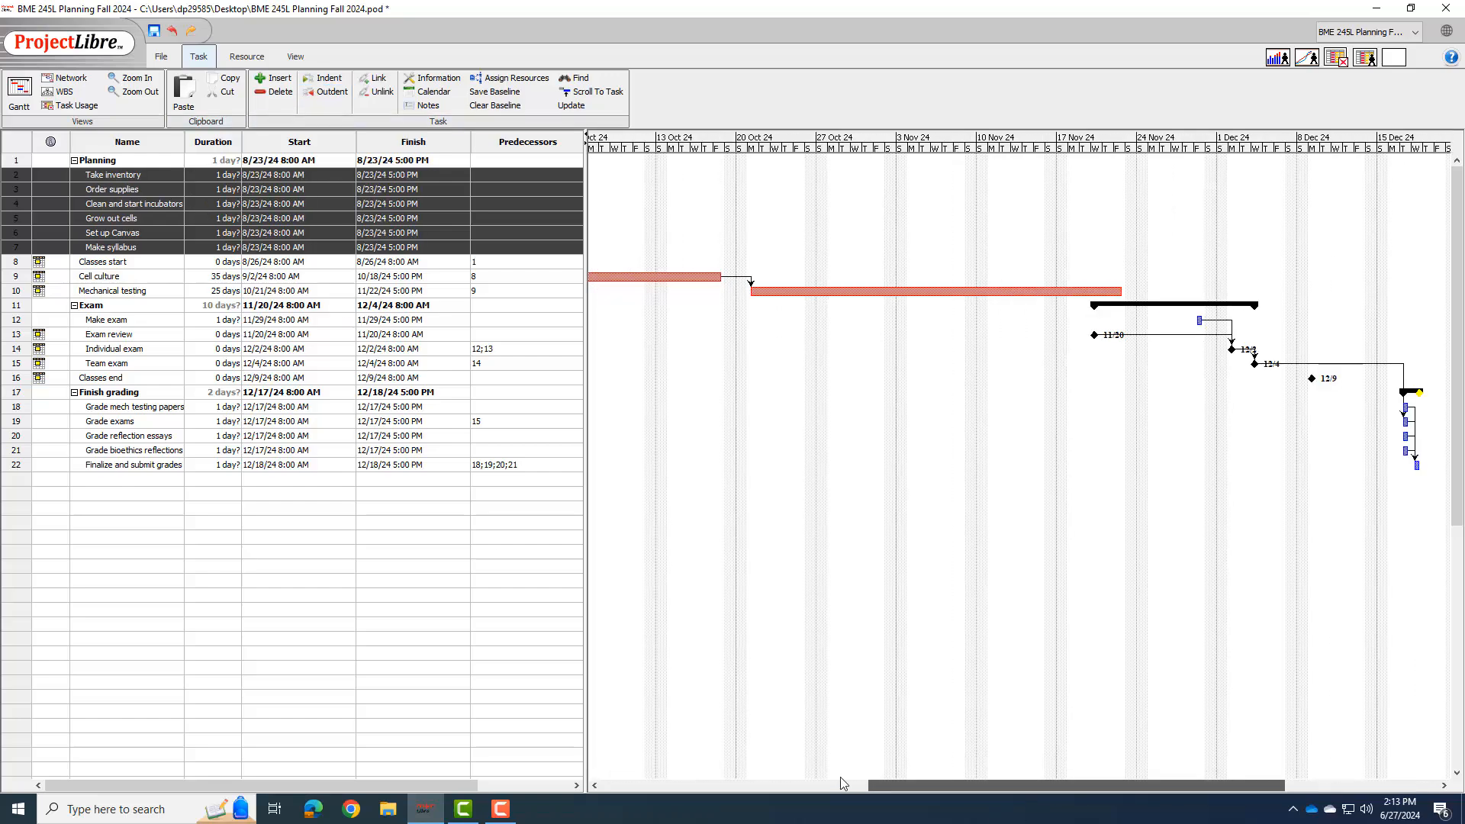
Insert blank task rows above Set up Canvas.
scroll("left", 3)
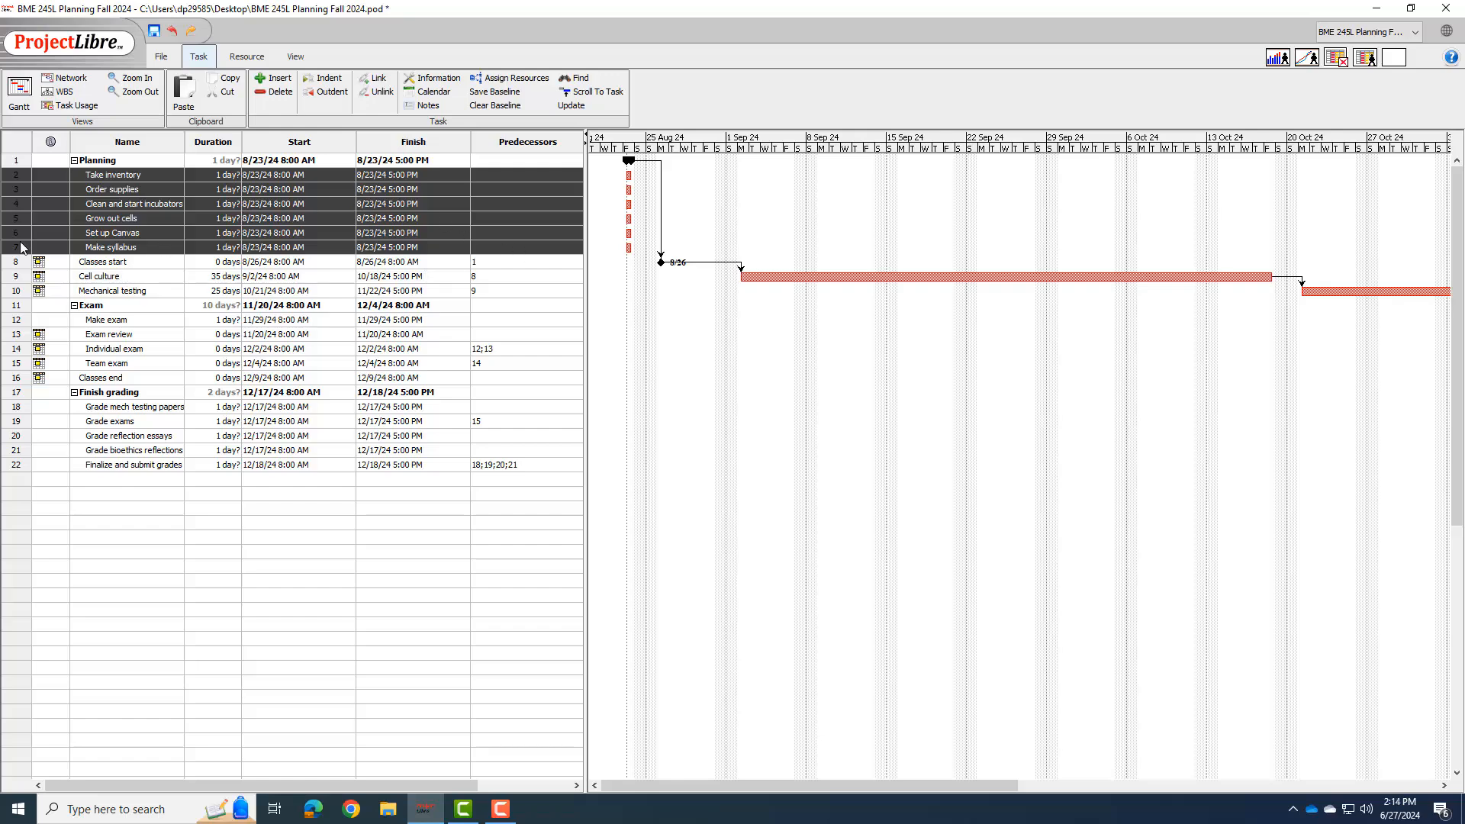
mouse_move(125, 233)
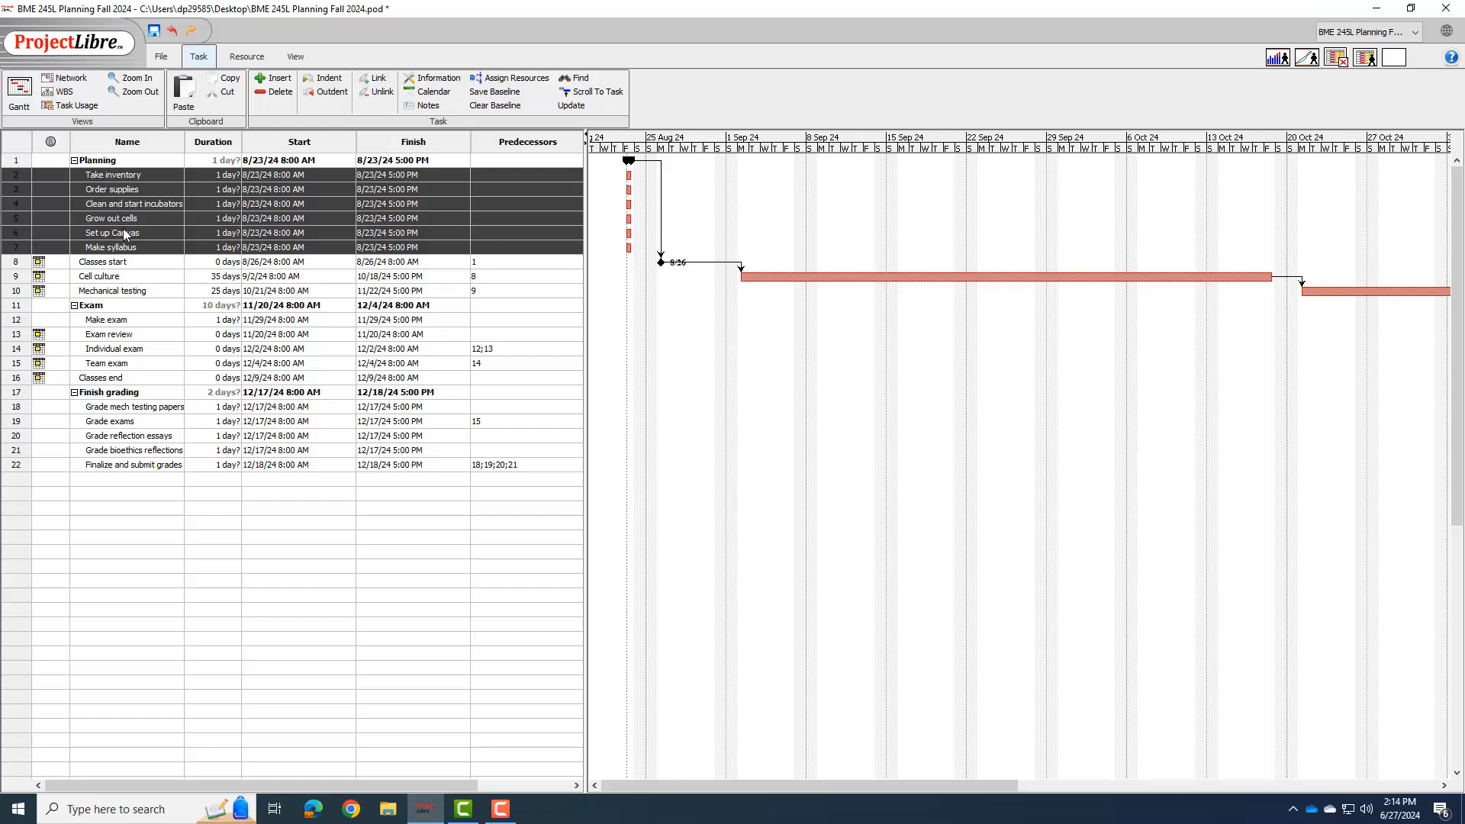
double_click(112, 232)
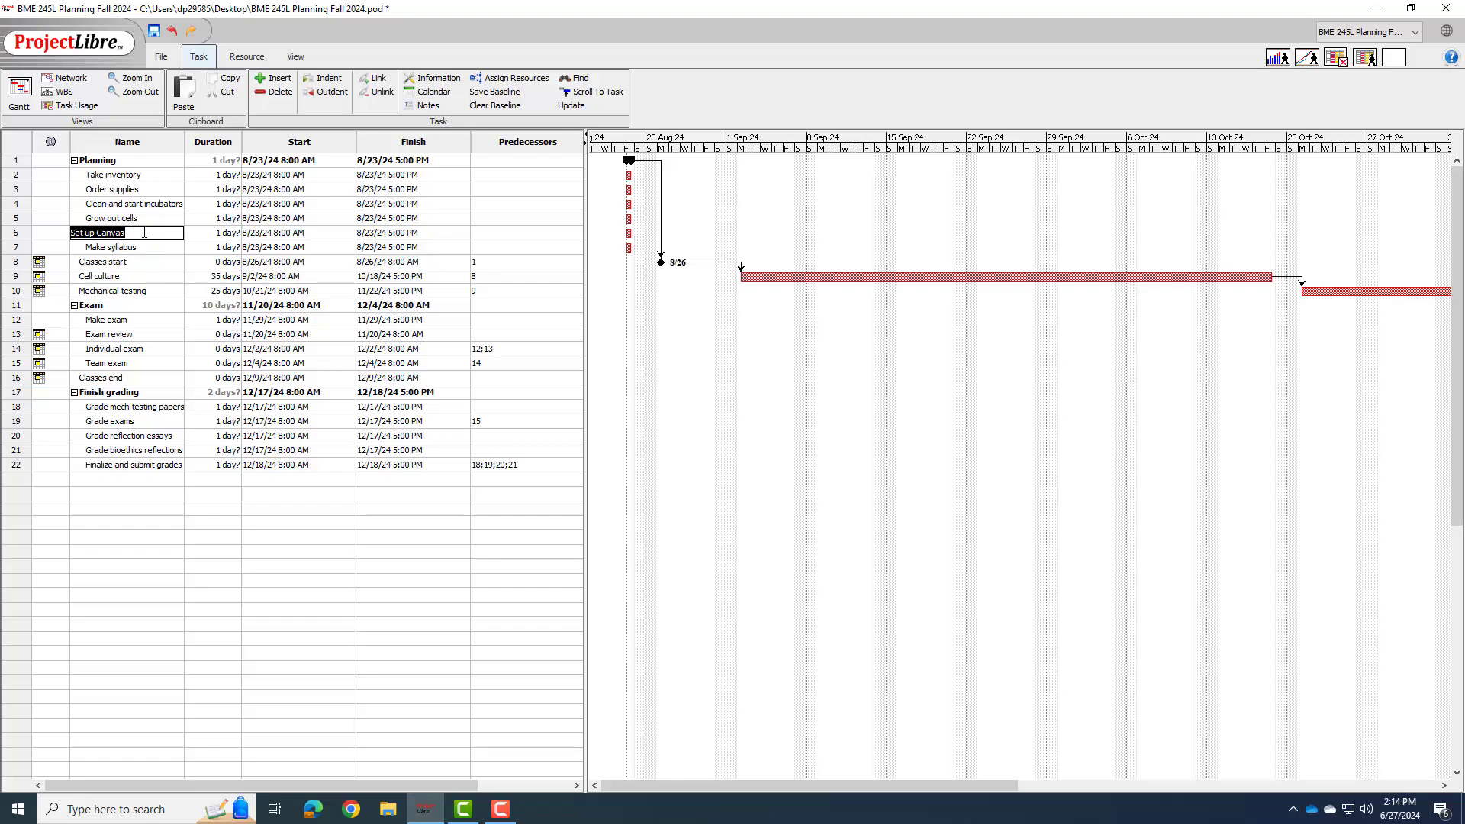
left_click(278, 79)
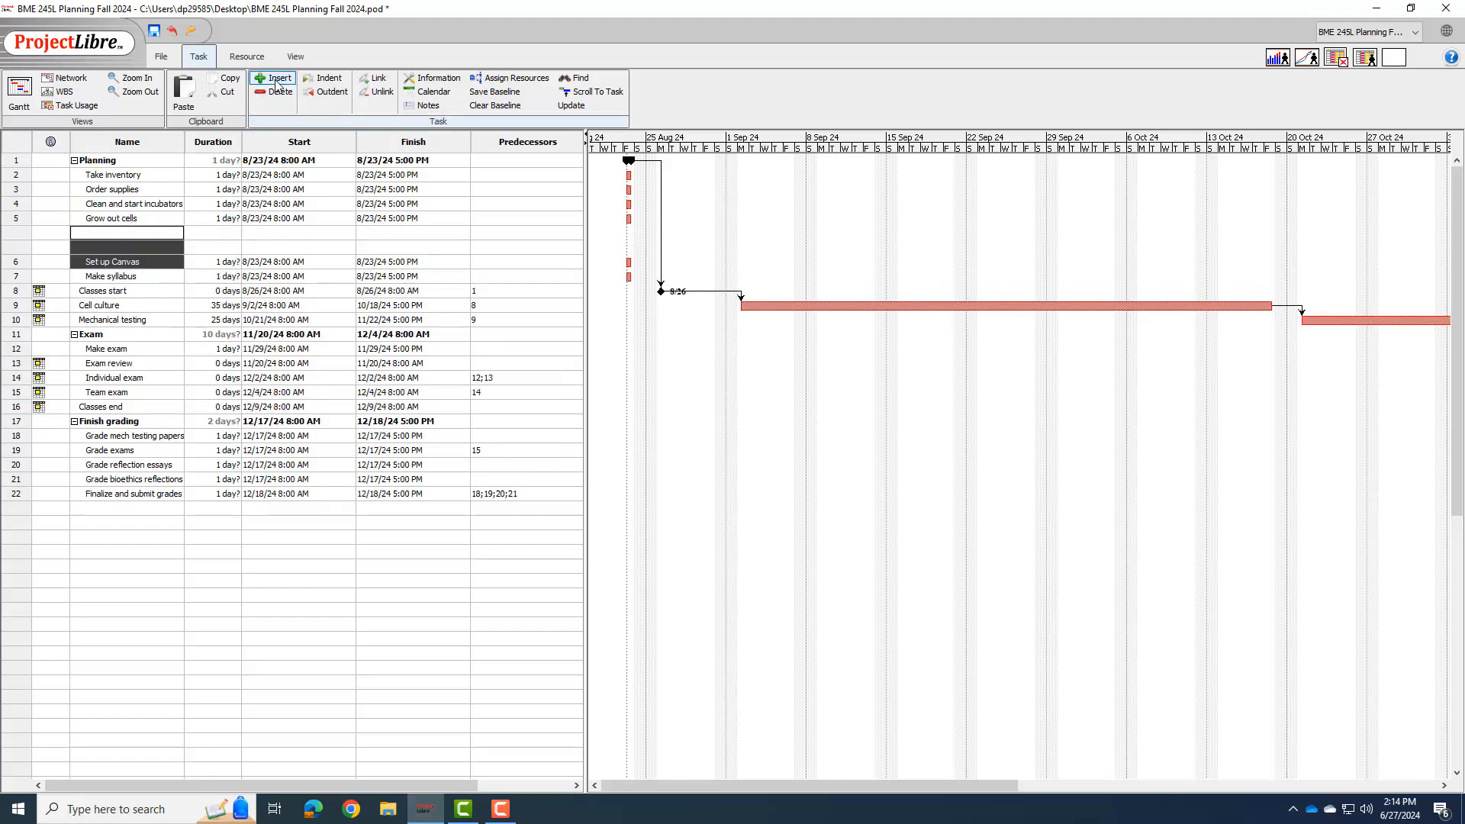
Insert more rows and enter Seed cells from cryostorage and Cells grow out.
left_click(276, 78)
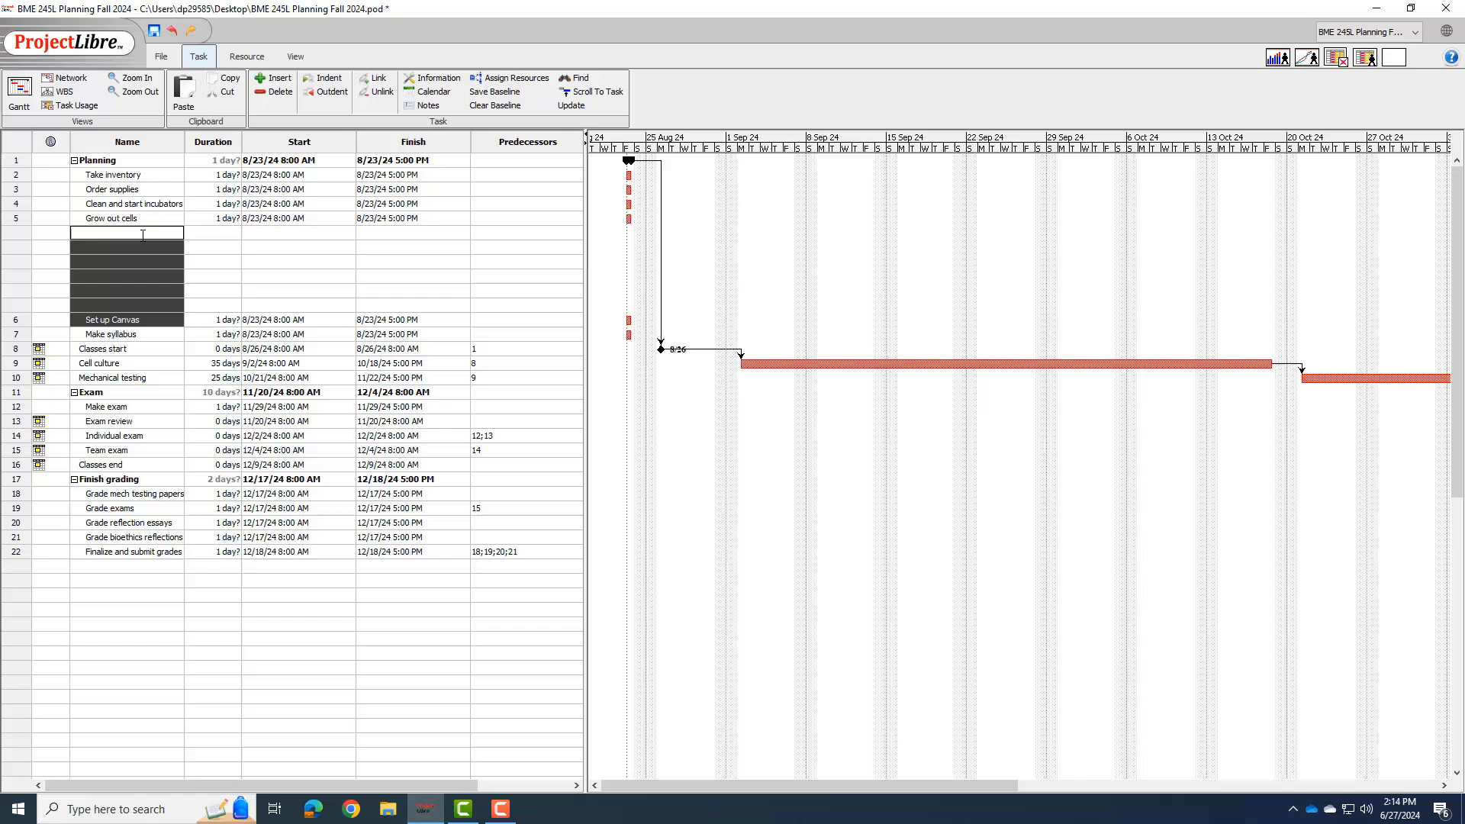
type("Seed cells from cryostorag")
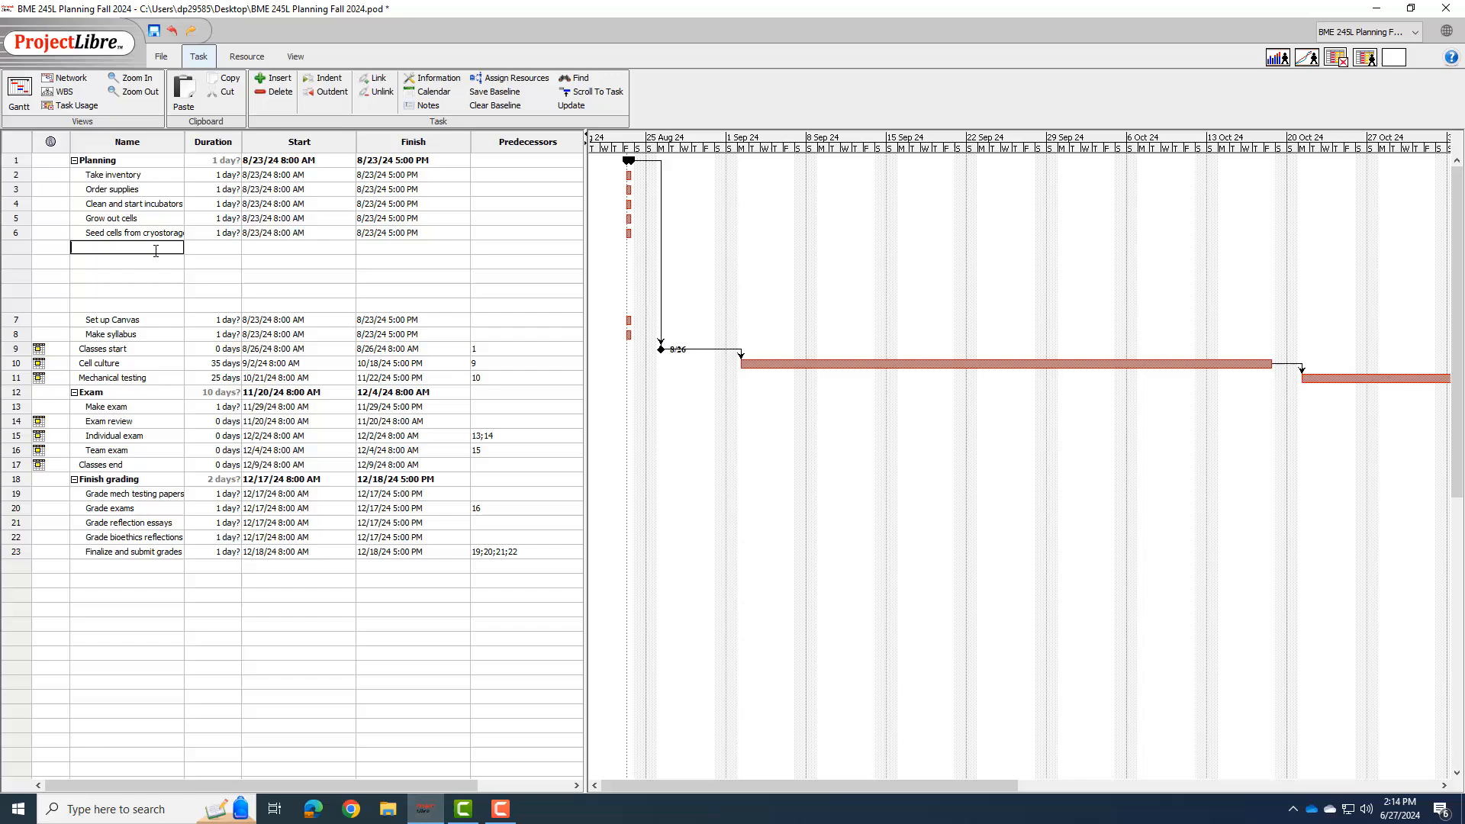
type("Cells grow")
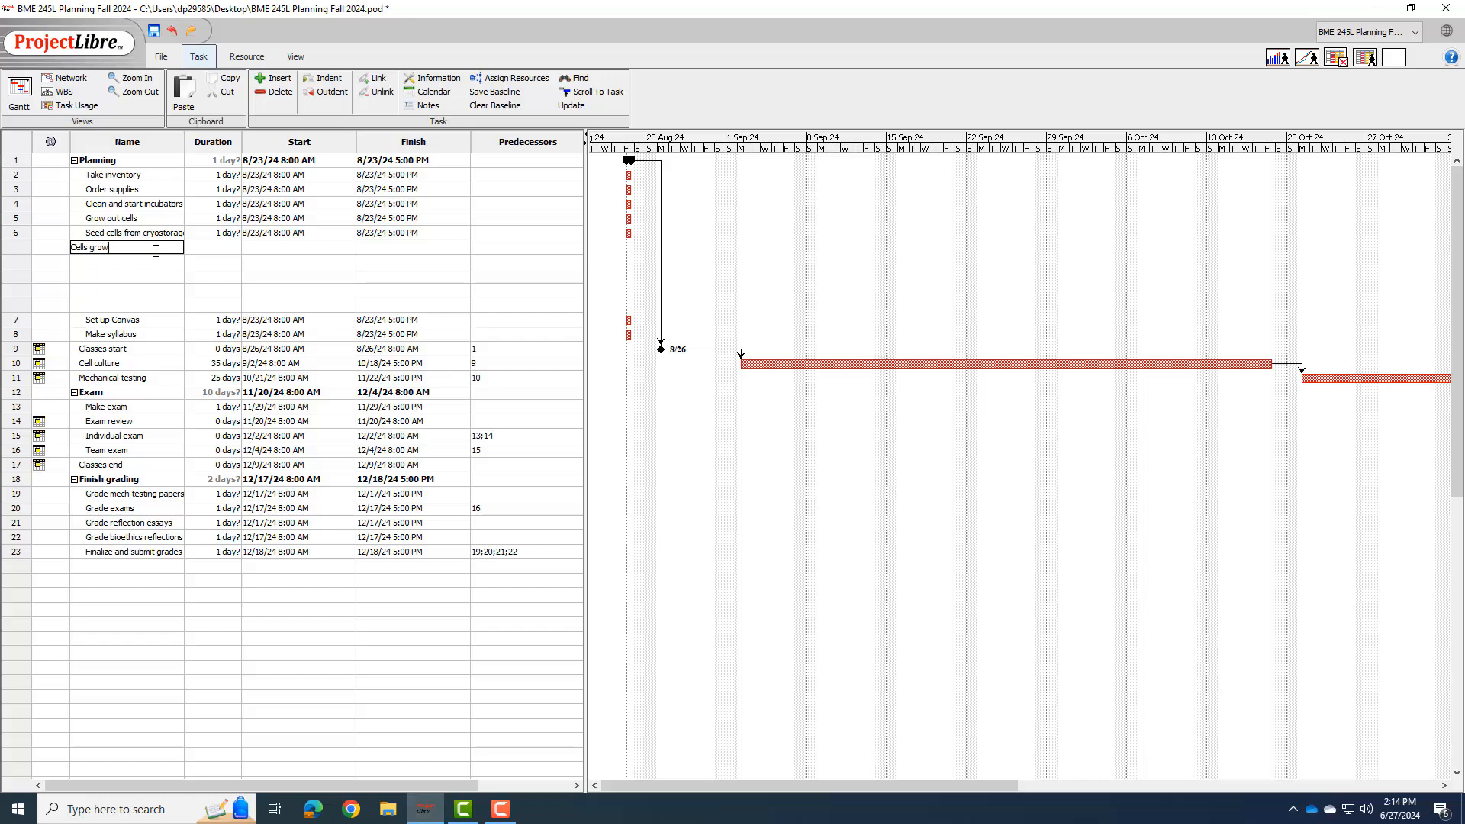
type("out")
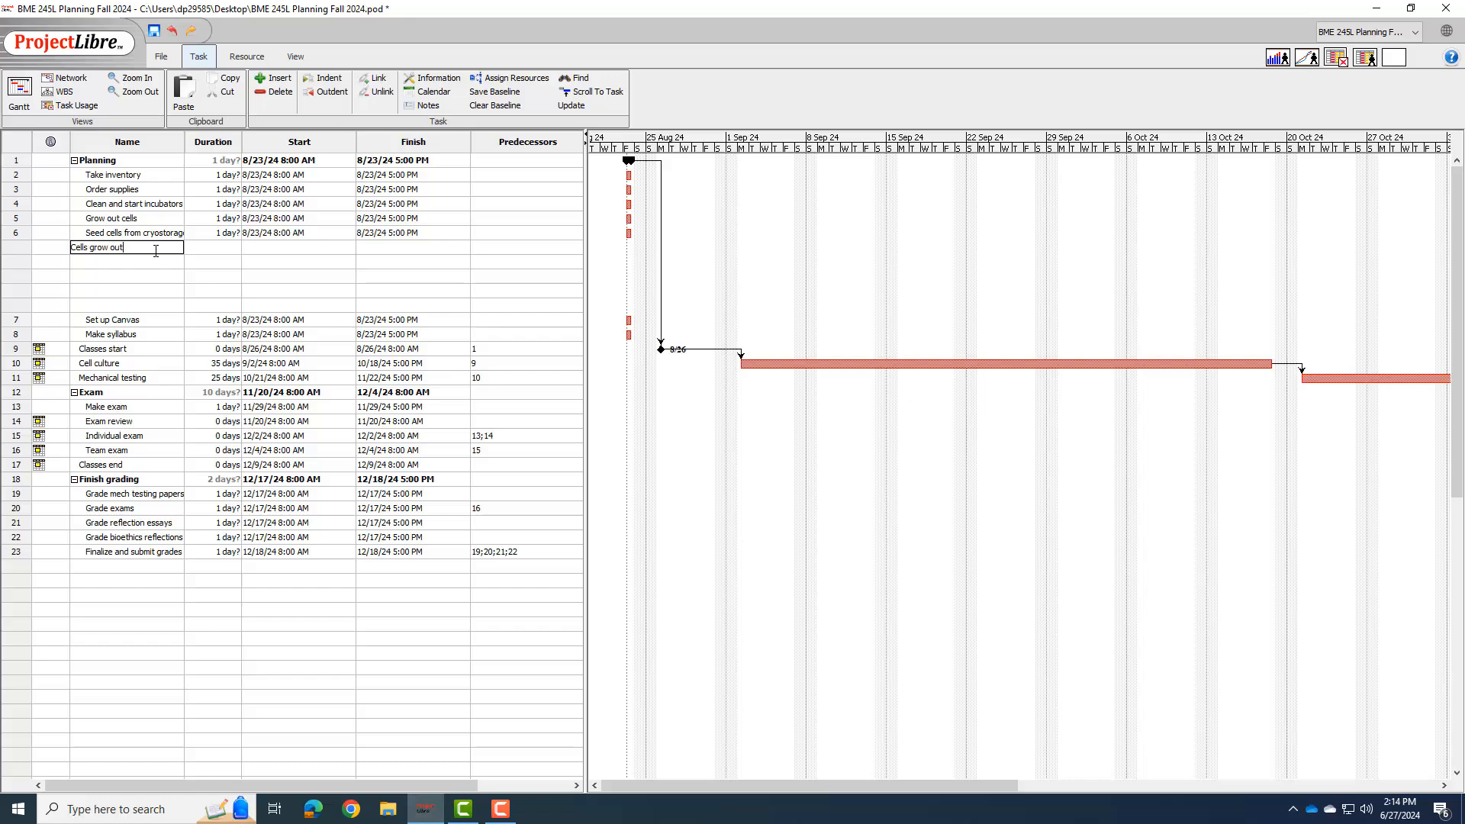
key("Return")
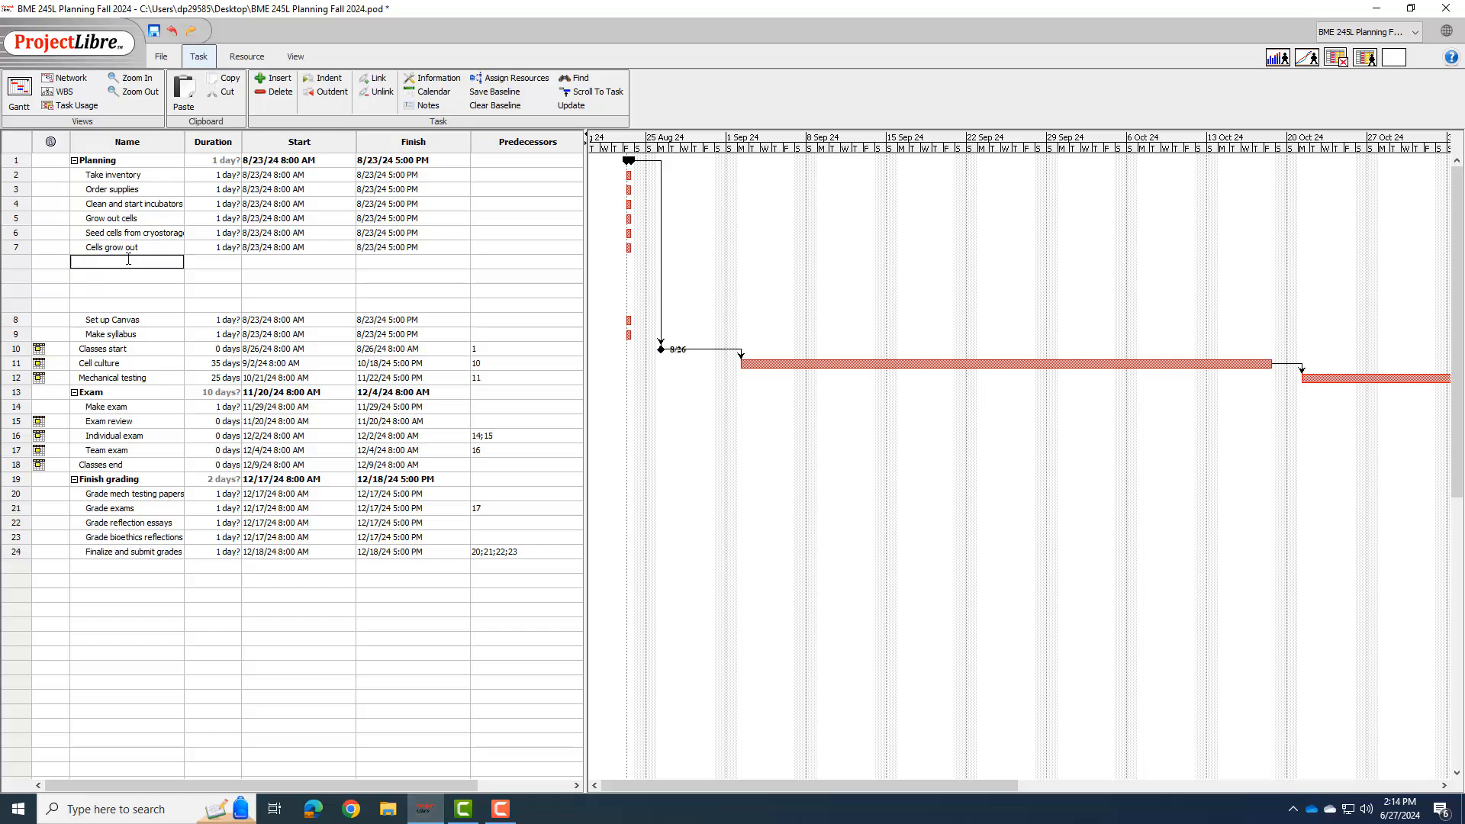
Enter Passage into T225 flask, Cells grow out, and Passage into 3 T225 flasks.
type("Passage into T225 f")
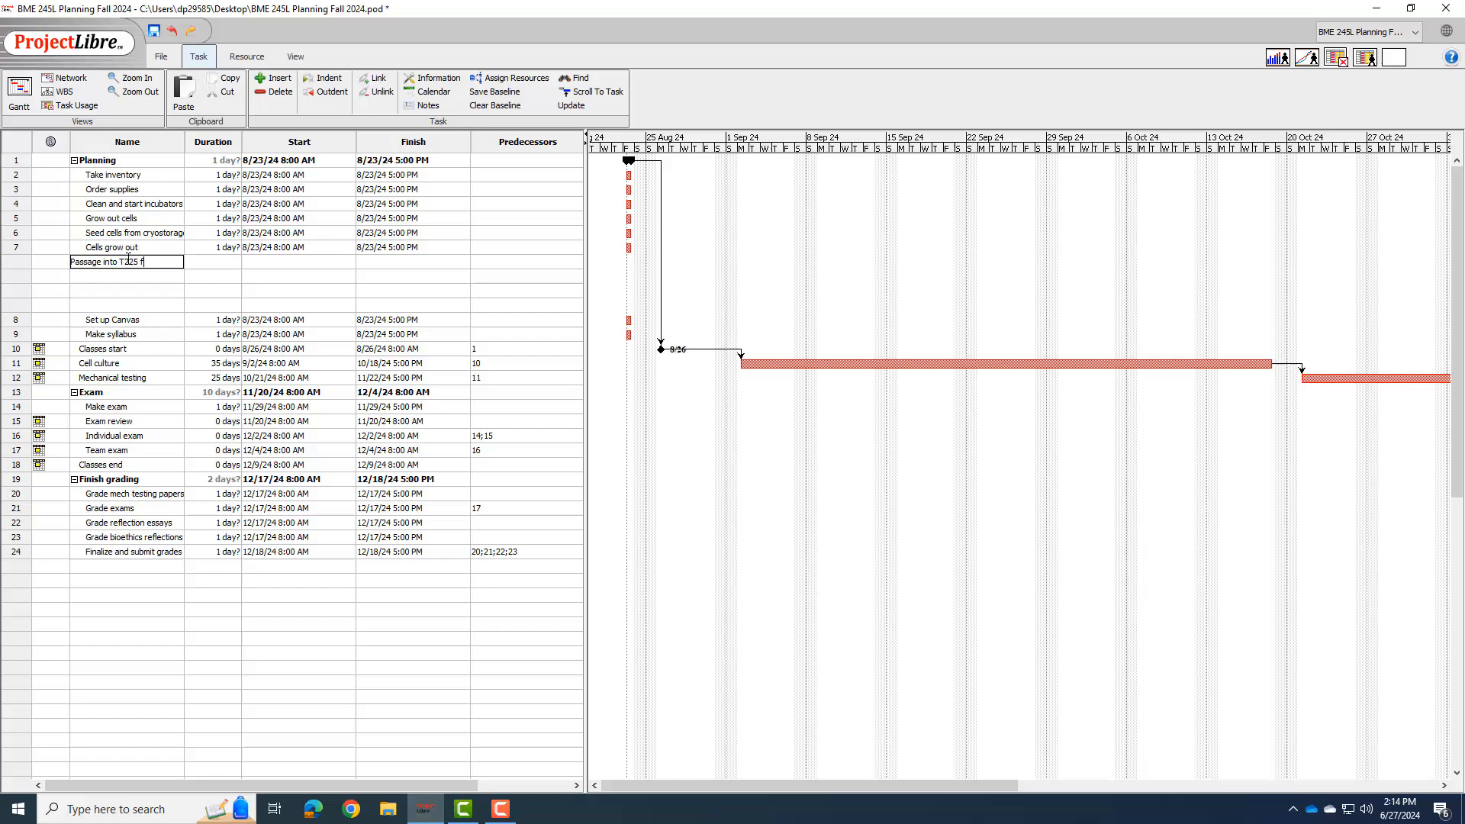
key("Return")
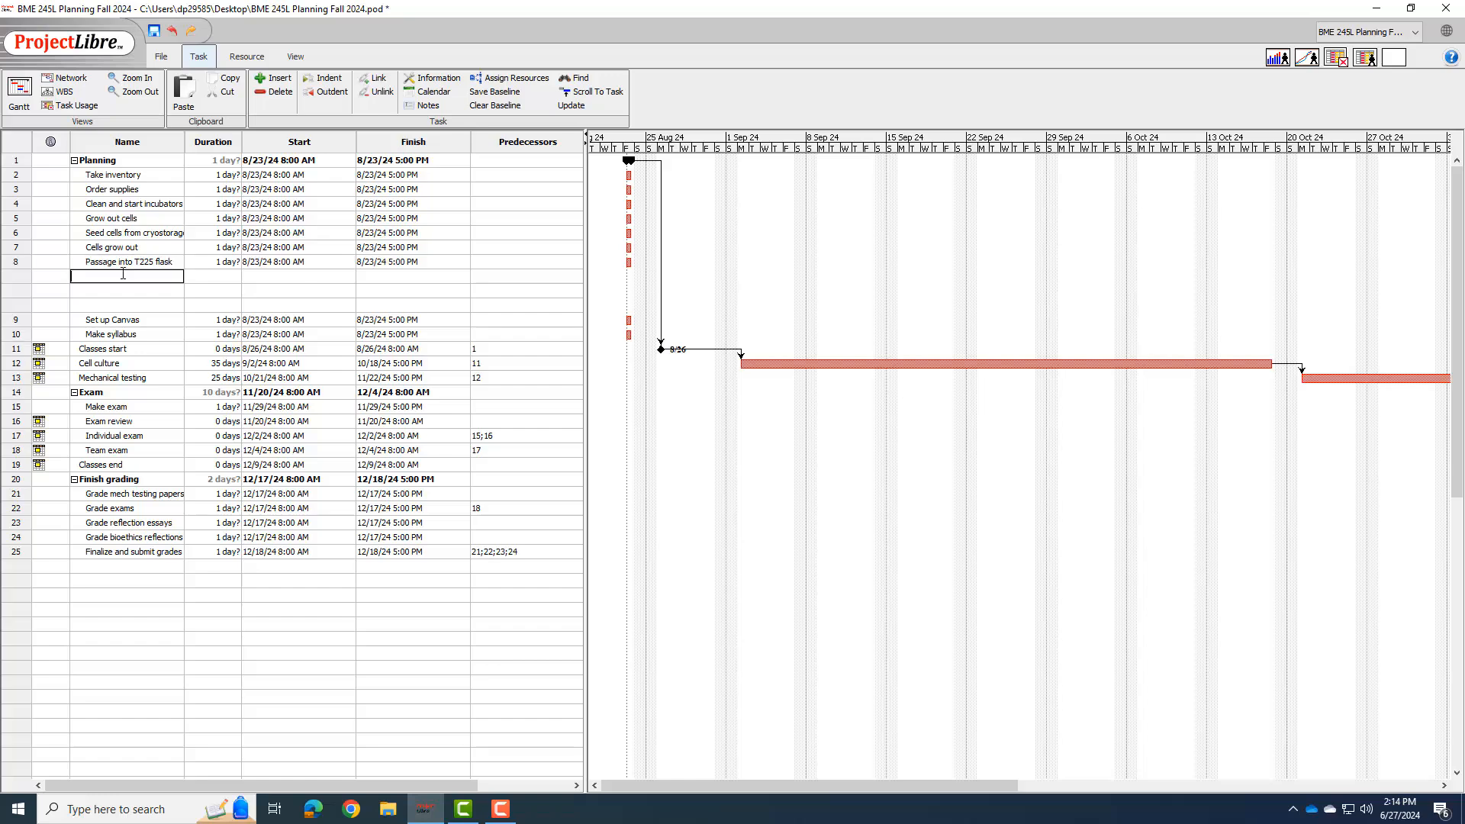
type("Cells")
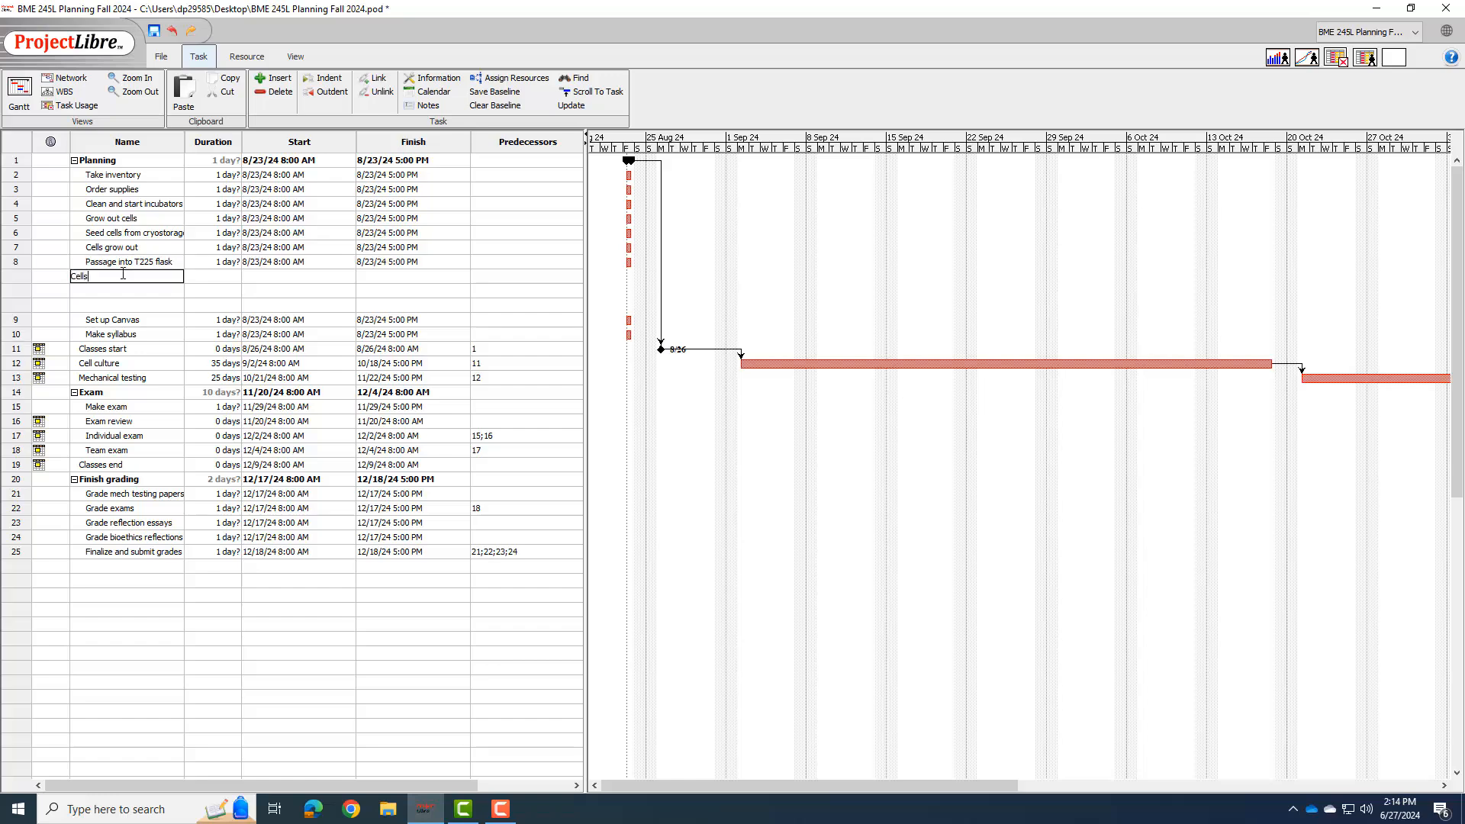
type("grow out")
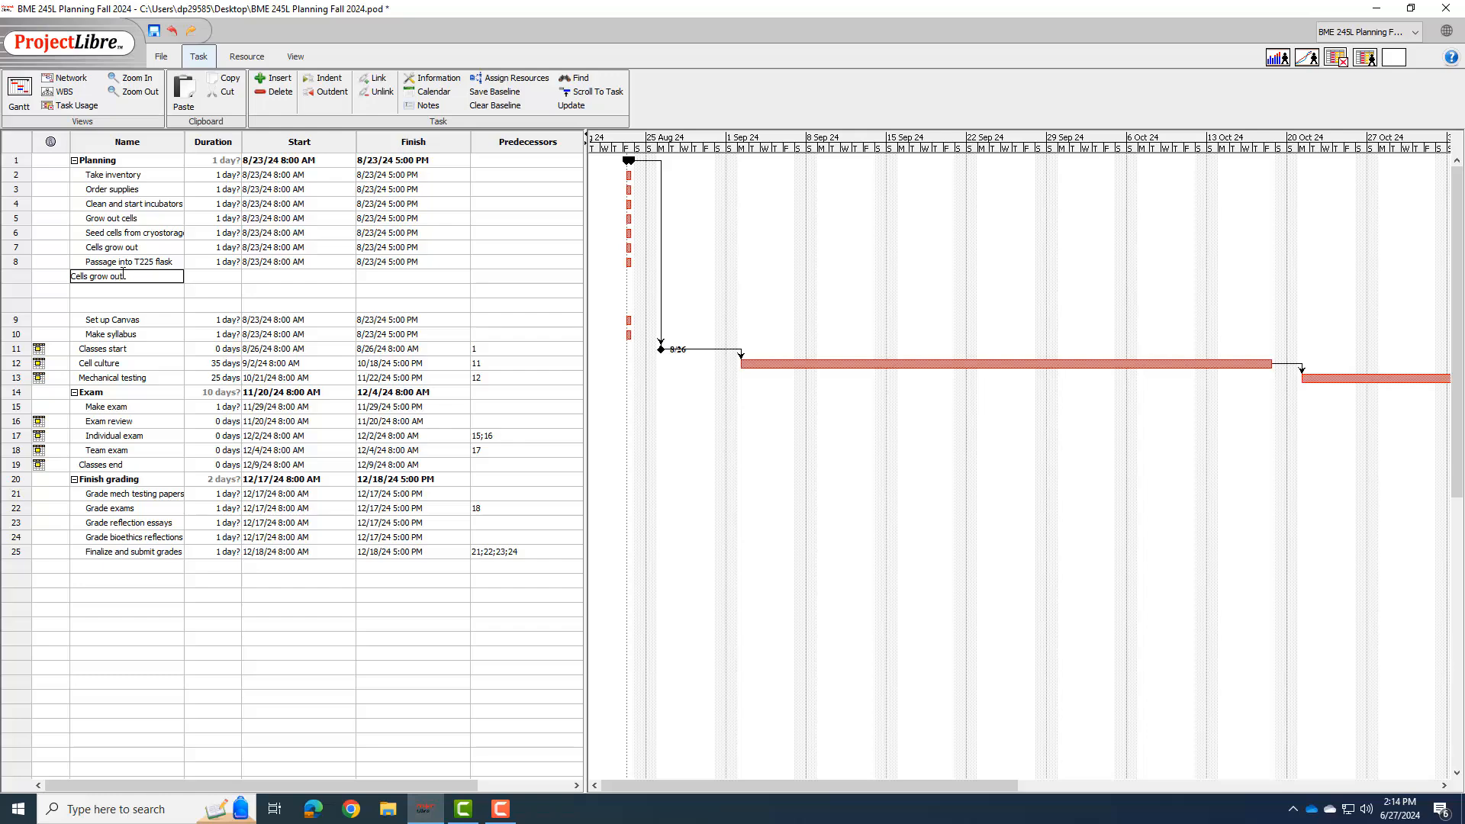
key("Return")
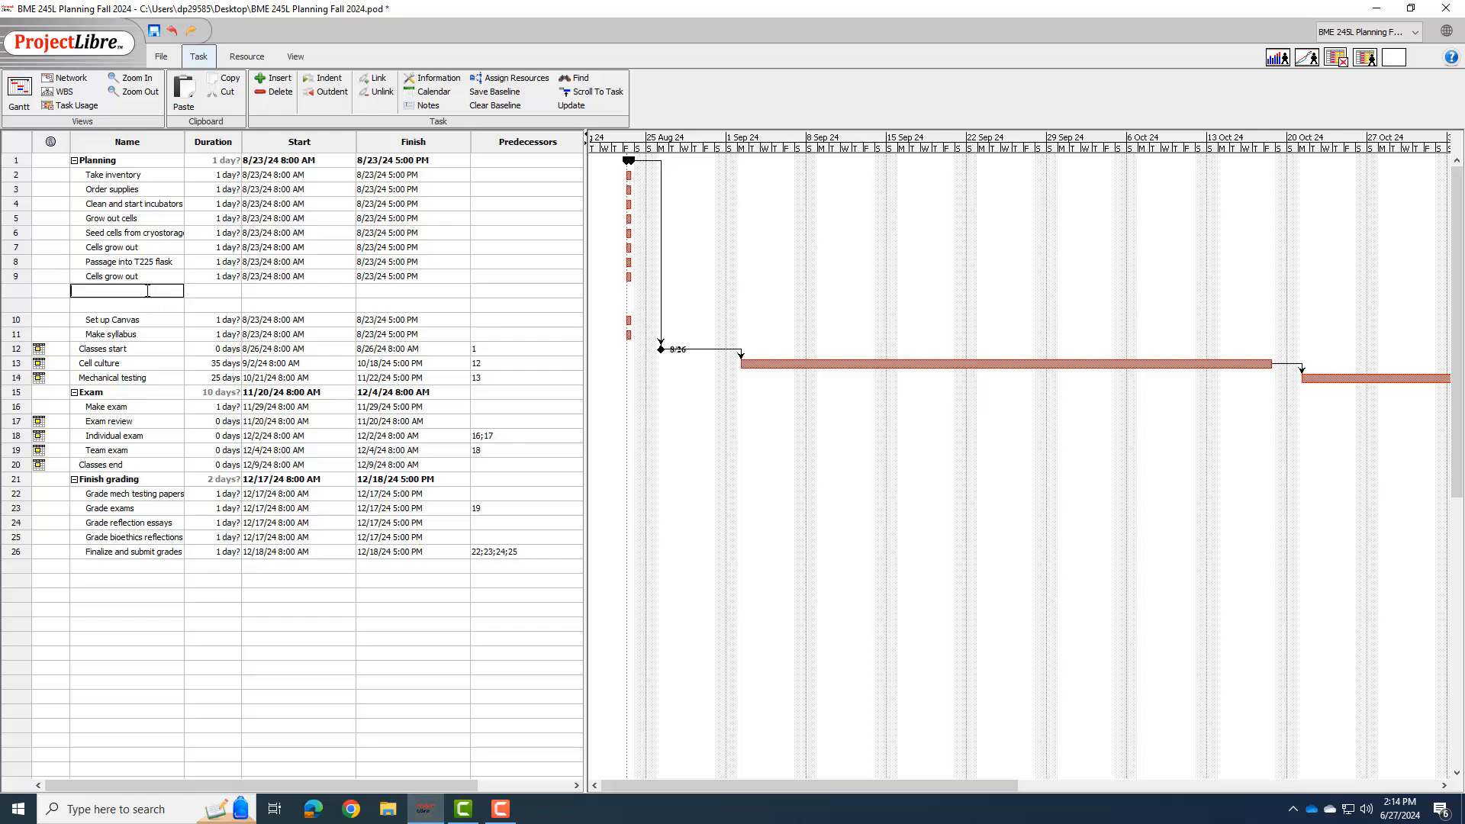
type("Passage")
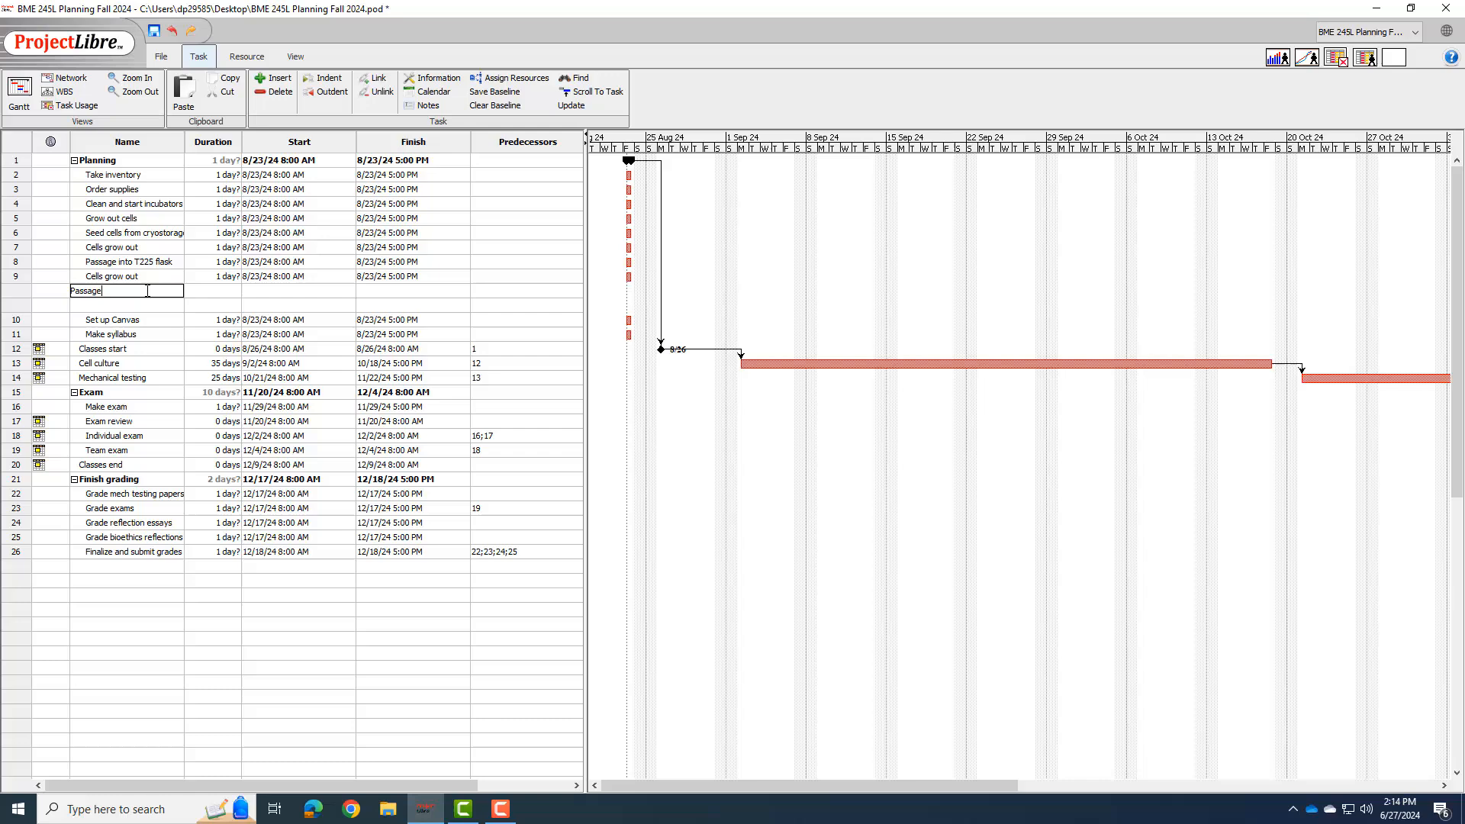
type("into 3 T")
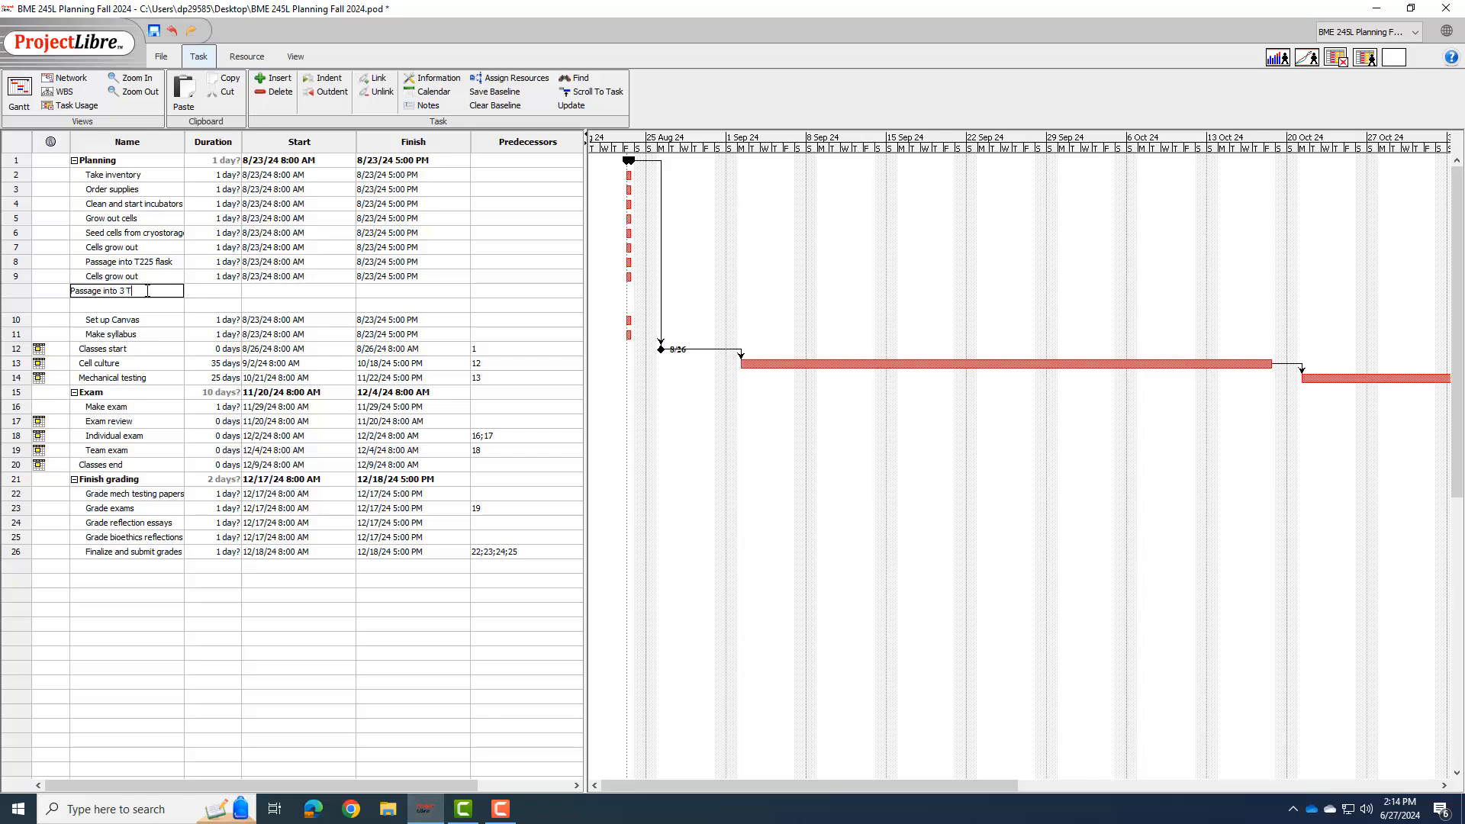
type("225 flasks")
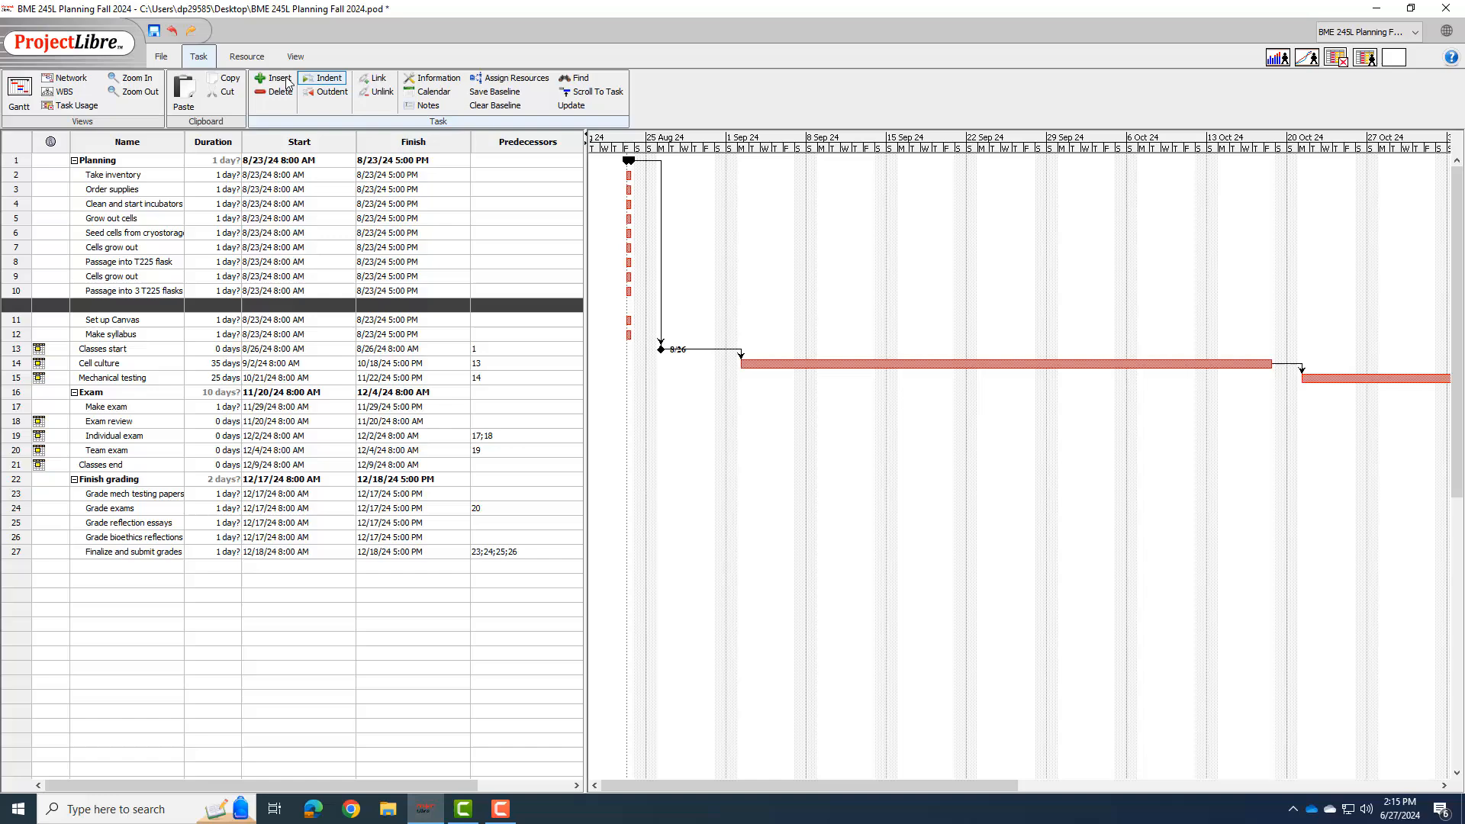
Add Cells grow out, Freeze cells into -80, Cells freeze in -80 and Put cells in LiN2.
left_click(278, 78)
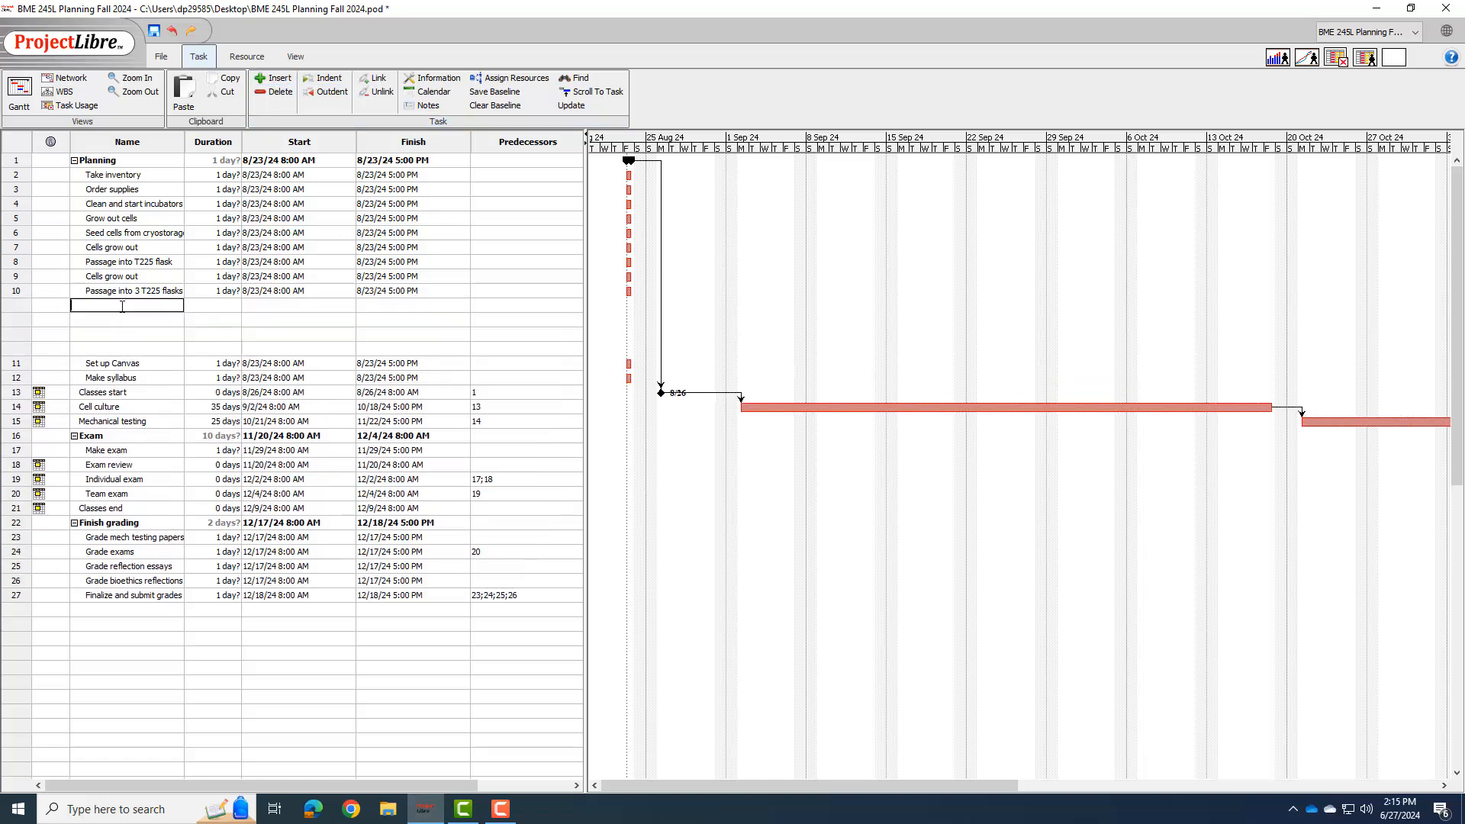
type("Cells grow o")
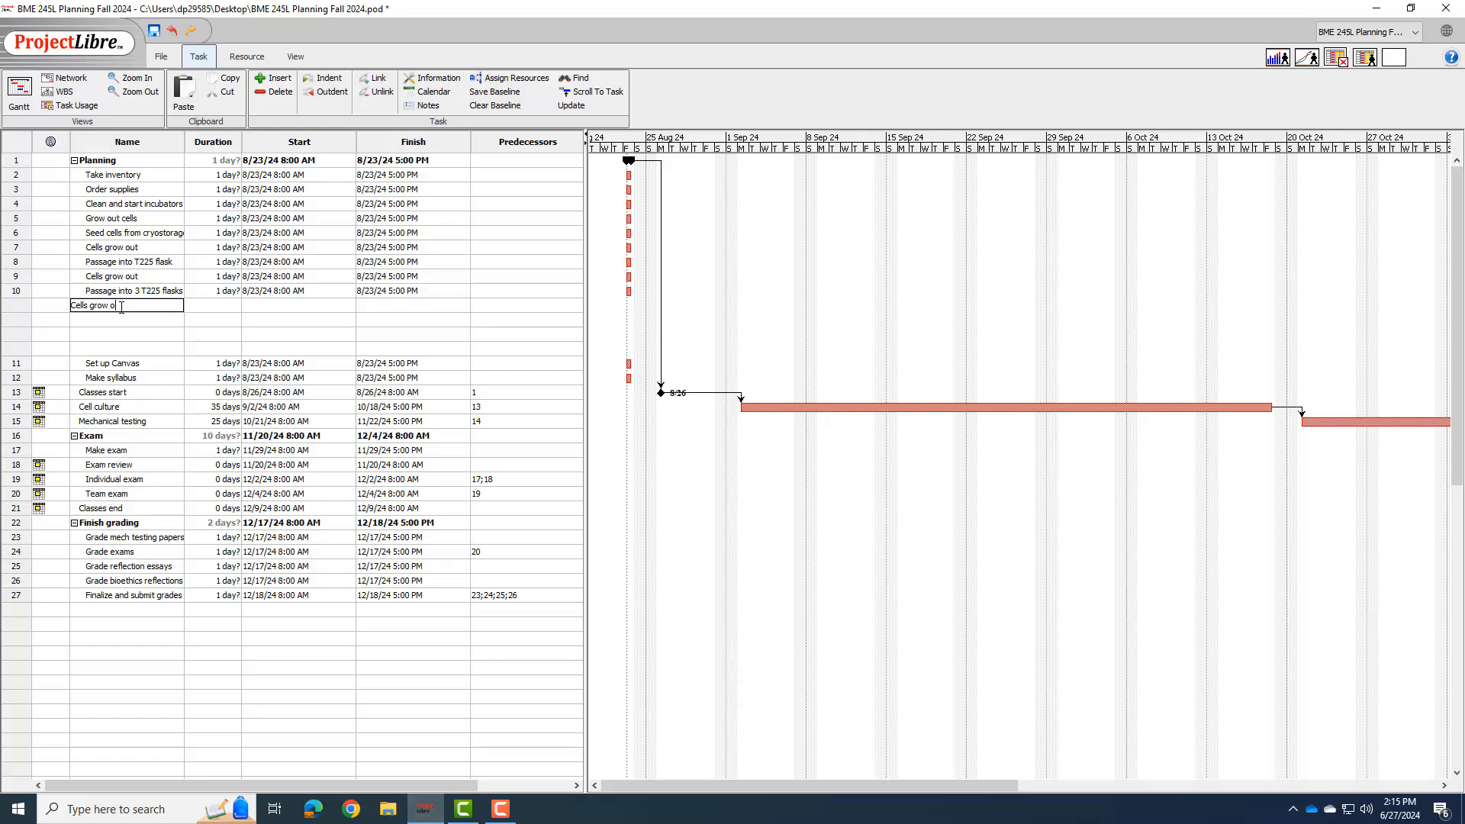
key("Return")
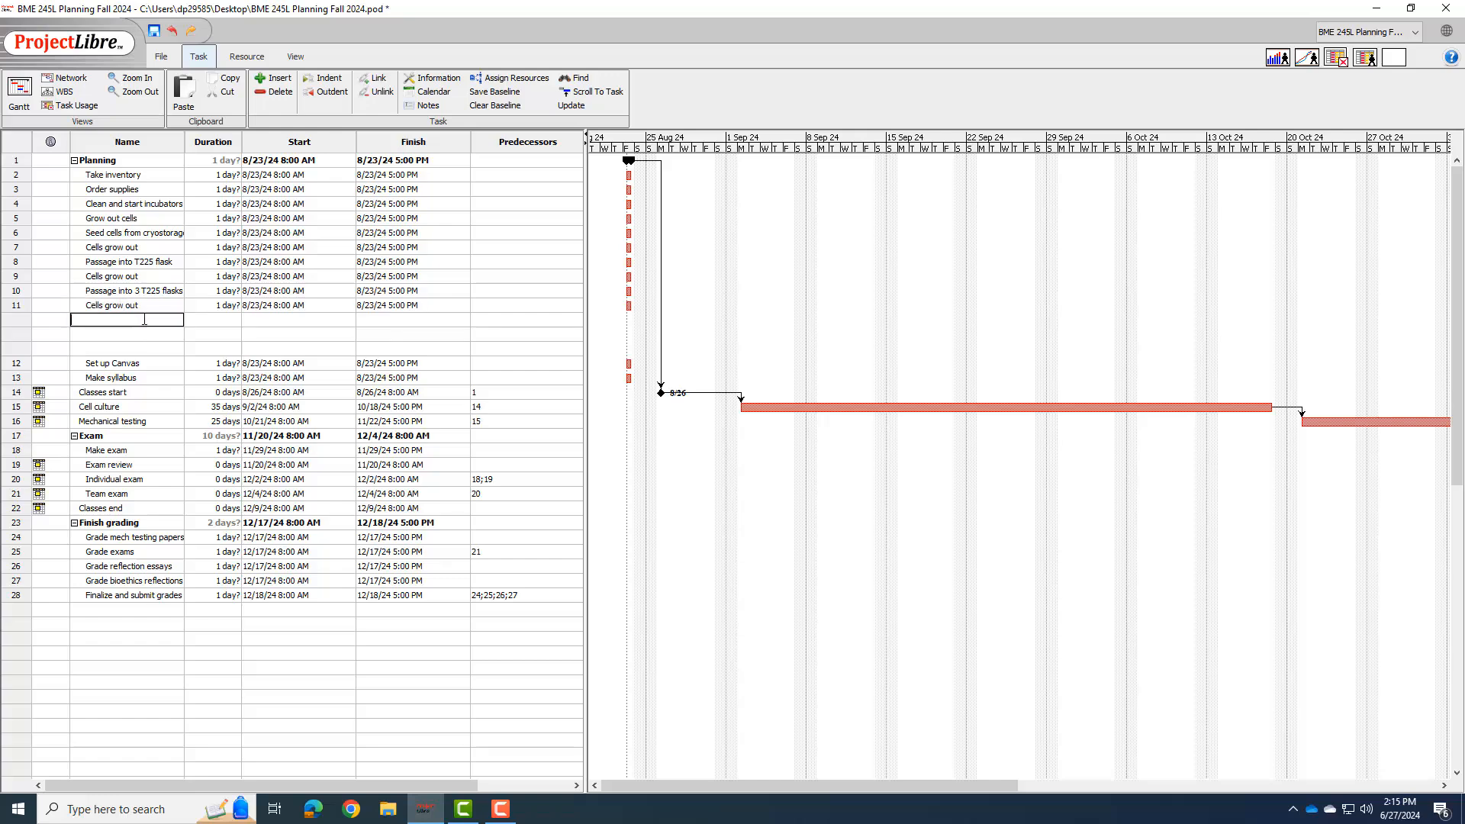
type("Freeze cell")
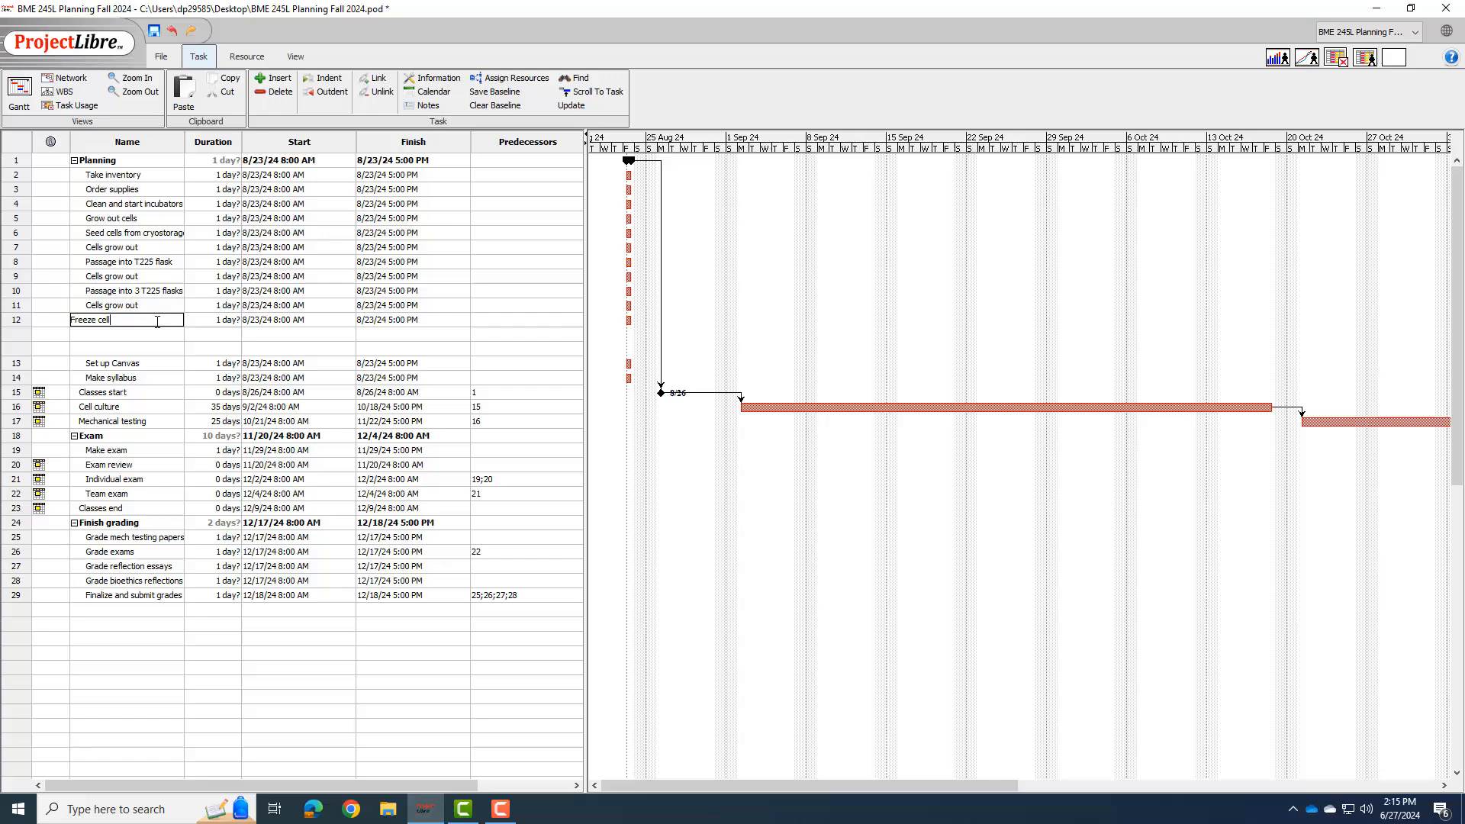
type("s into -80")
left_click(126, 333)
type("Cells freeze in -80")
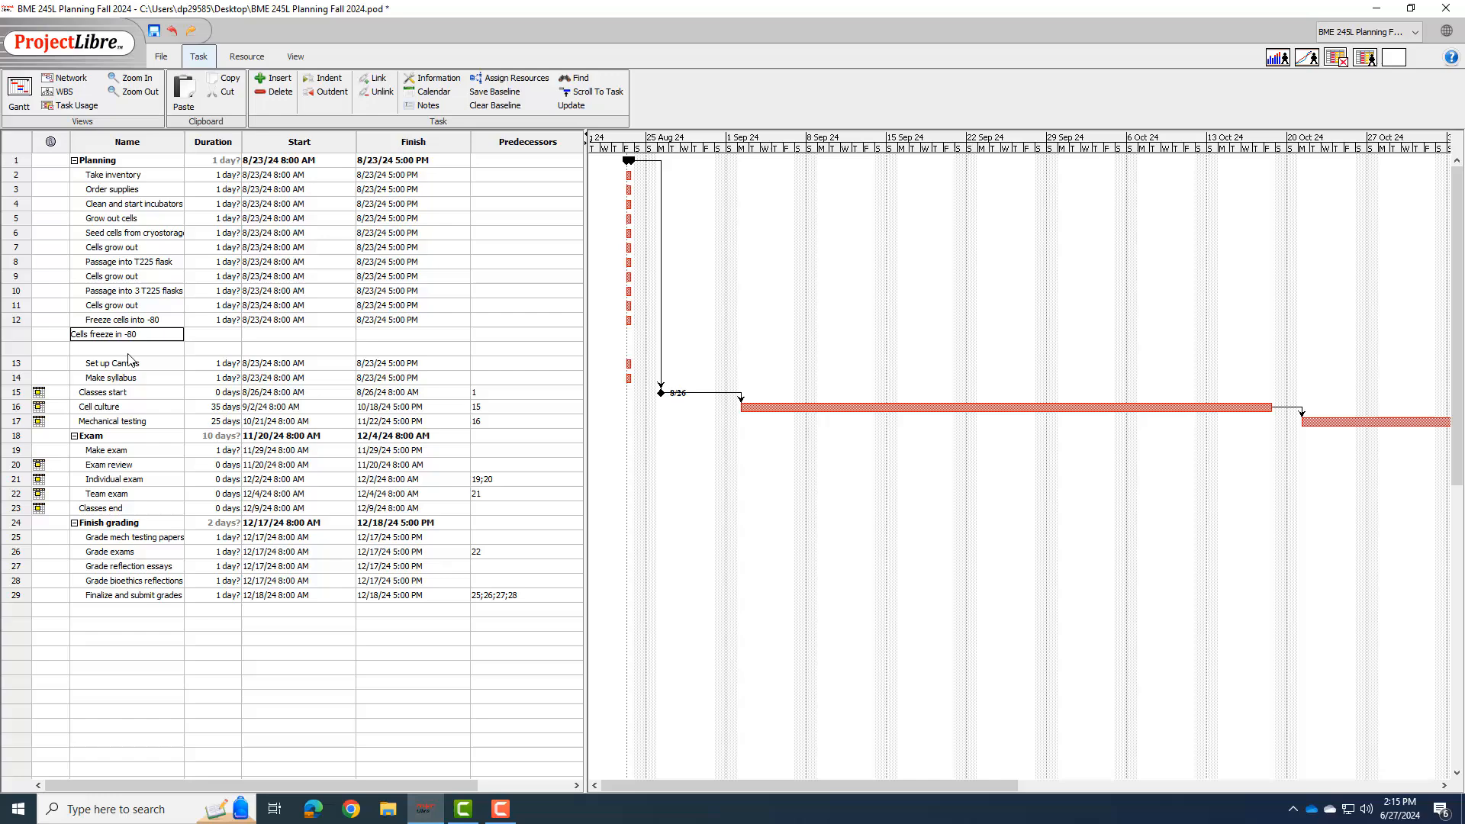
type("Put c")
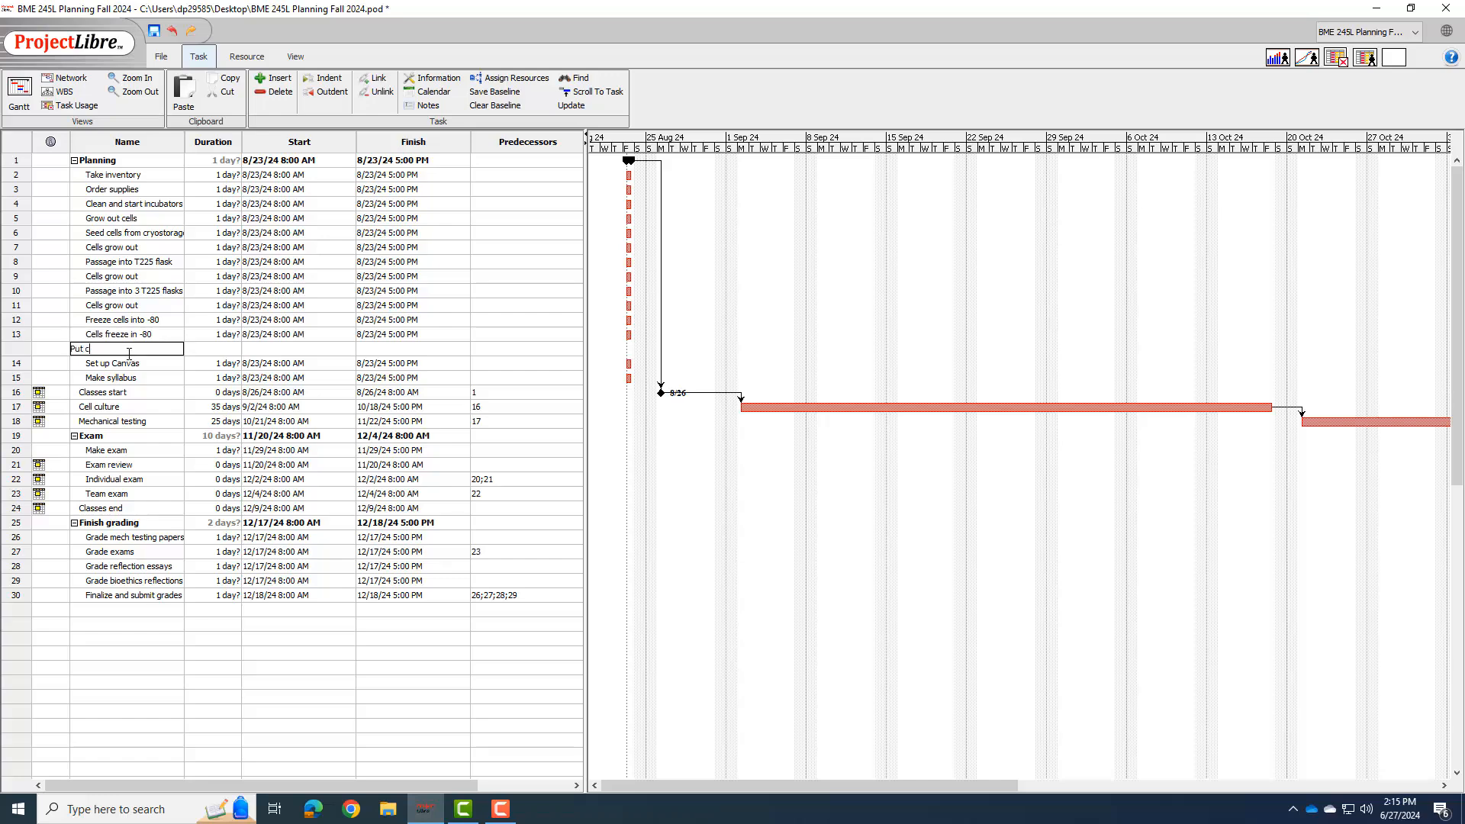
type("ells in LiN2")
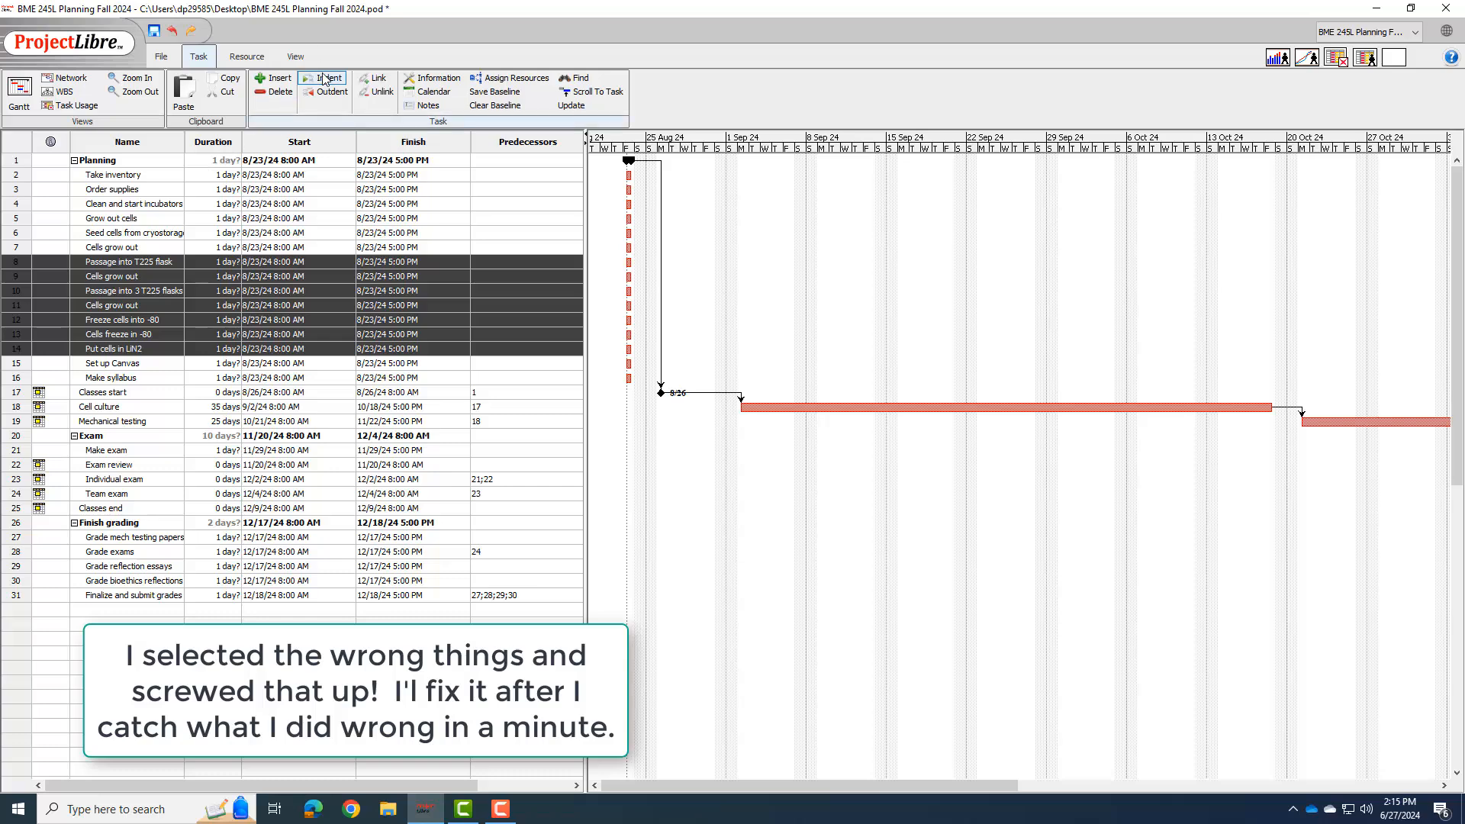
Indent steps 8–14, give Order supplies predecessor 2 and Grow out cells predecessor 4.
left_click(323, 77)
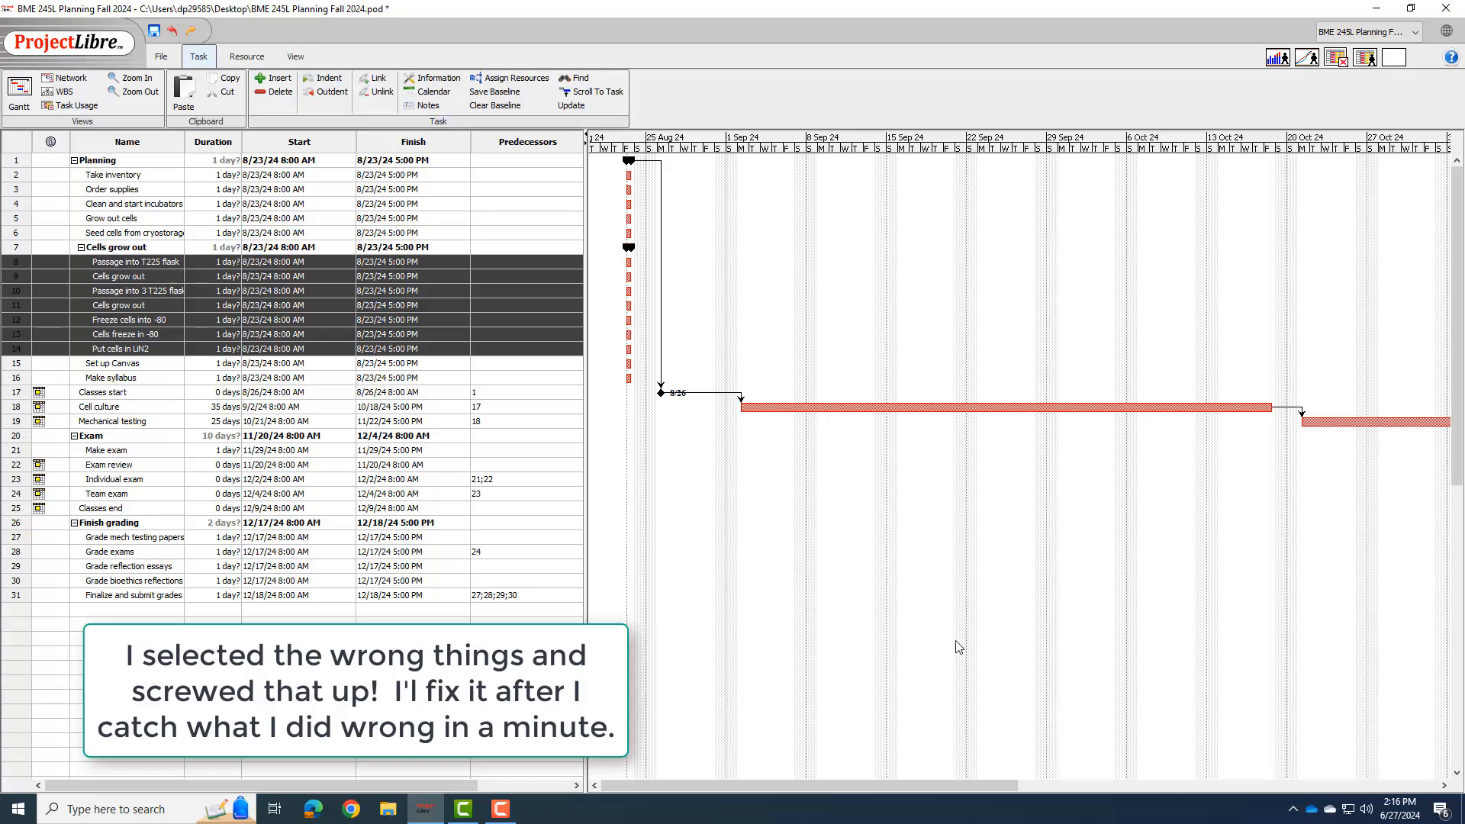
left_click(97, 305)
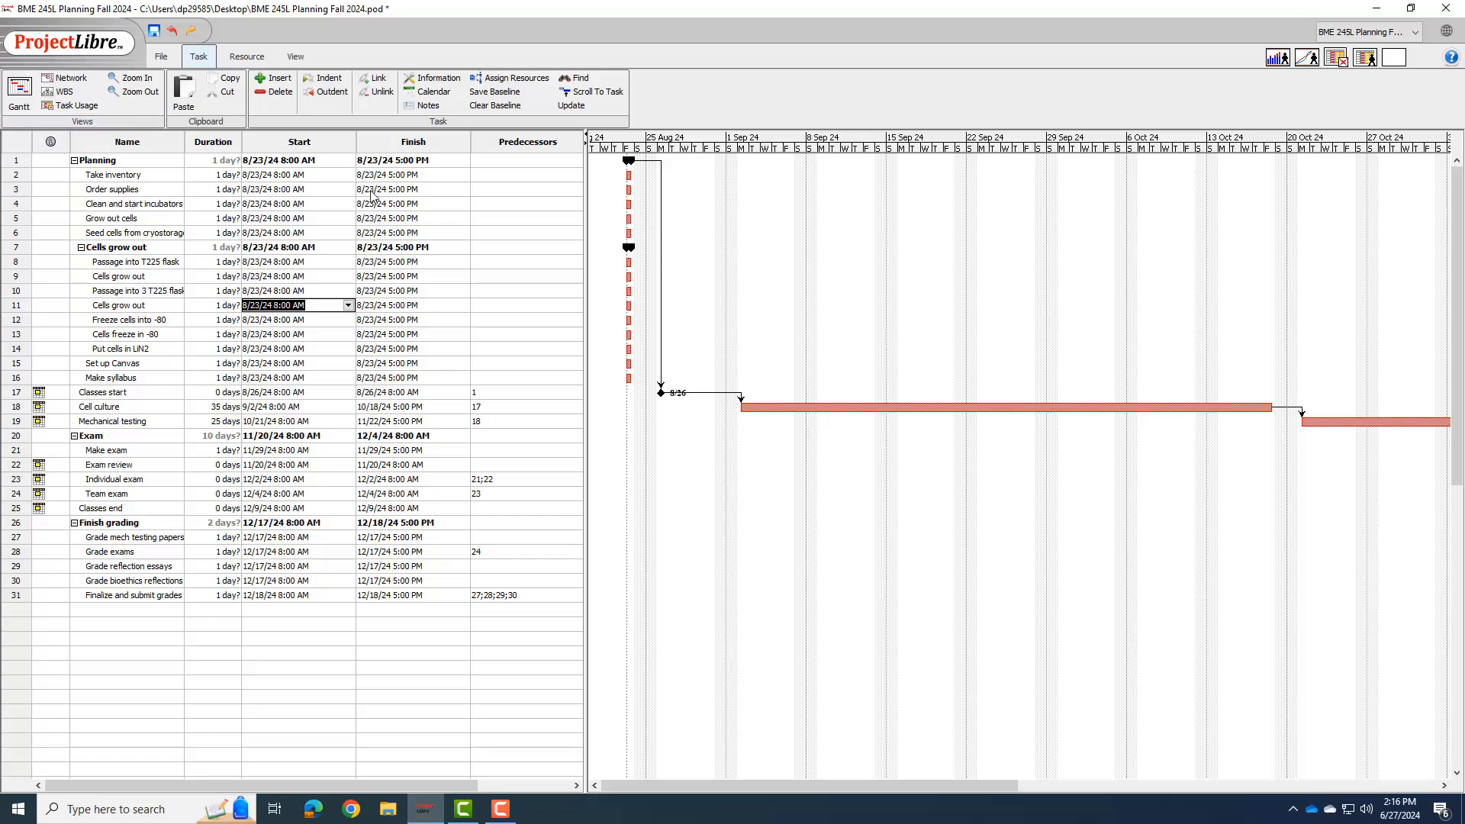
mouse_move(485, 197)
type("2")
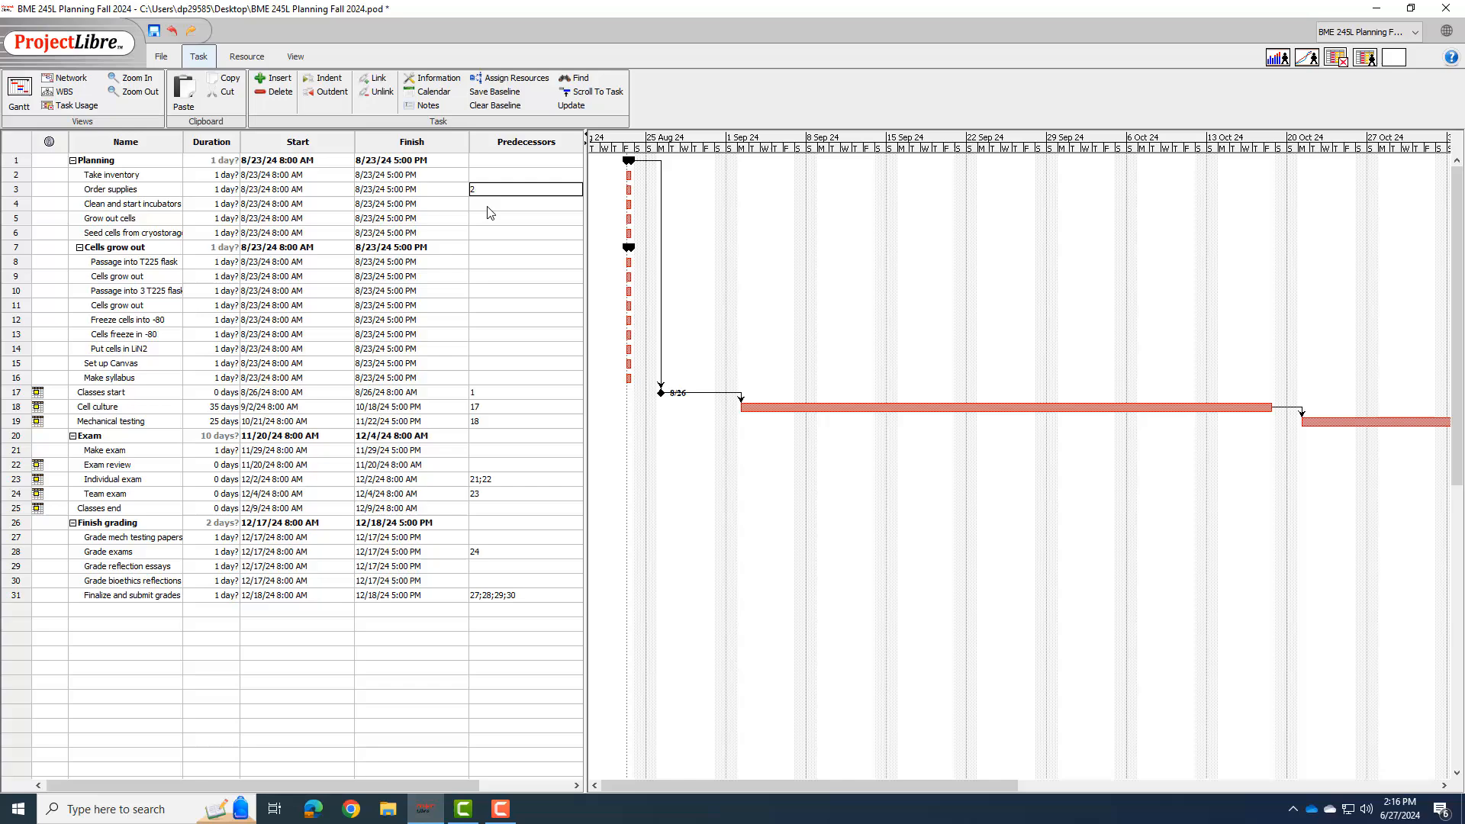
mouse_move(42, 196)
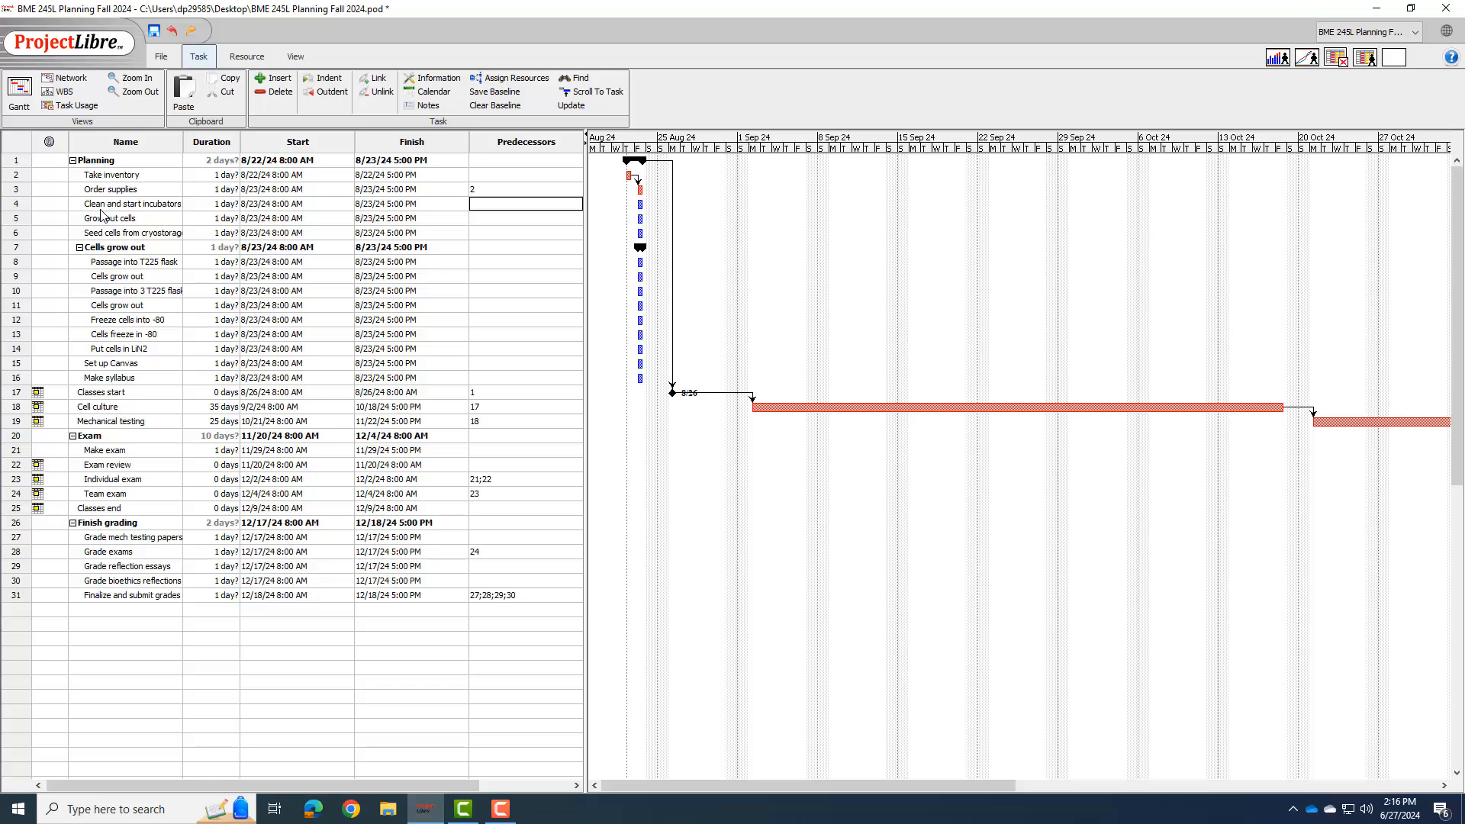
mouse_move(30, 224)
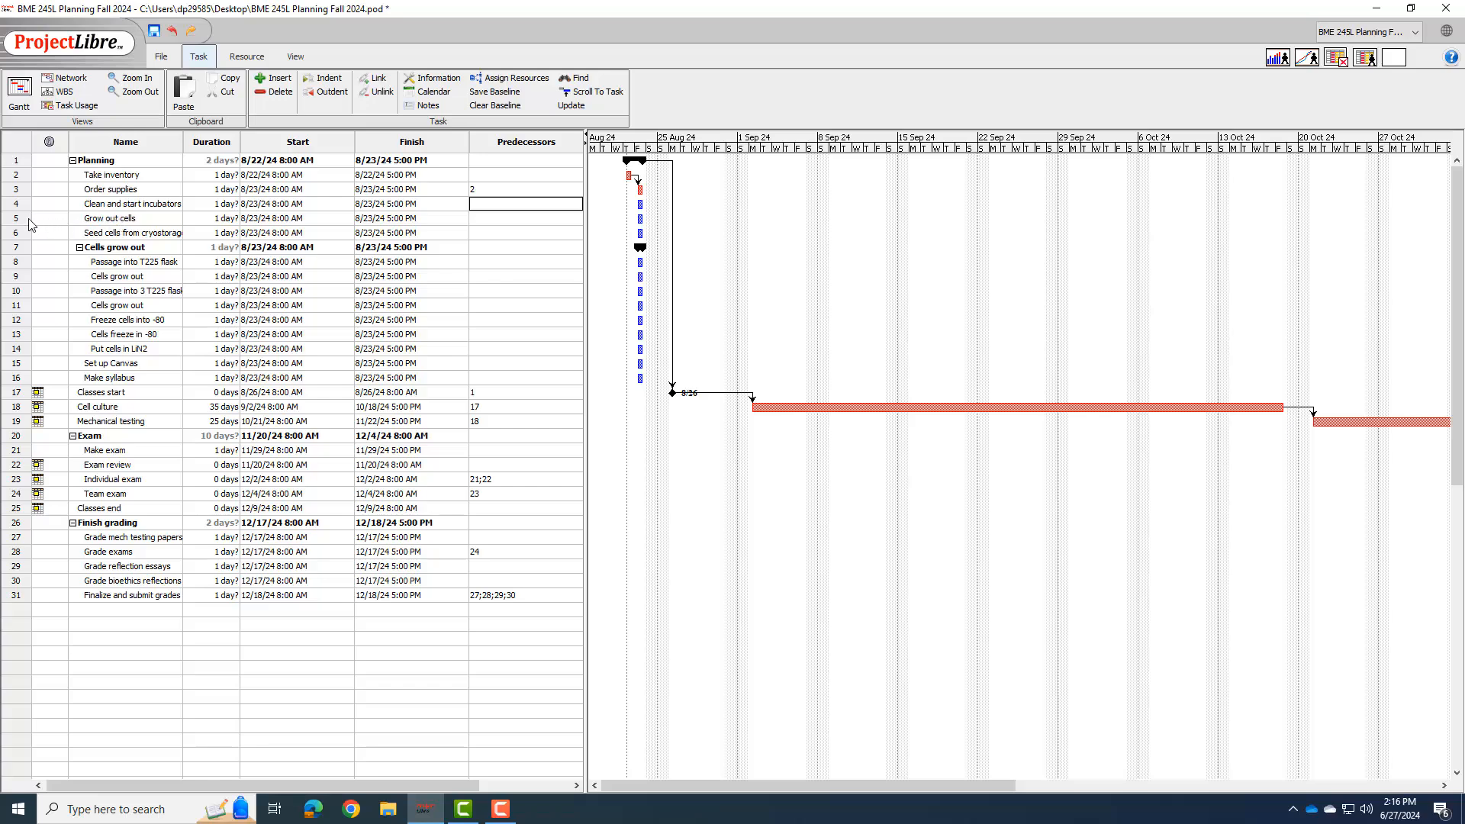
left_click(525, 217)
type("4")
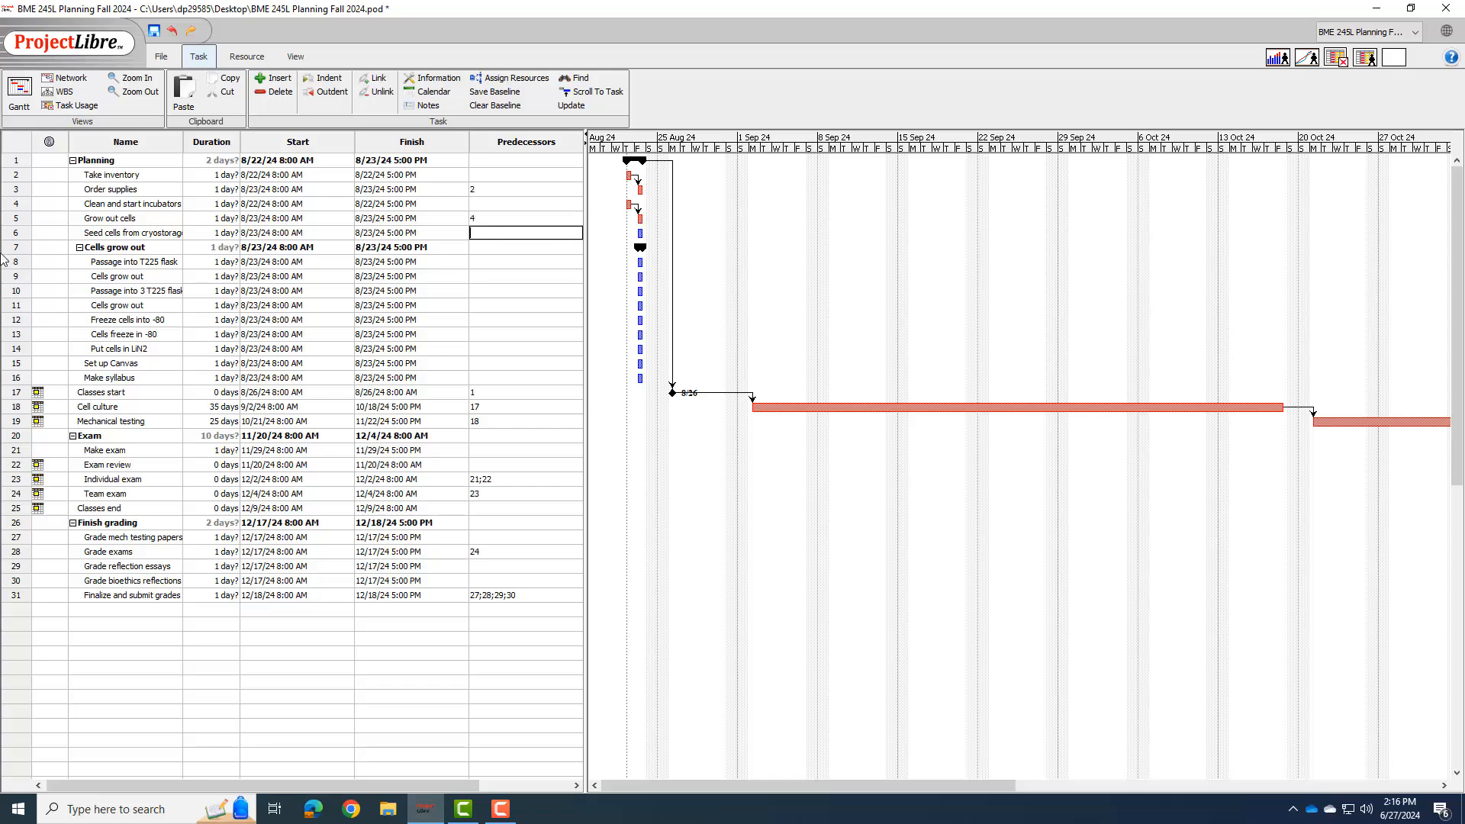
Fix the indentation so rows 6–14 sit under Grow out cells.
left_click(16, 262)
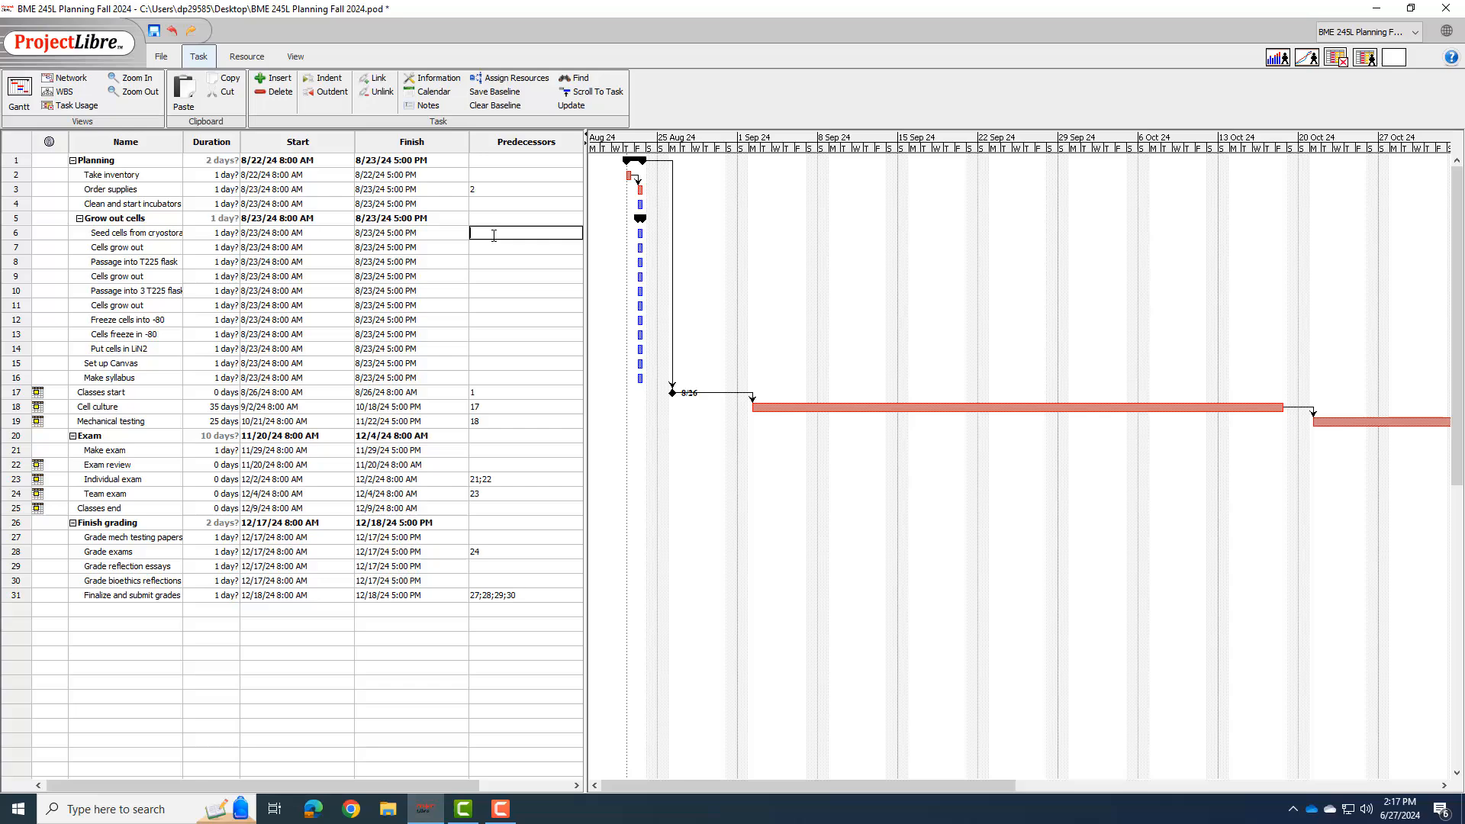
mouse_move(370, 243)
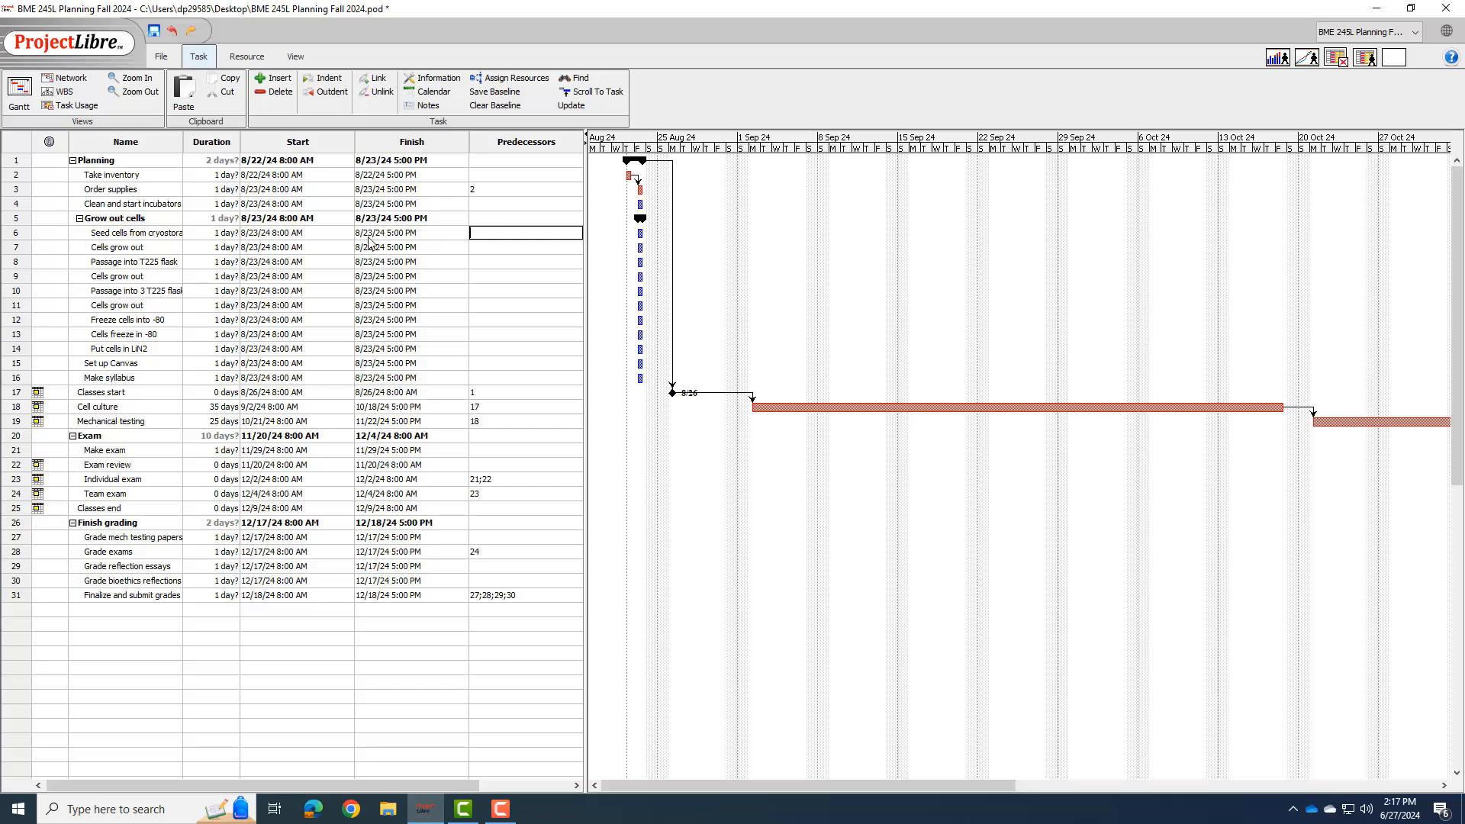
Chain the cell-culture subtasks with predecessors 4, 6, 7, 8, 9, 10, 11 in sequence.
type("4")
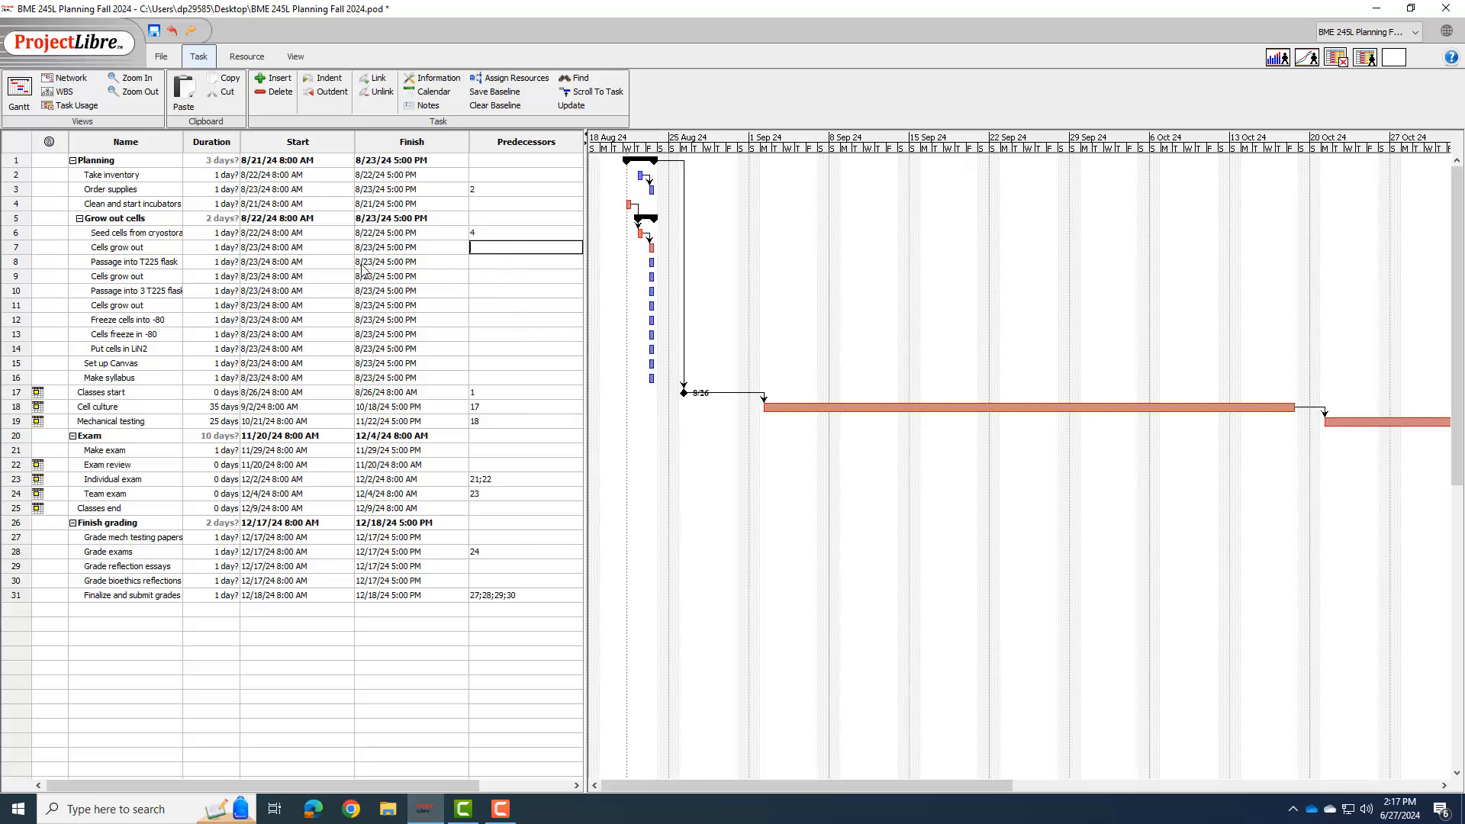
left_click(526, 246)
type("6")
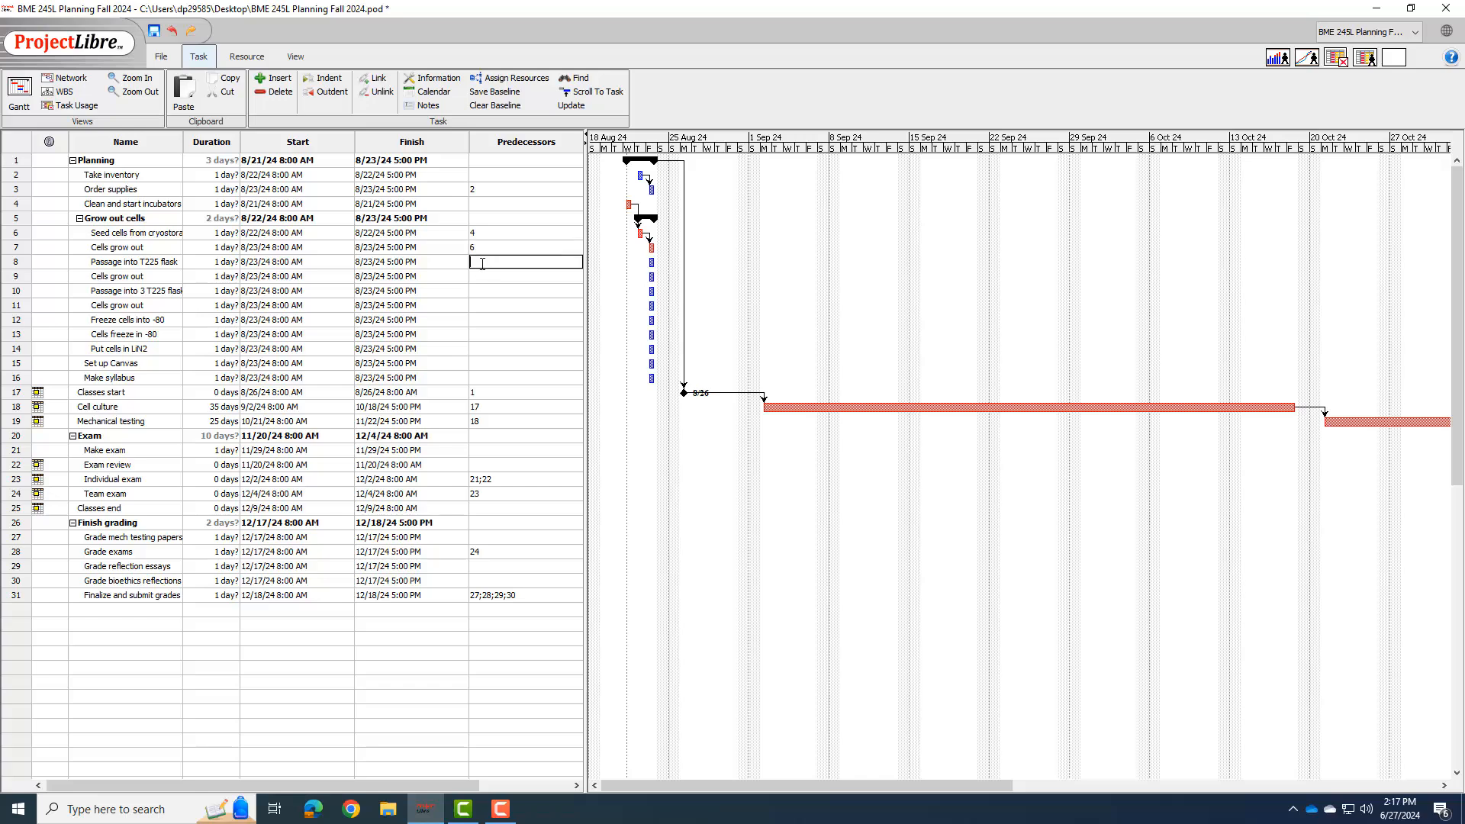
key("Return")
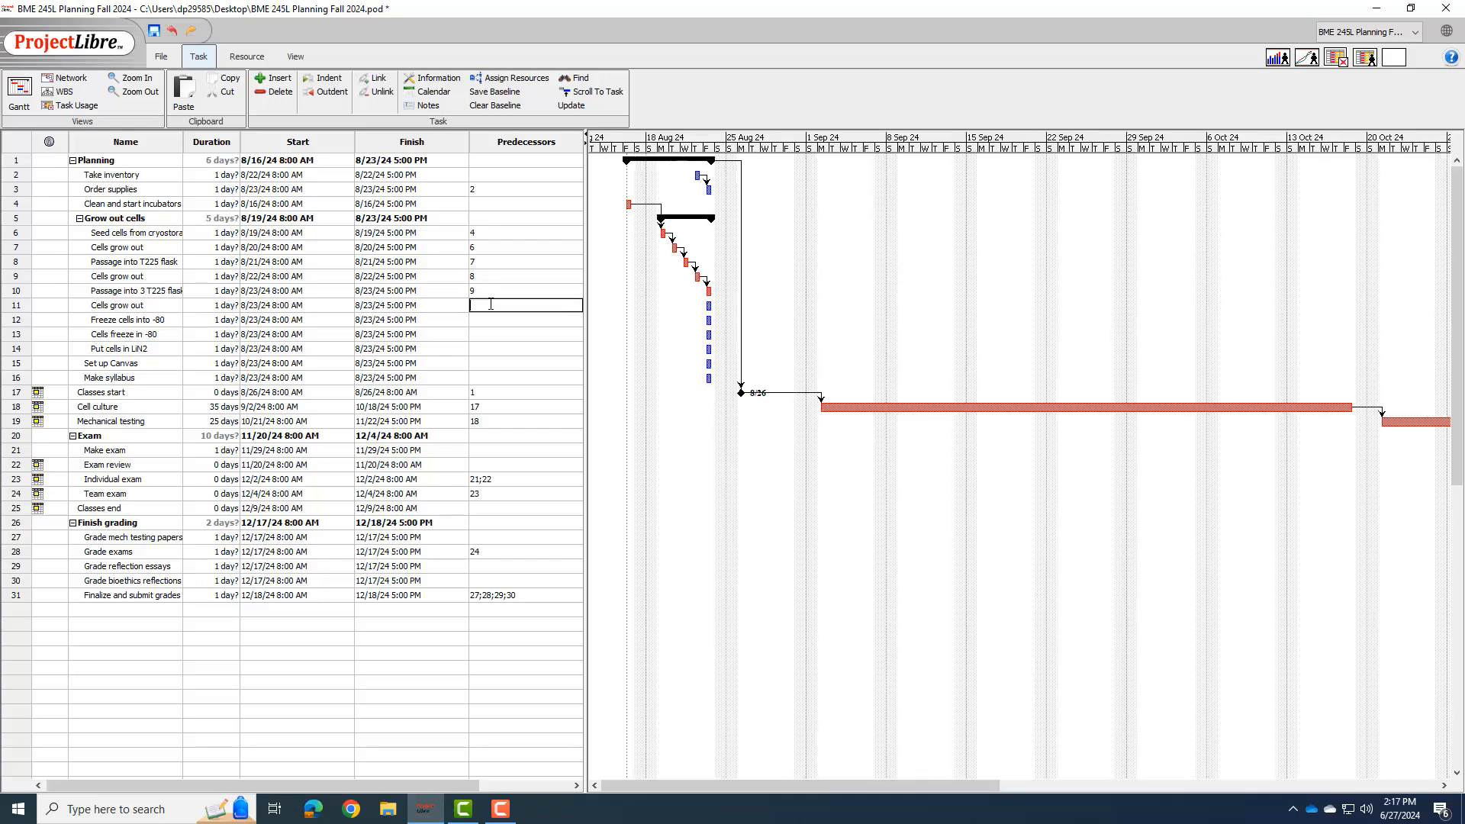
type("10")
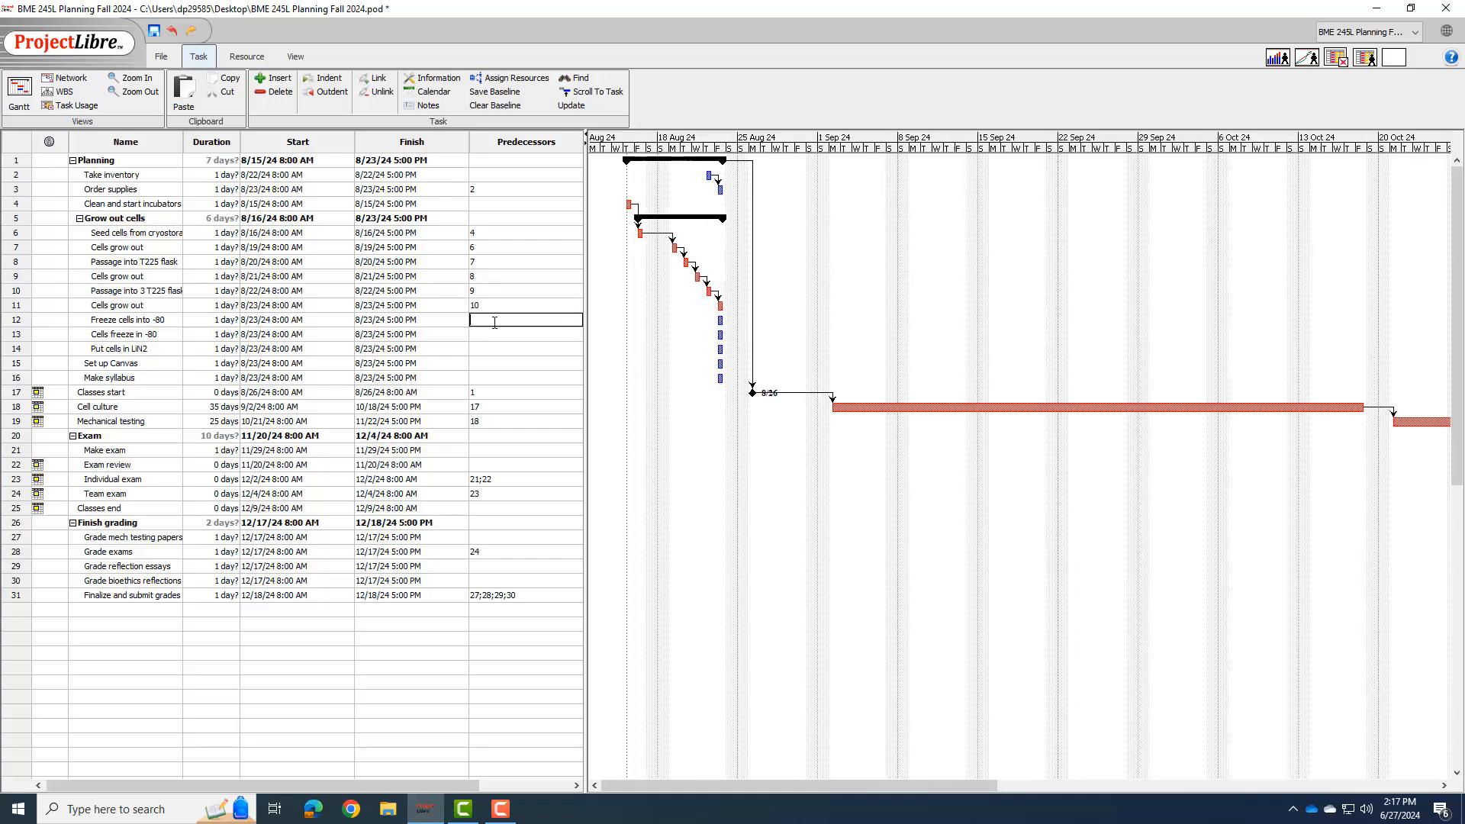
type("11")
left_click(526, 362)
type("14")
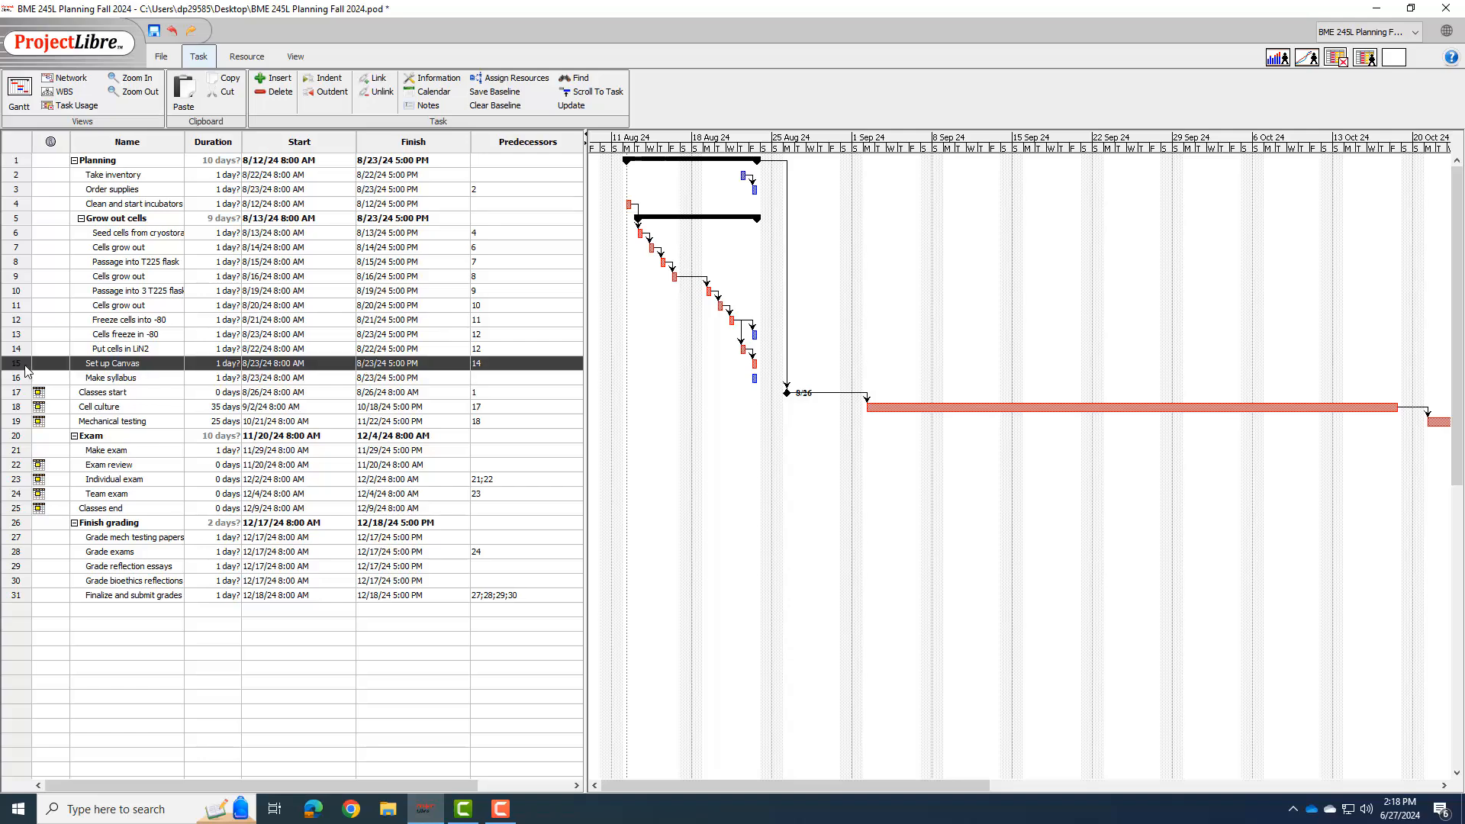
Close Set up Canvas's task details, clear its predecessor, and make Put cells in LiN2 follow task 13.
double_click(110, 363)
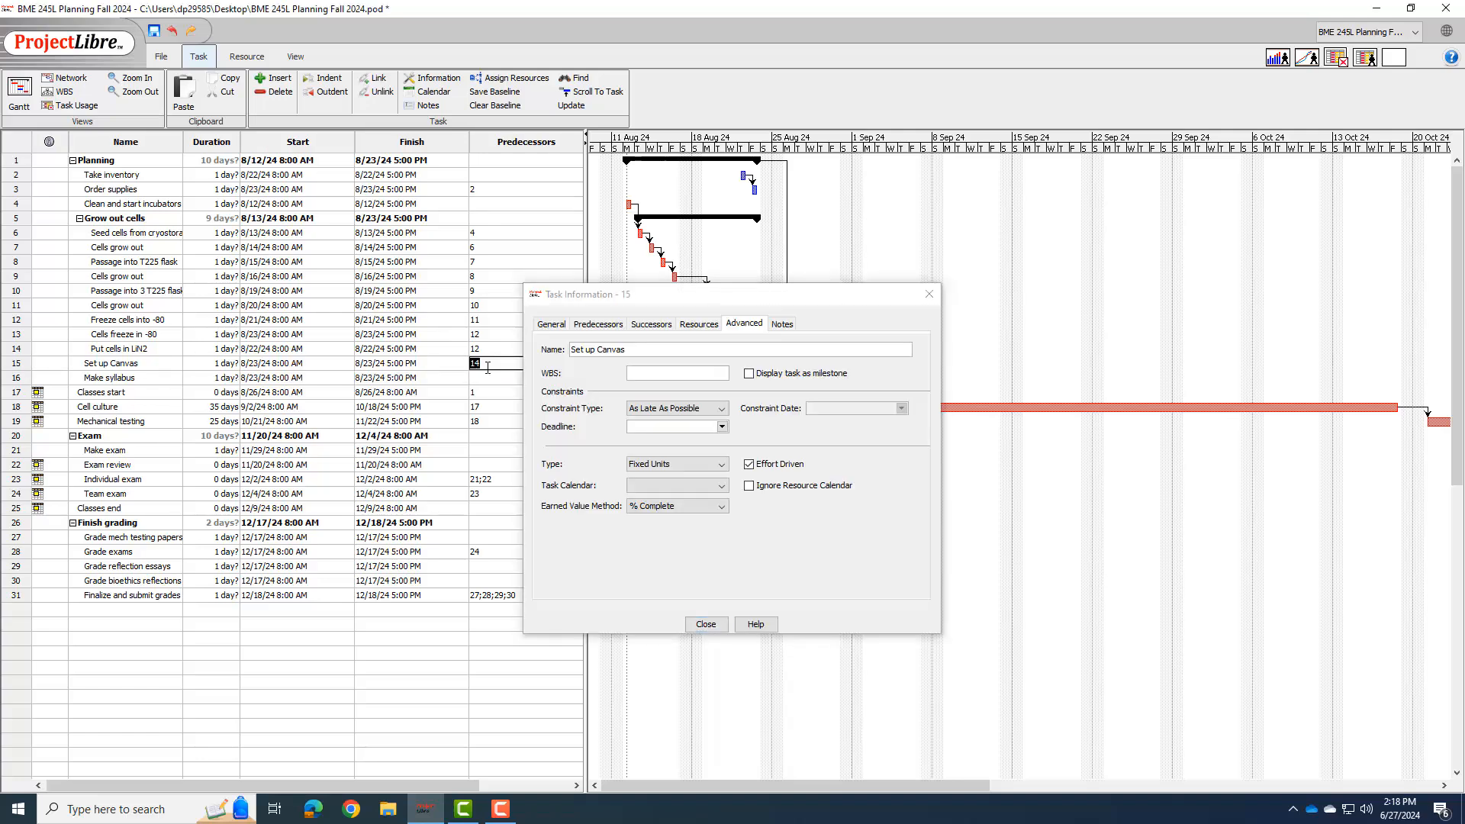
left_click(705, 624)
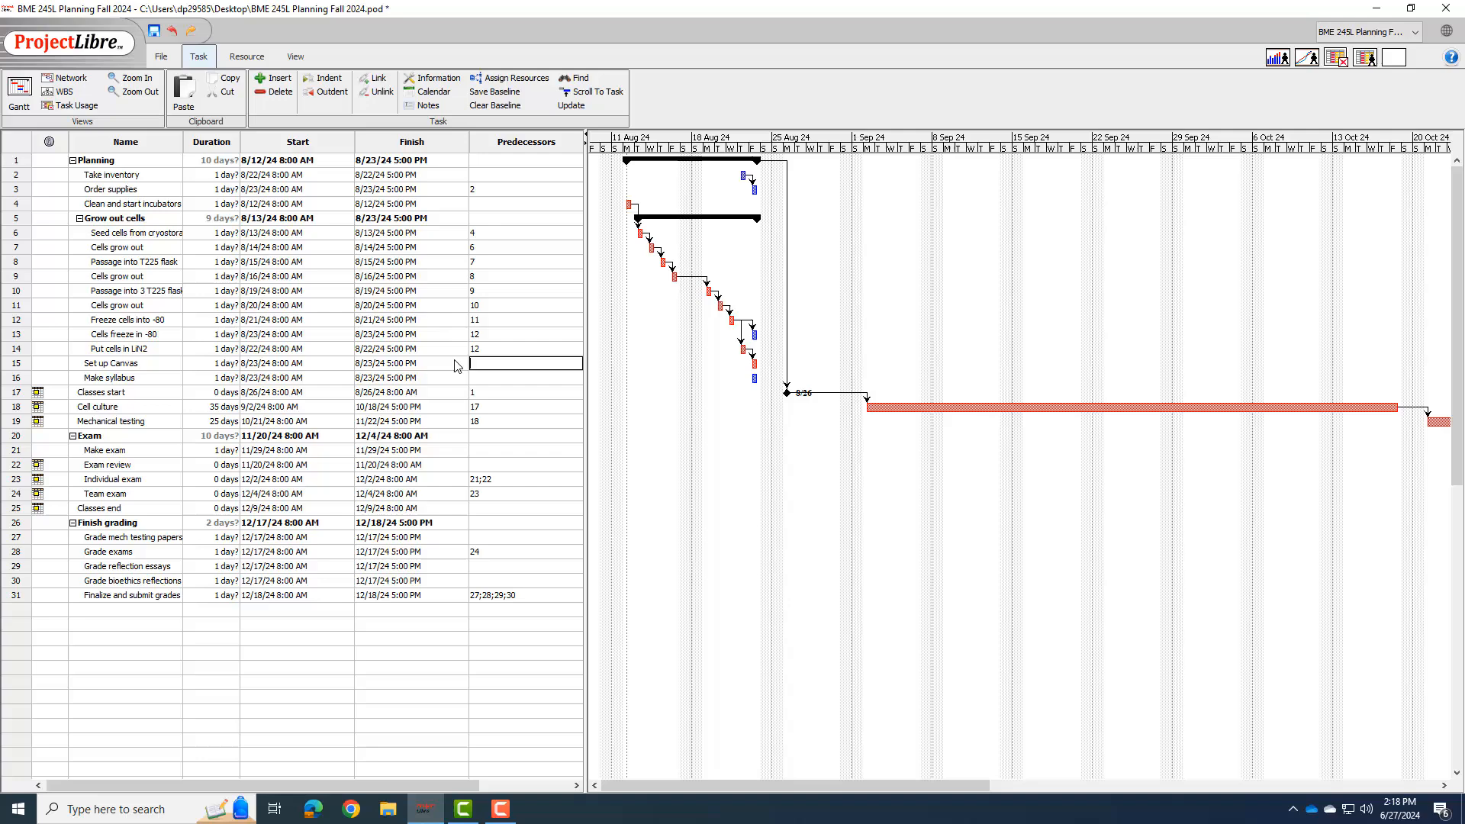
type("1")
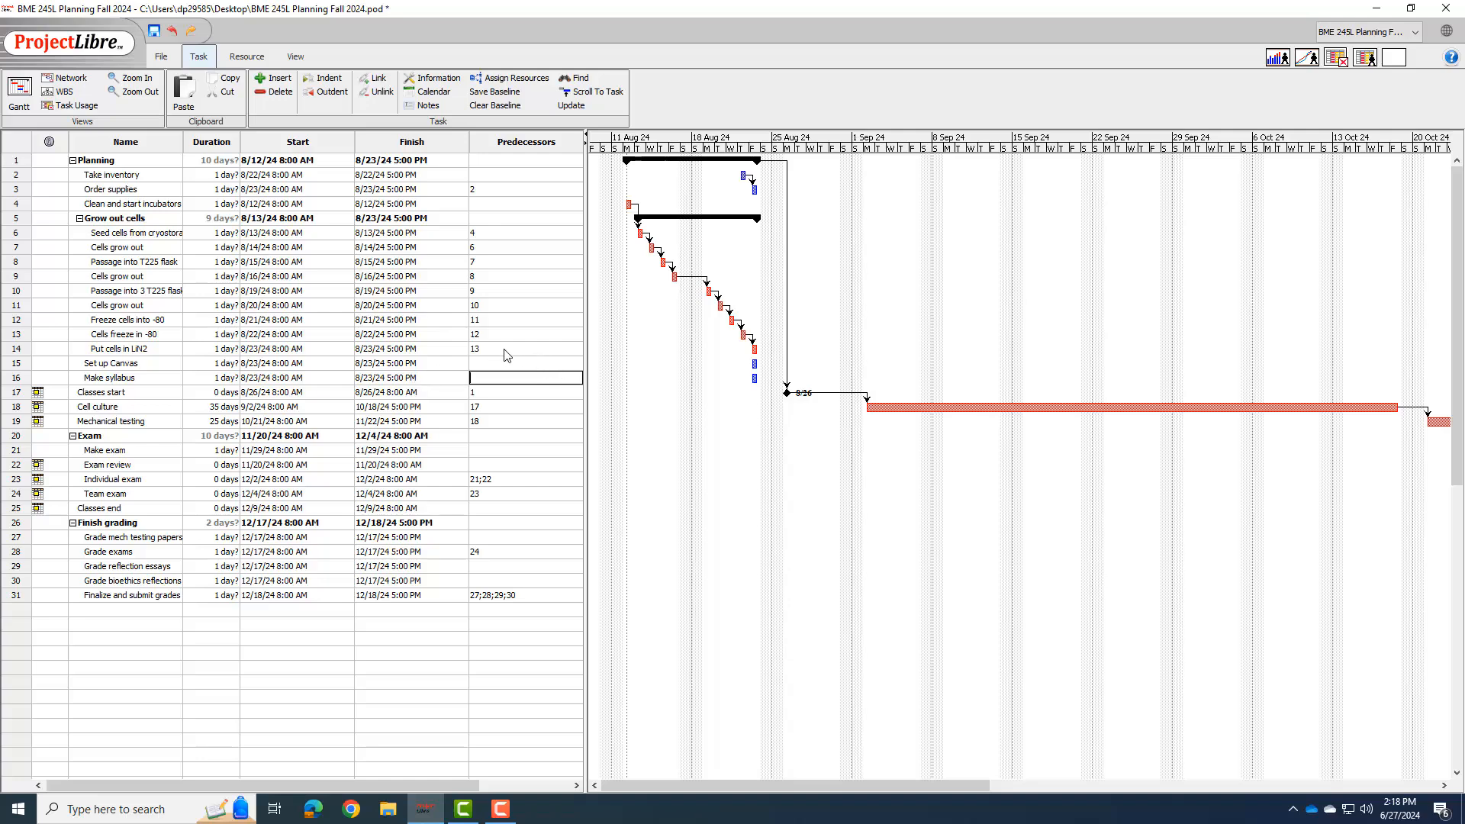
mouse_move(707, 263)
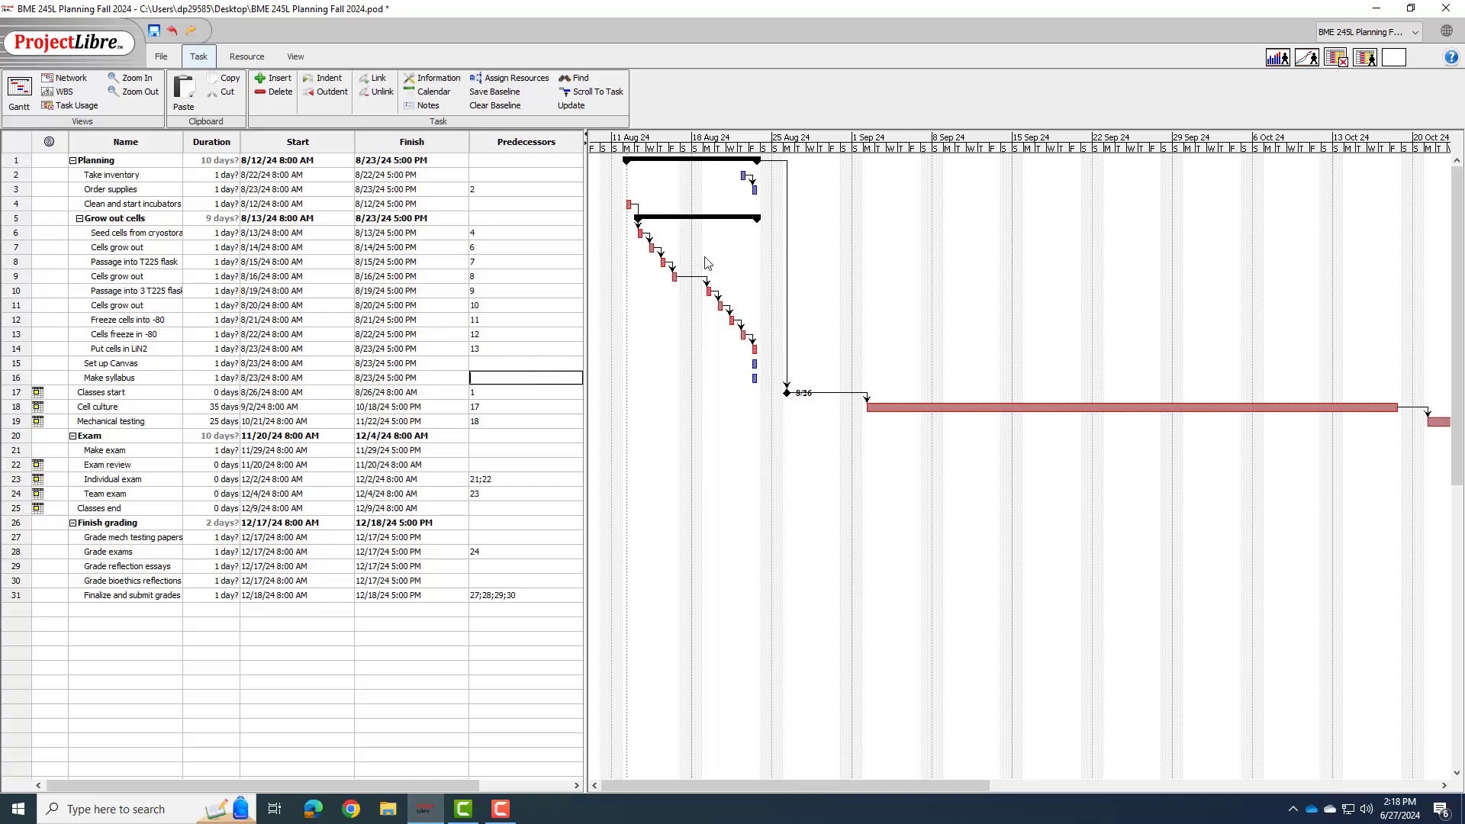
mouse_move(788, 383)
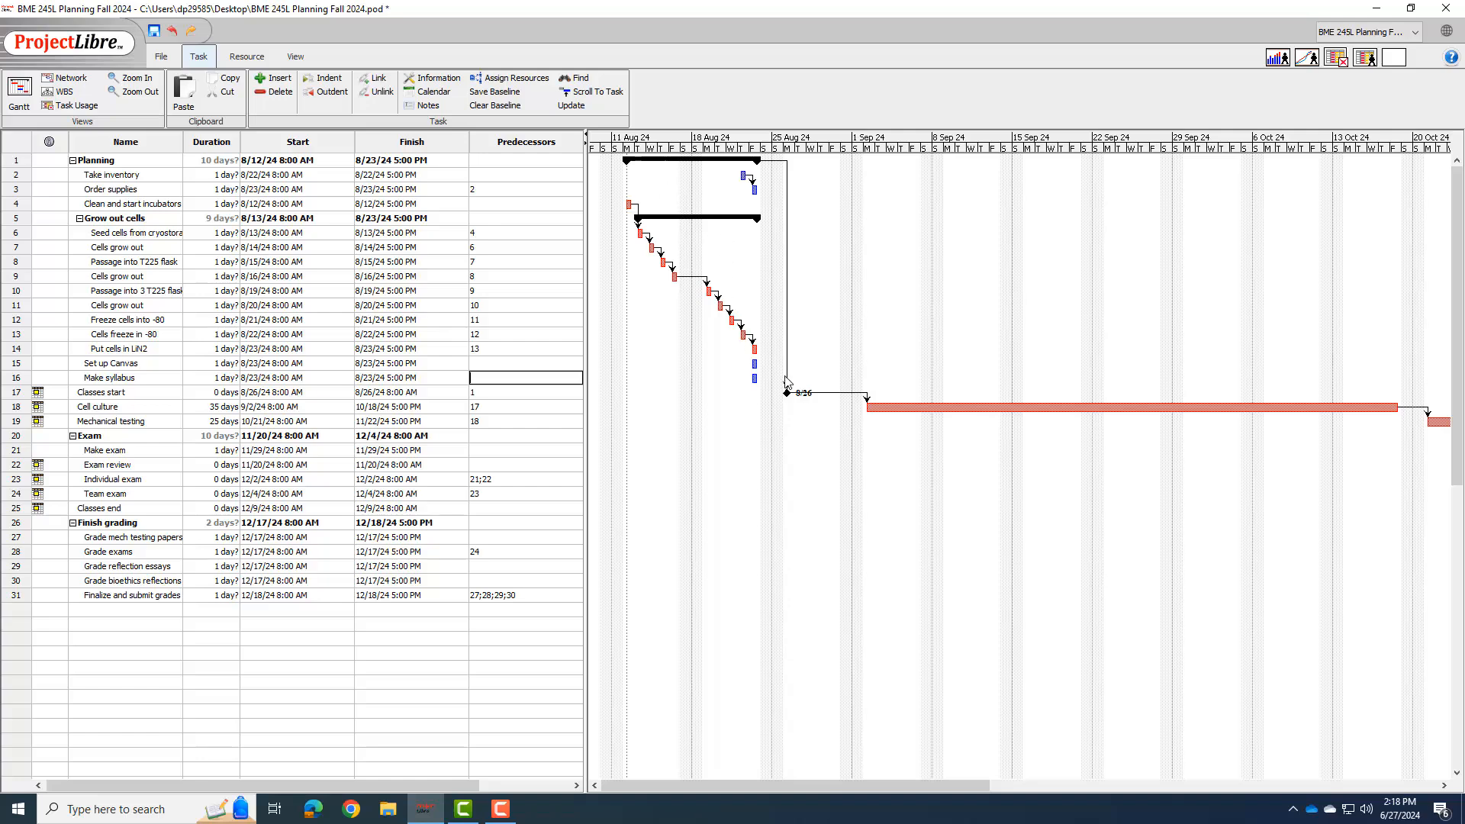
mouse_move(783, 355)
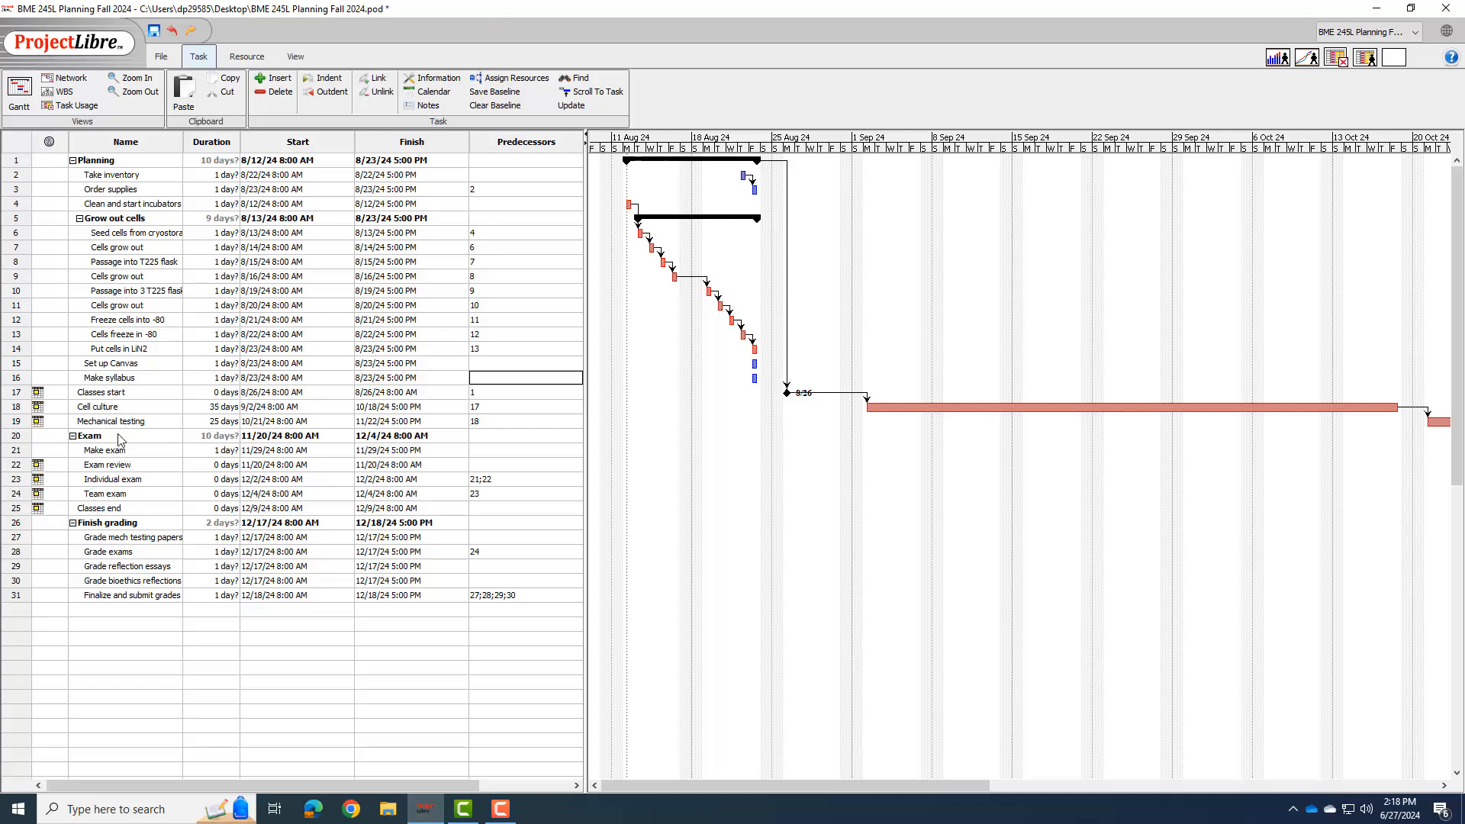
mouse_move(110, 426)
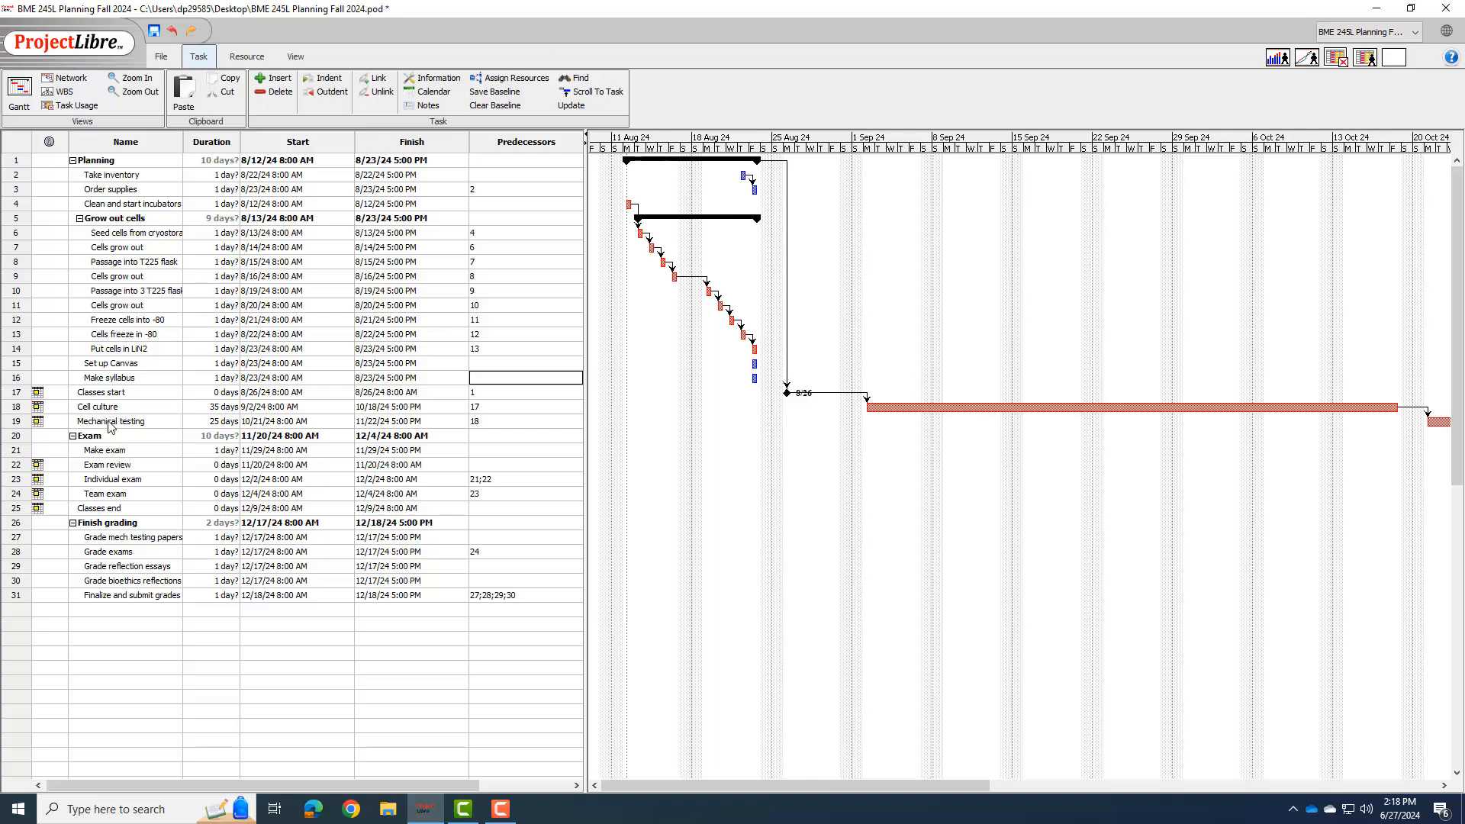